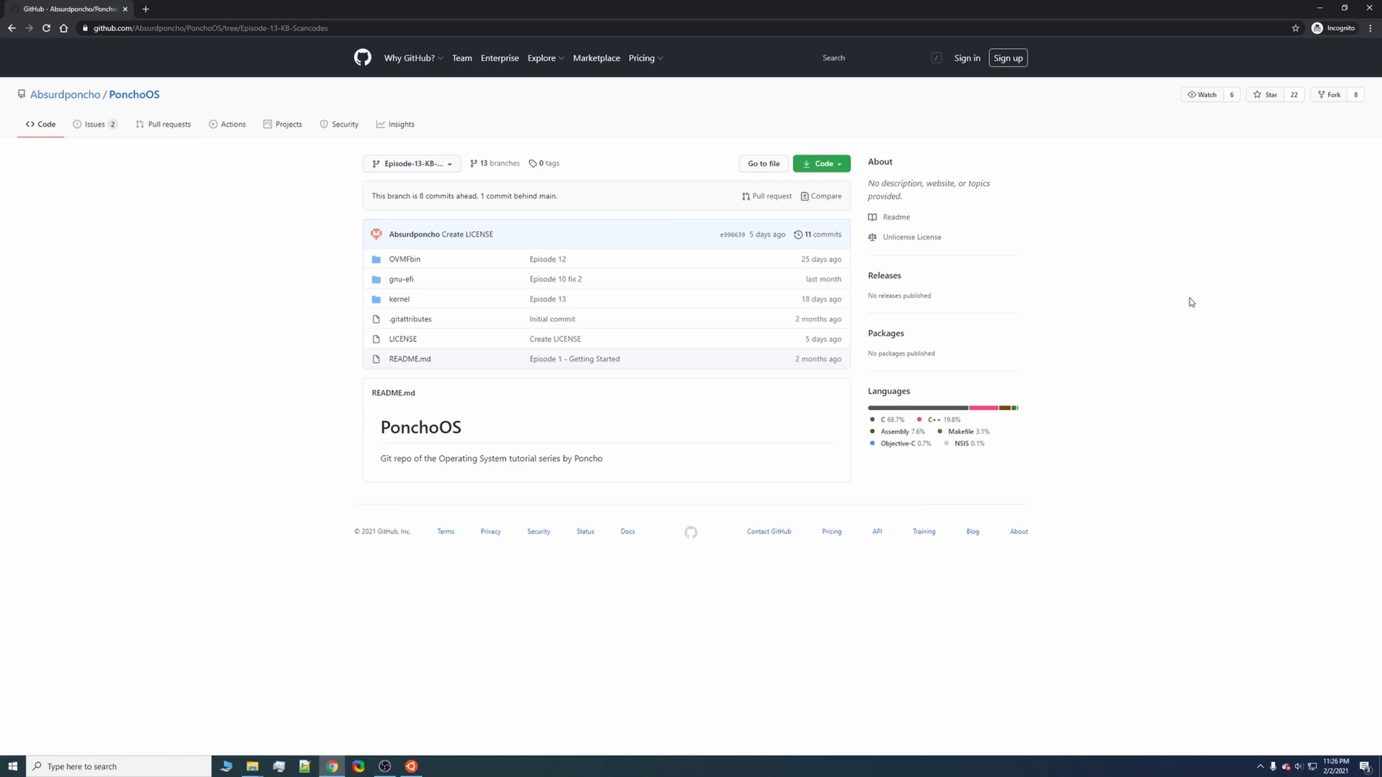
{"action": "mouse_move", "coordinate": [1168, 394]}
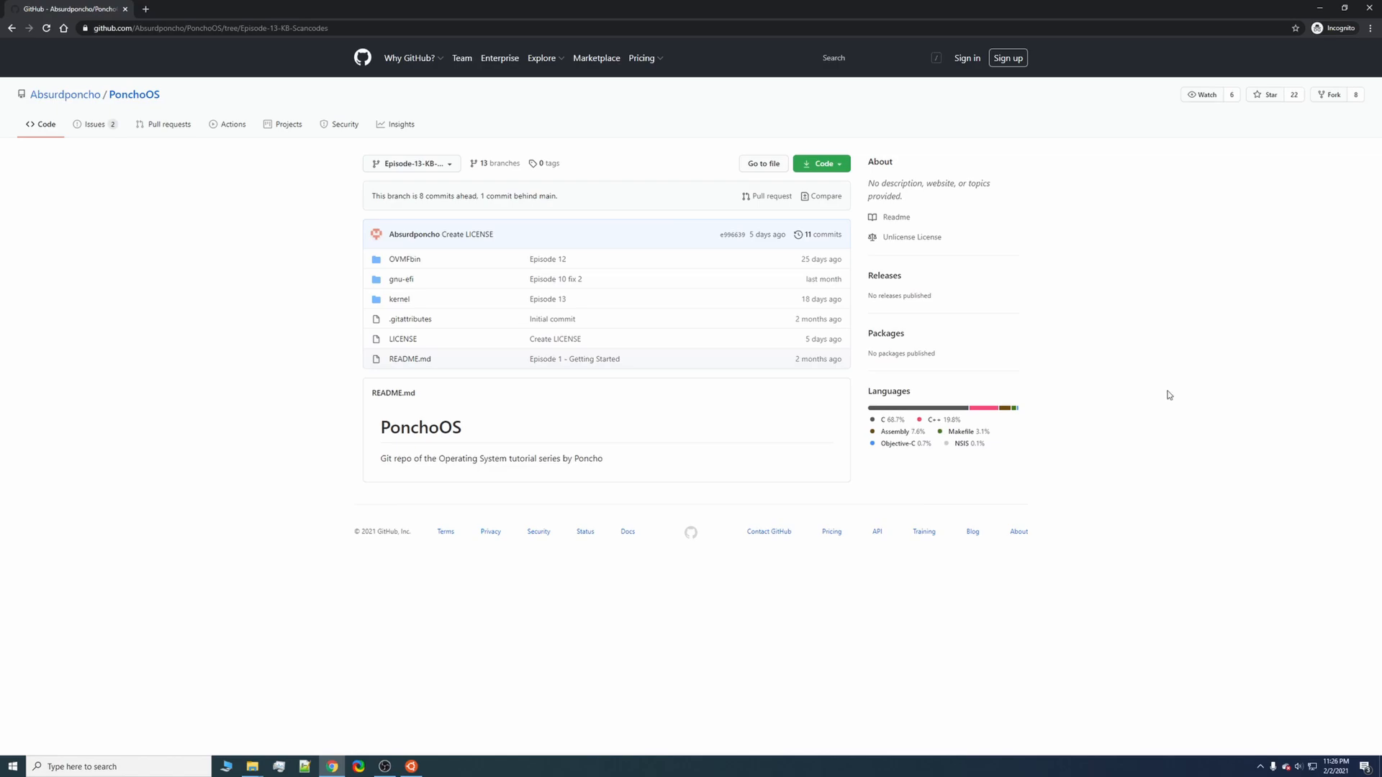
{"action": "mouse_move", "coordinate": [1075, 439]}
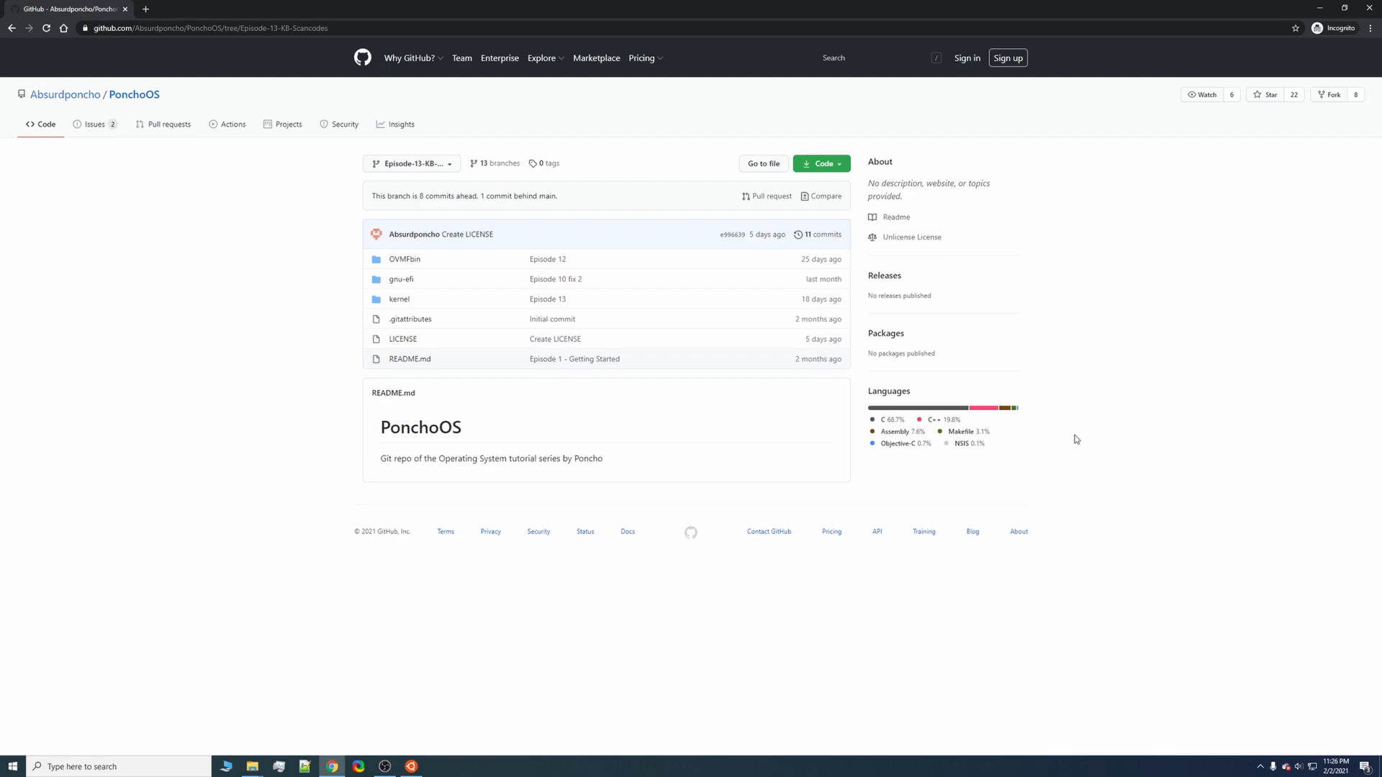
{"action": "mouse_move", "coordinate": [1044, 513]}
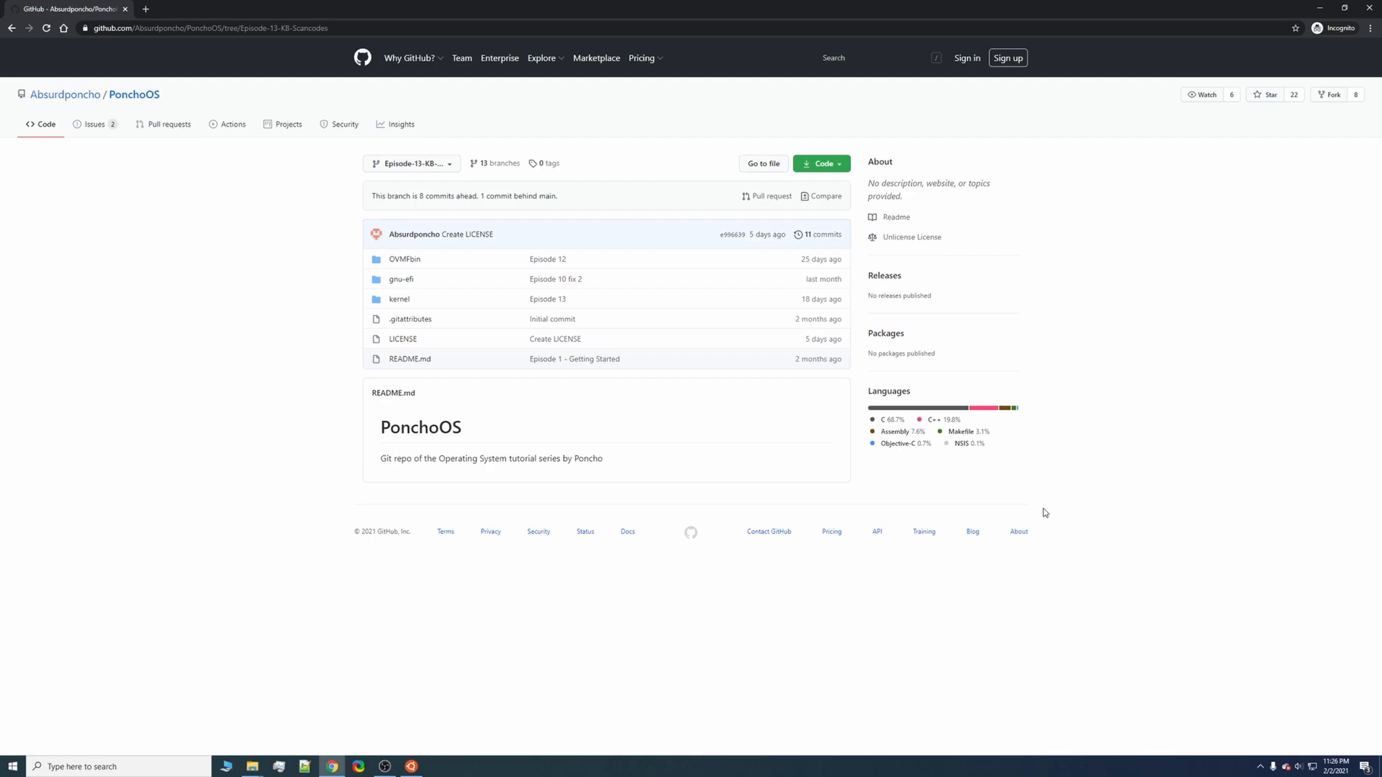
{"action": "mouse_move", "coordinate": [991, 516]}
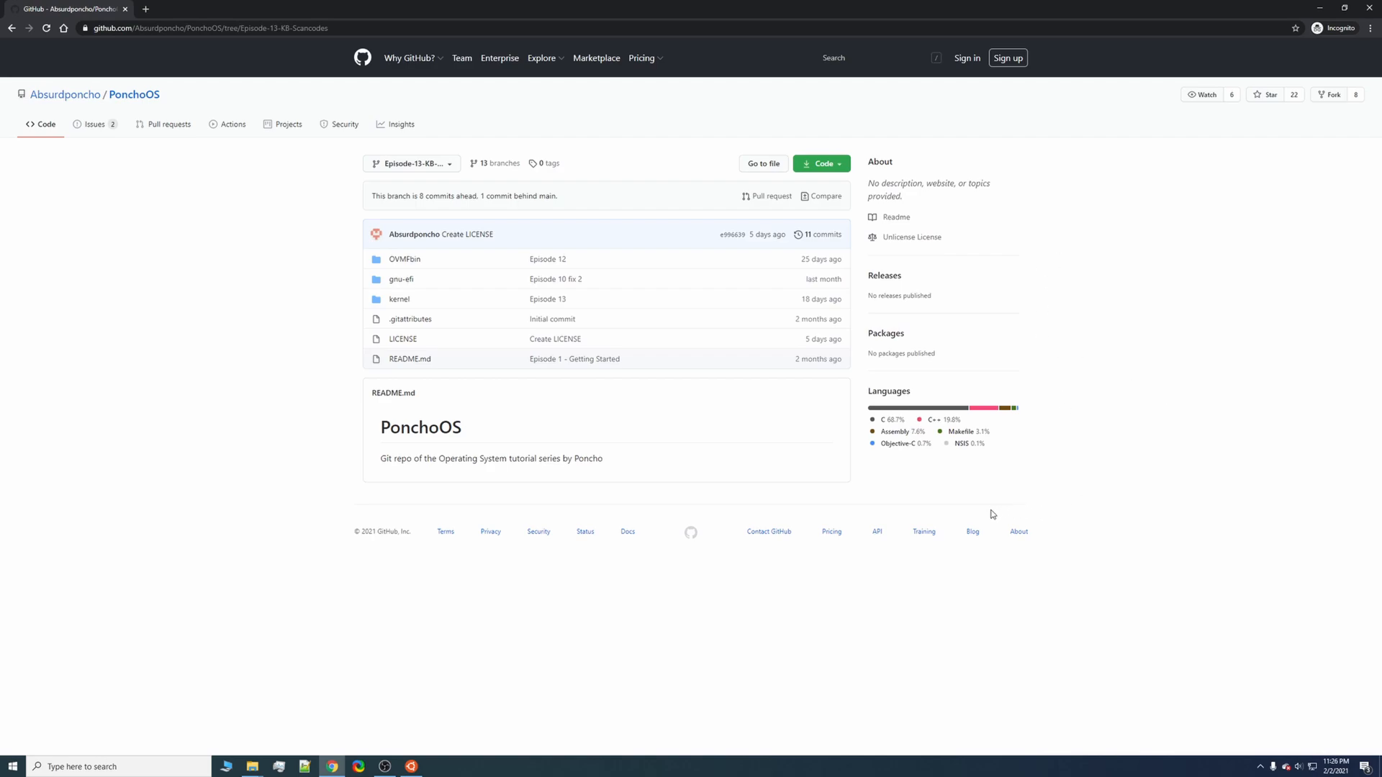
{"action": "mouse_move", "coordinate": [975, 510]}
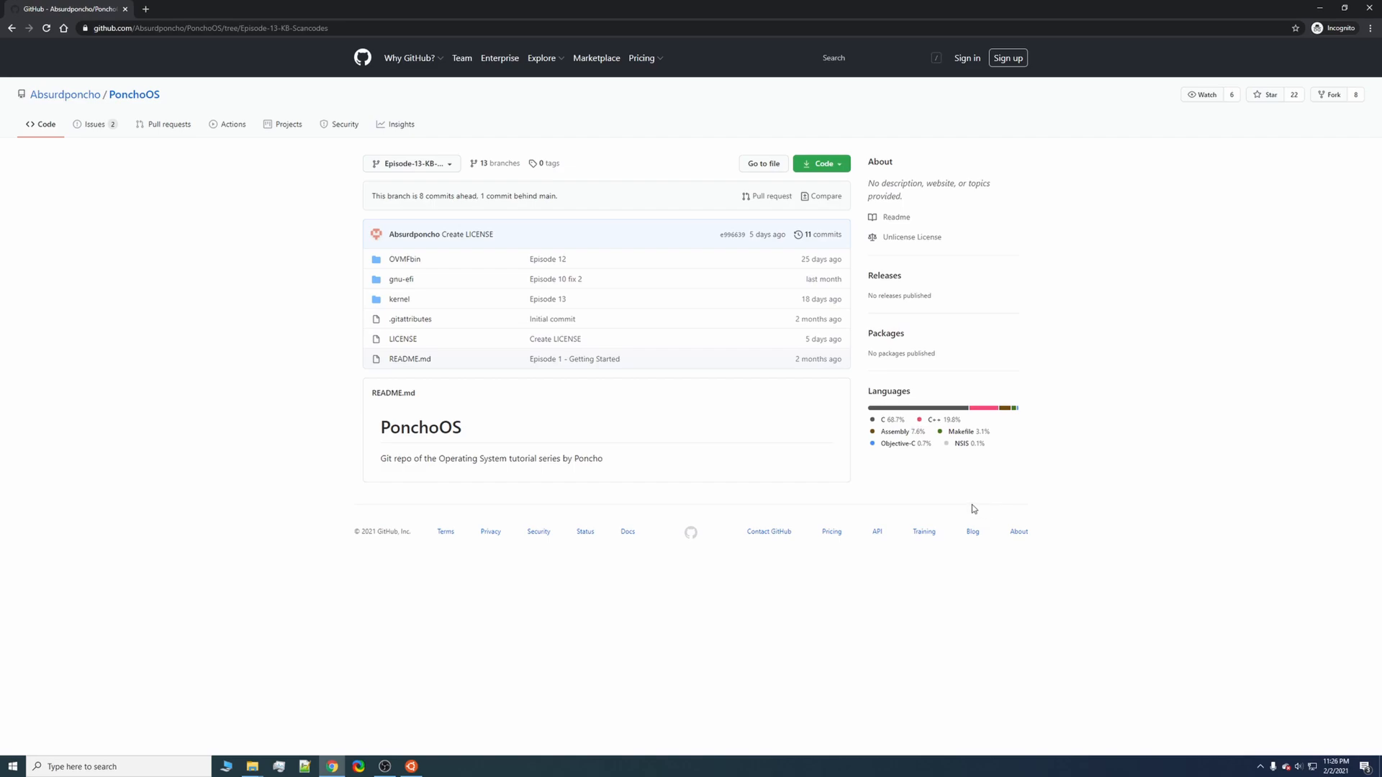
{"action": "mouse_move", "coordinate": [817, 489]}
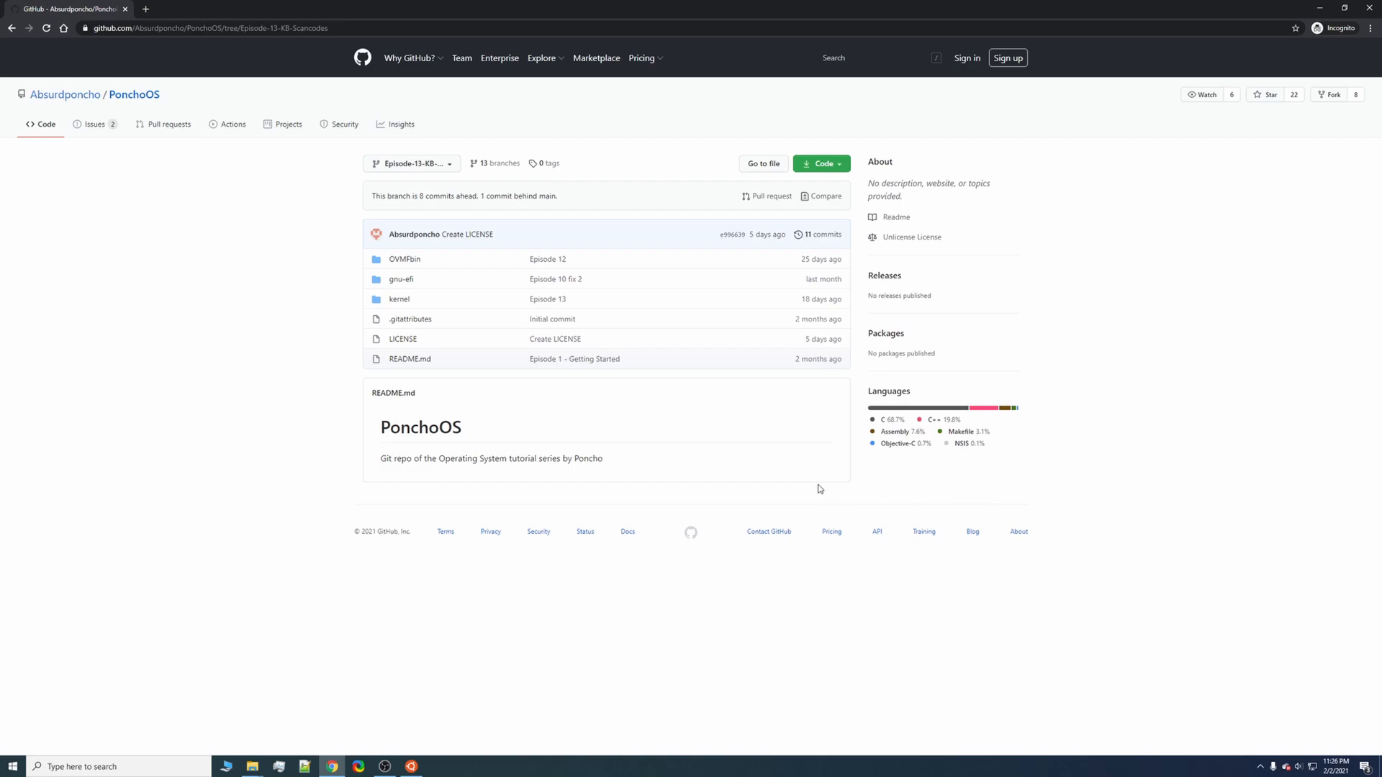
{"action": "mouse_move", "coordinate": [769, 485]}
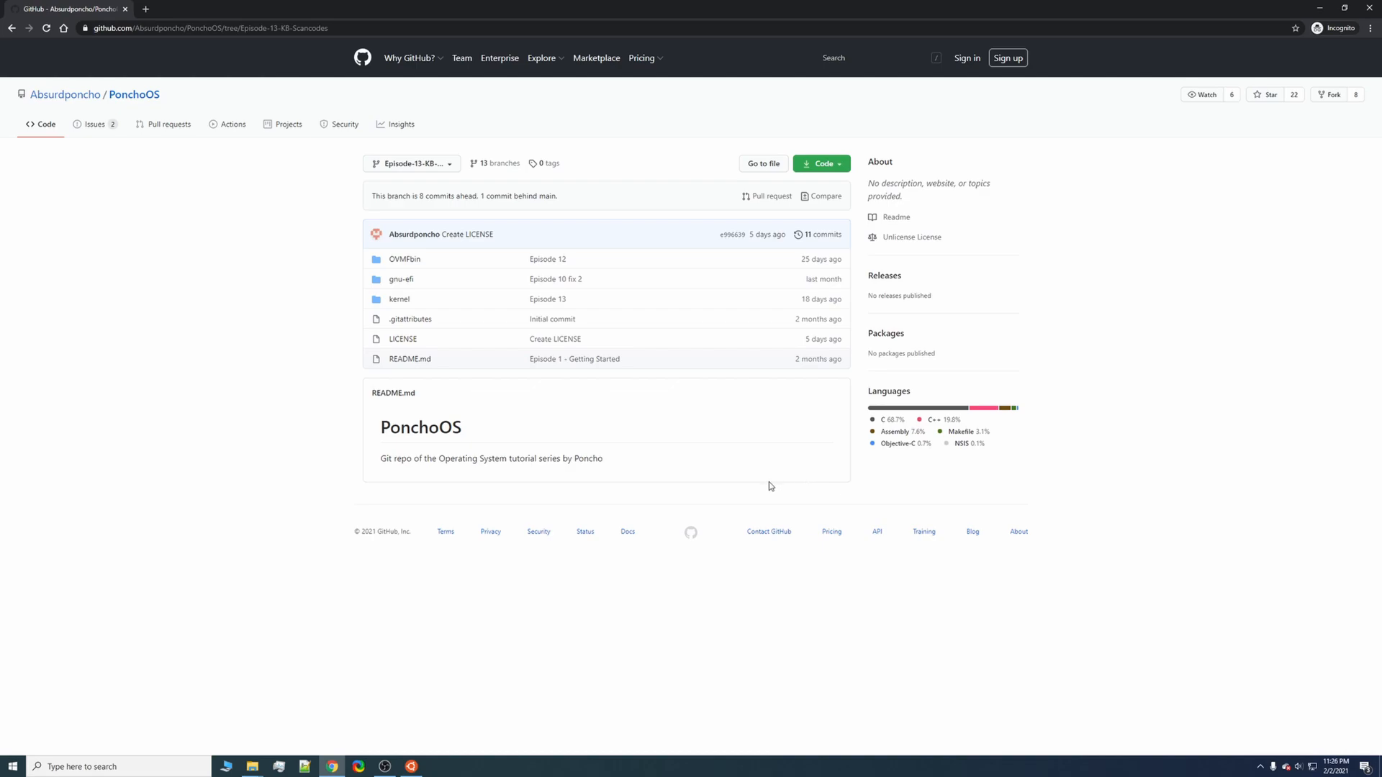
{"action": "mouse_move", "coordinate": [774, 480]}
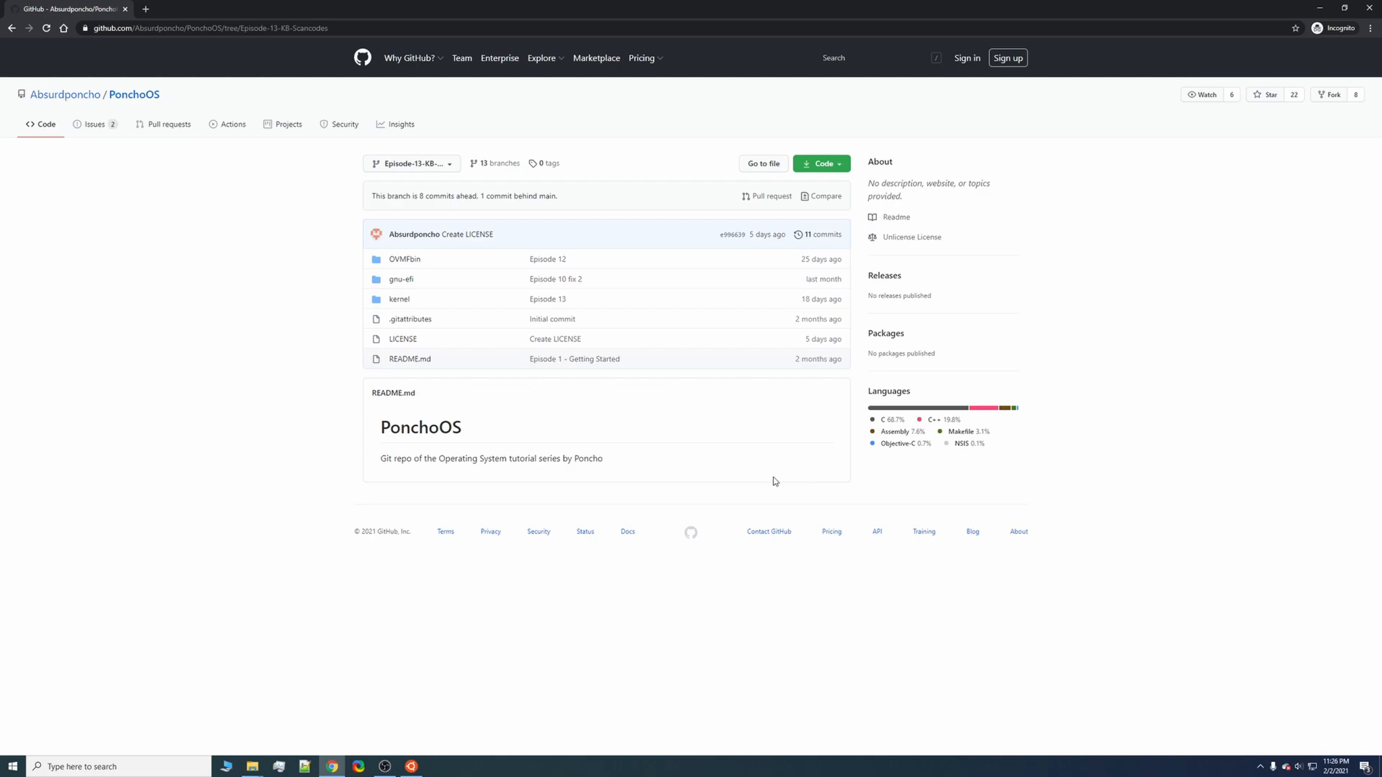
{"action": "mouse_move", "coordinate": [763, 482]}
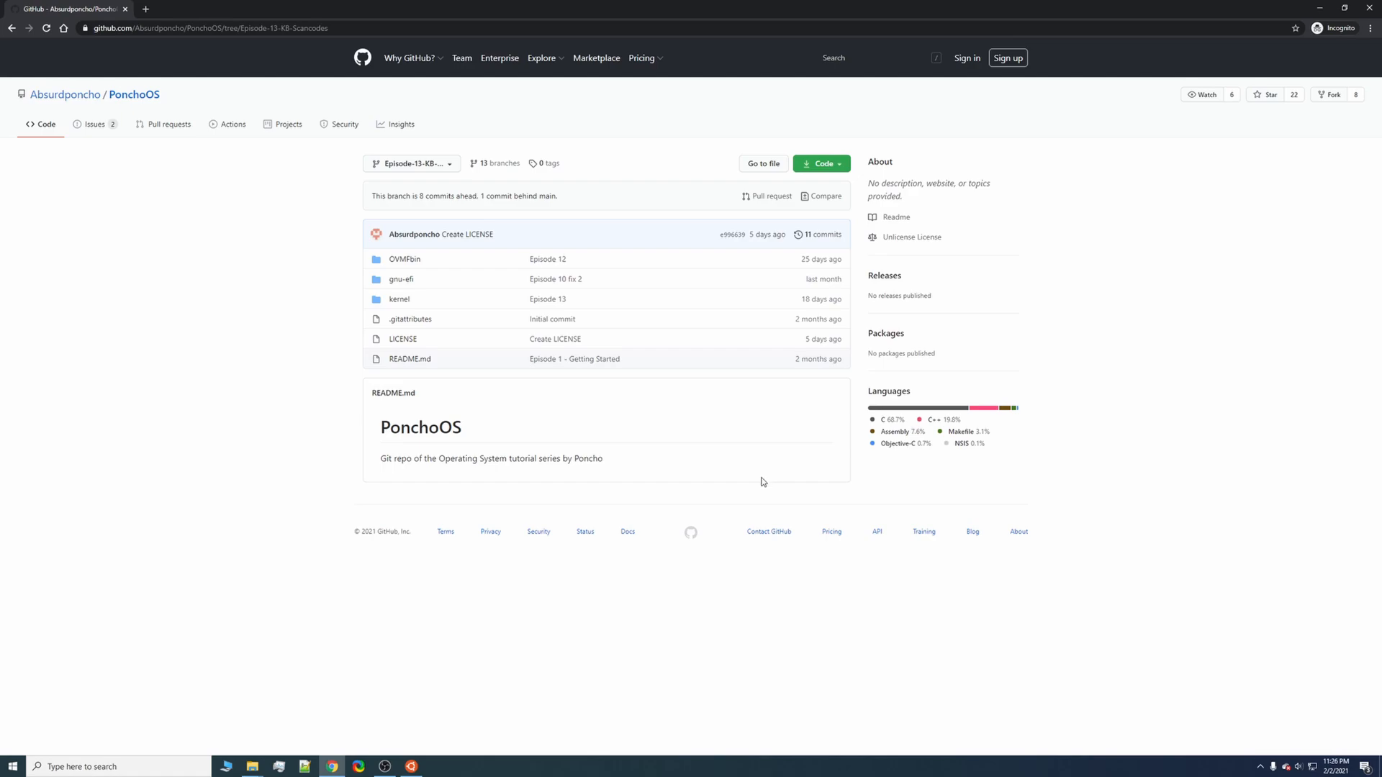
{"action": "mouse_move", "coordinate": [745, 480]}
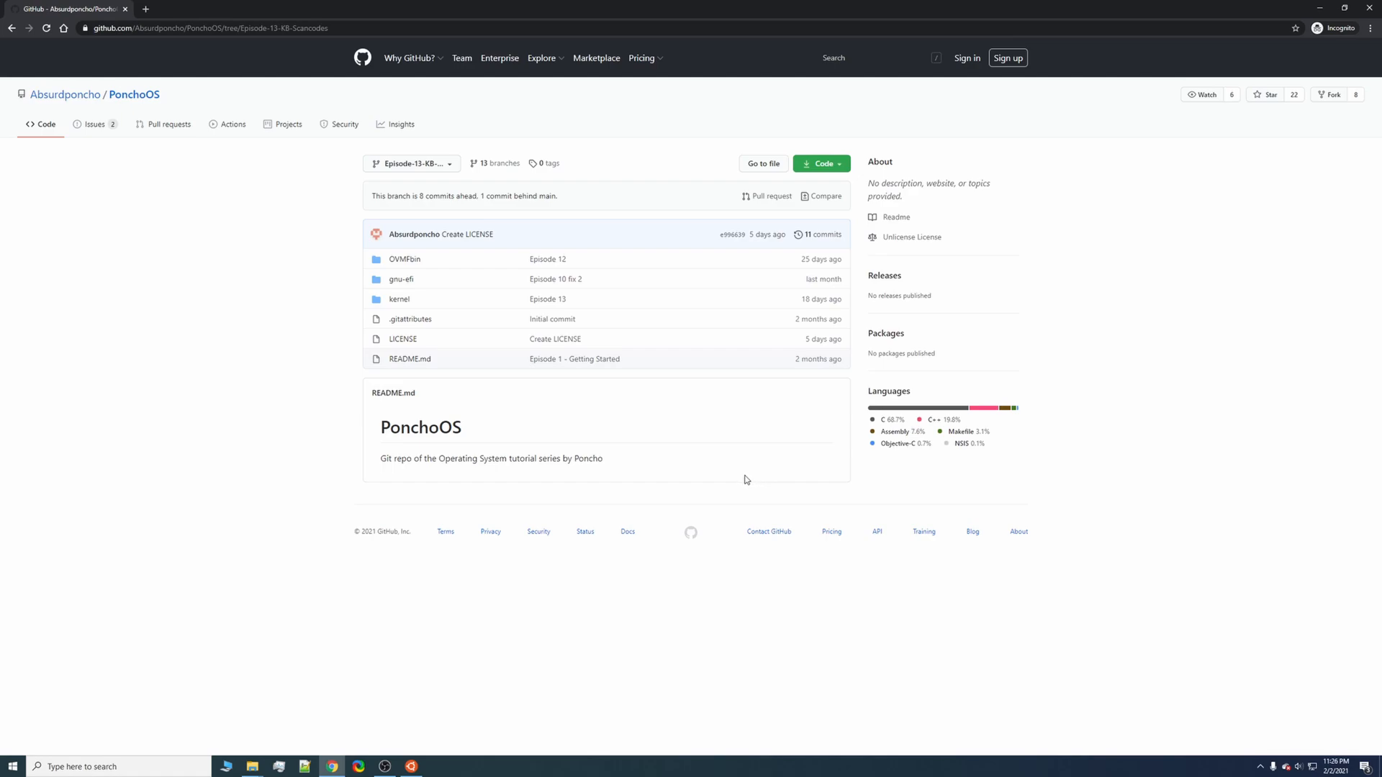
{"action": "mouse_move", "coordinate": [732, 475]}
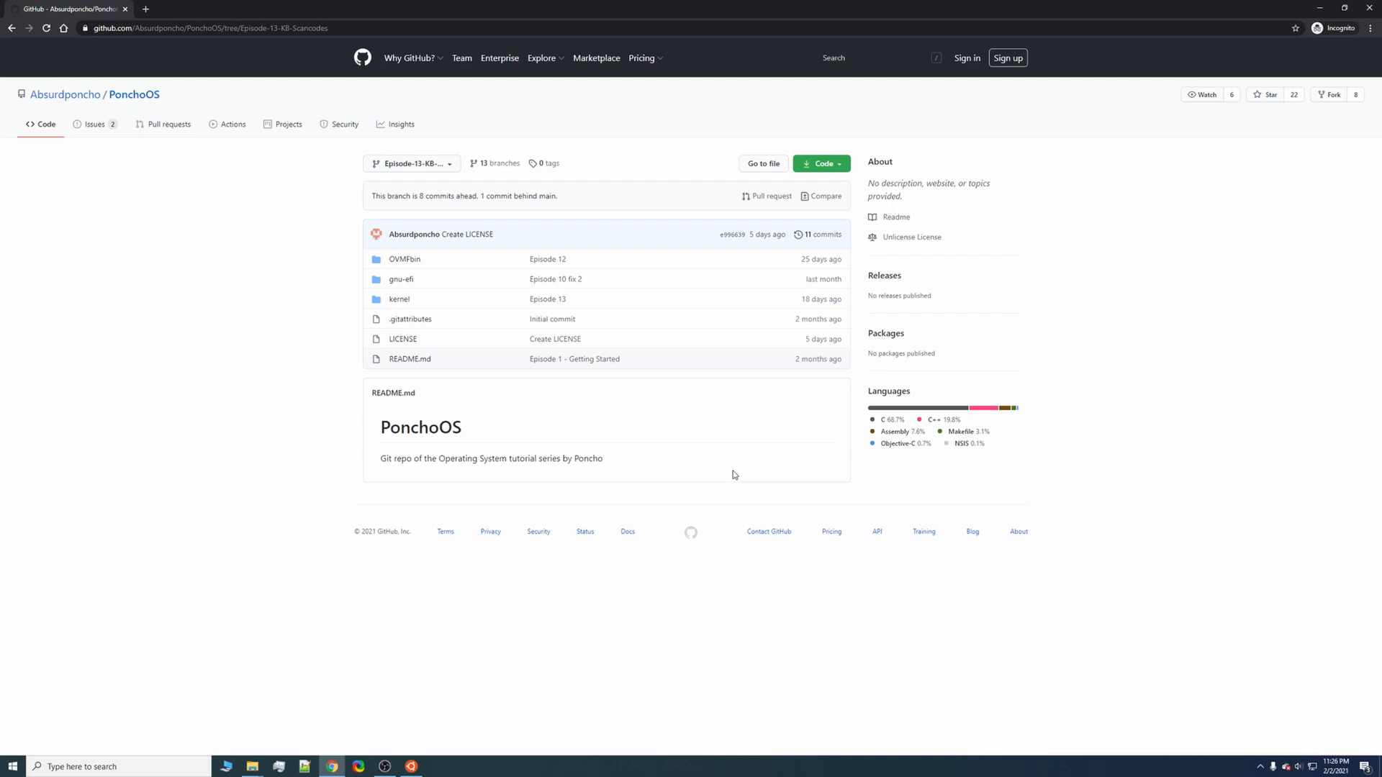
{"action": "mouse_move", "coordinate": [737, 474]}
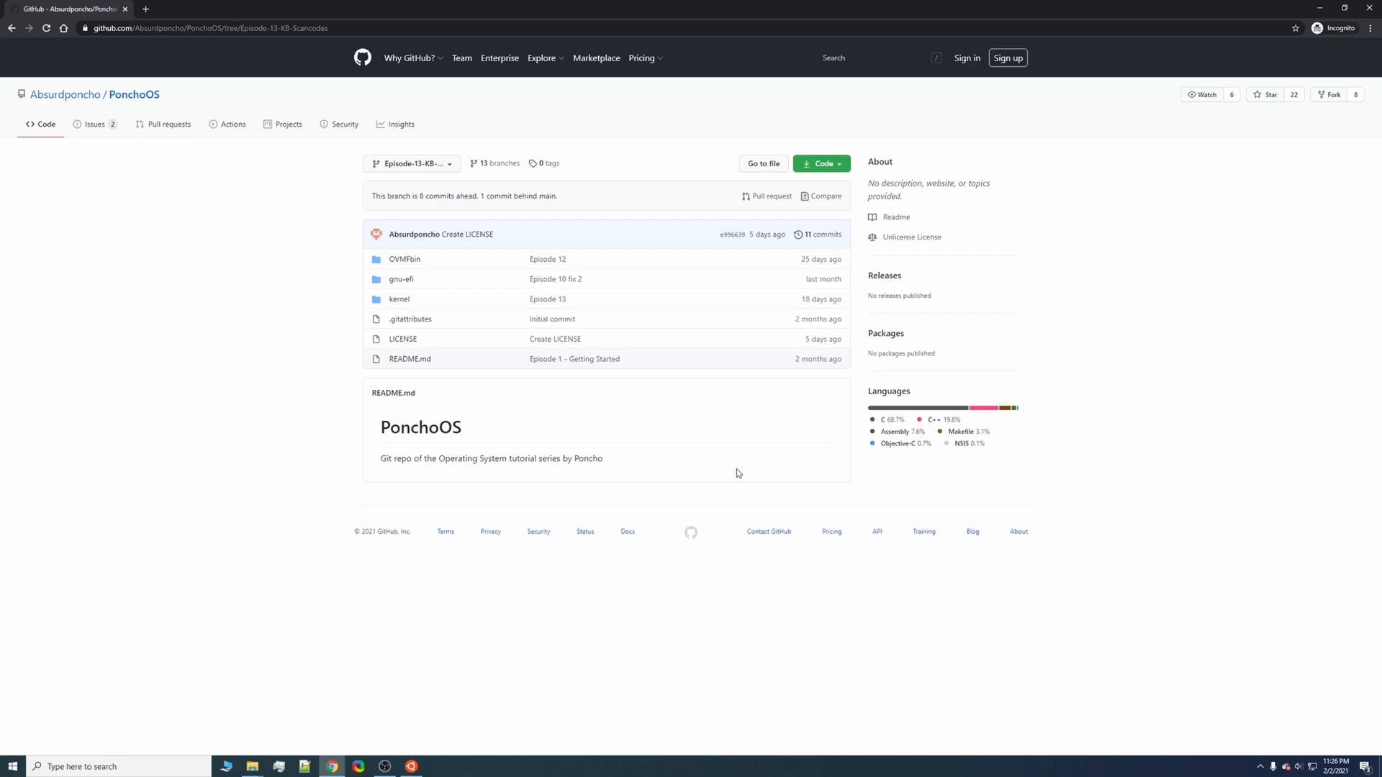
{"action": "mouse_move", "coordinate": [725, 470]}
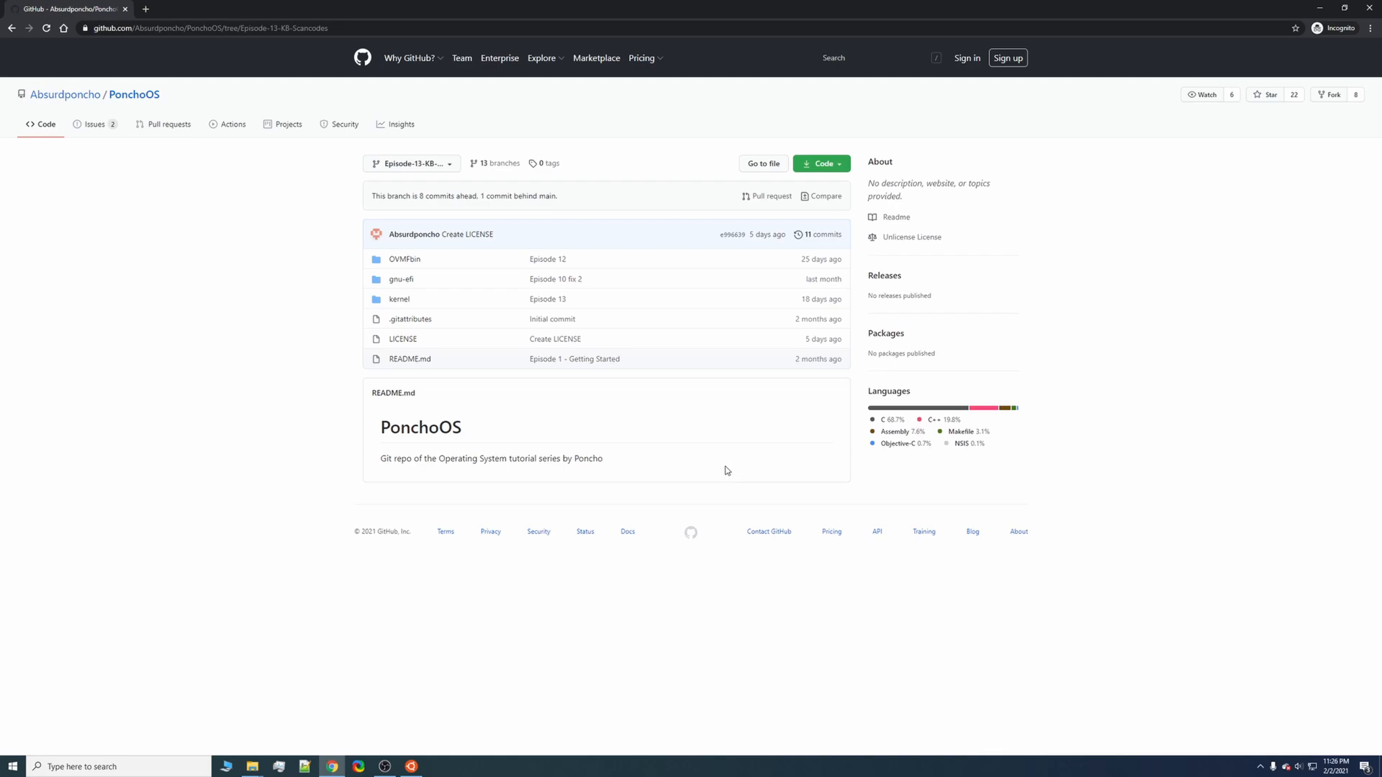
{"action": "mouse_move", "coordinate": [701, 469]}
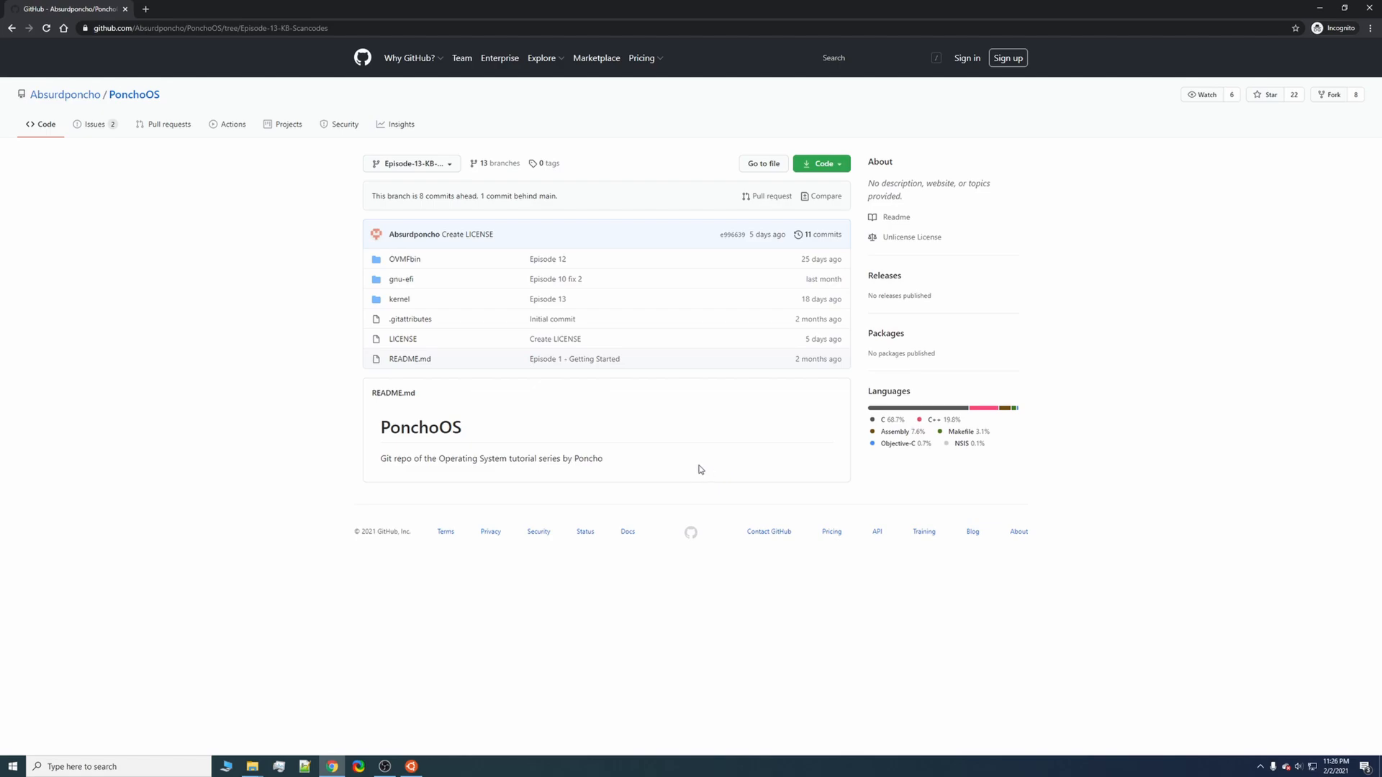
{"action": "mouse_move", "coordinate": [672, 466]}
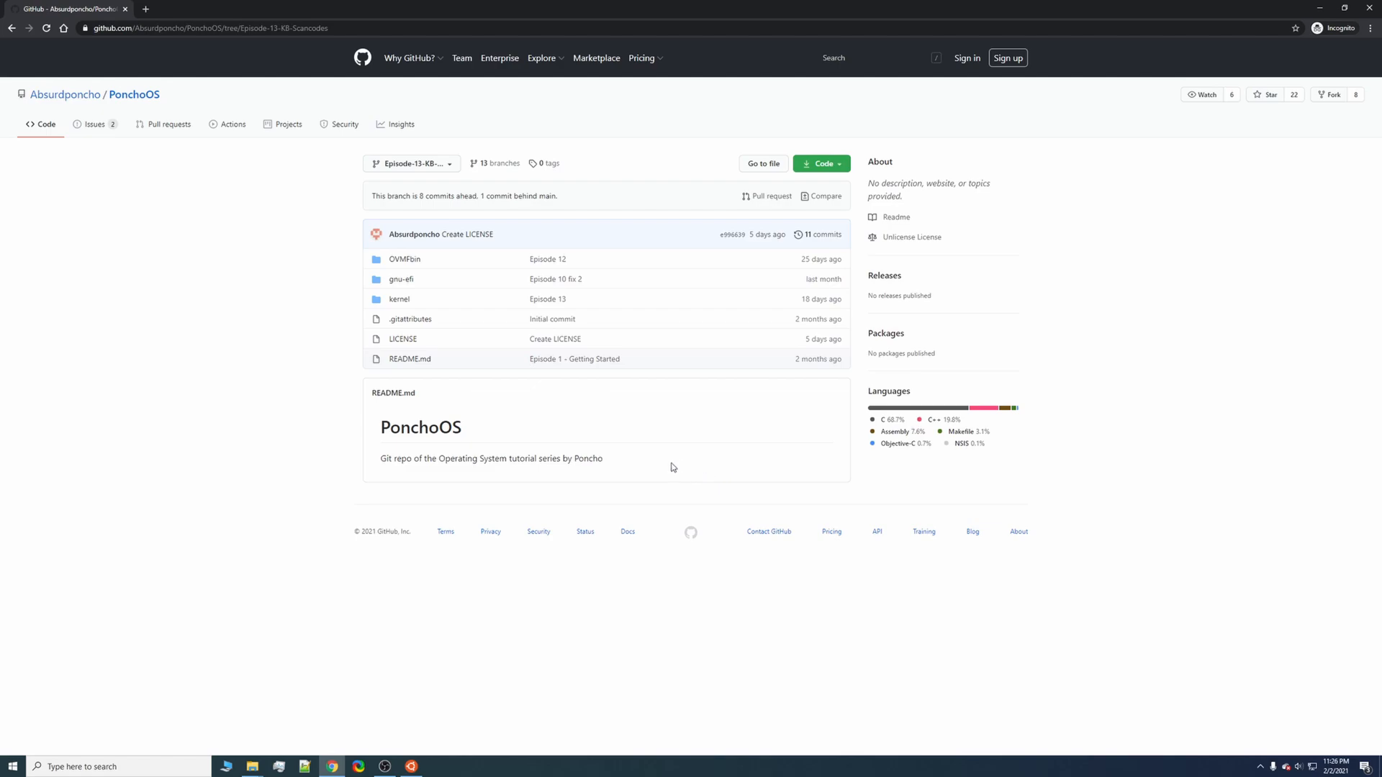
{"action": "mouse_move", "coordinate": [634, 582]}
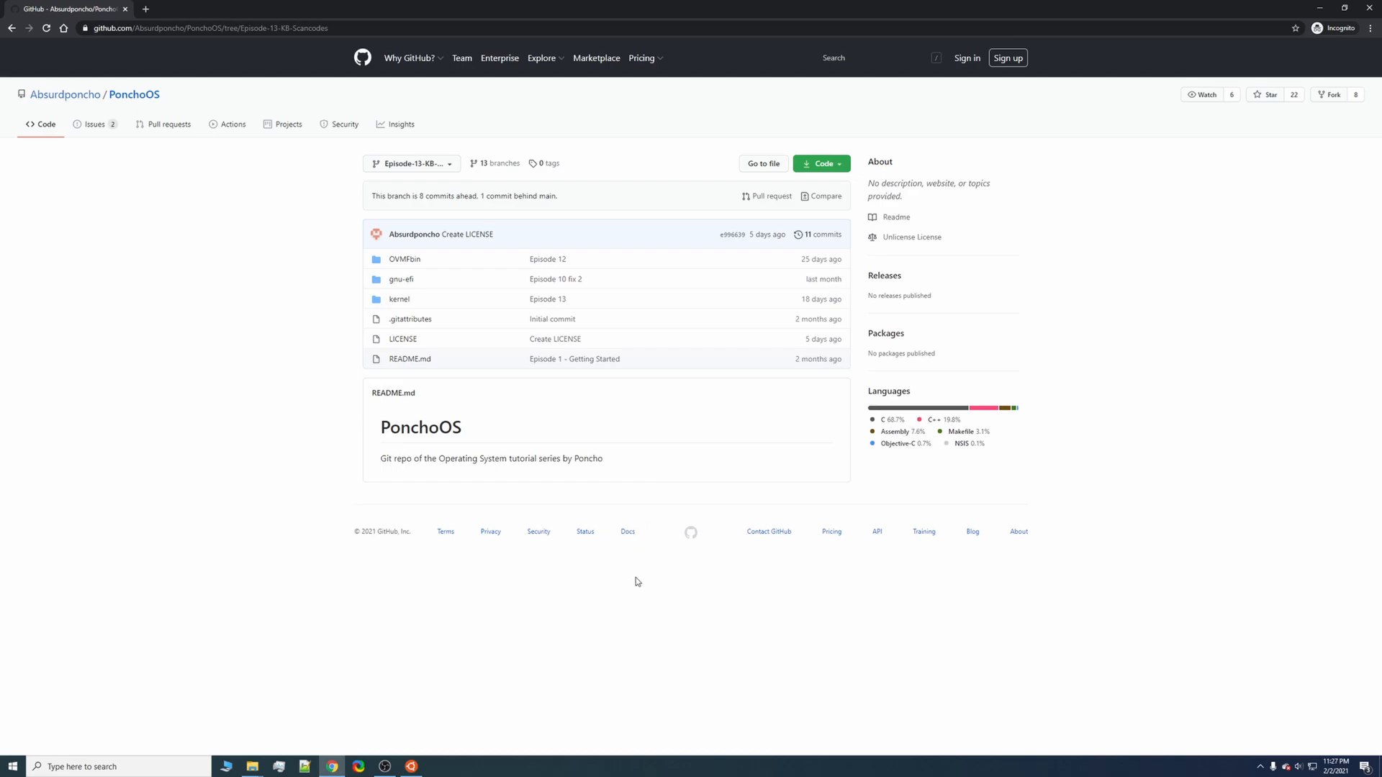
{"action": "mouse_move", "coordinate": [521, 672]}
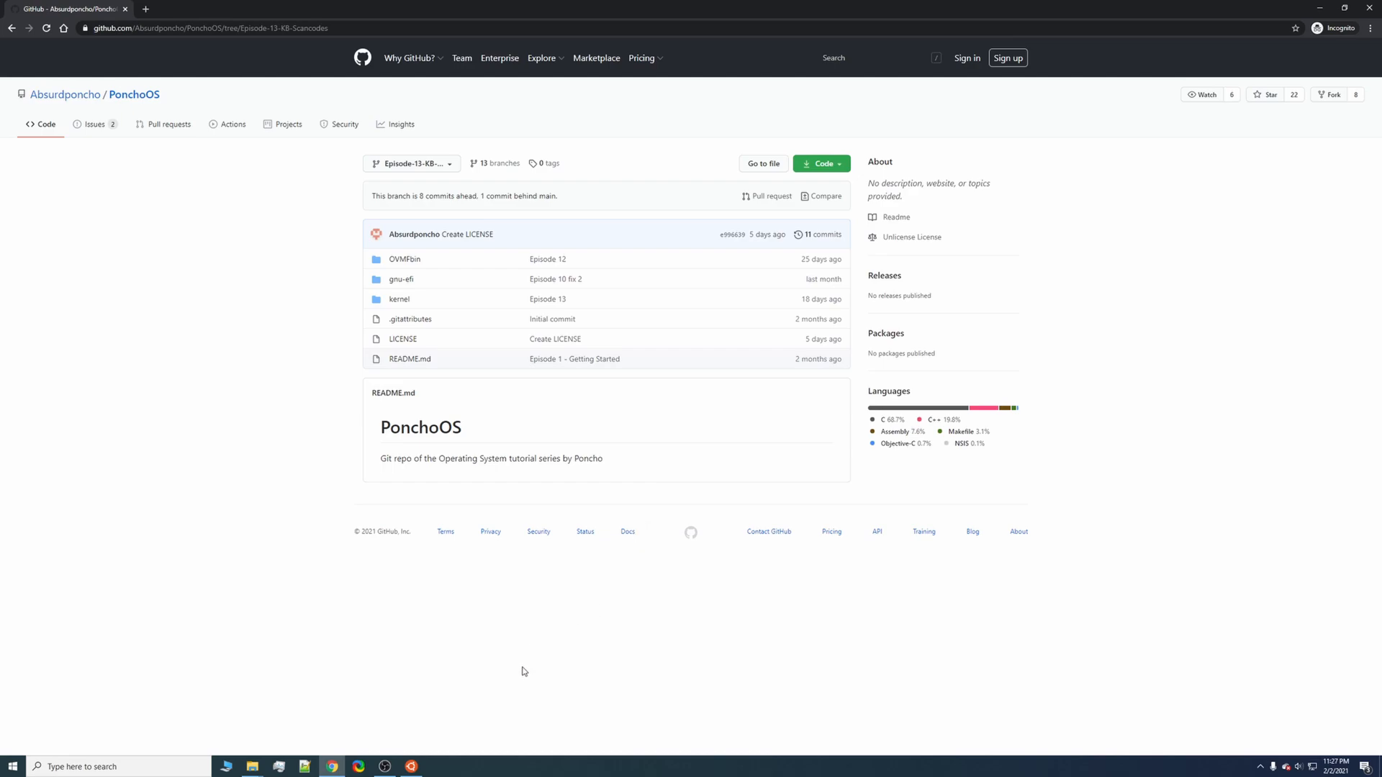
{"action": "mouse_move", "coordinate": [498, 622]}
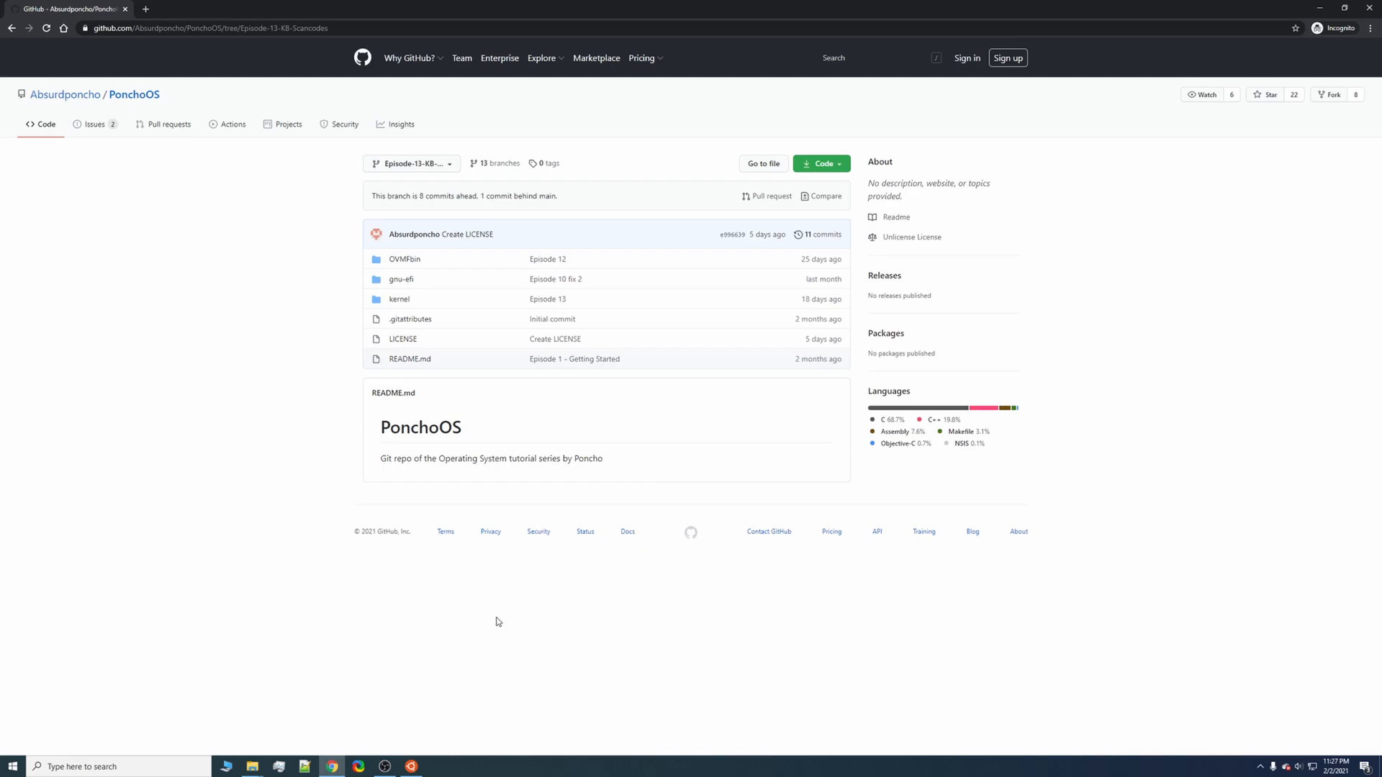
{"action": "mouse_move", "coordinate": [410, 318]}
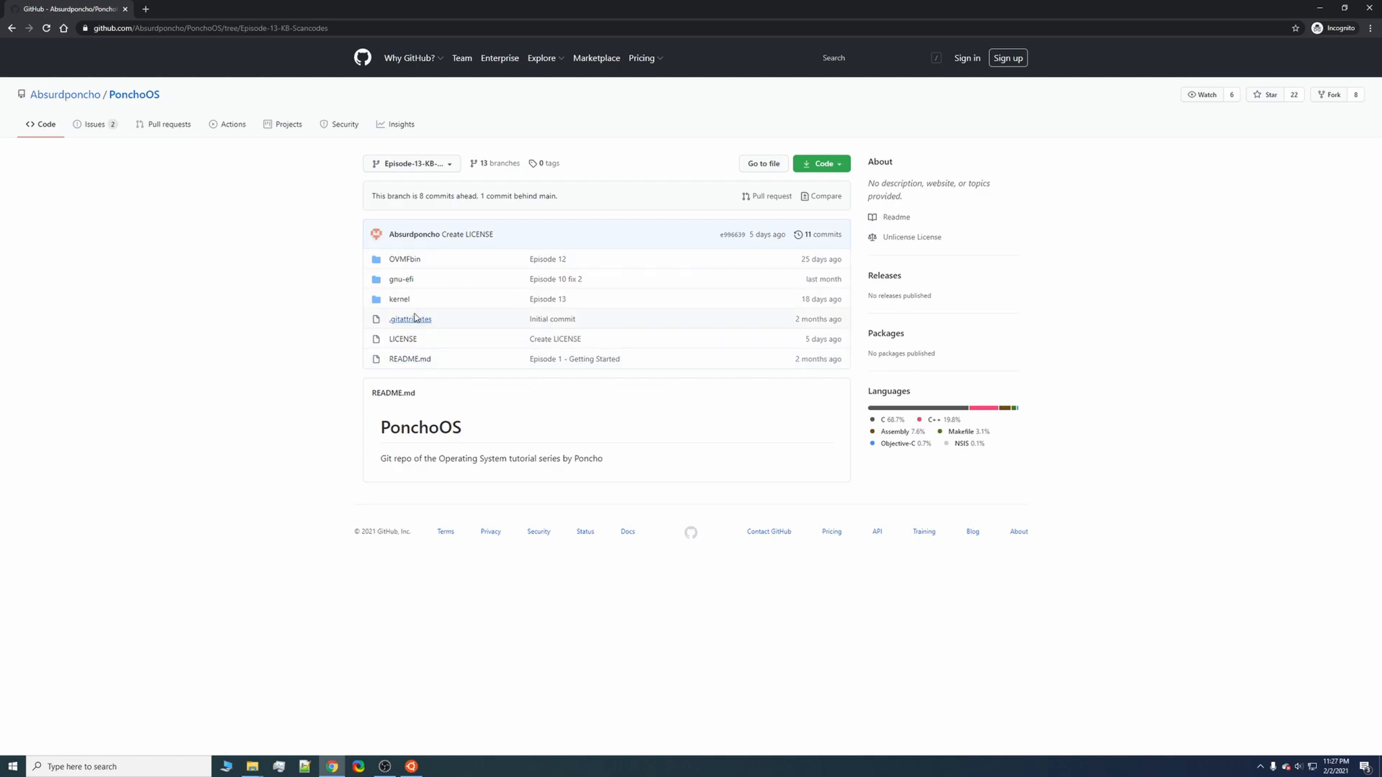
{"action": "mouse_move", "coordinate": [403, 178]}
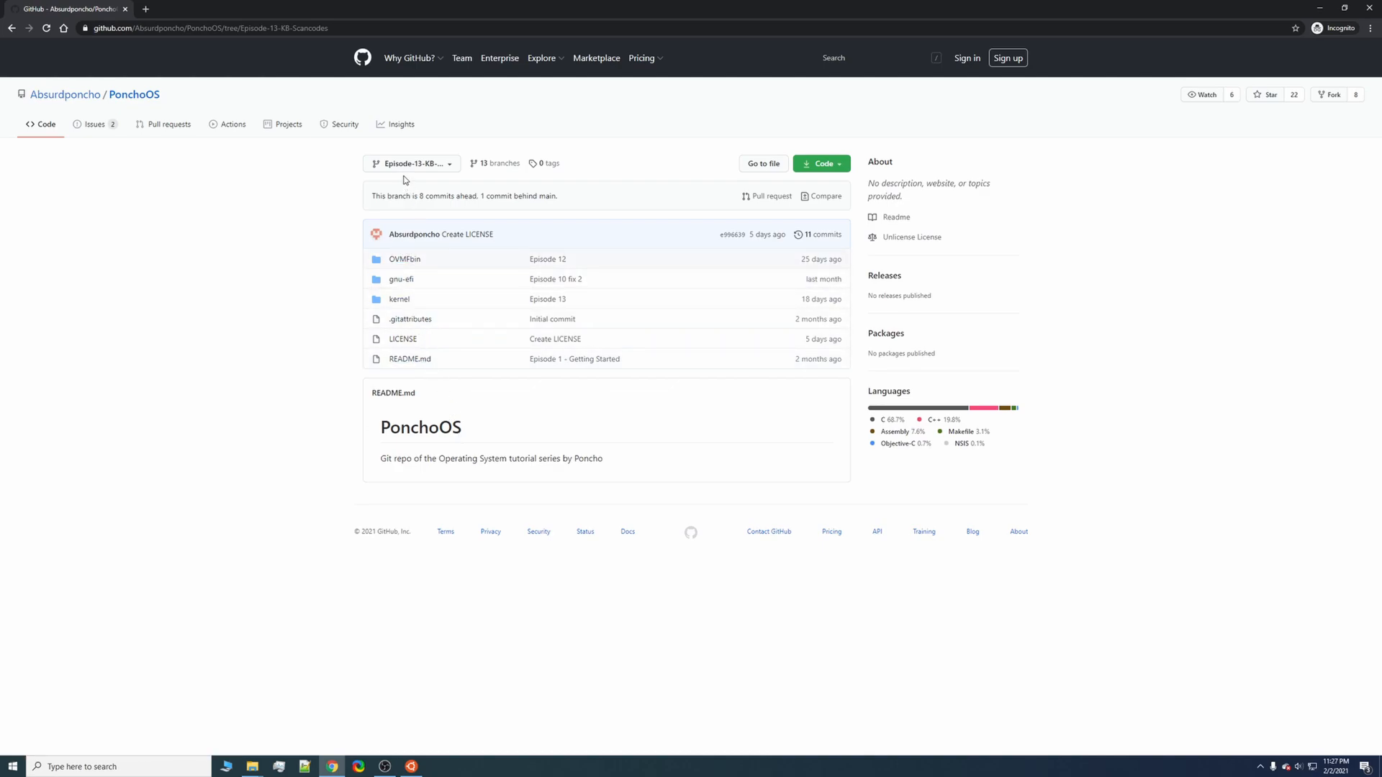
- Clone the PonchoOS repository's Episode-13-KB-Scancodes branch into the projects folder with git clone
{"action": "left_click", "coordinate": [410, 163]}
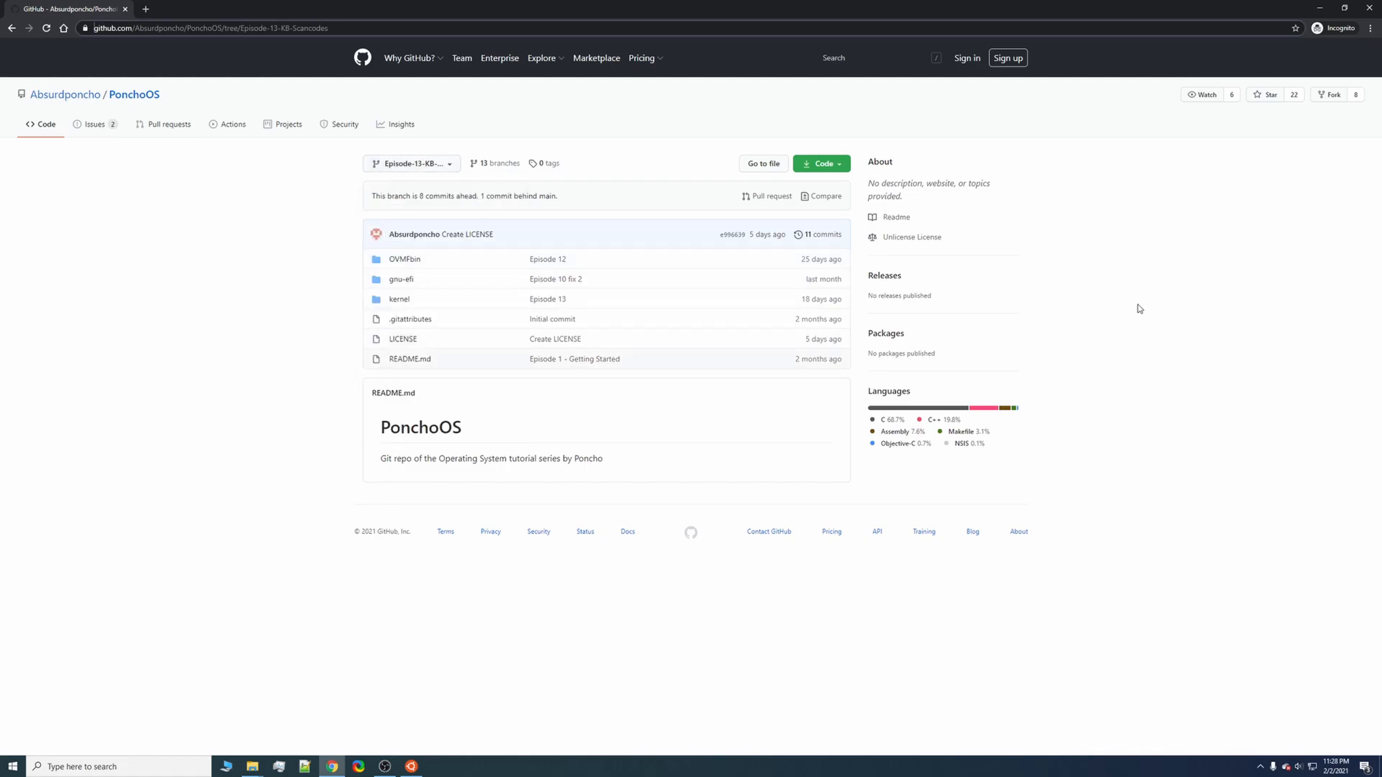
{"action": "mouse_move", "coordinate": [708, 567]}
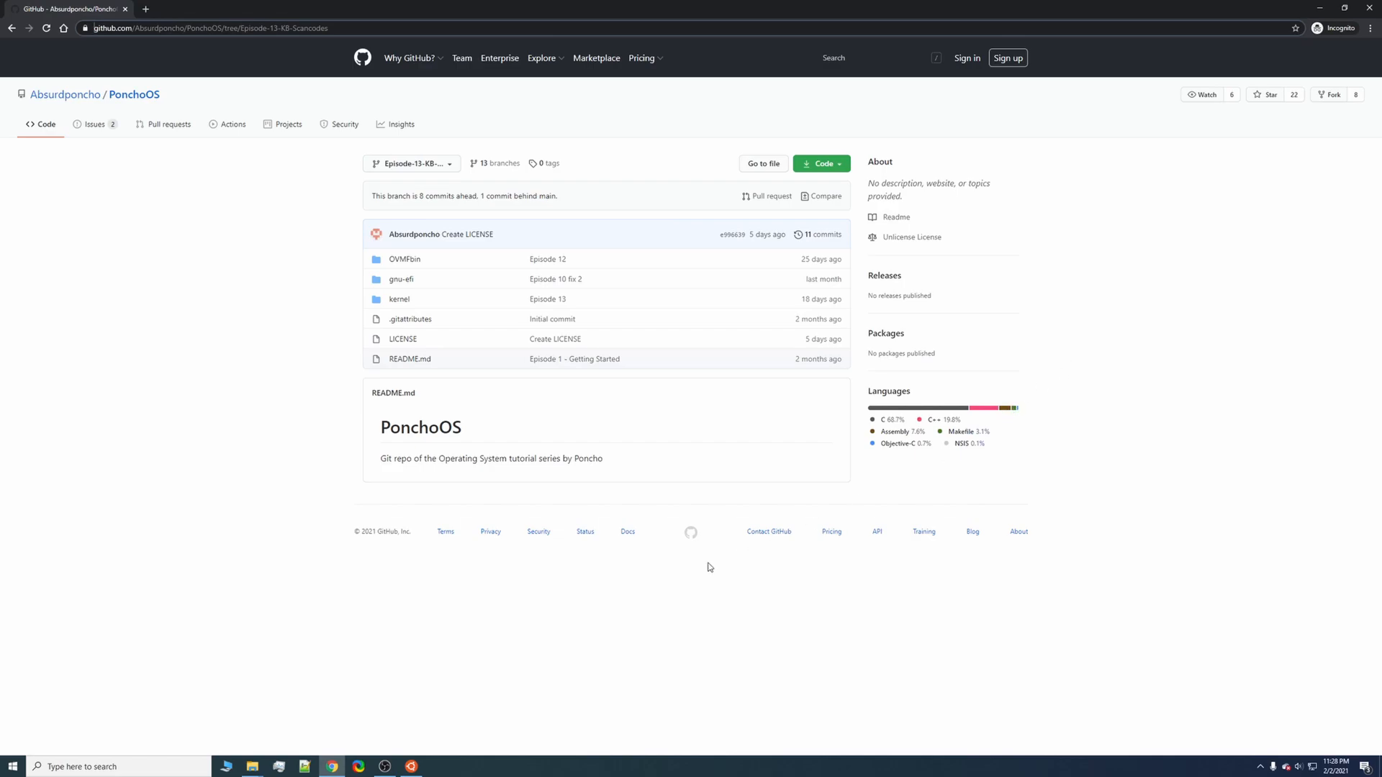
{"action": "mouse_move", "coordinate": [503, 739]}
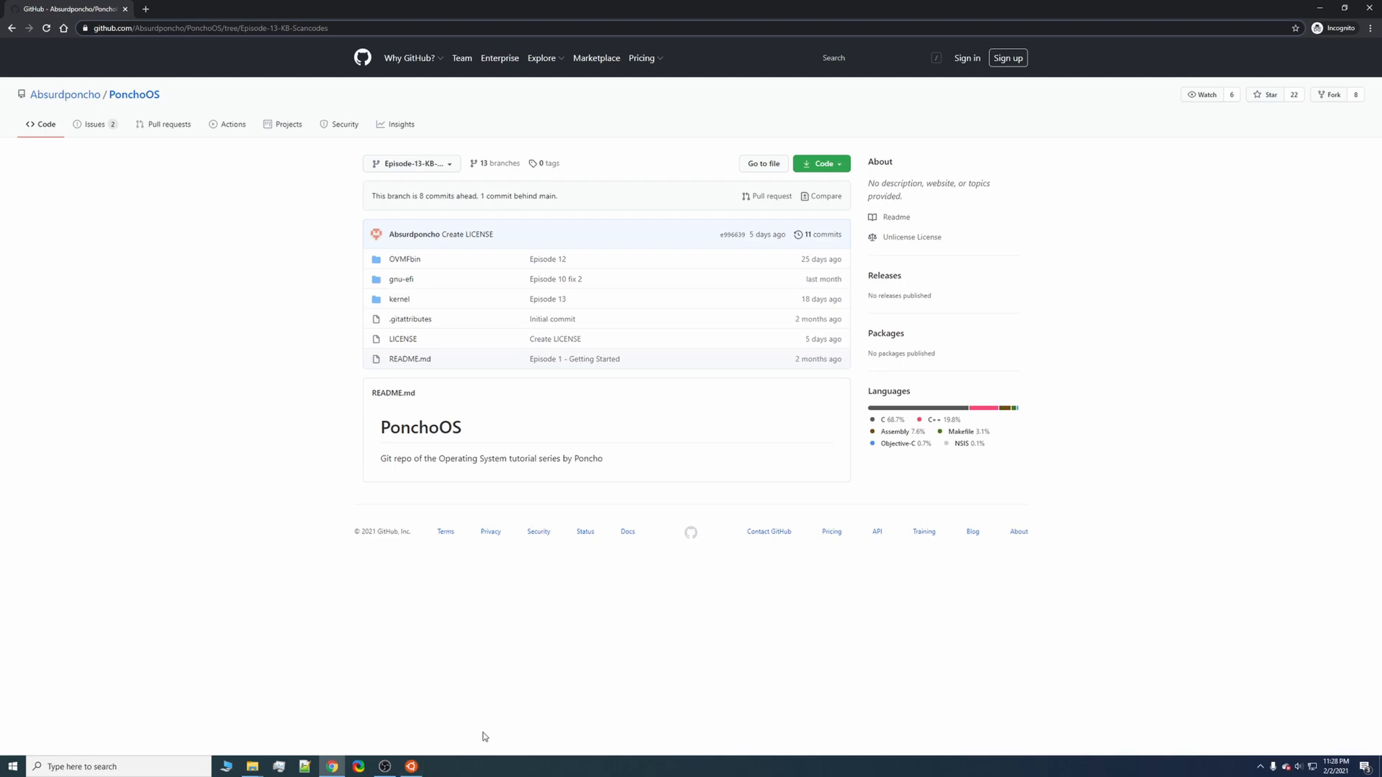
{"action": "mouse_move", "coordinate": [467, 744]}
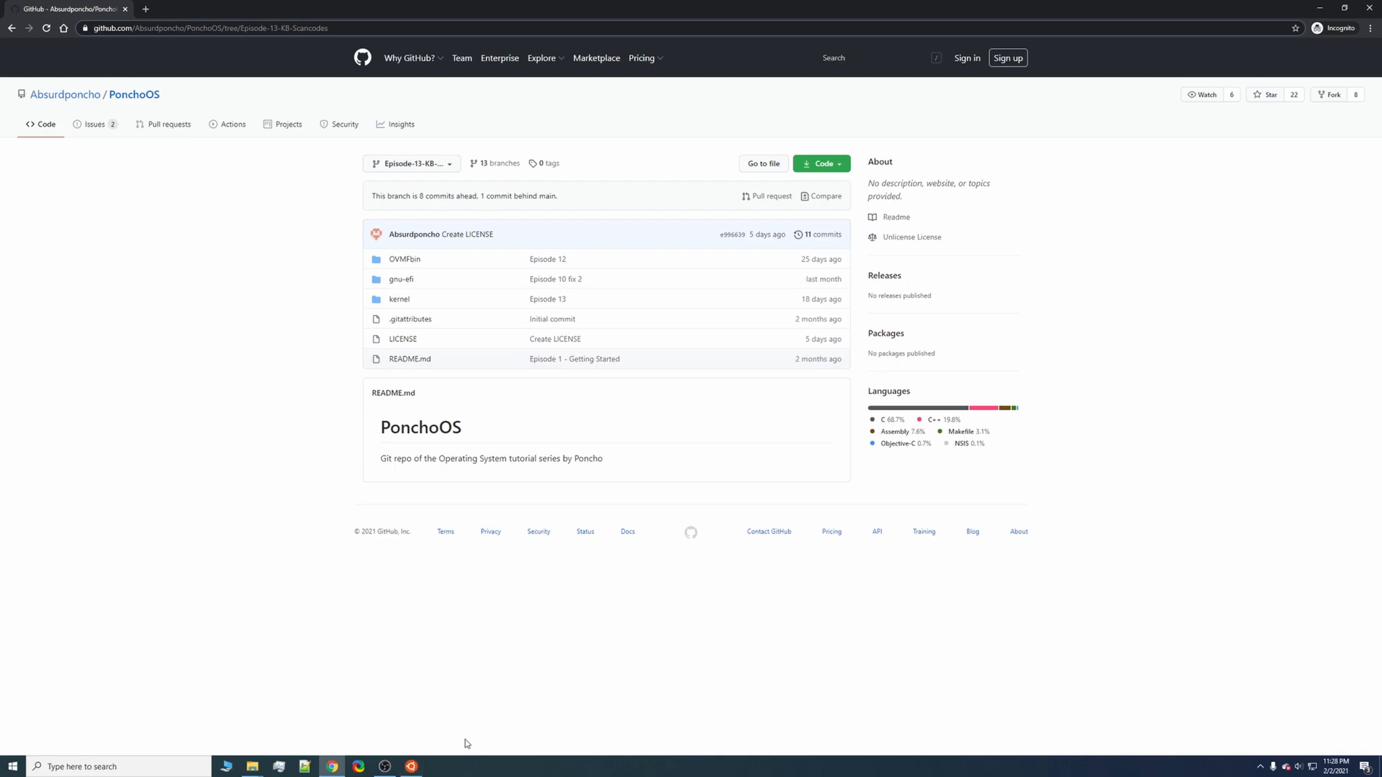
{"action": "mouse_move", "coordinate": [454, 751]}
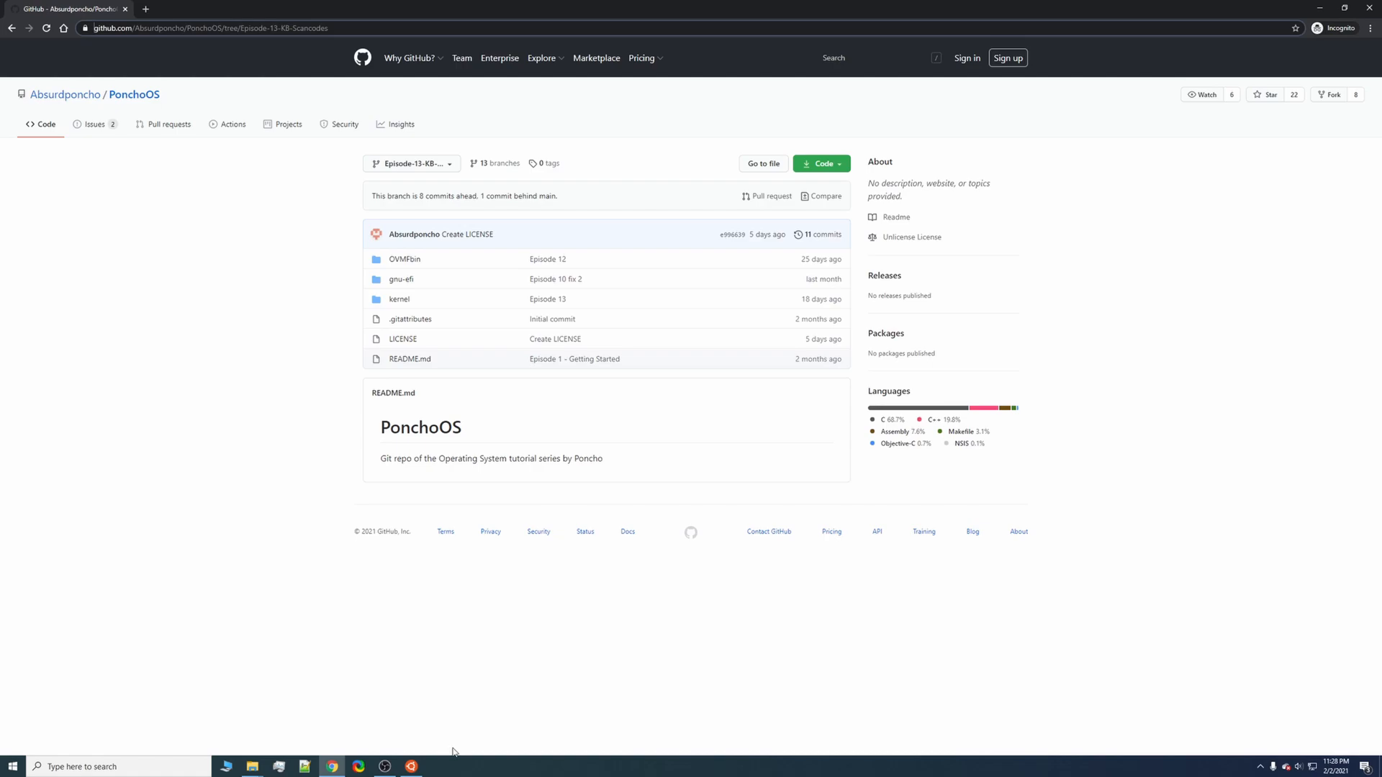
{"action": "mouse_move", "coordinate": [434, 759]}
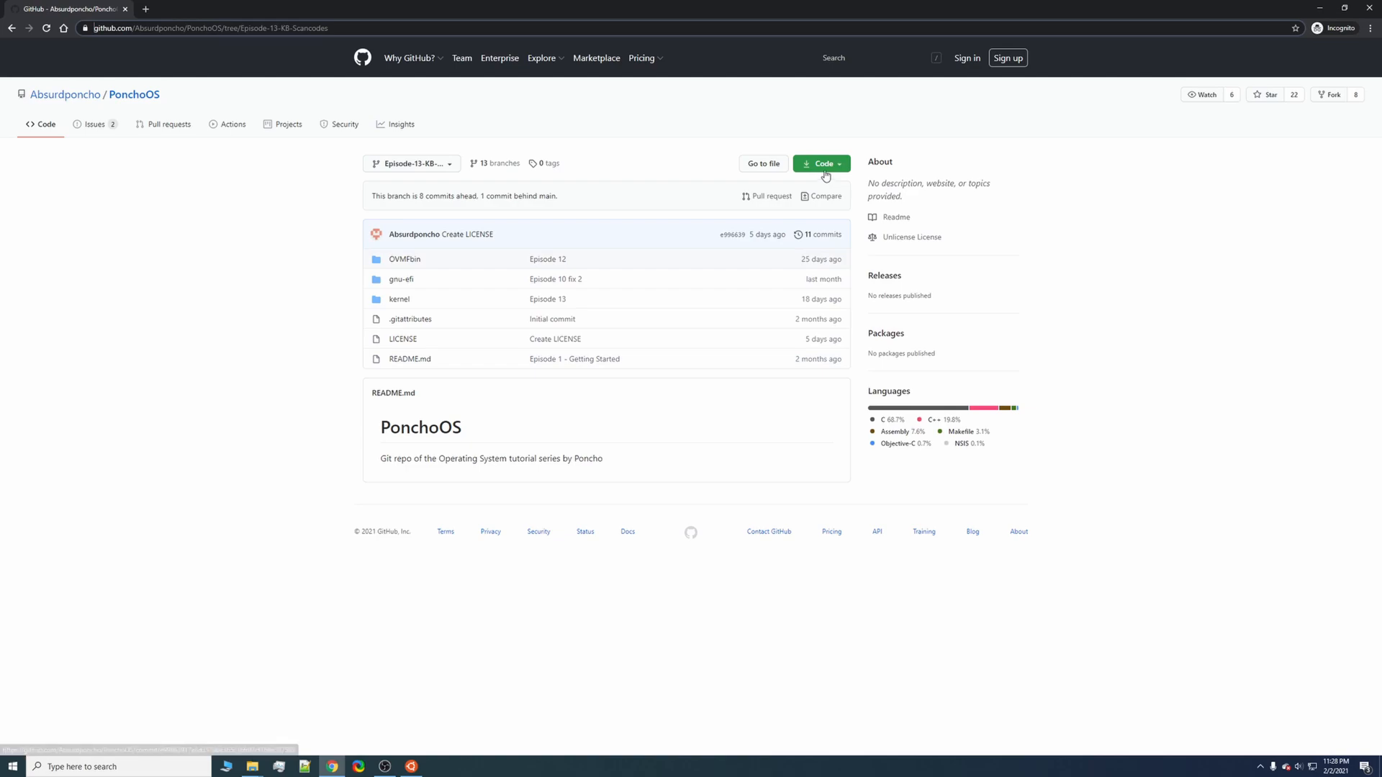
{"action": "left_click", "coordinate": [819, 162]}
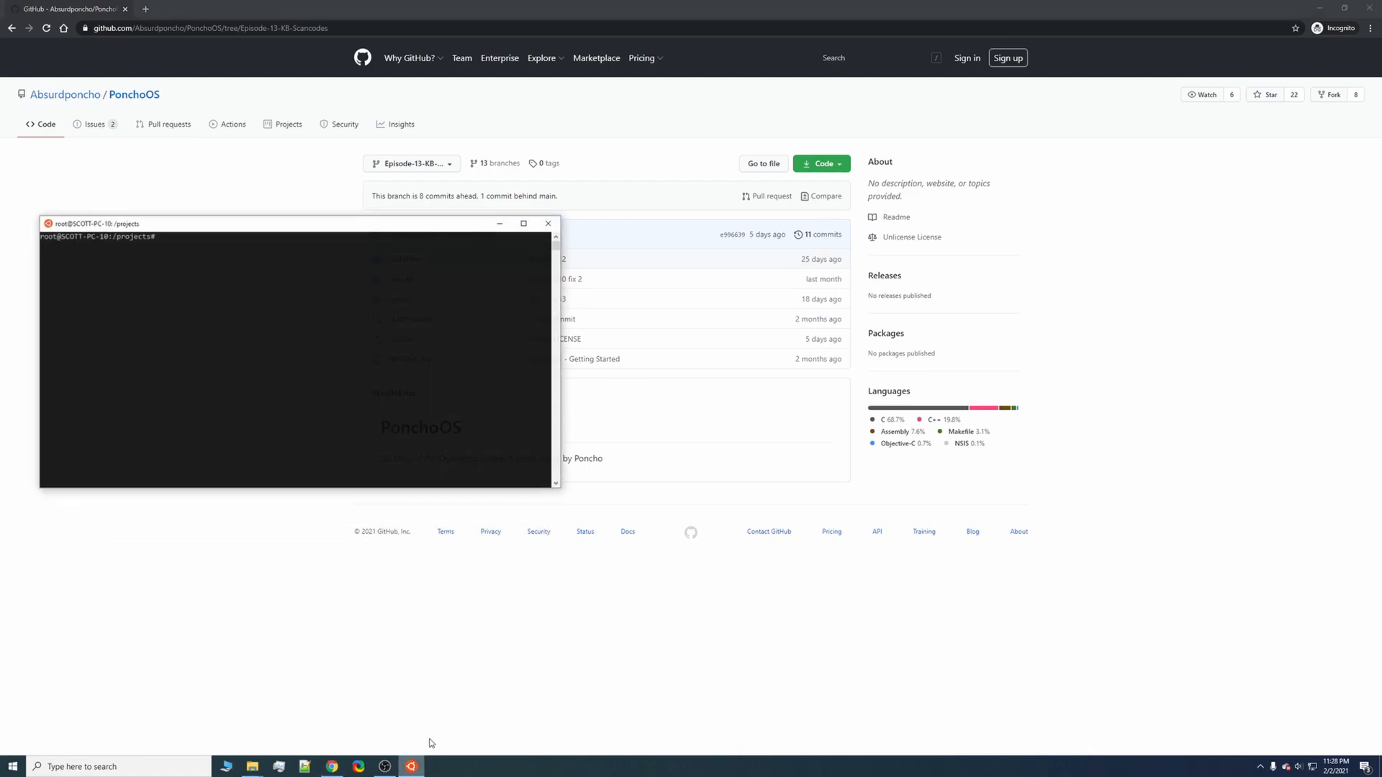
{"action": "type", "text": "git cl"}
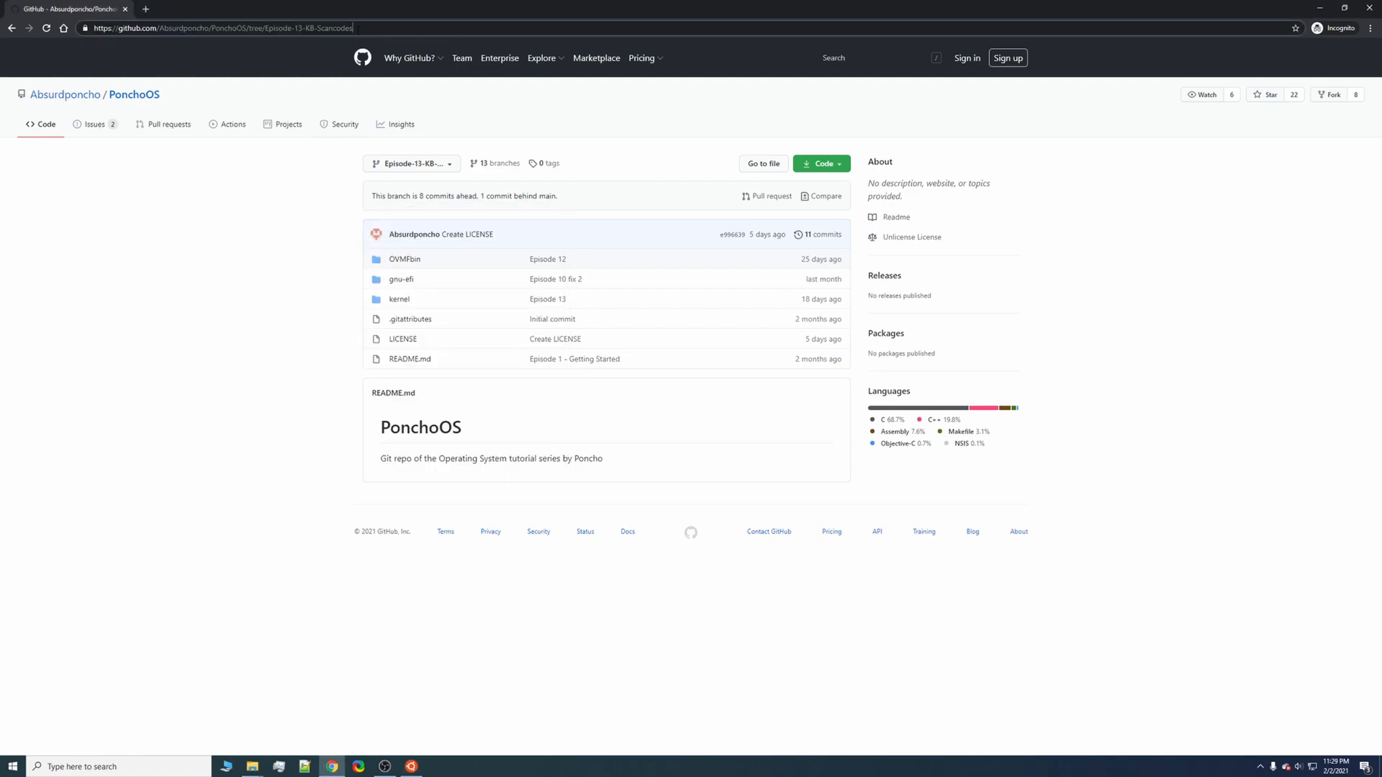
{"action": "right_click", "coordinate": [308, 28]}
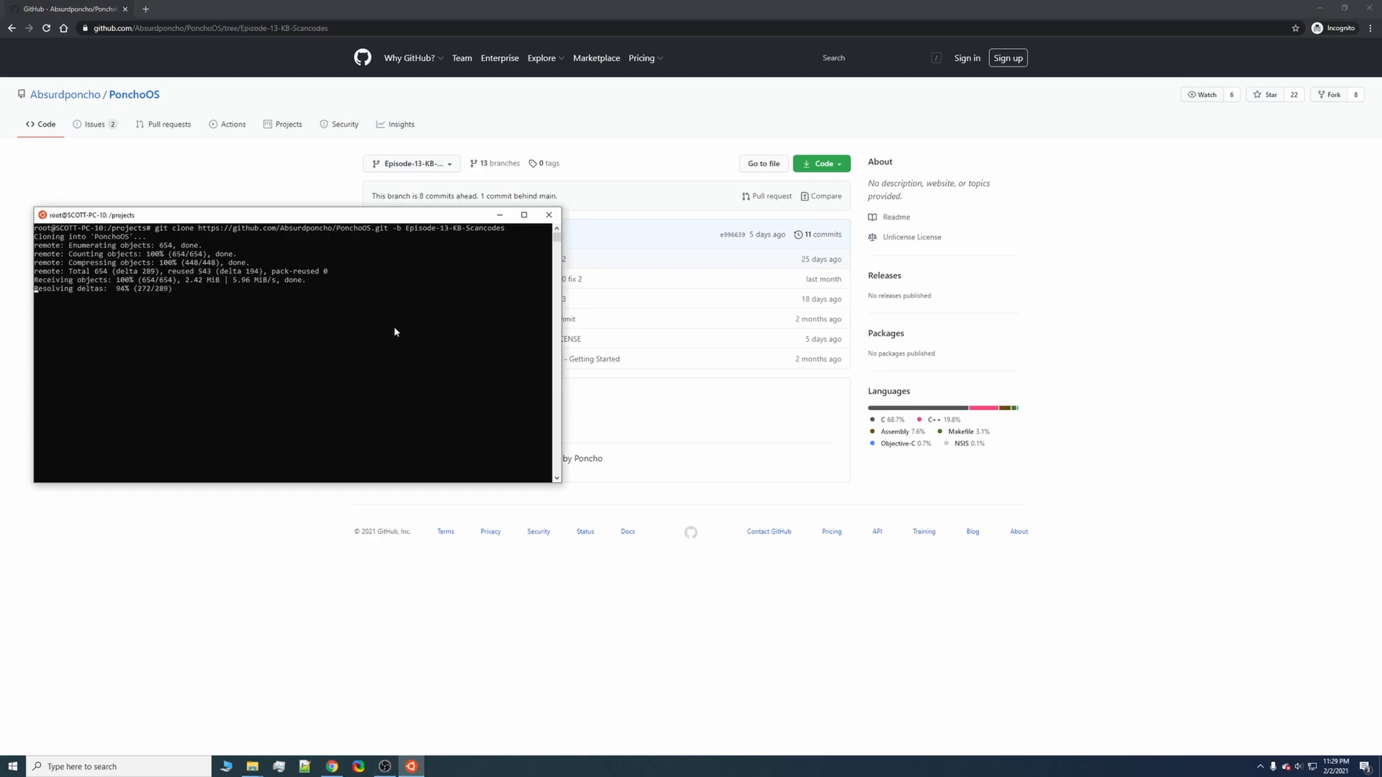
{"action": "mouse_move", "coordinate": [395, 339]}
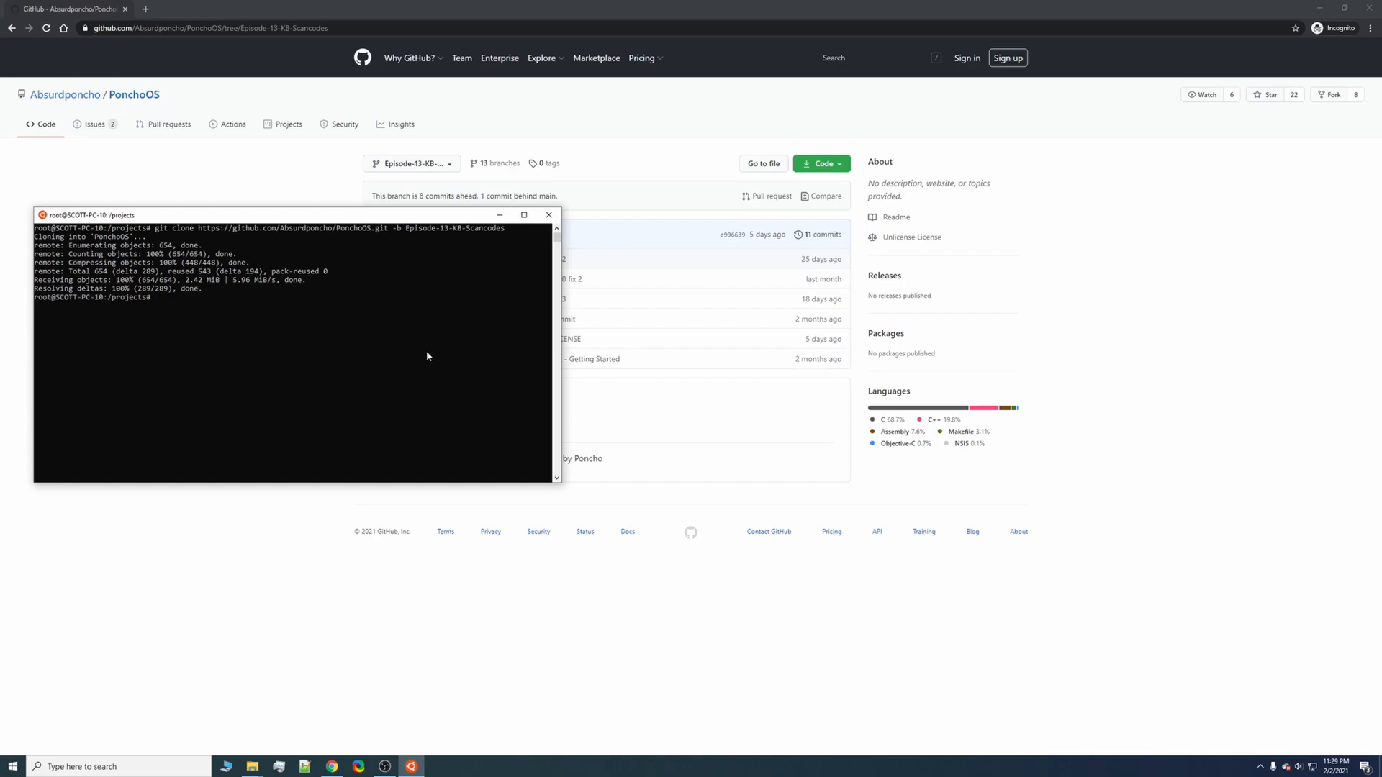
{"action": "mouse_move", "coordinate": [430, 363]}
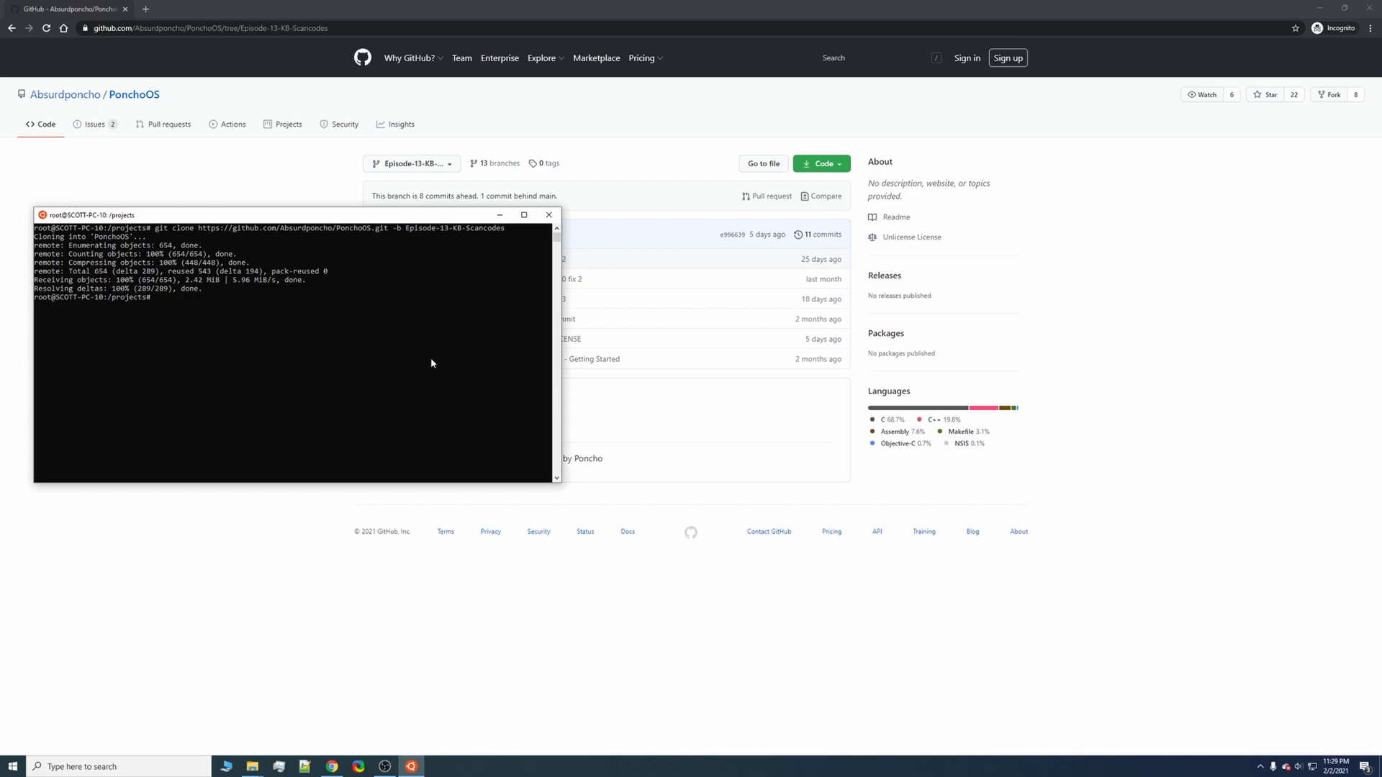
{"action": "mouse_move", "coordinate": [701, 334]}
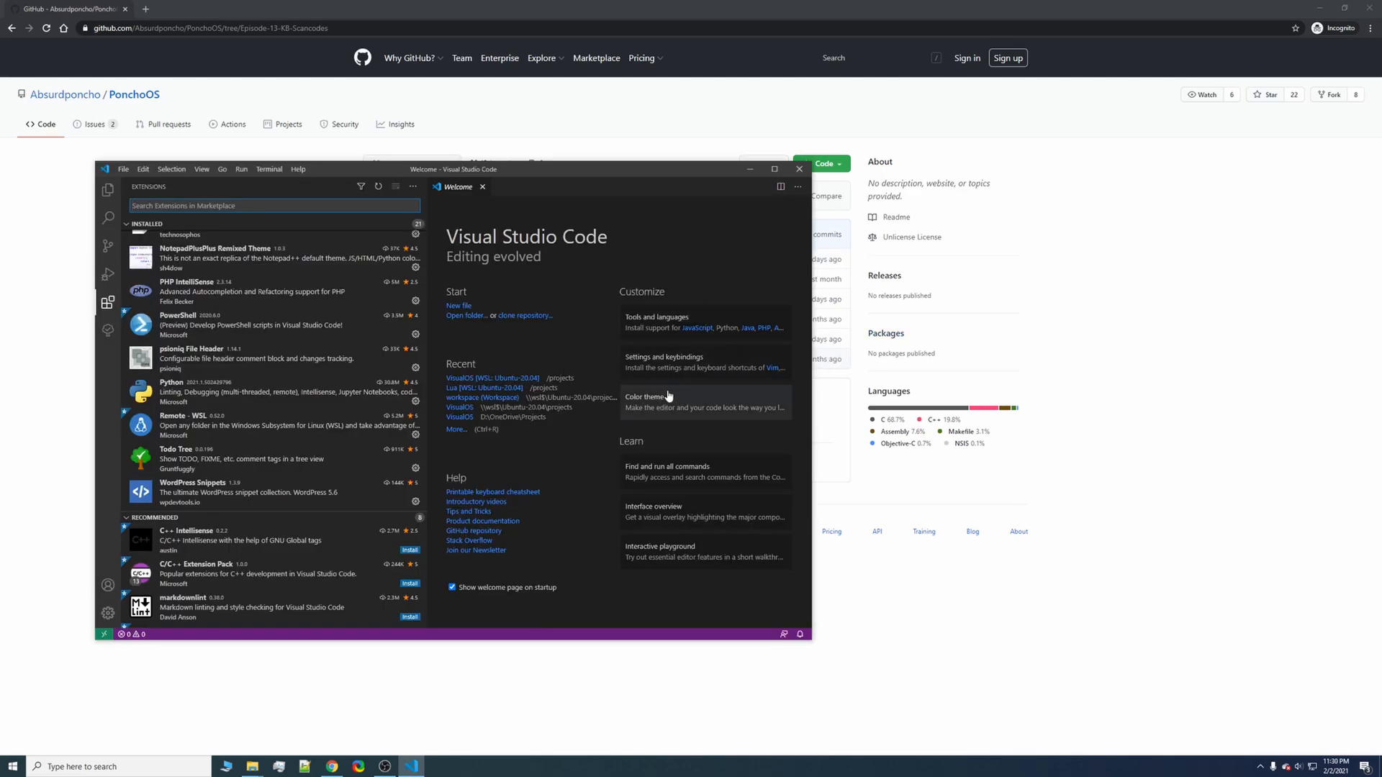
- Maximize VS Code and view the Remote - WSL extension's details page
{"action": "left_click", "coordinate": [774, 169]}
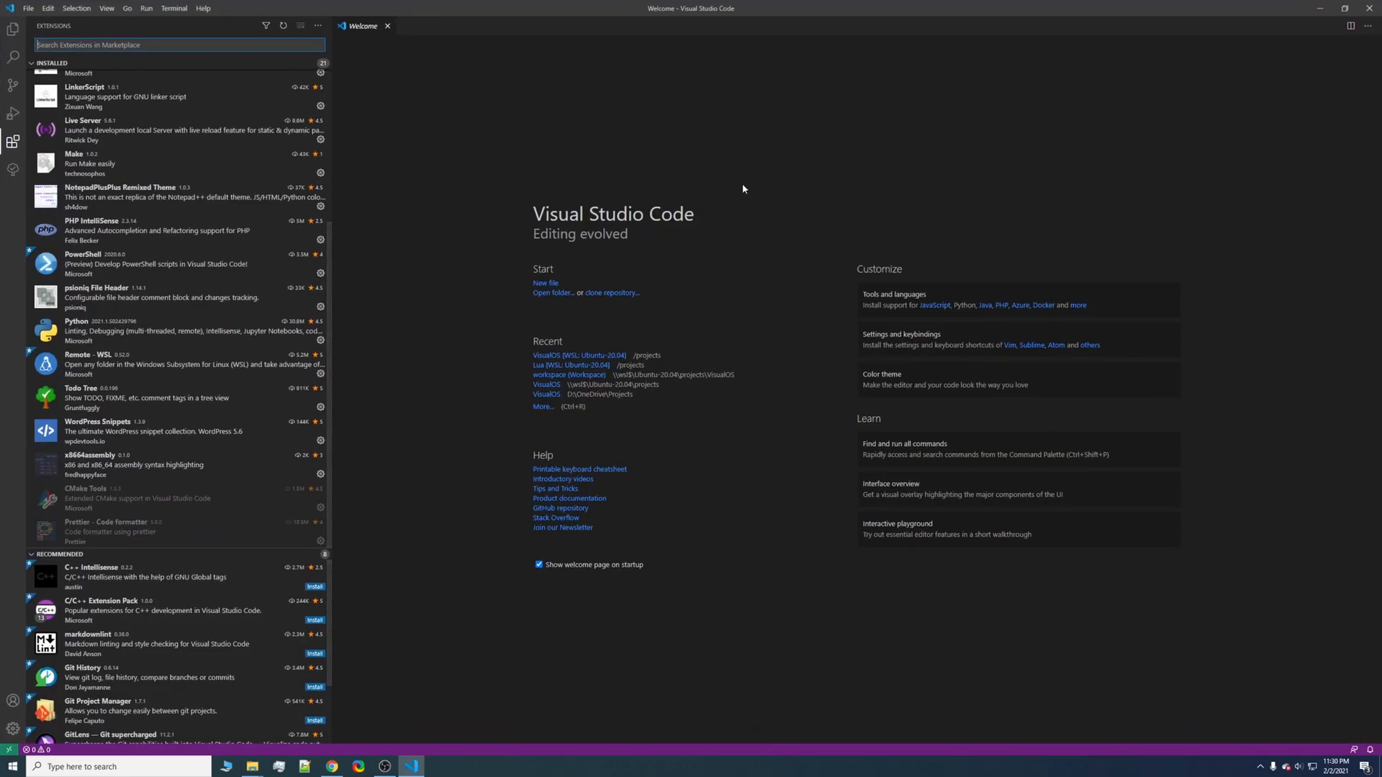
{"action": "mouse_move", "coordinate": [249, 359]}
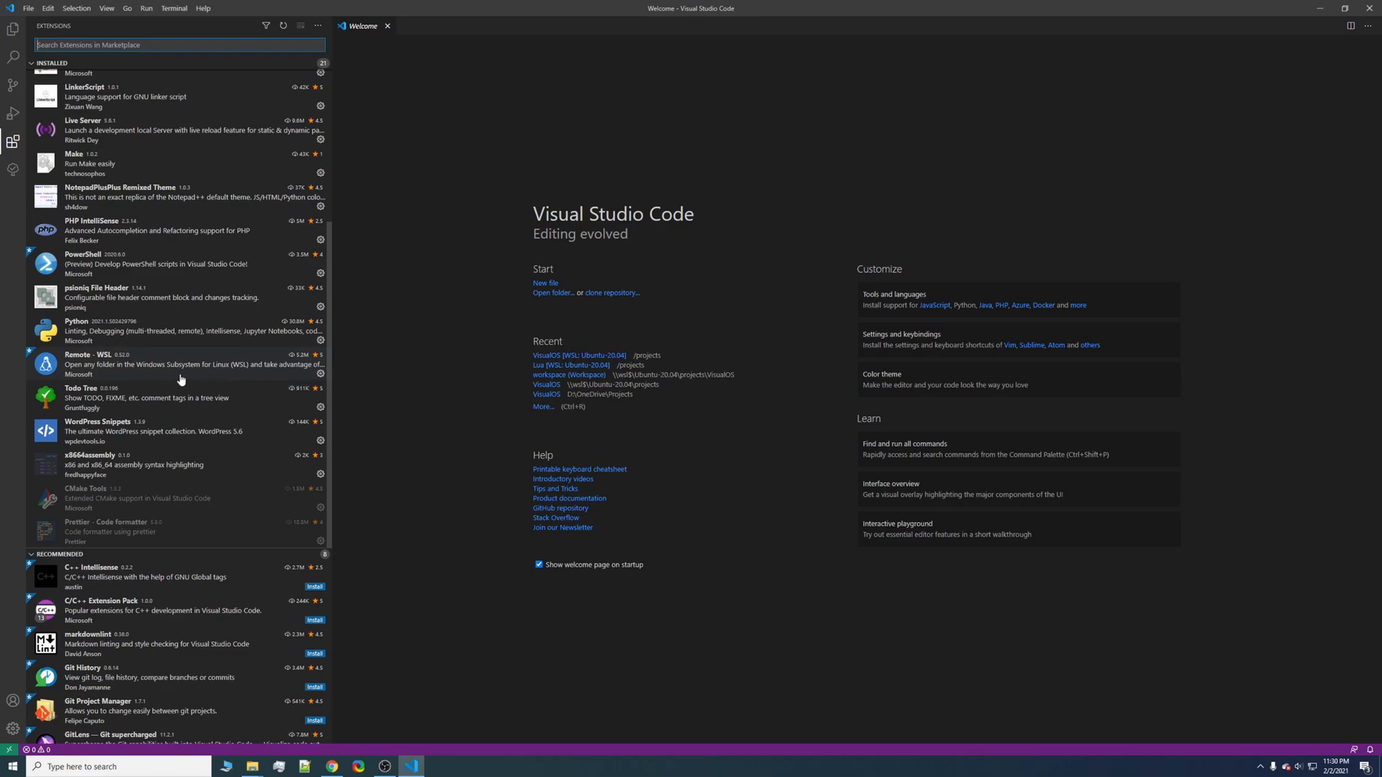
{"action": "left_click", "coordinate": [116, 360]}
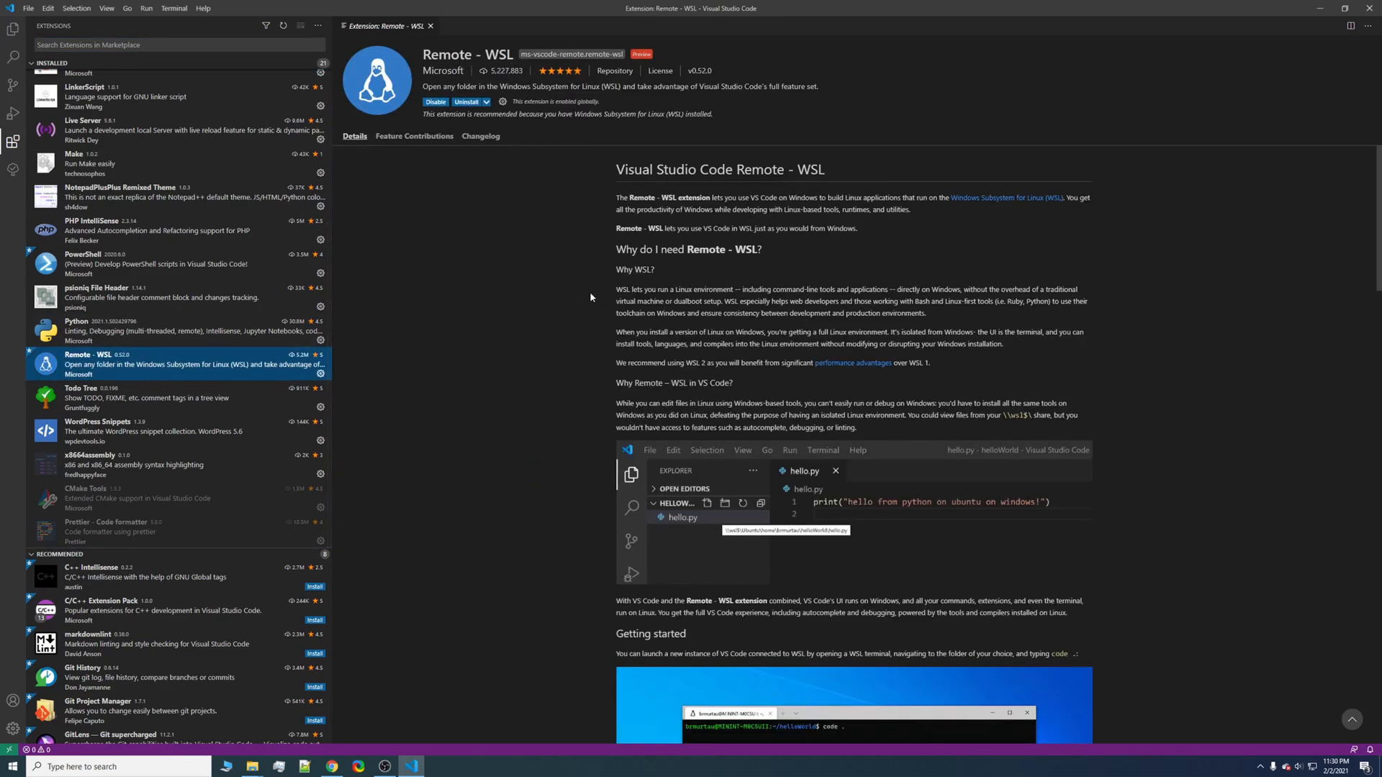
{"action": "scroll", "scroll_direction": "down", "scroll_amount": 3}
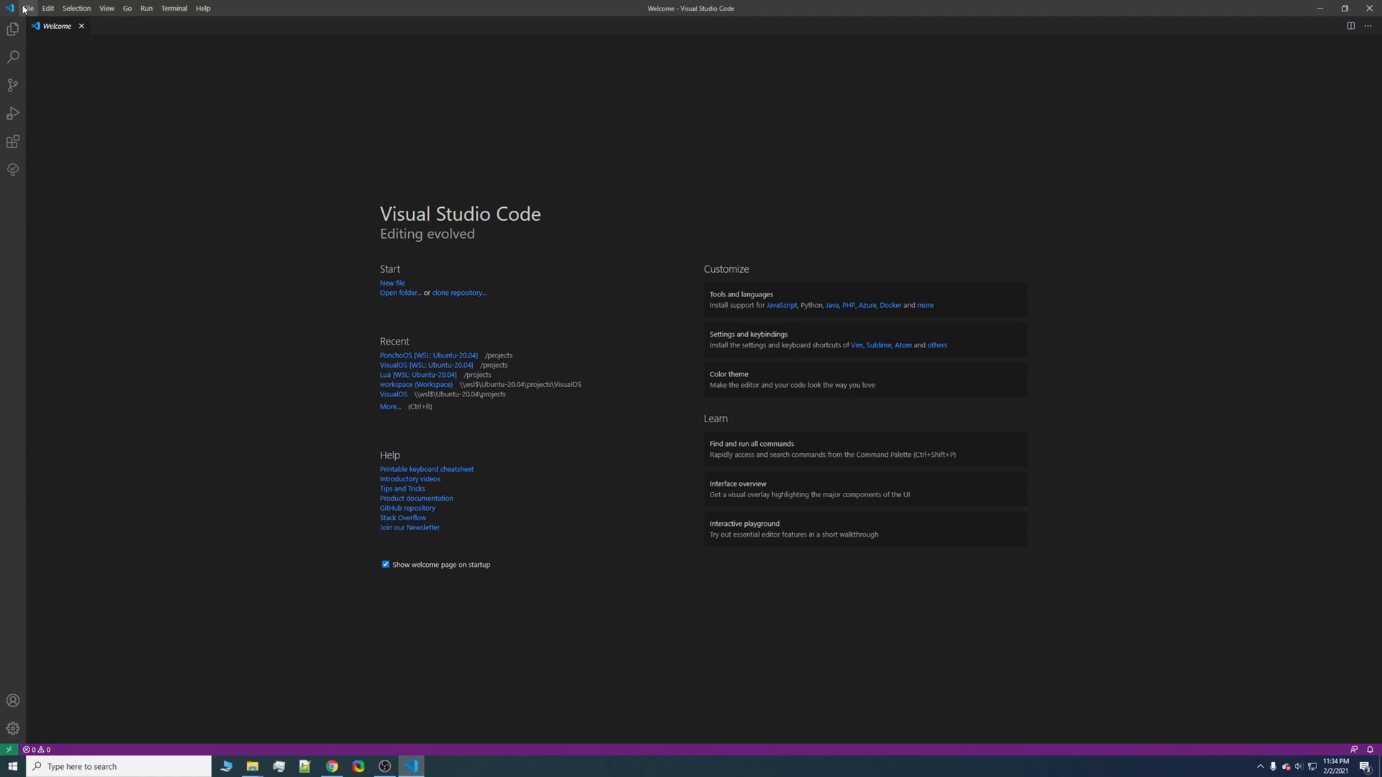
- Open the PonchoOS folder from the WSL projects directory via Open Folder in WSL
{"action": "left_click", "coordinate": [29, 8]}
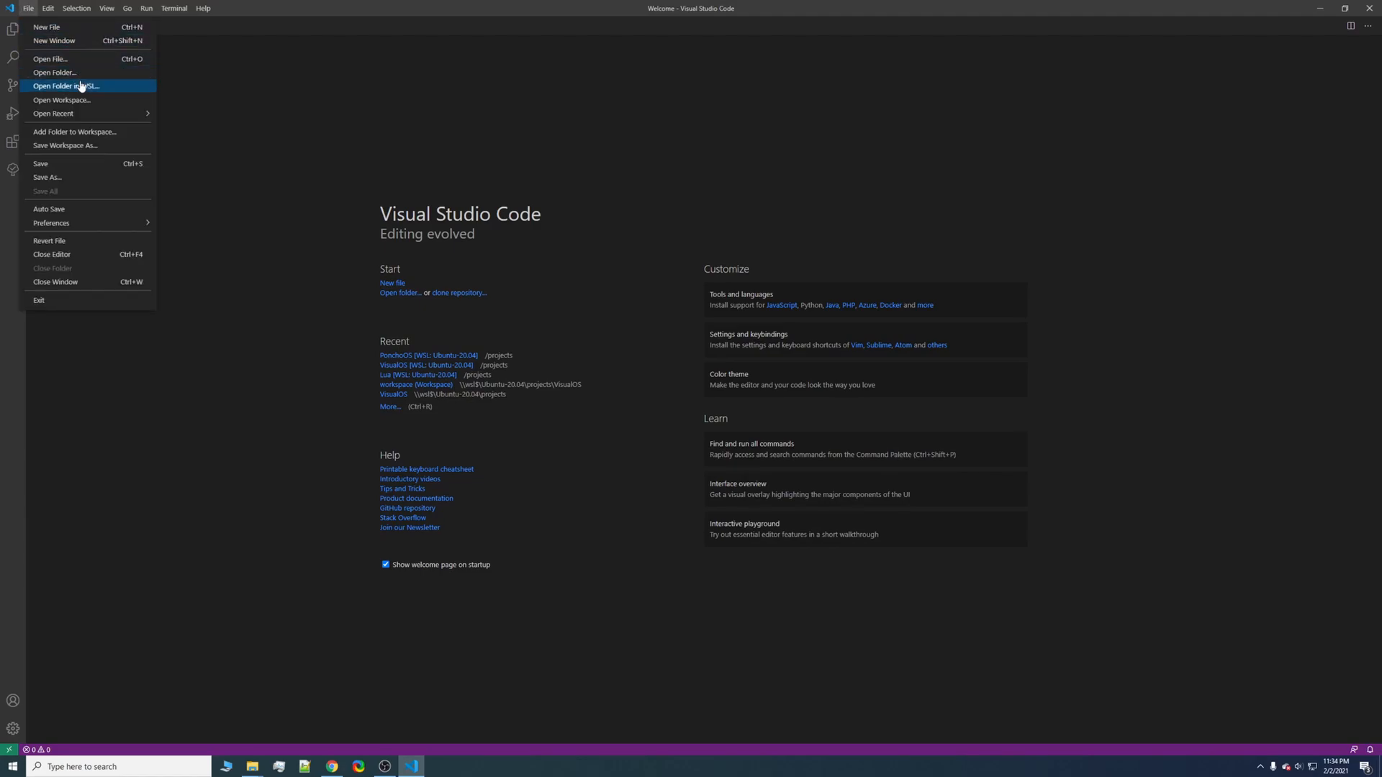
{"action": "left_click", "coordinate": [53, 72]}
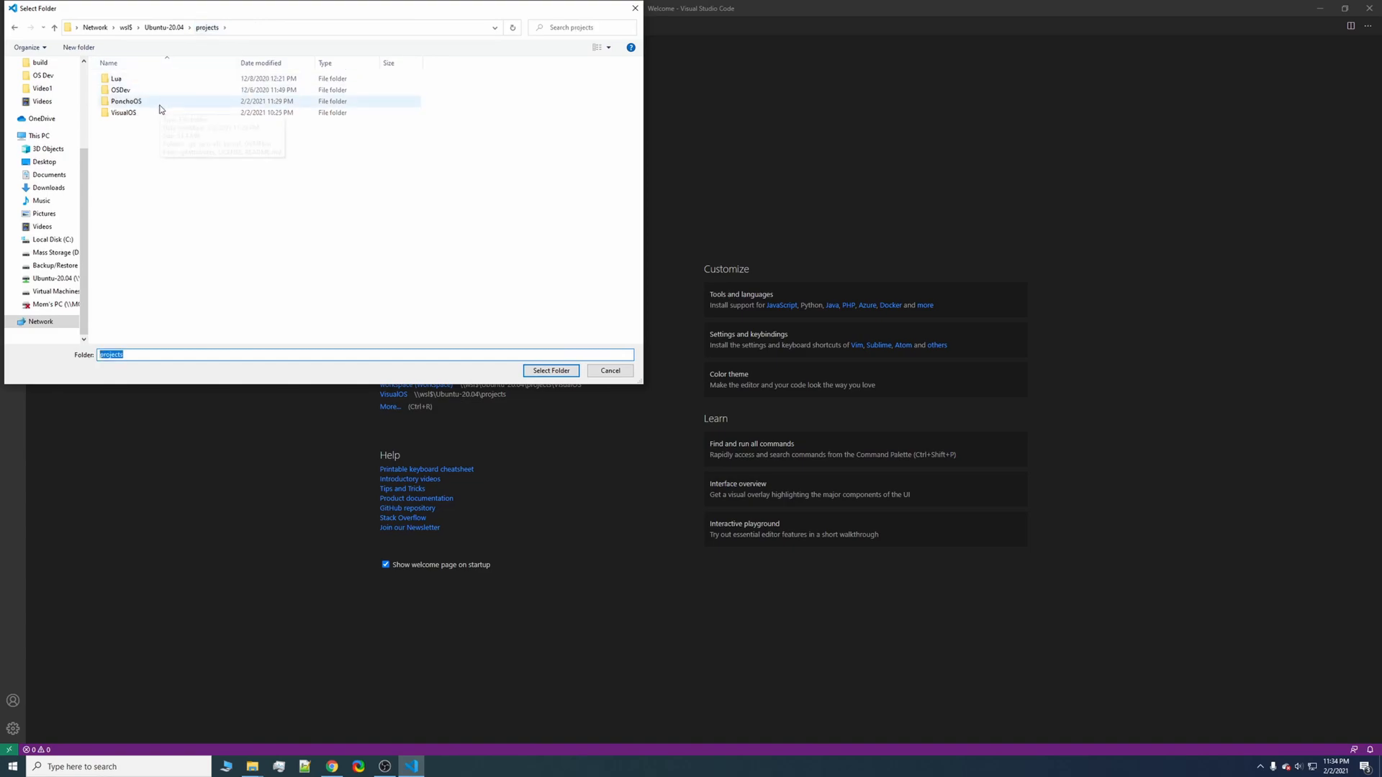
{"action": "double_click", "coordinate": [127, 101]}
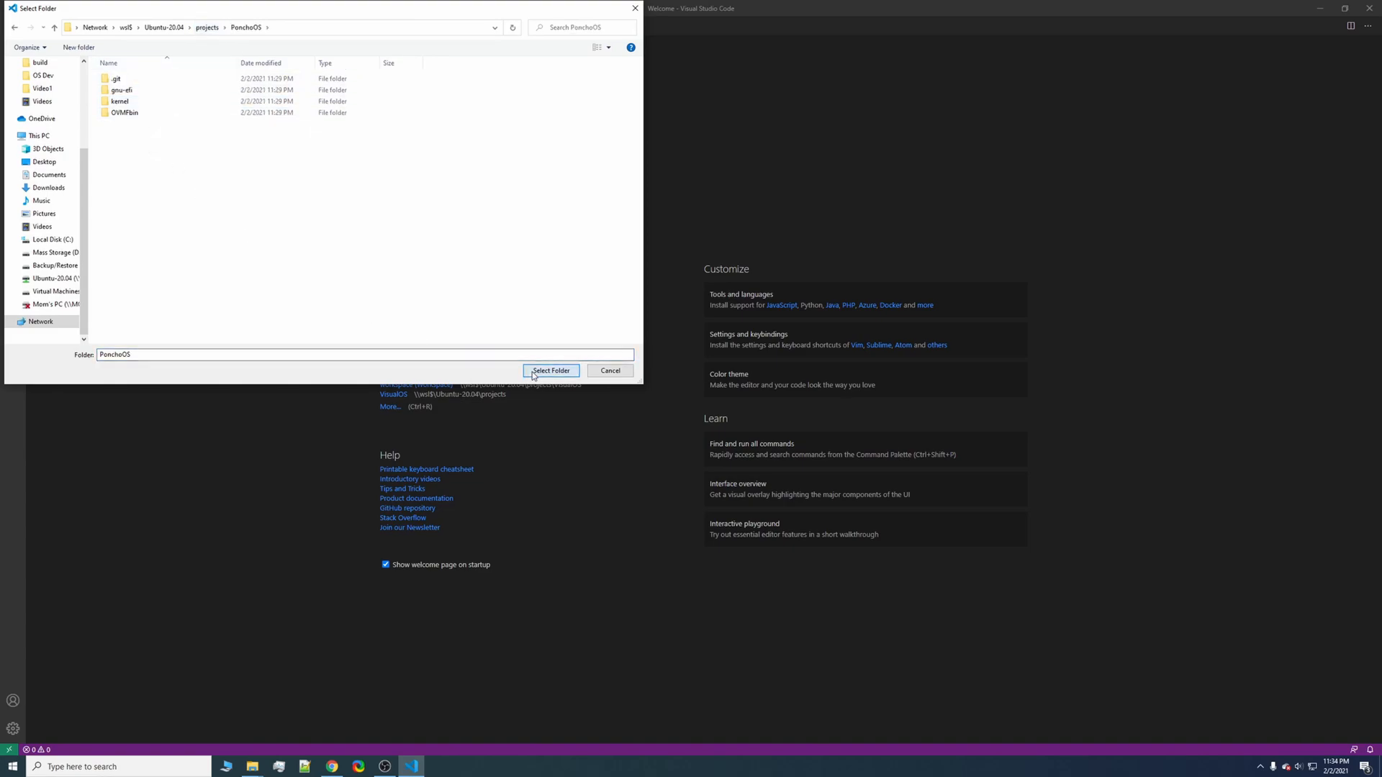
{"action": "left_click", "coordinate": [550, 370]}
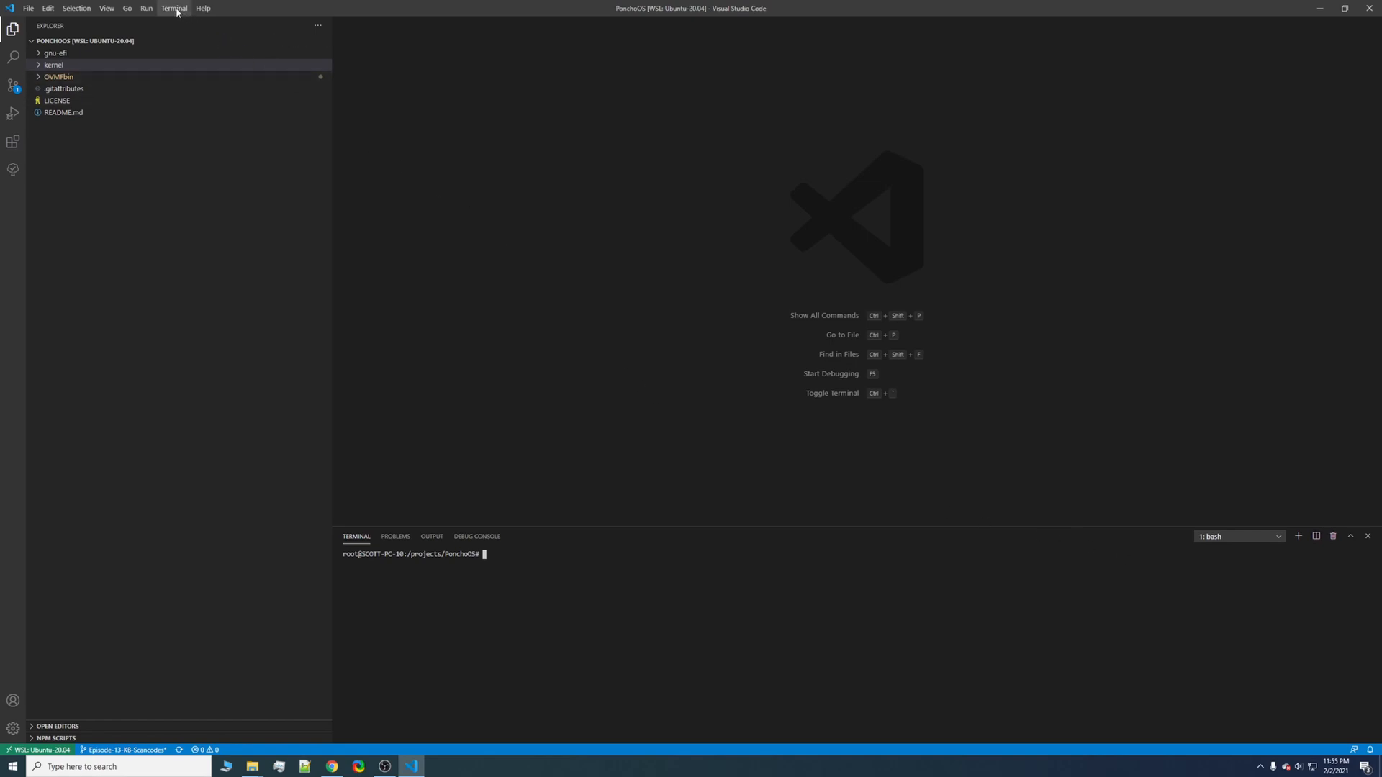
- Expand the kernel folder in the Explorer to show run.bat, Makefile and sources
{"action": "left_click", "coordinate": [174, 8]}
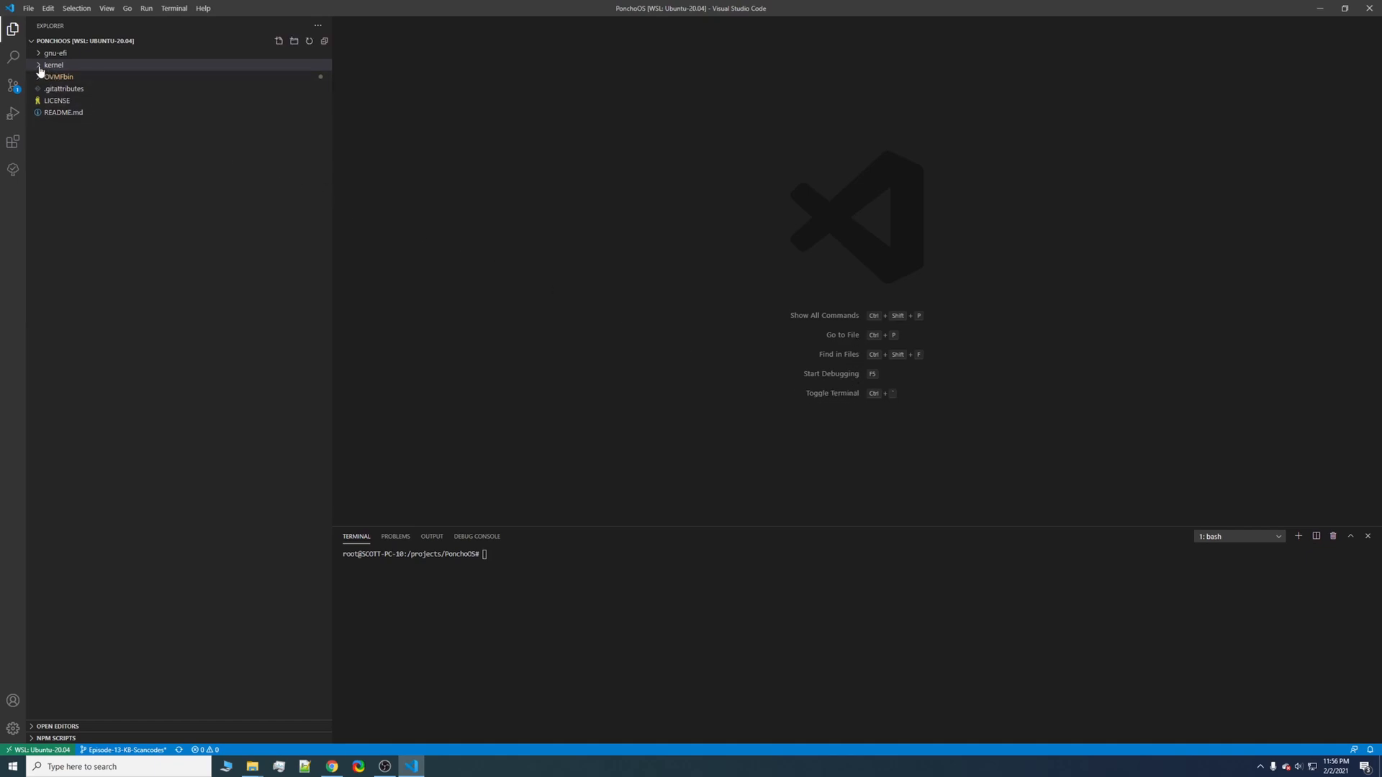
{"action": "left_click", "coordinate": [53, 65]}
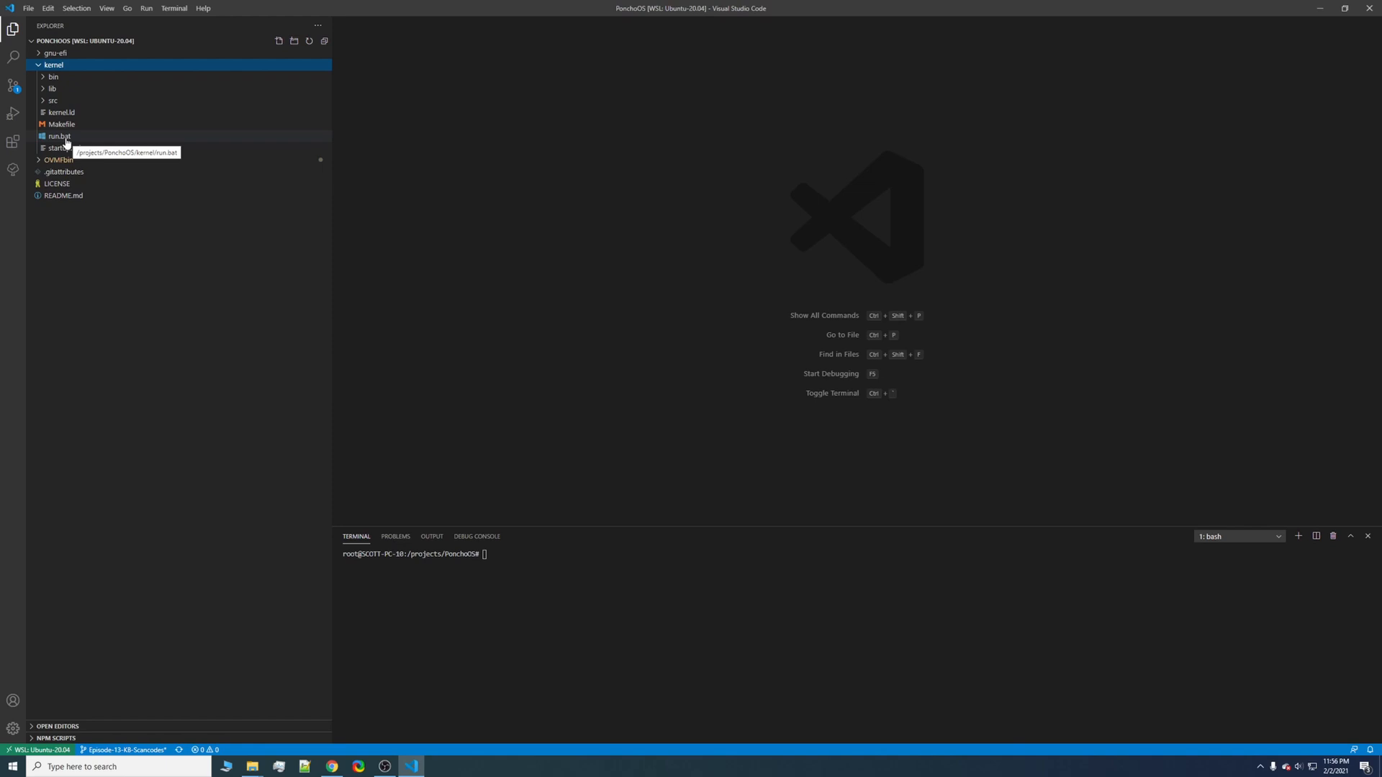
{"action": "mouse_move", "coordinate": [138, 165]}
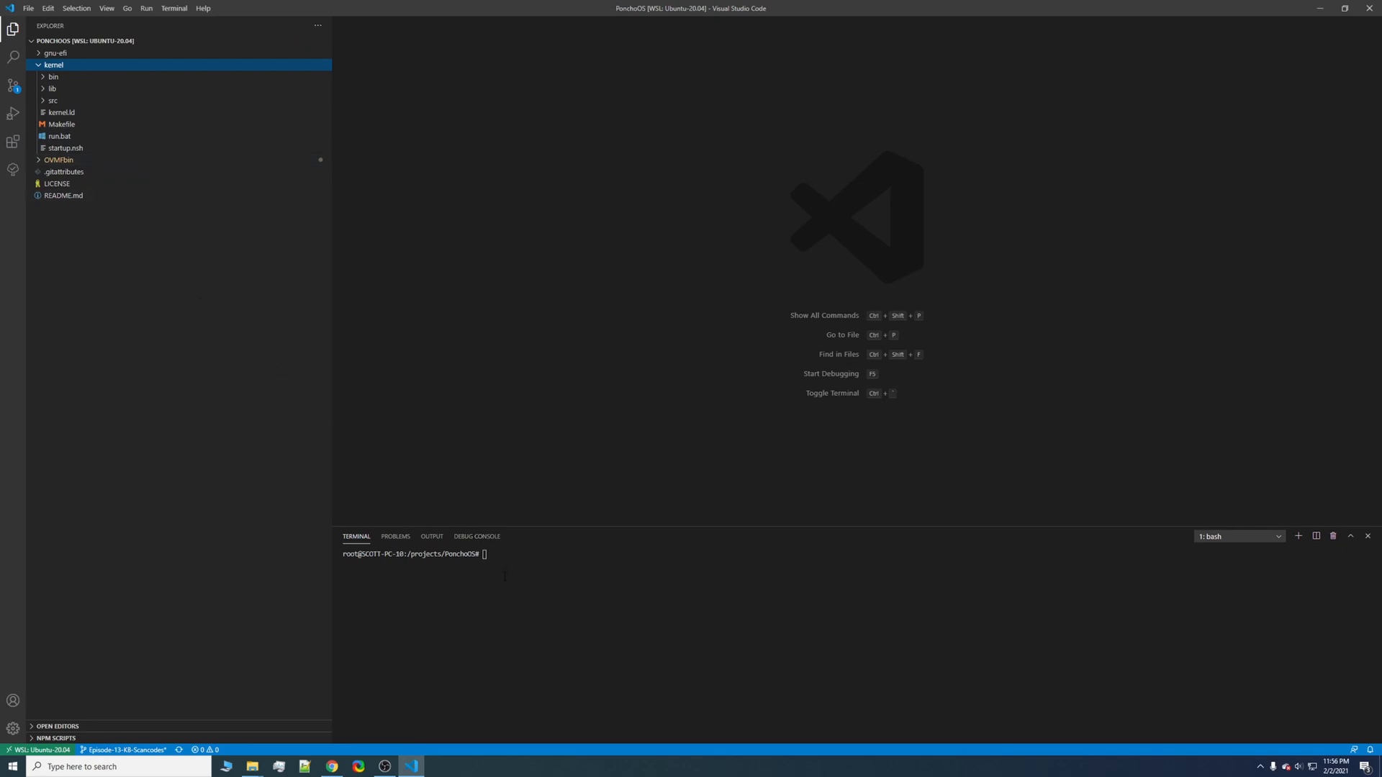
{"action": "mouse_move", "coordinate": [509, 504]}
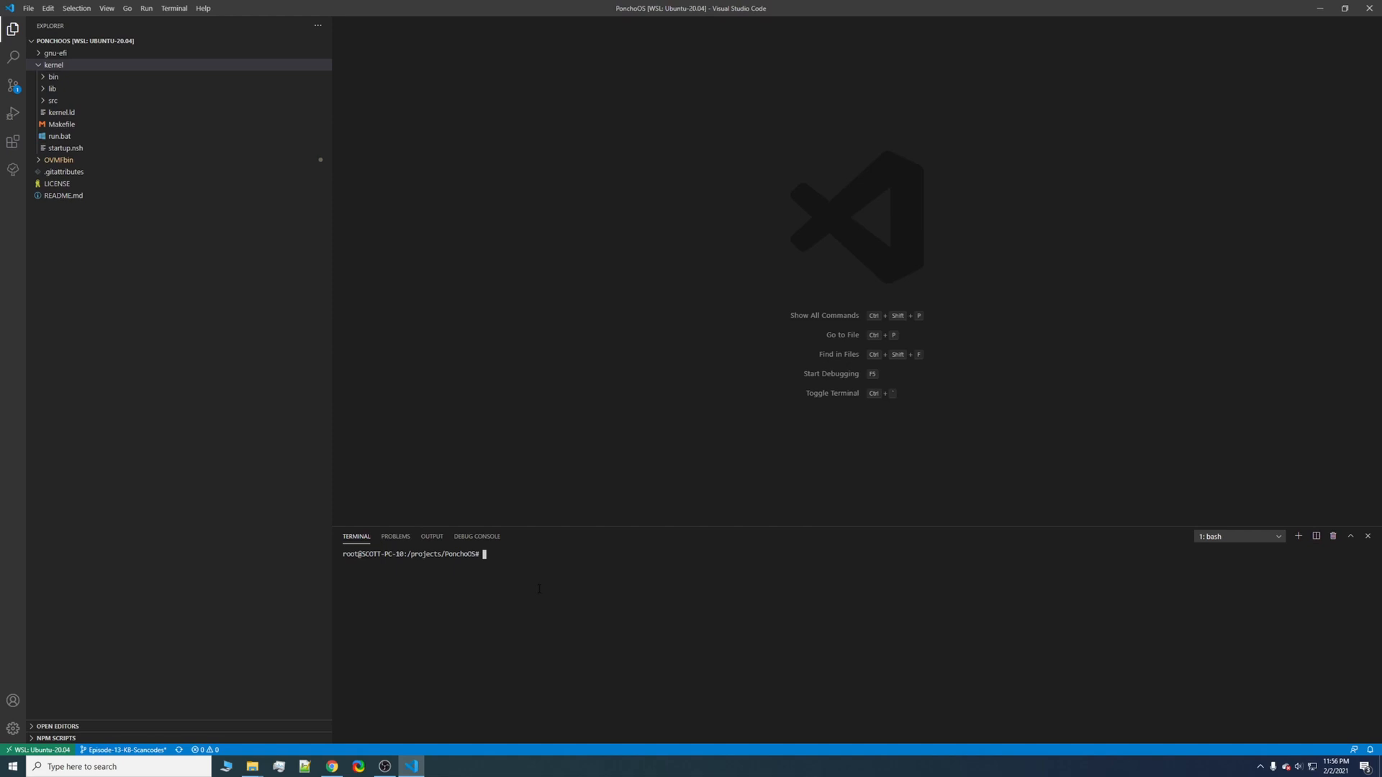
{"action": "type", "text": "powershell.exe \"."}
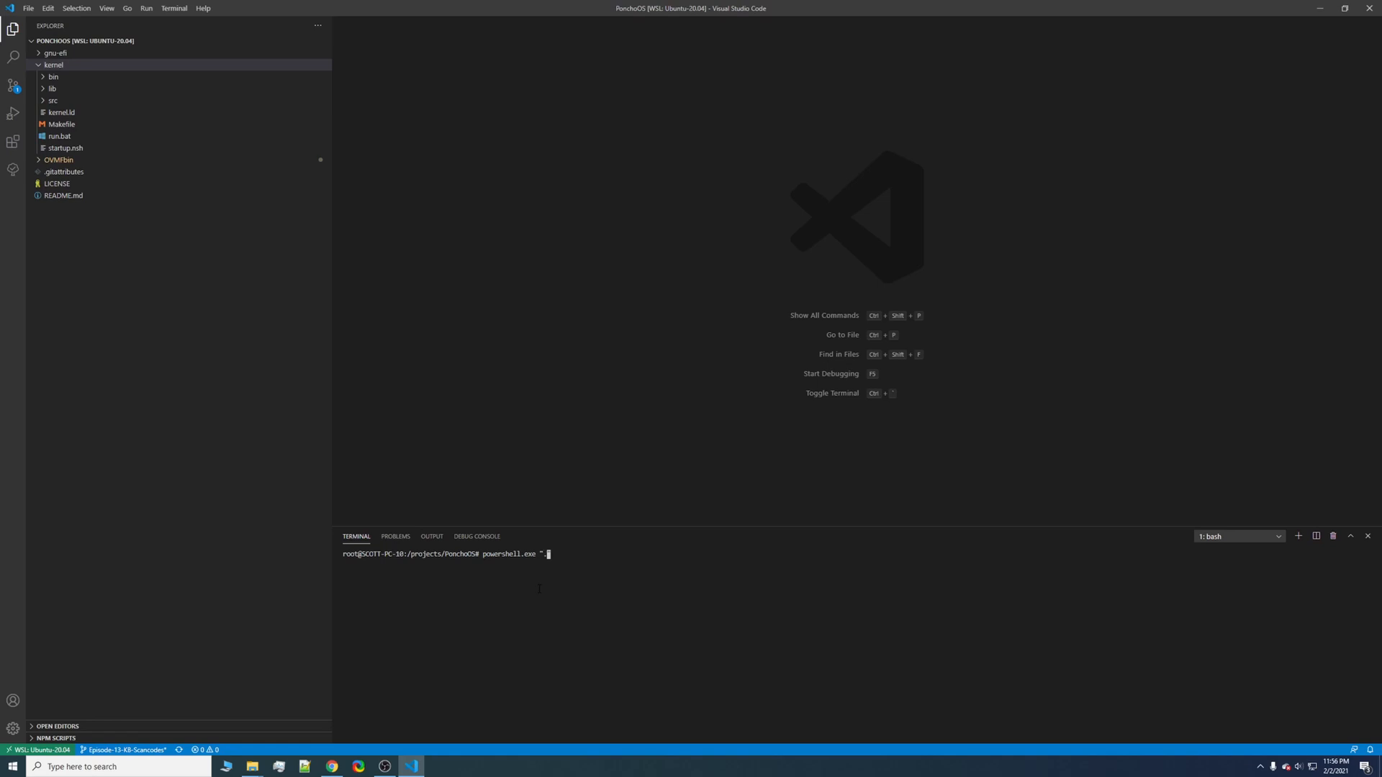
{"action": "type", "text": "\\"}
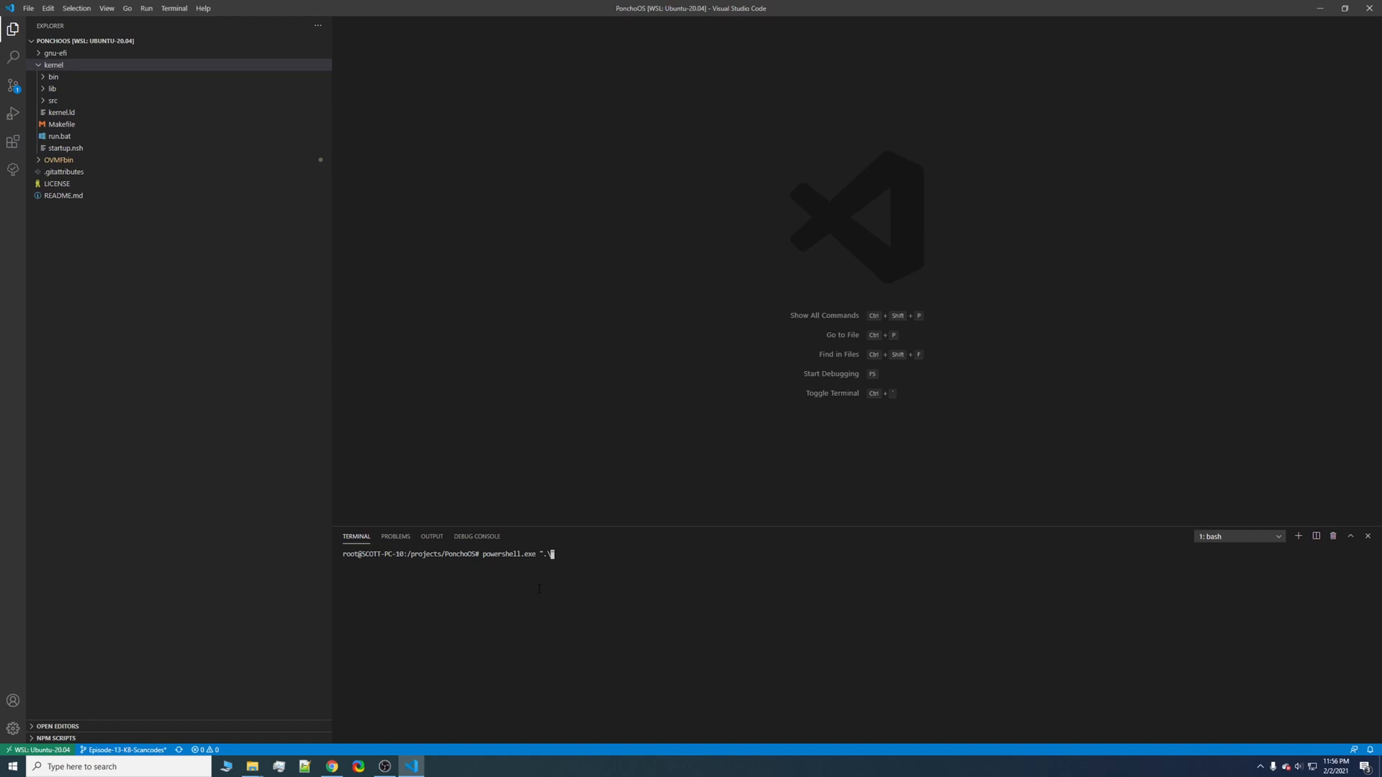
{"action": "type", "text": "kernel\\"}
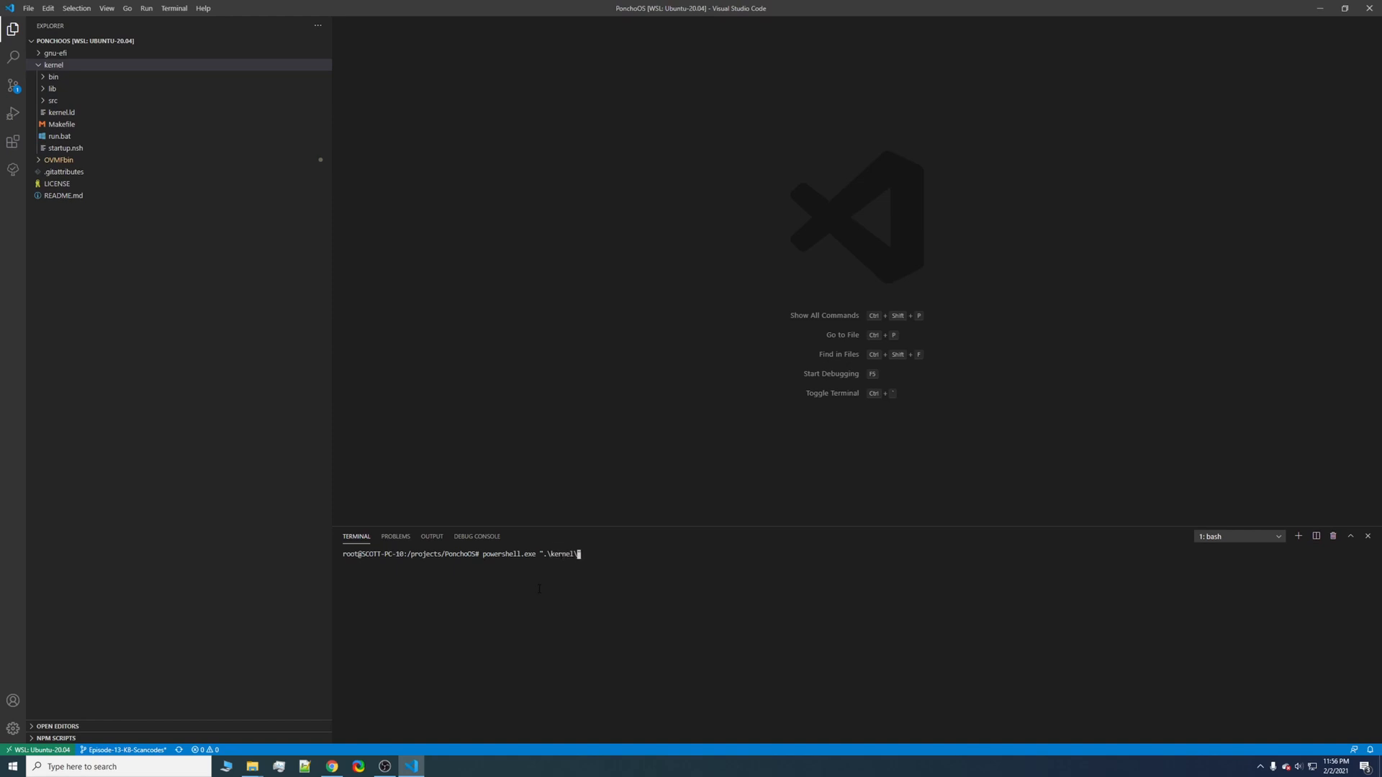
{"action": "type", "text": "run.bat\""}
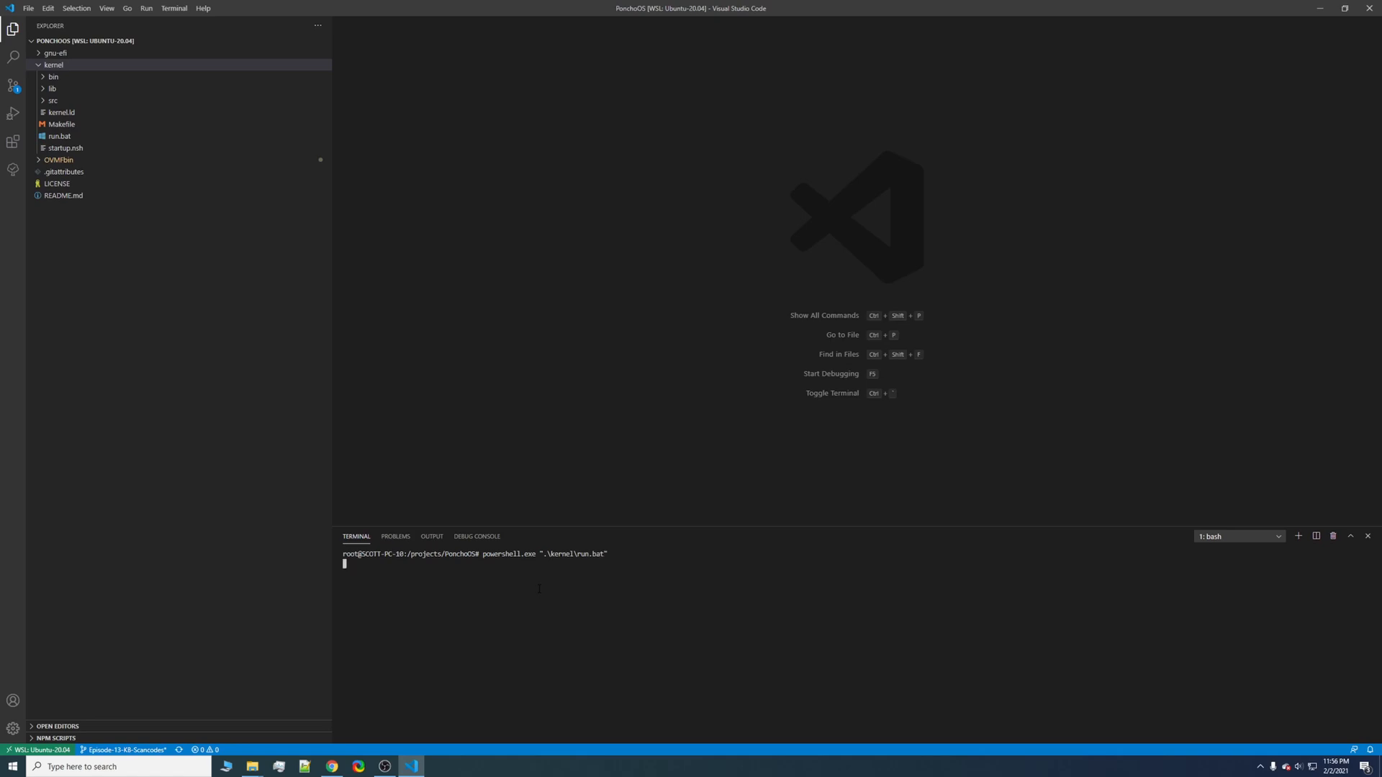
{"action": "key", "text": "enter"}
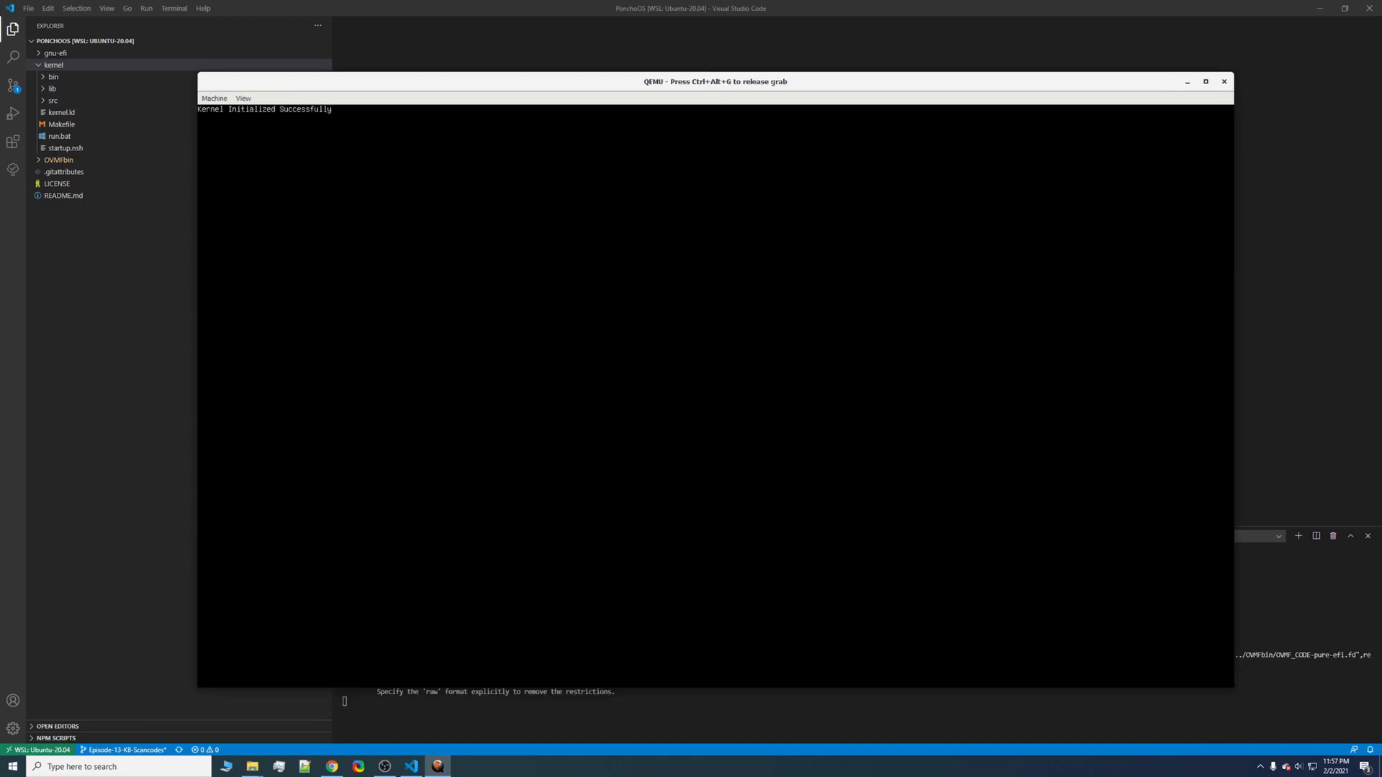
{"action": "type", "text": "asdfasdfasdf"}
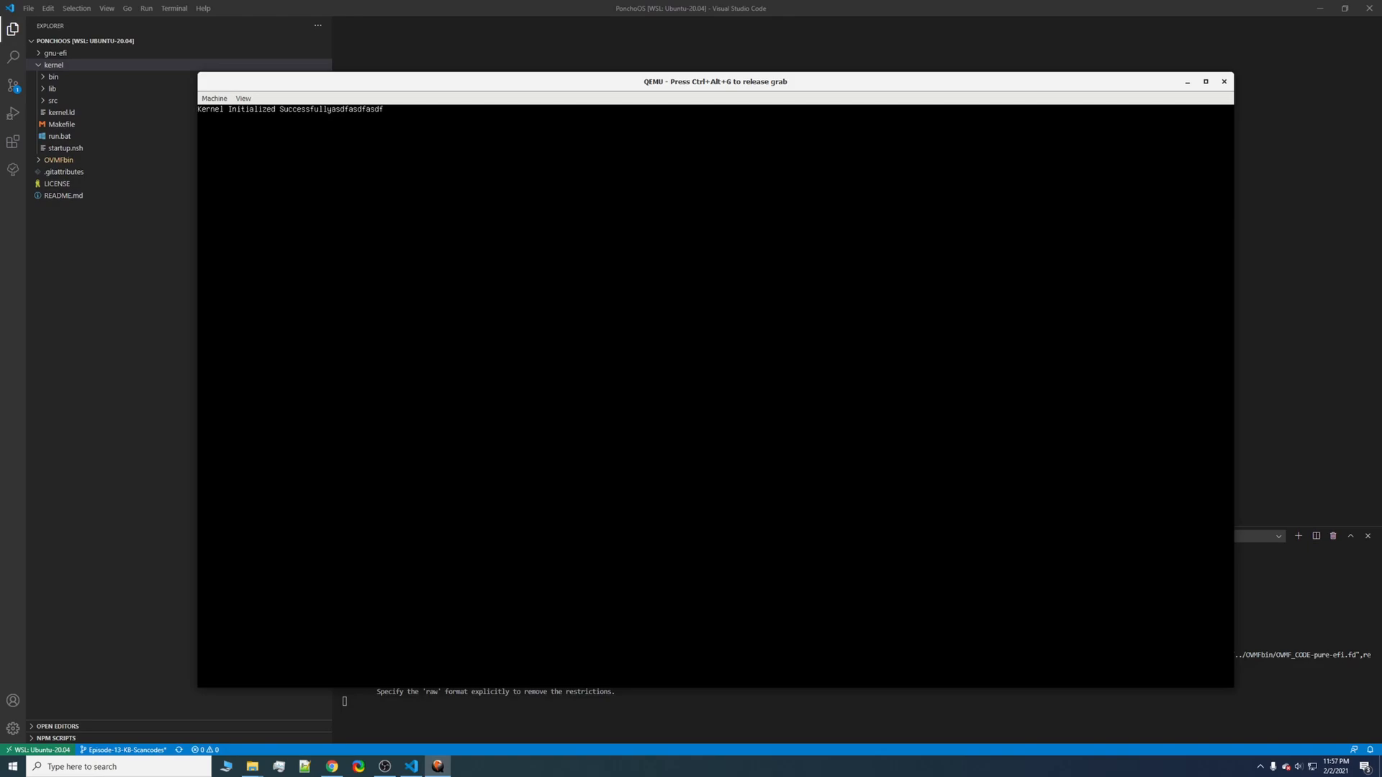
{"action": "left_click", "coordinate": [1223, 81]}
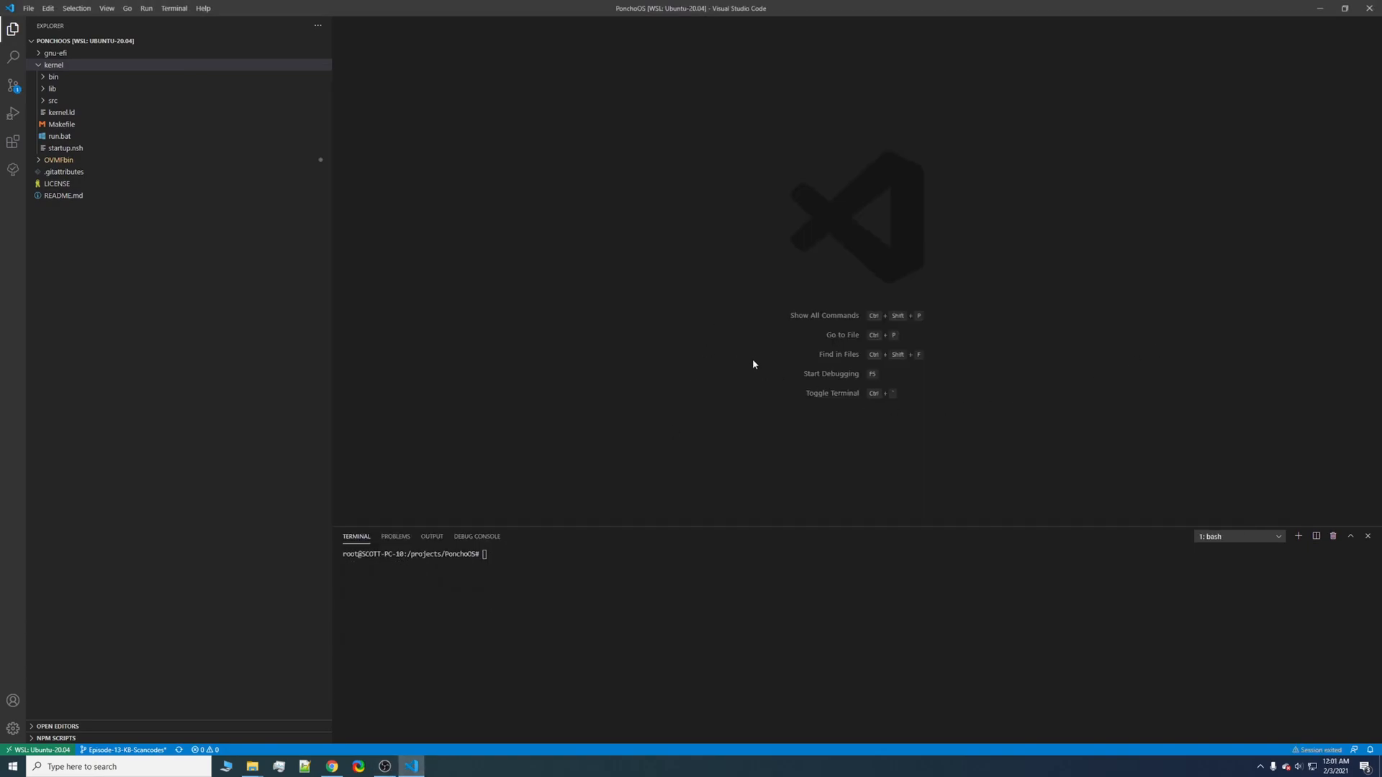
{"action": "mouse_move", "coordinate": [451, 215]}
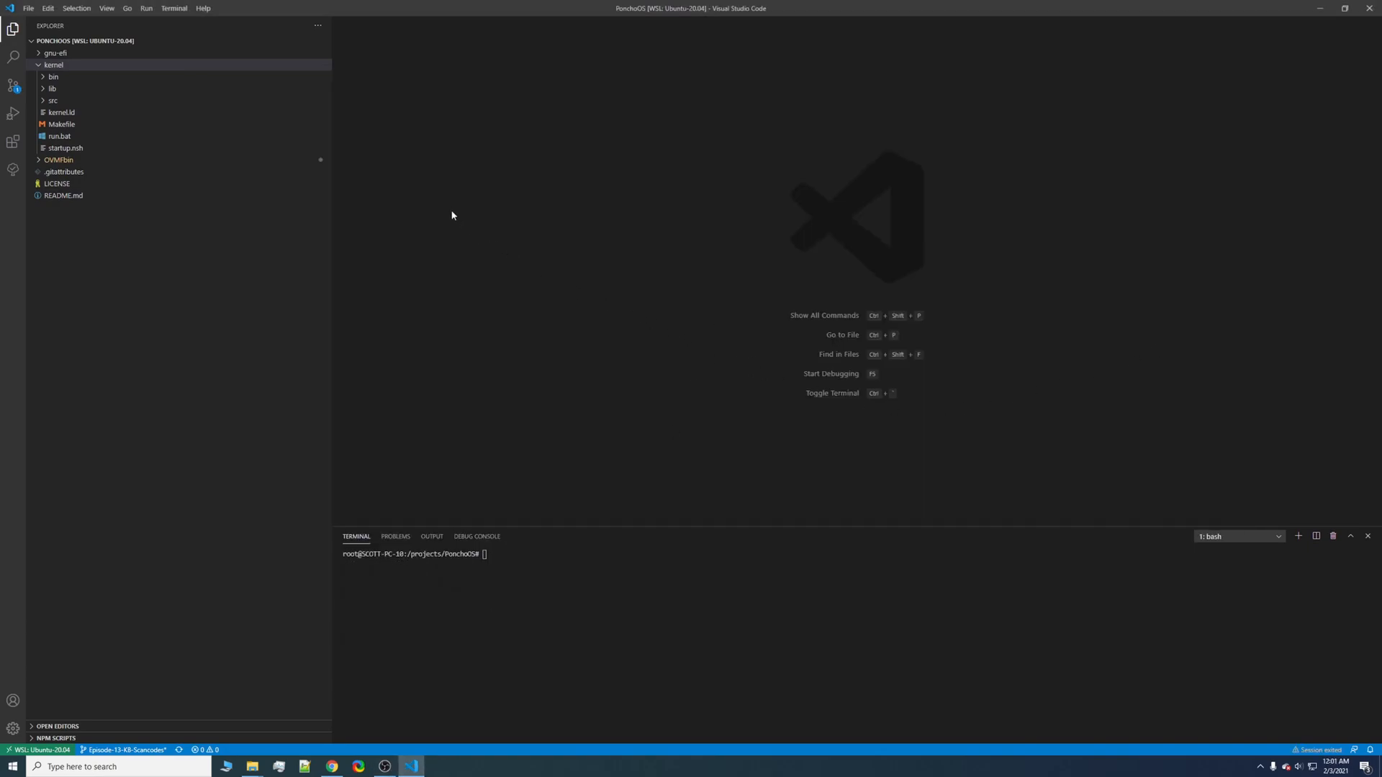
{"action": "mouse_move", "coordinate": [404, 164]}
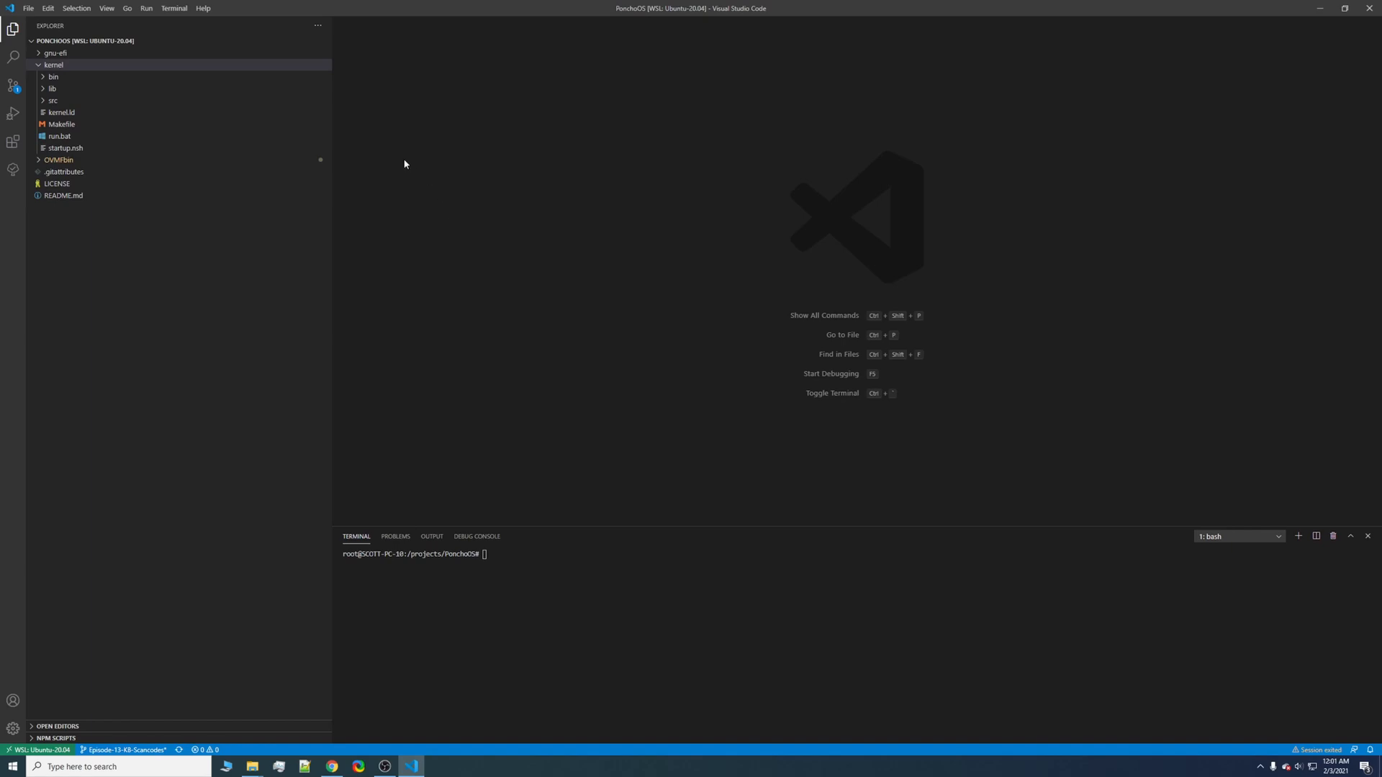
{"action": "mouse_move", "coordinate": [175, 8]}
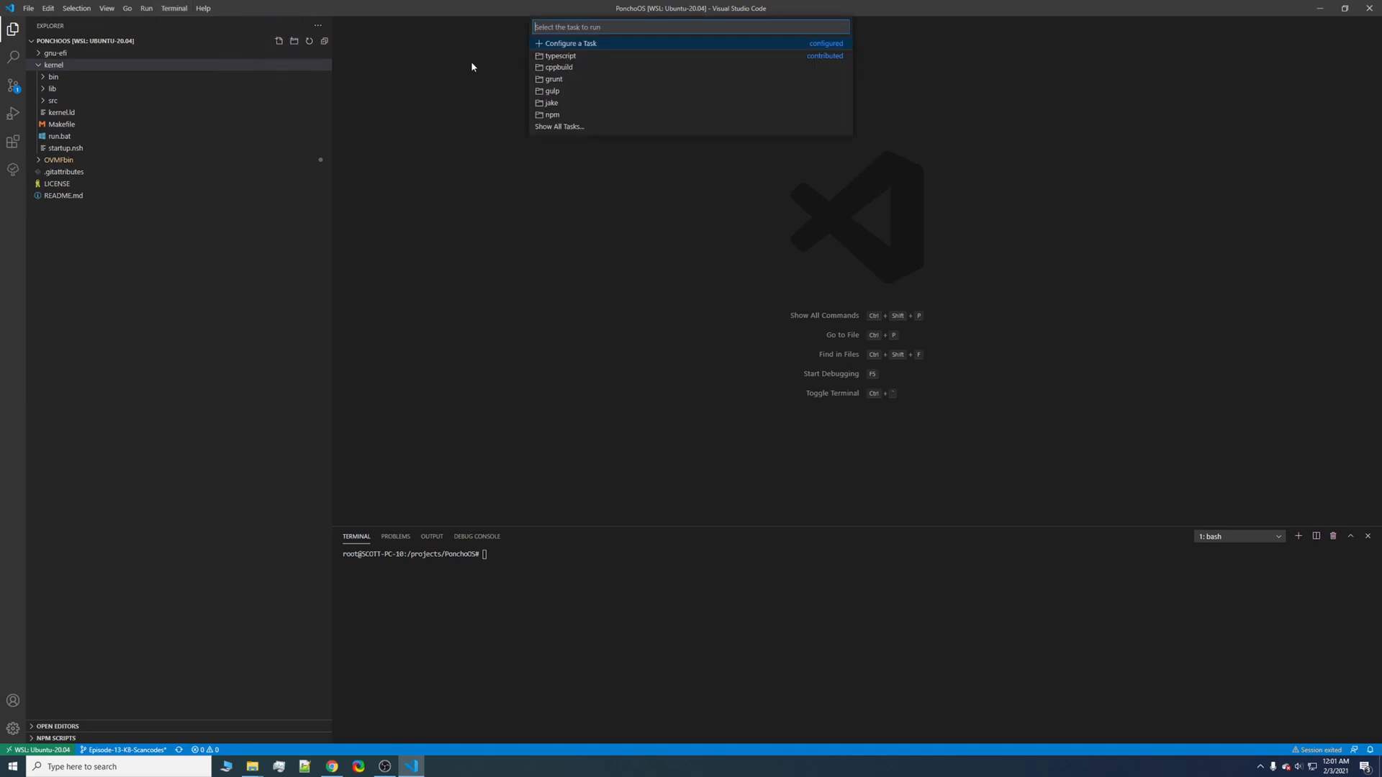
- Create a tasks.json file from a template via Configure a Task
{"action": "left_click", "coordinate": [570, 43]}
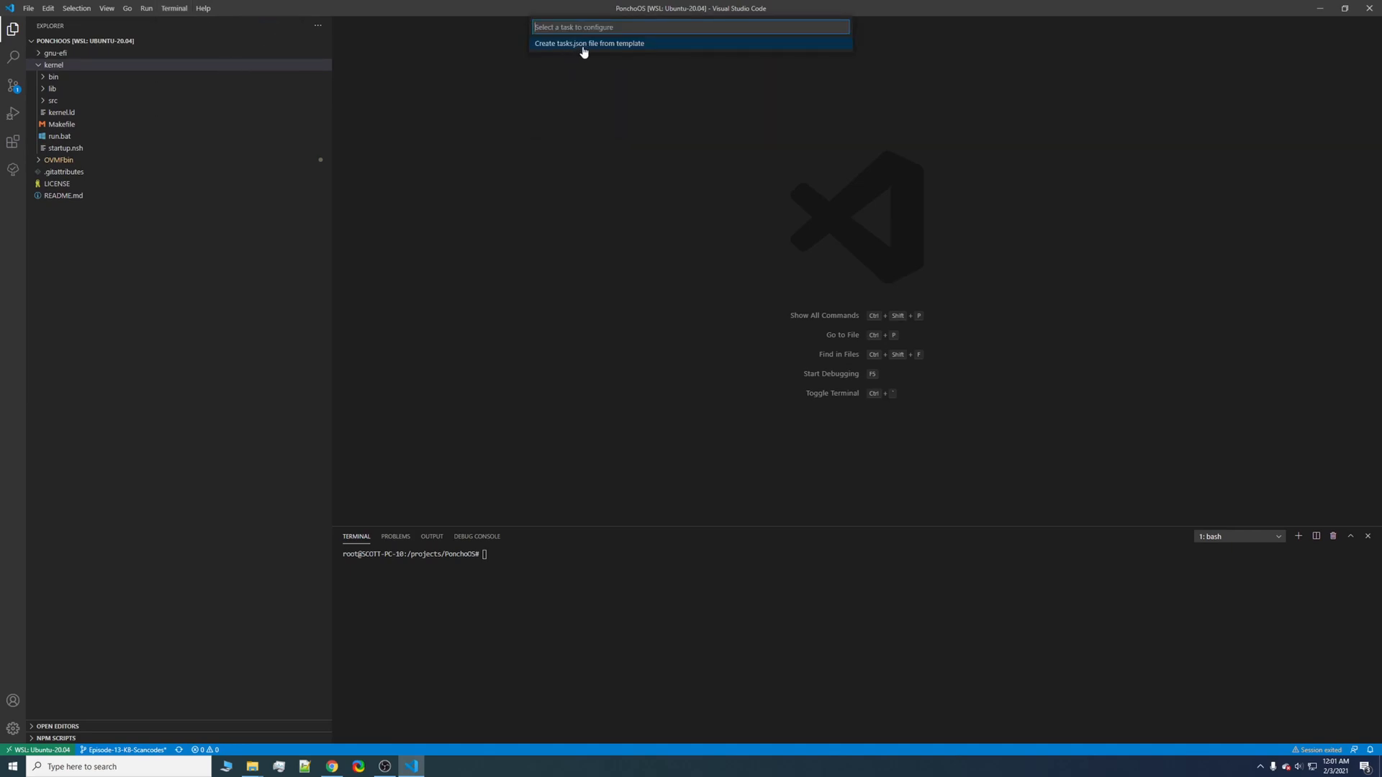
{"action": "left_click", "coordinate": [589, 43]}
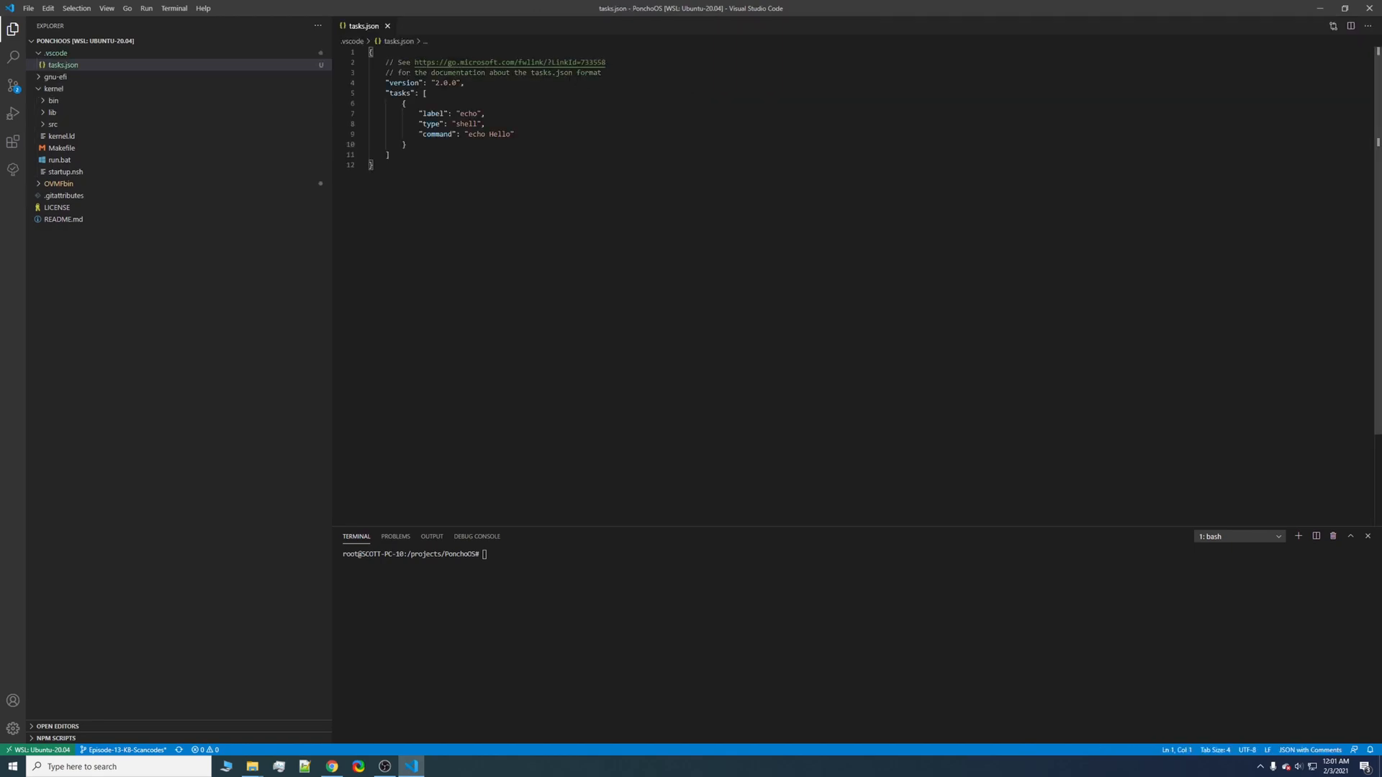
- Rename the sample task to Build with command "cd kernel && make"
{"action": "left_click", "coordinate": [404, 103]}
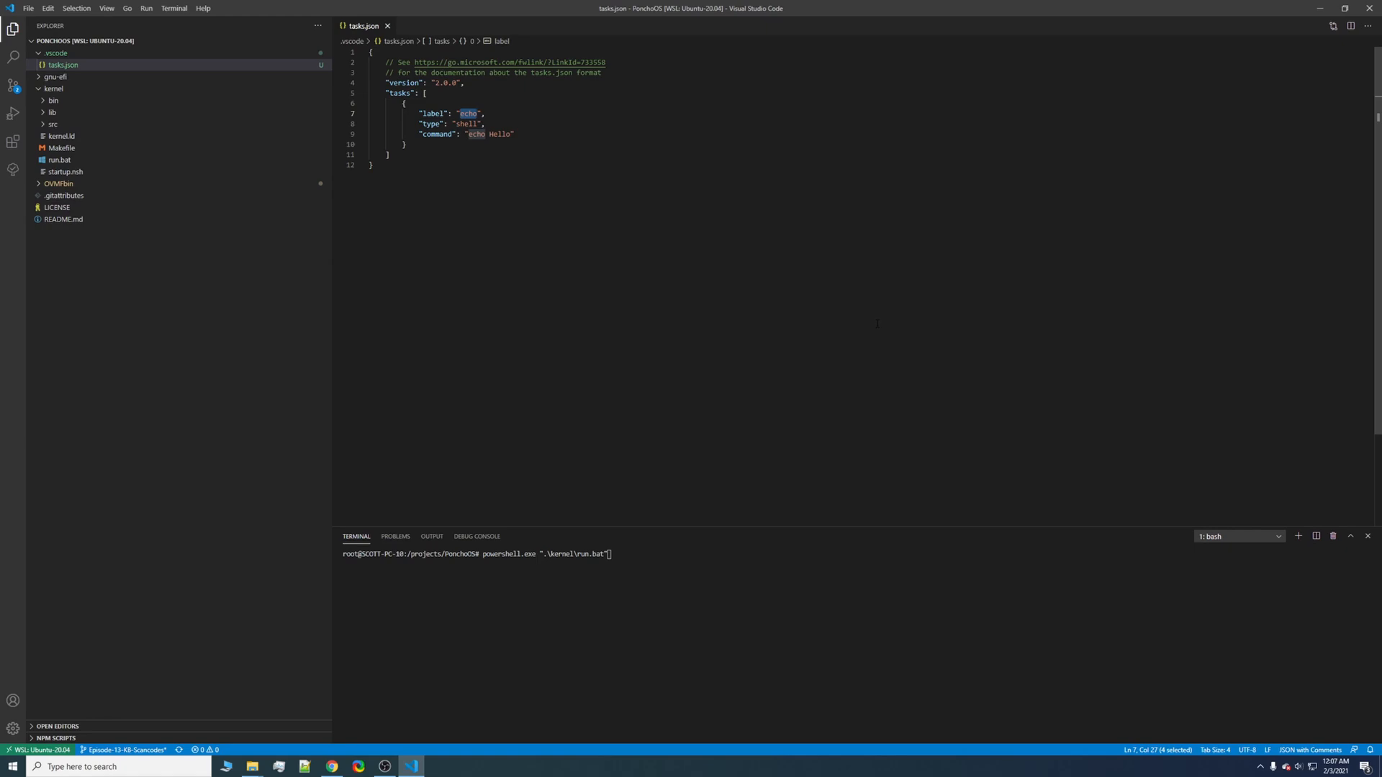
{"action": "left_click", "coordinate": [374, 164]}
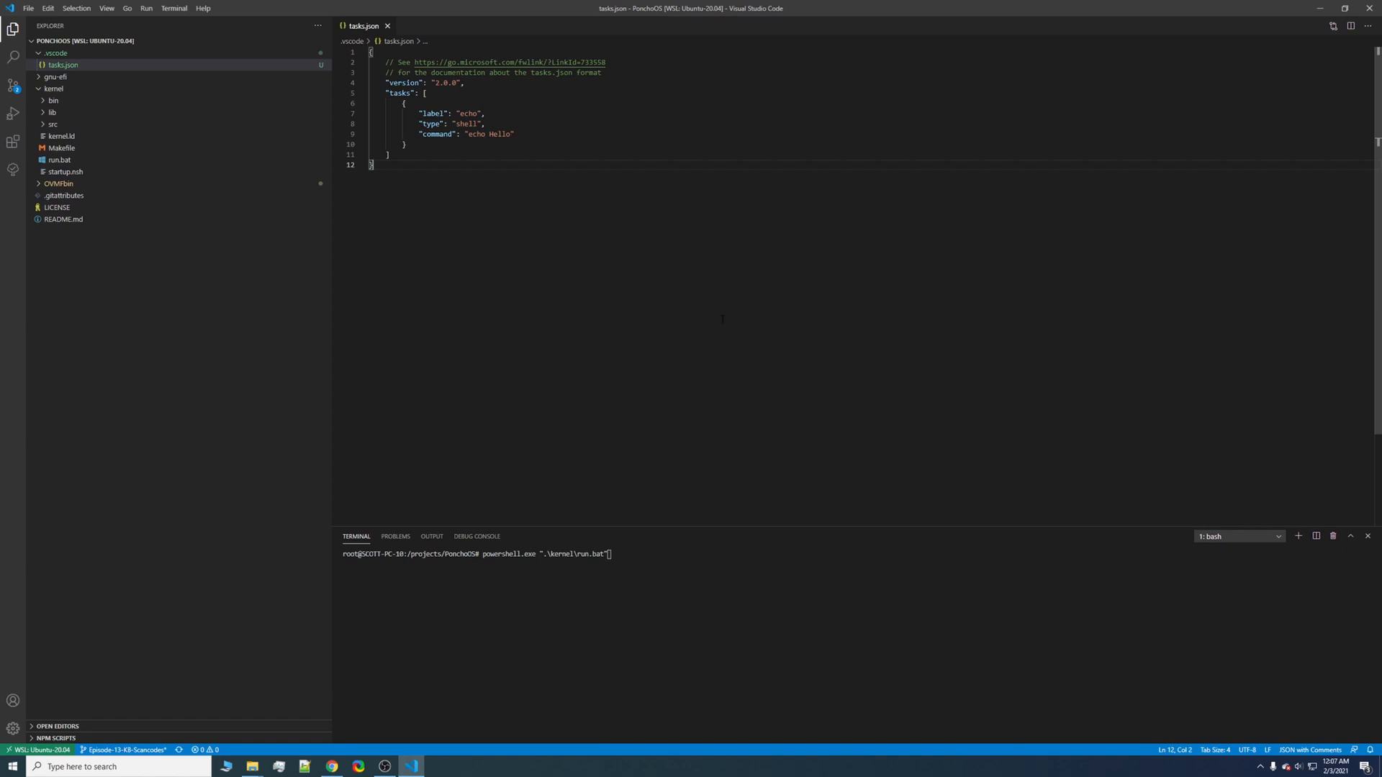
{"action": "double_click", "coordinate": [468, 113]}
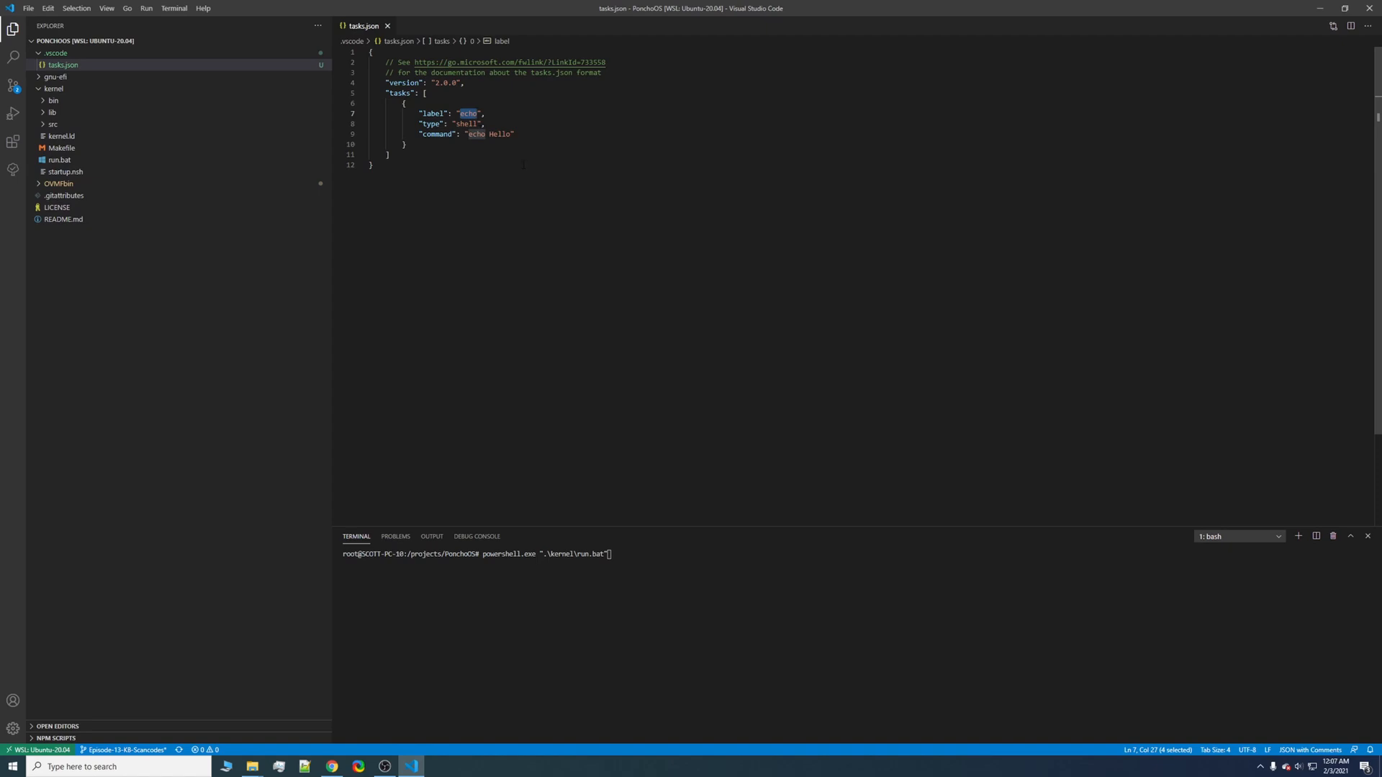
{"action": "type", "text": "Build"}
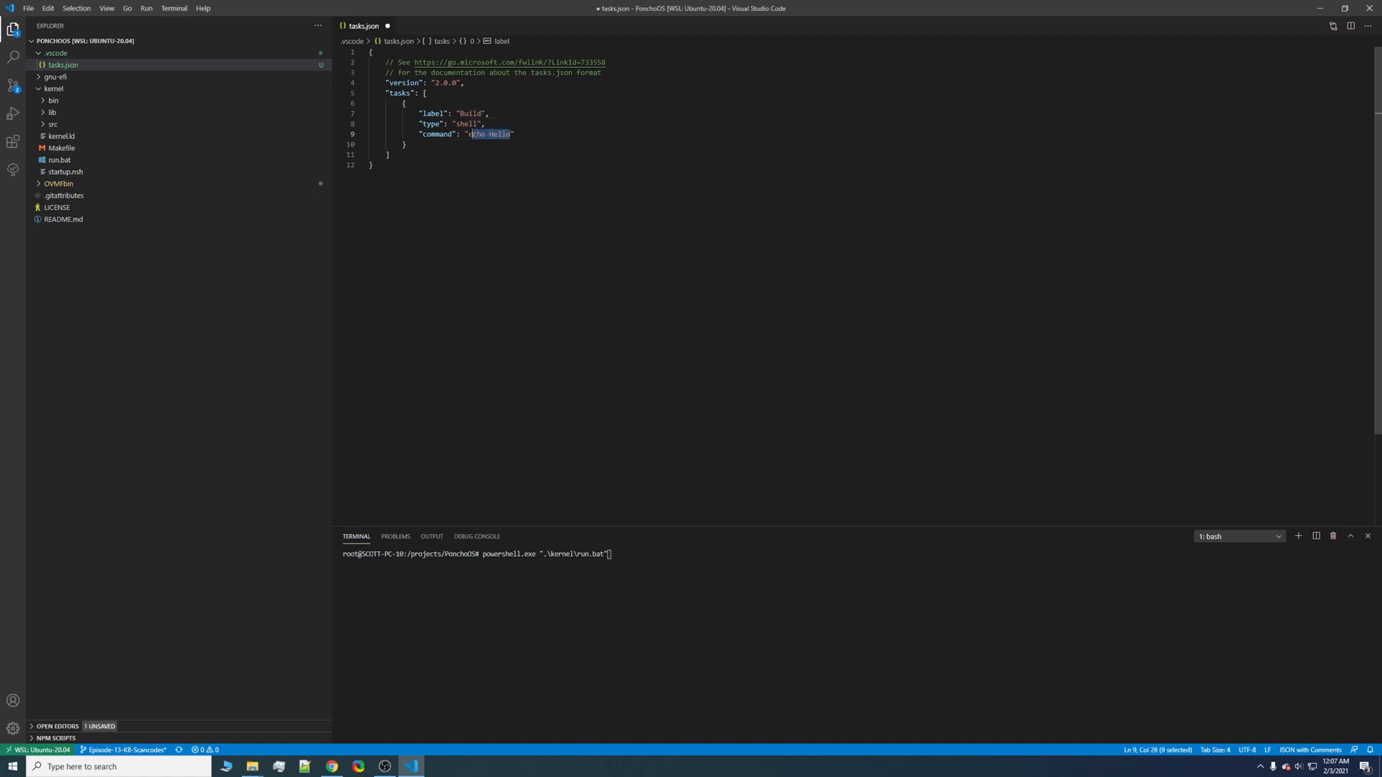
{"action": "type", "text": "cd"}
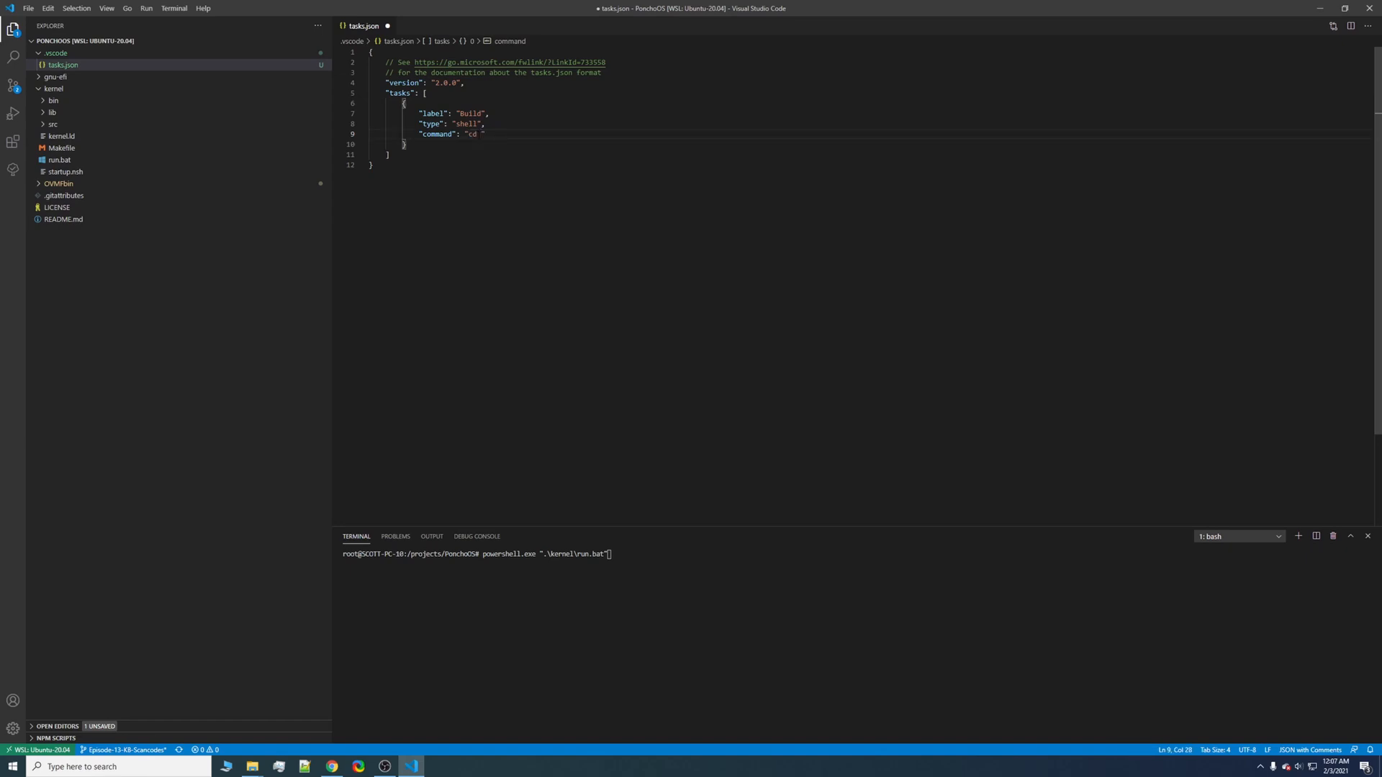
{"action": "type", "text": "kernel &&"}
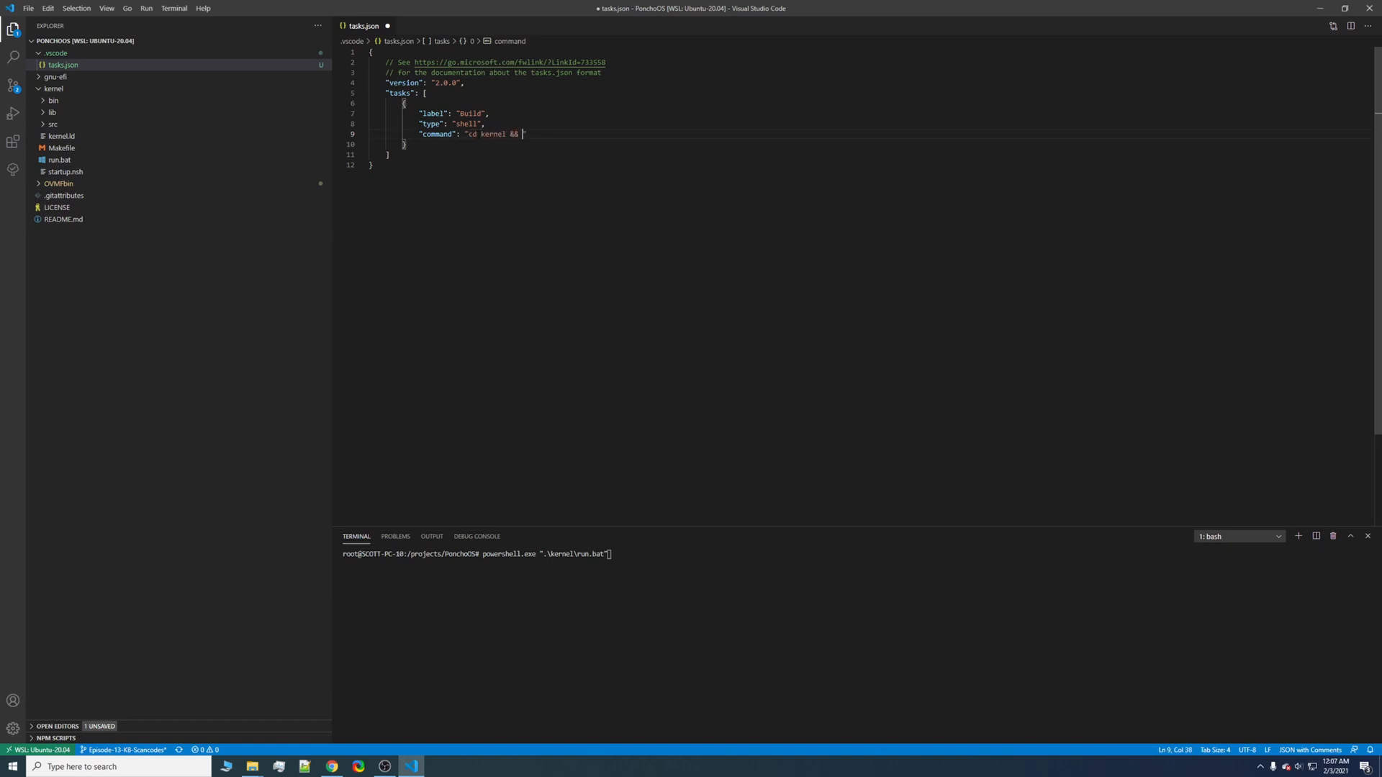
{"action": "type", "text": "make\""}
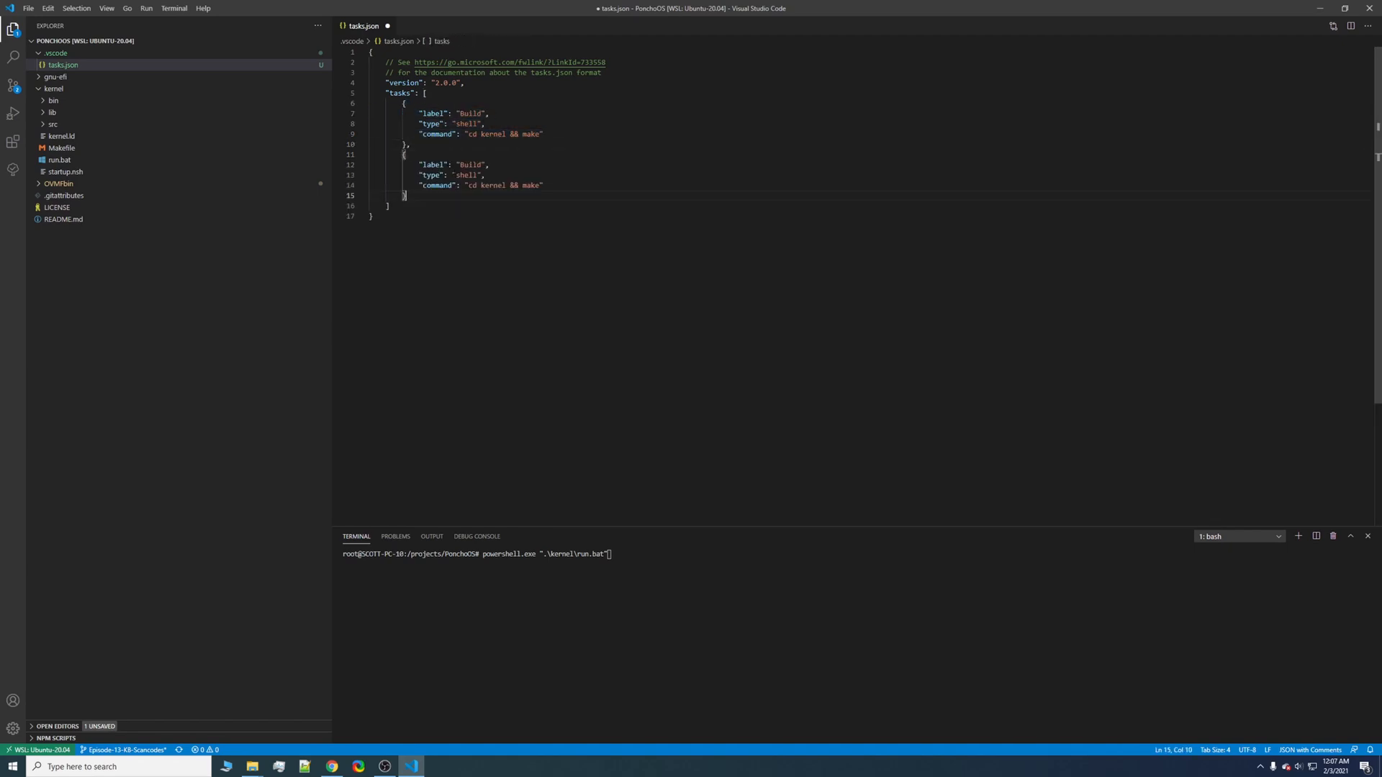
- Add a Run task with command powershell.exe ".\kernel\run.bat" using escaped quotes
{"action": "type", "text": "Run"}
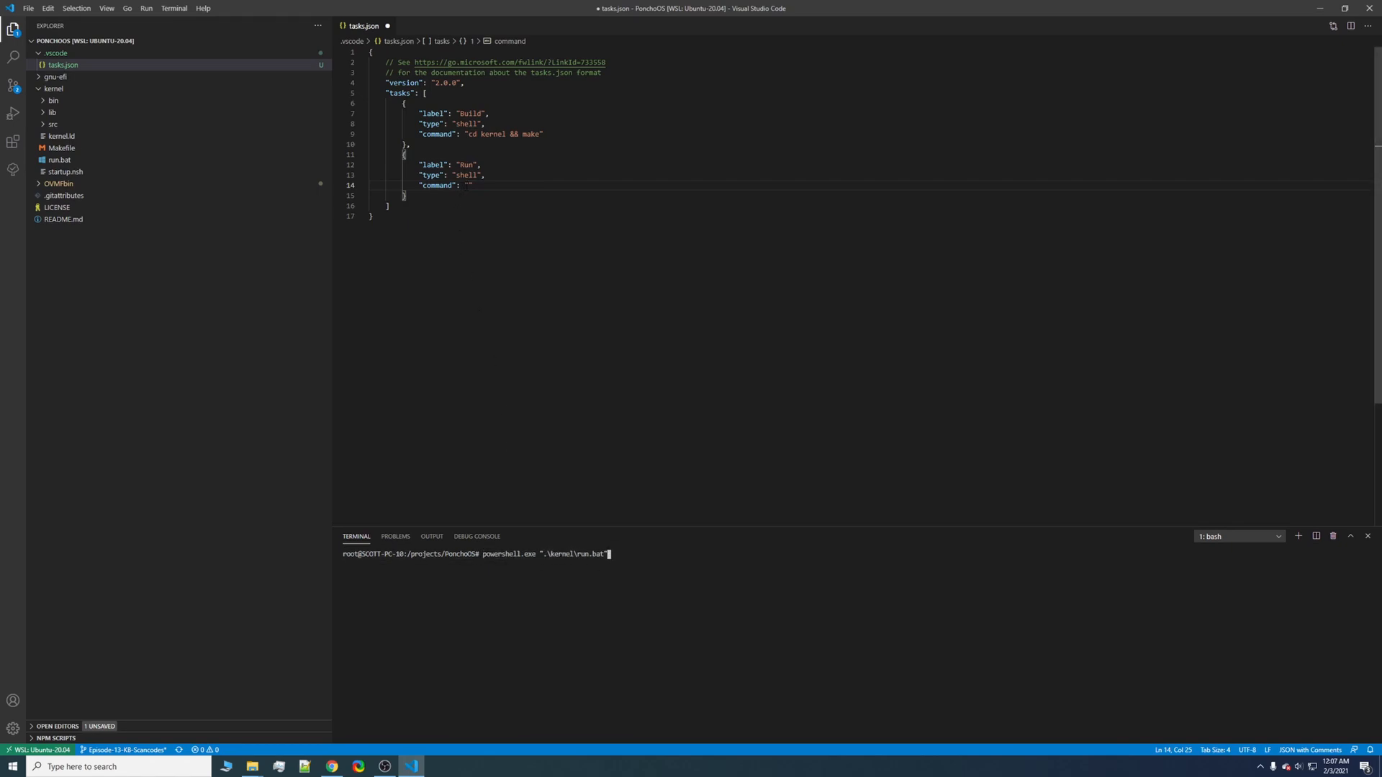
{"action": "type", "text": "powershell.exe \".\\kernel\\run.bat\""}
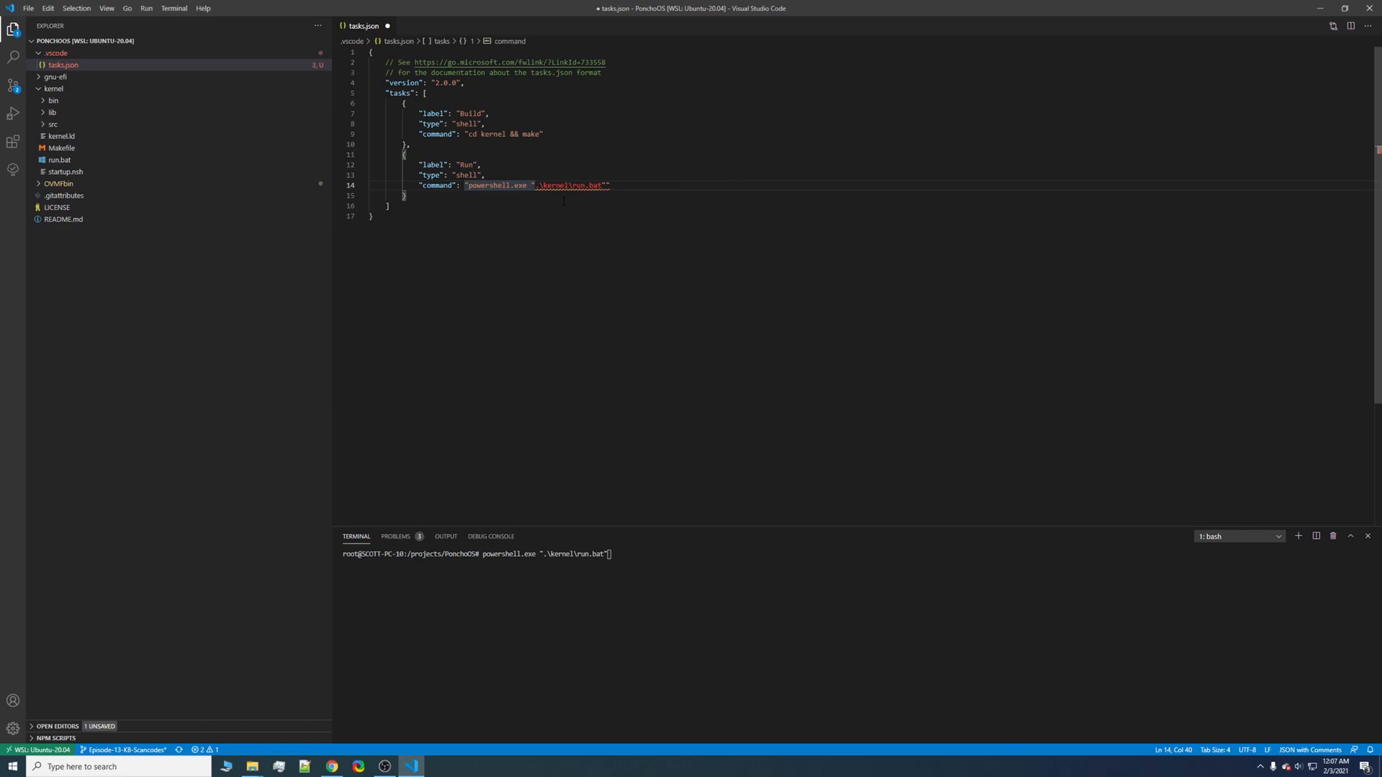
{"action": "type", "text": "\\\""}
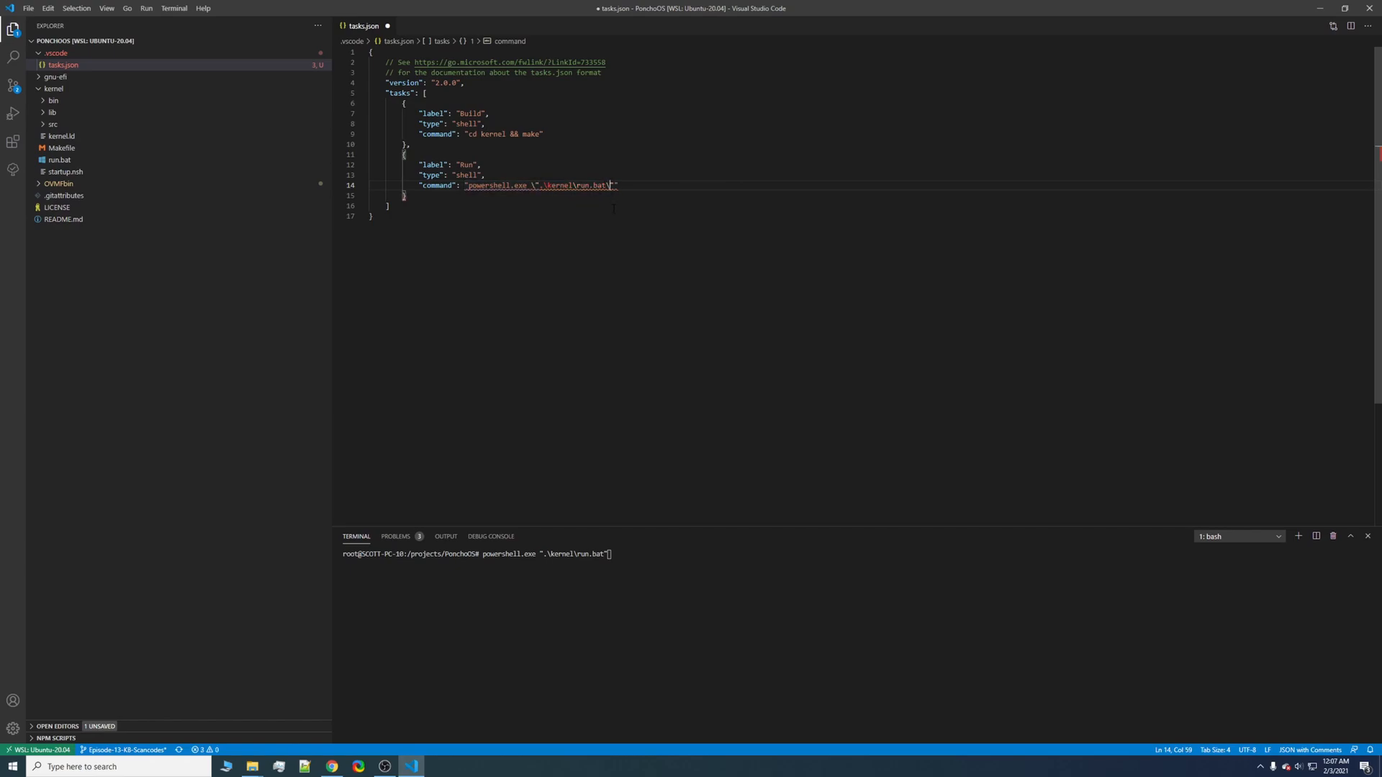
{"action": "type", "text": "\\\""}
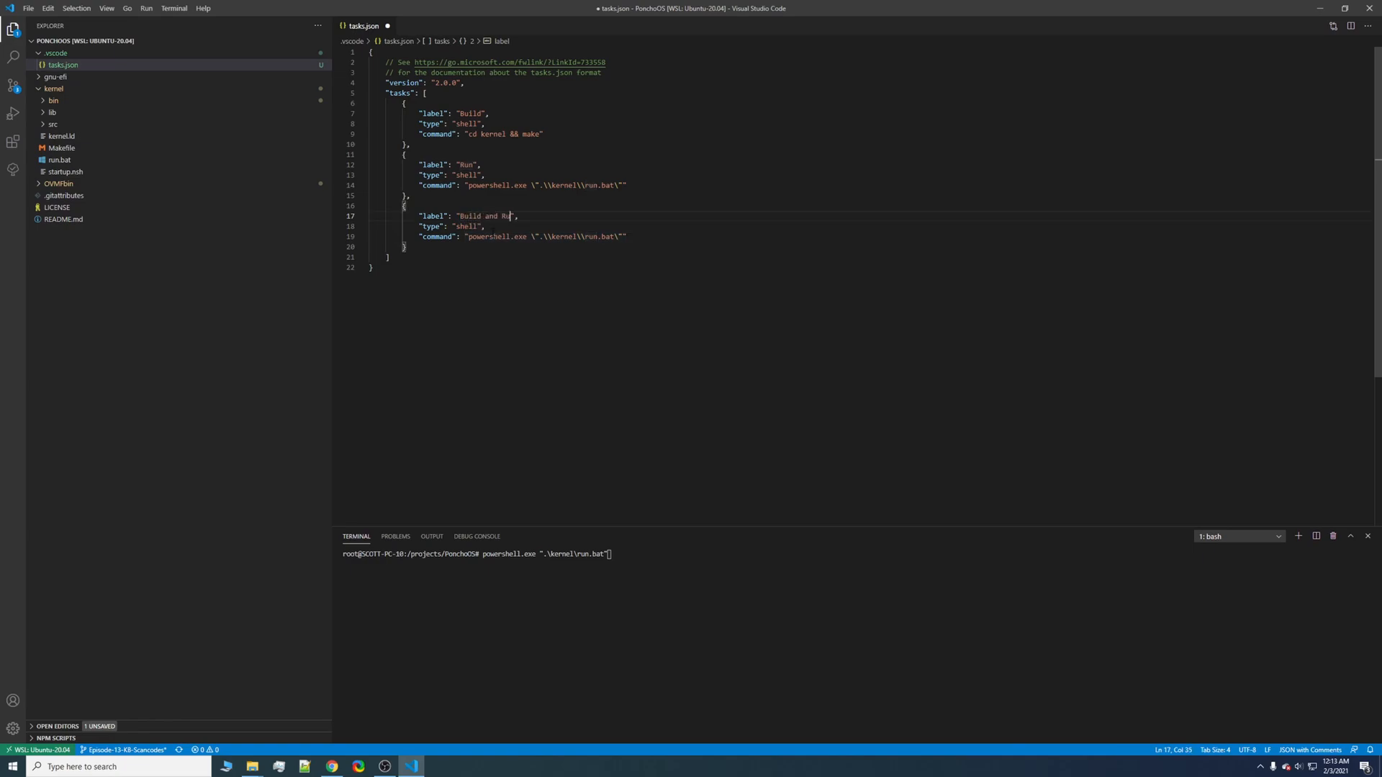
- Give the Build and Run task dependsOn ["Build", "Run"] in sequence and save tasks.json
{"action": "type", "text": "n"}
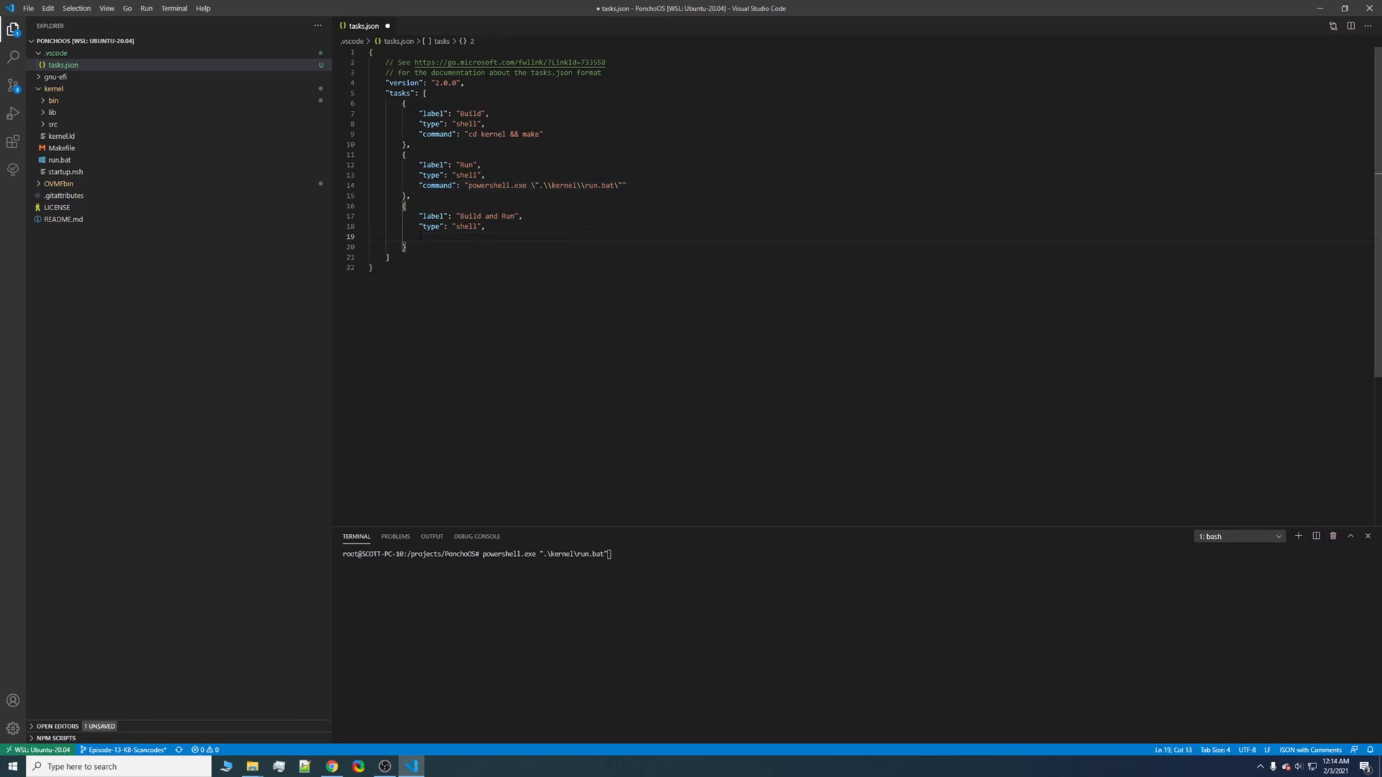
{"action": "type", "text": "dependsOn"}
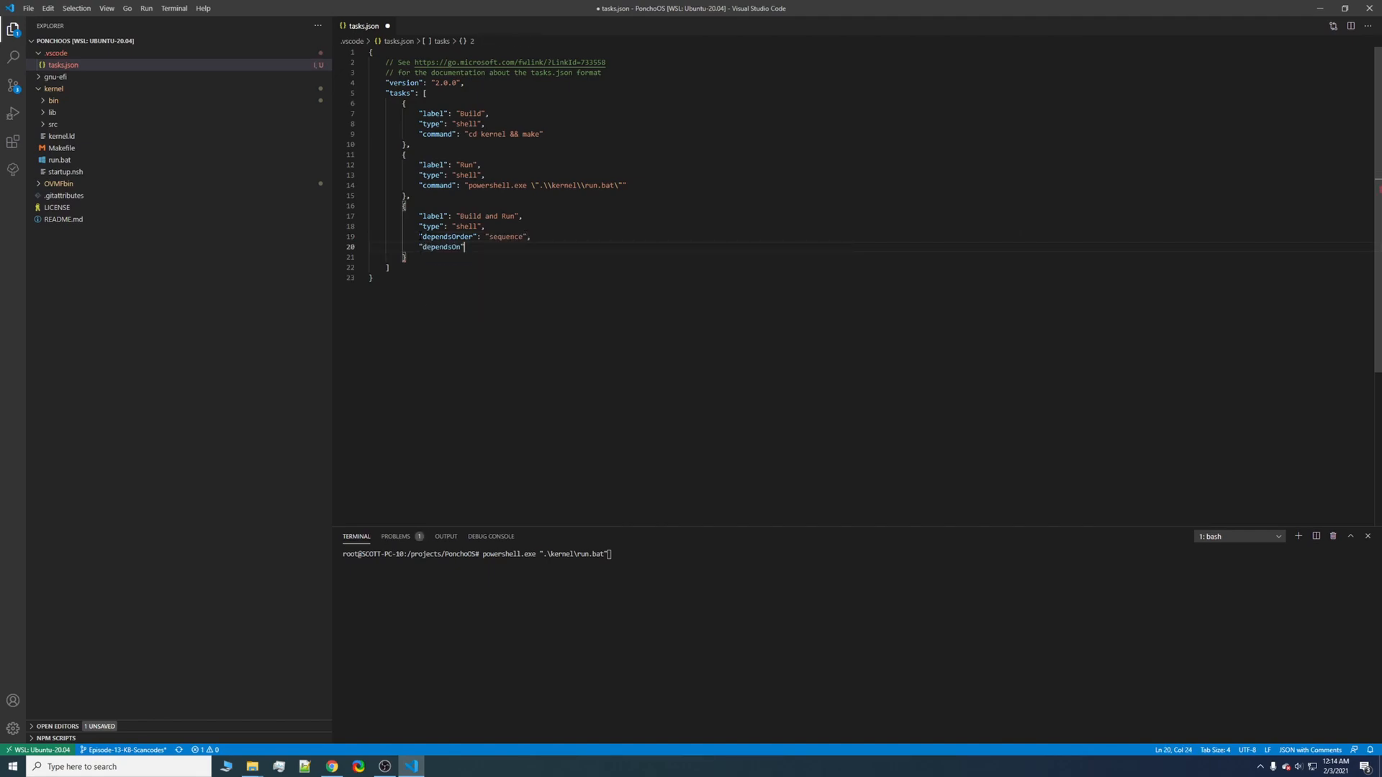
{"action": "type", "text": ": ["}
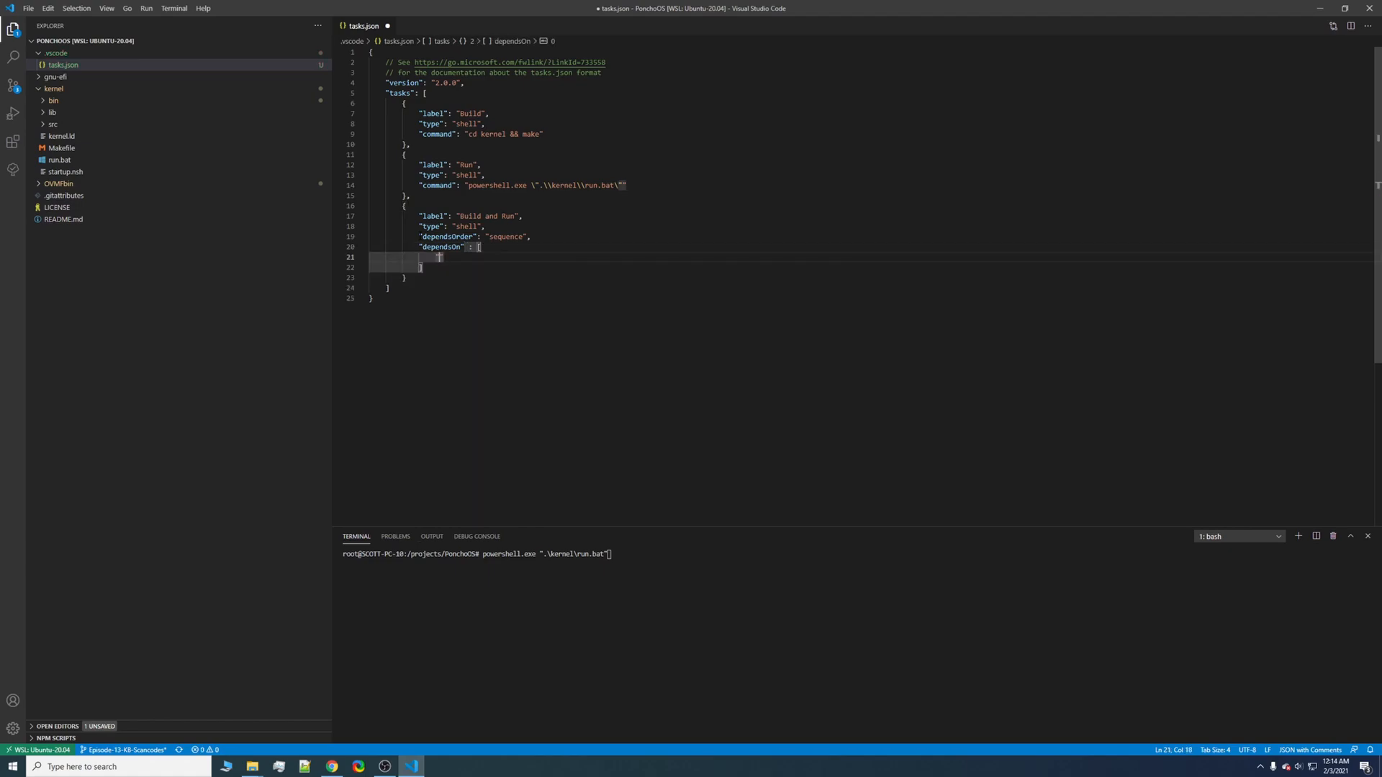
{"action": "type", "text": "\"Build\","}
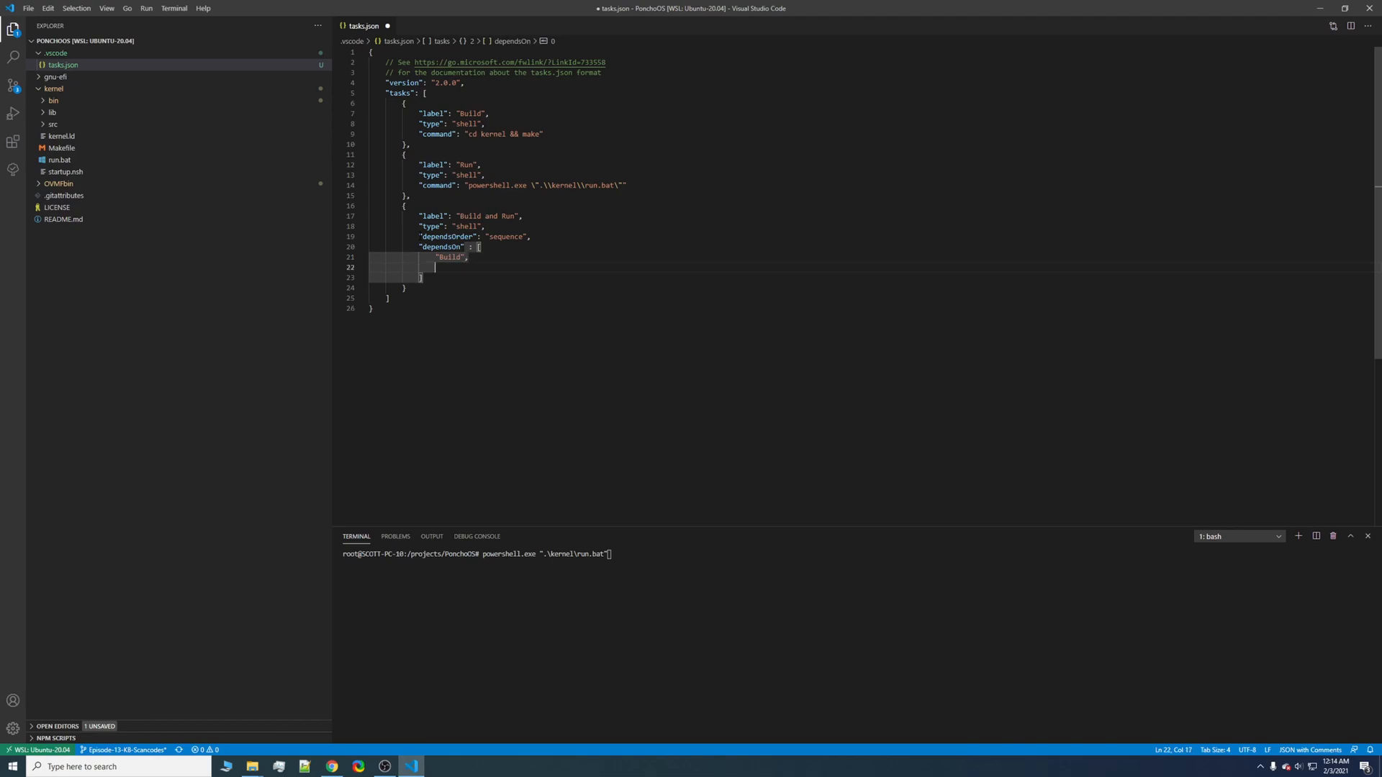
{"action": "type", "text": "\"Run\","}
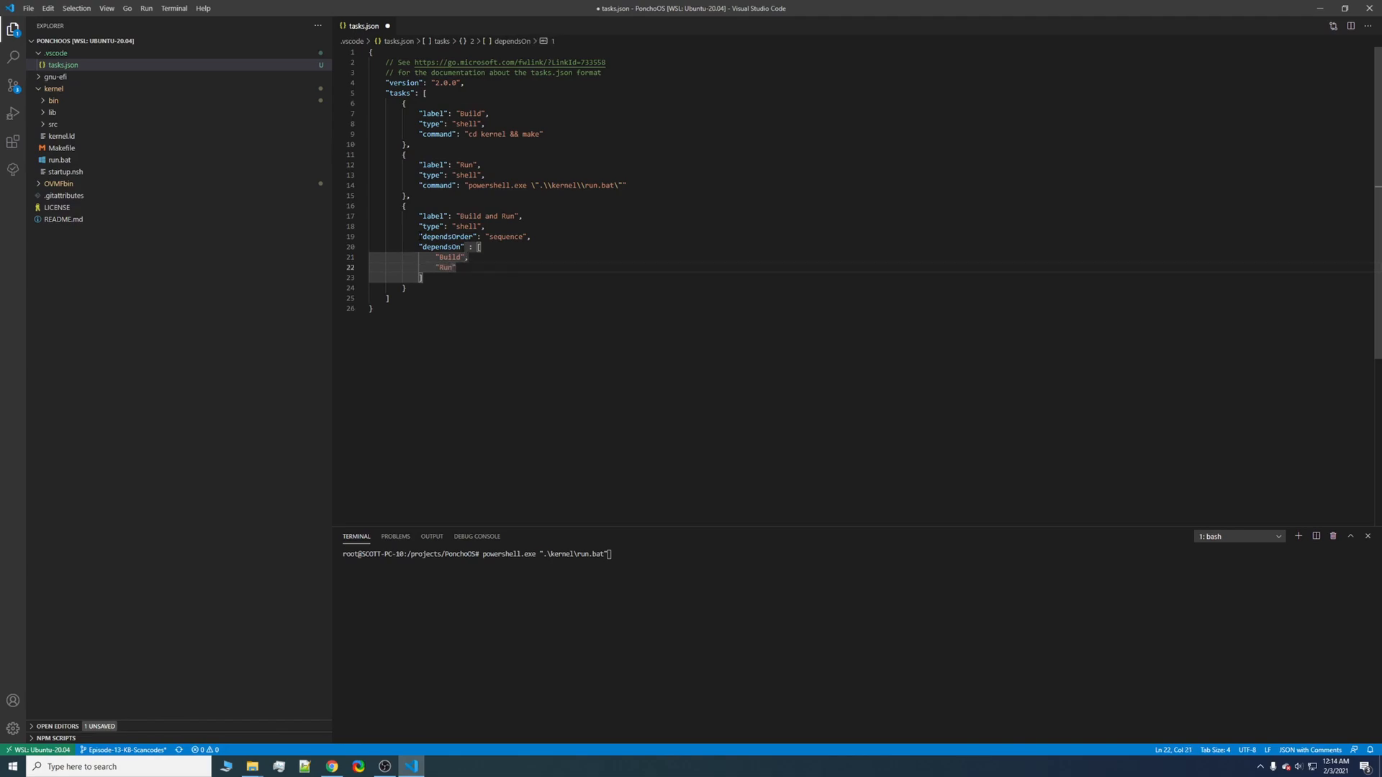
{"action": "key", "text": "ctrl+s"}
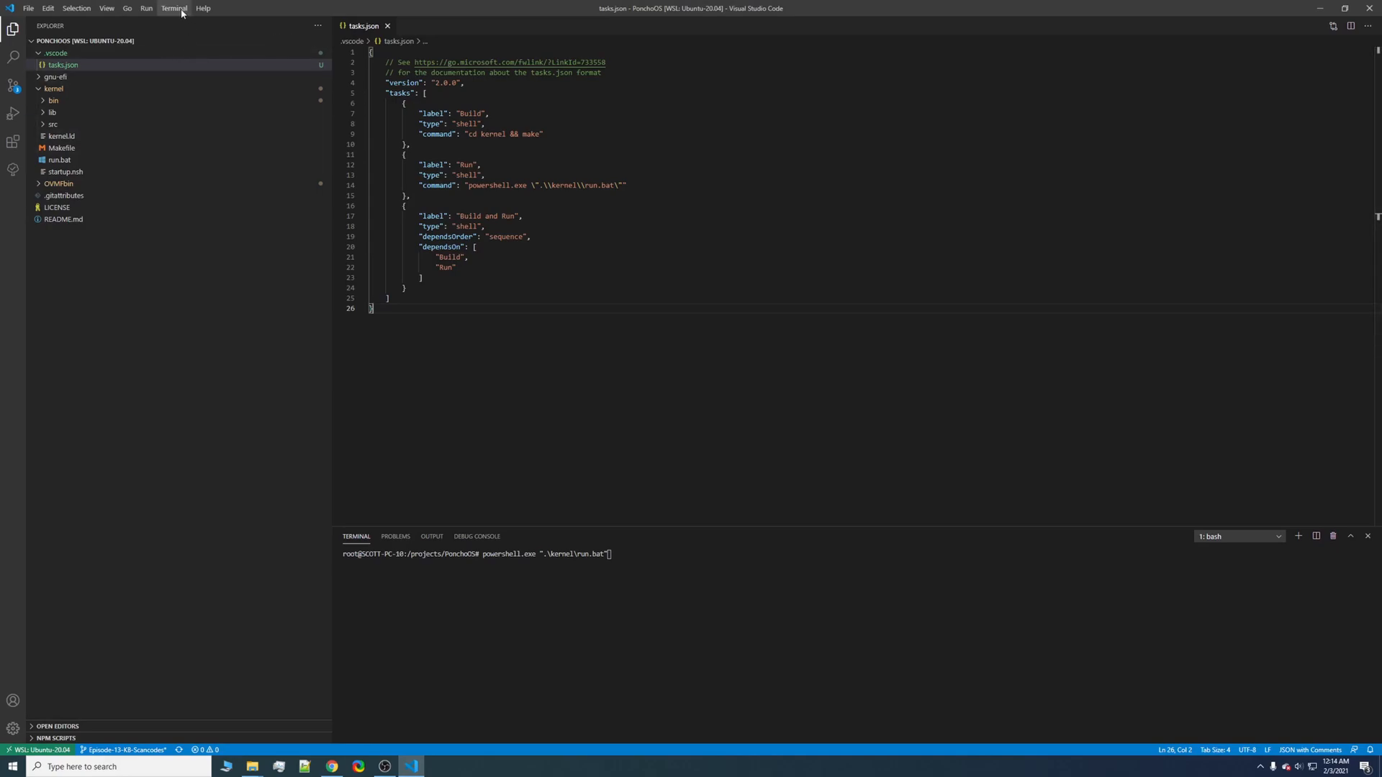
- Run the Run task and extend the build command with "&& make build" in the Makefile
{"action": "left_click", "coordinate": [174, 8]}
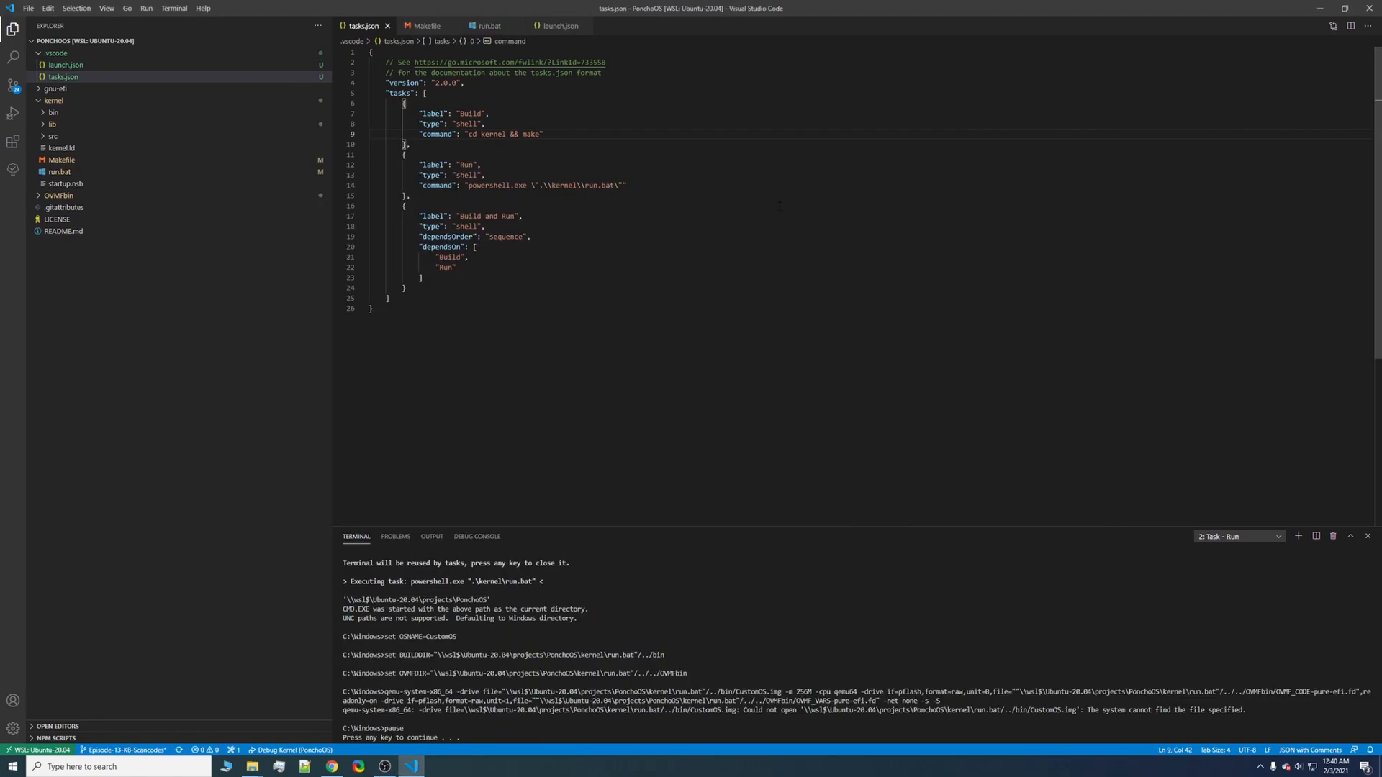
{"action": "type", "text": "&&"}
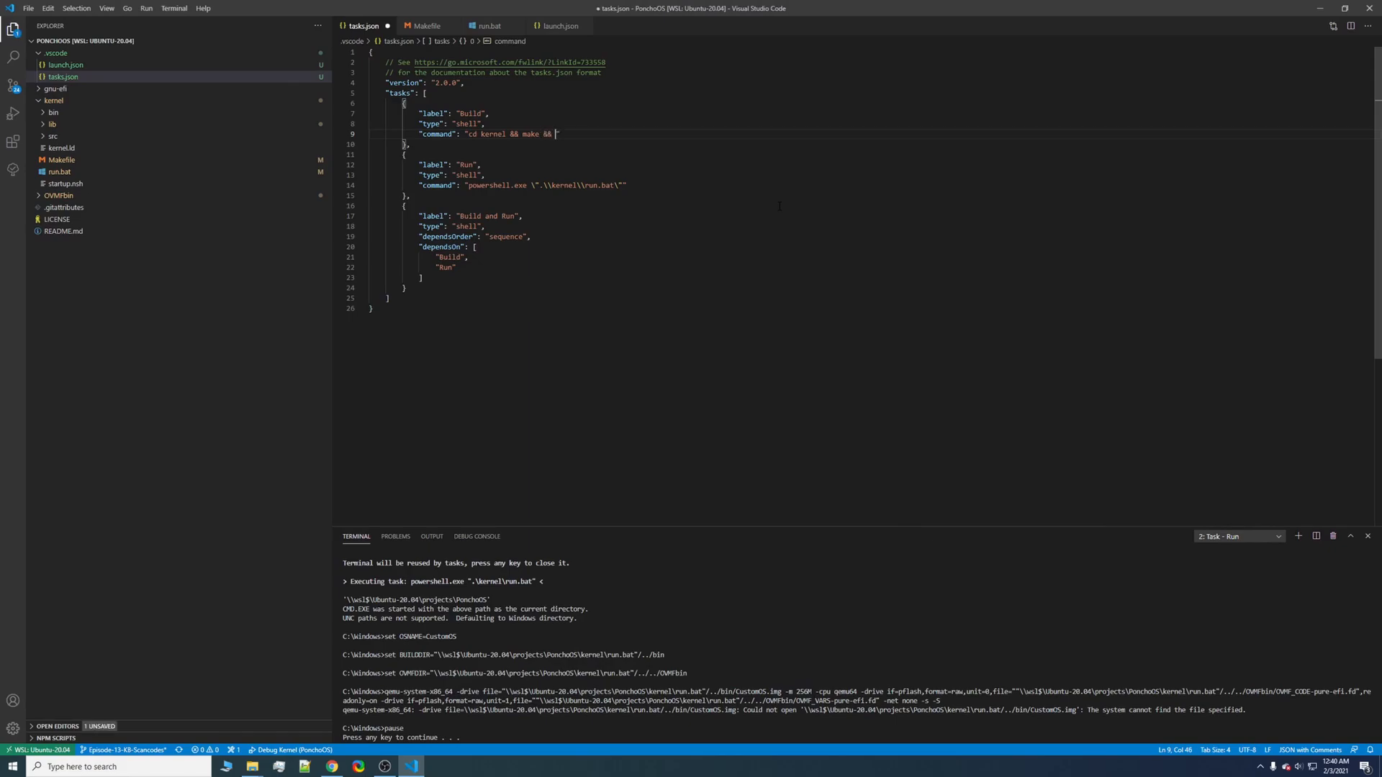
{"action": "type", "text": "make build"}
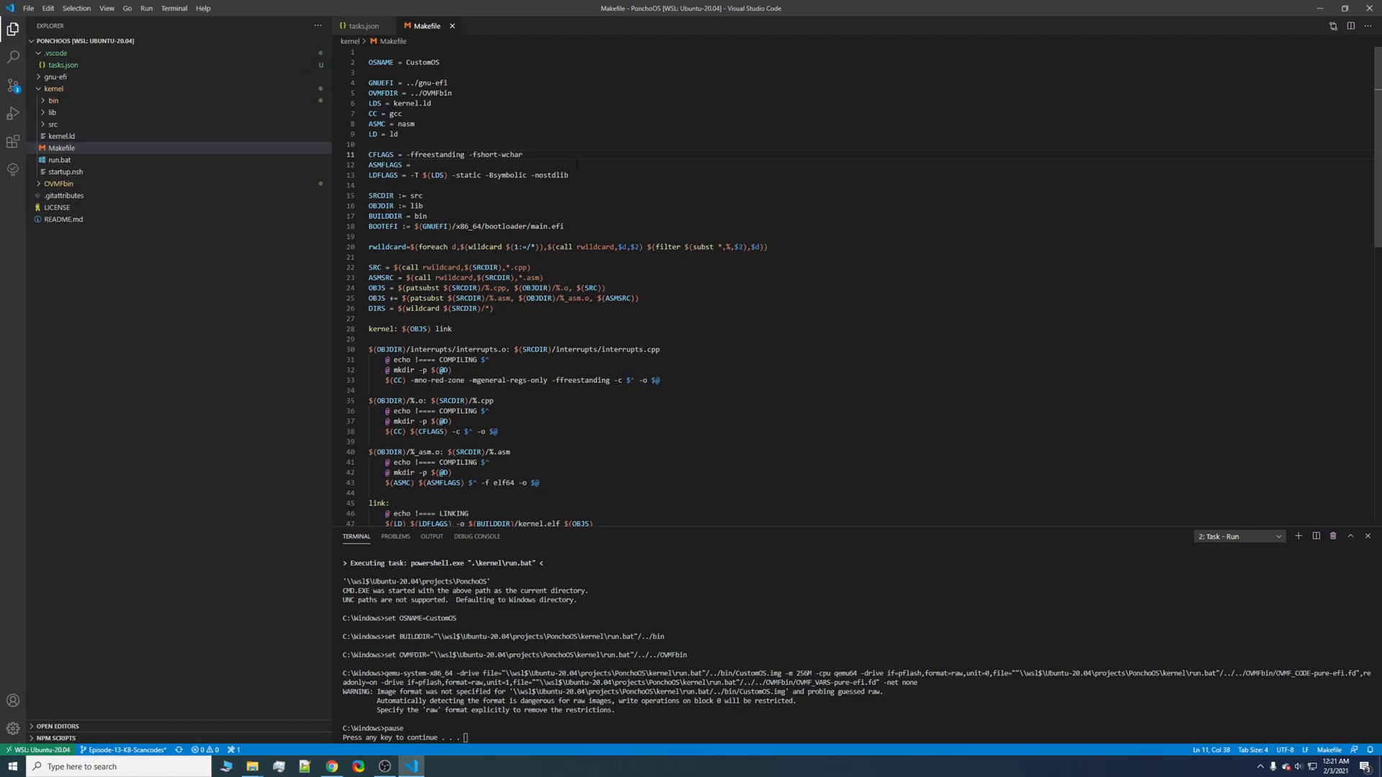
- Append -g -O0 to the Makefile CFLAGS for debug builds and save
{"action": "type", "text": "-g"}
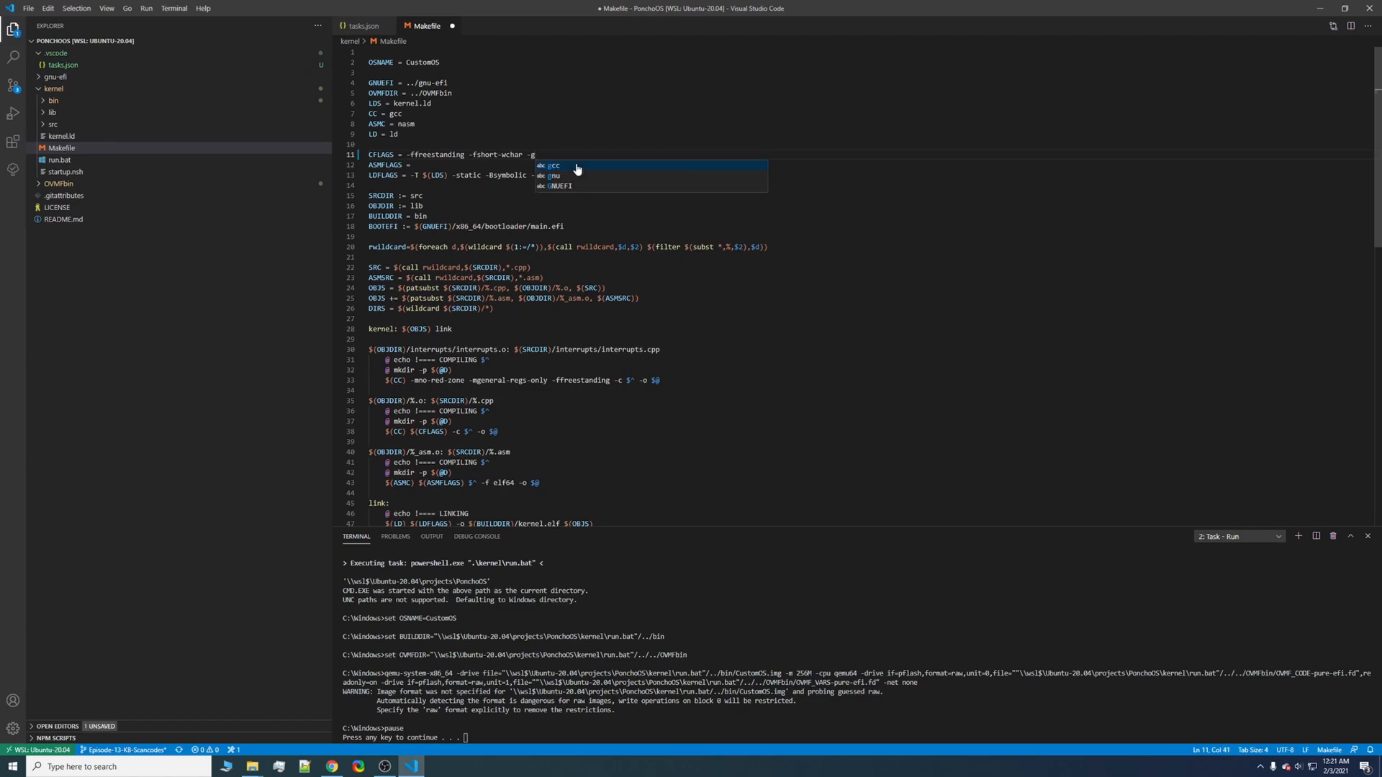
{"action": "type", "text": "-O0"}
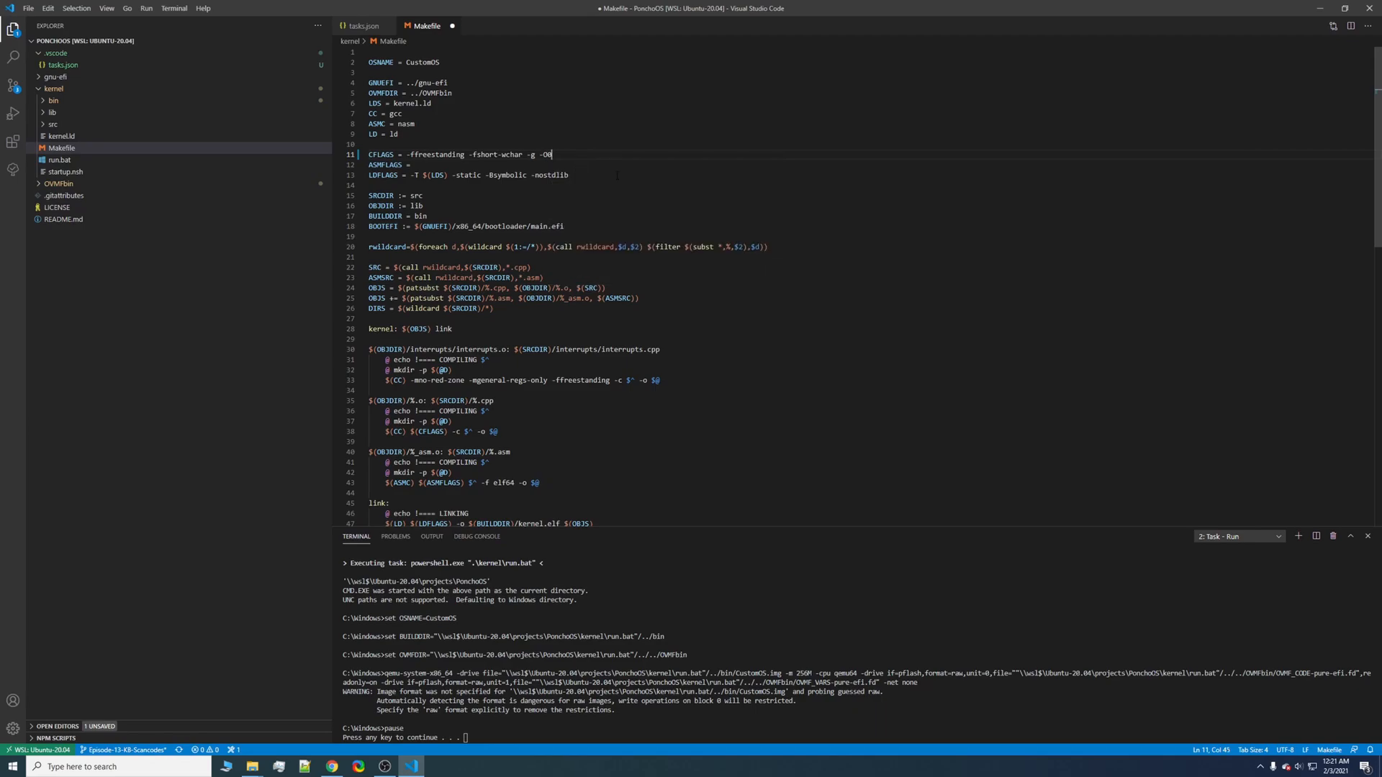
{"action": "key", "text": "ctrl+s"}
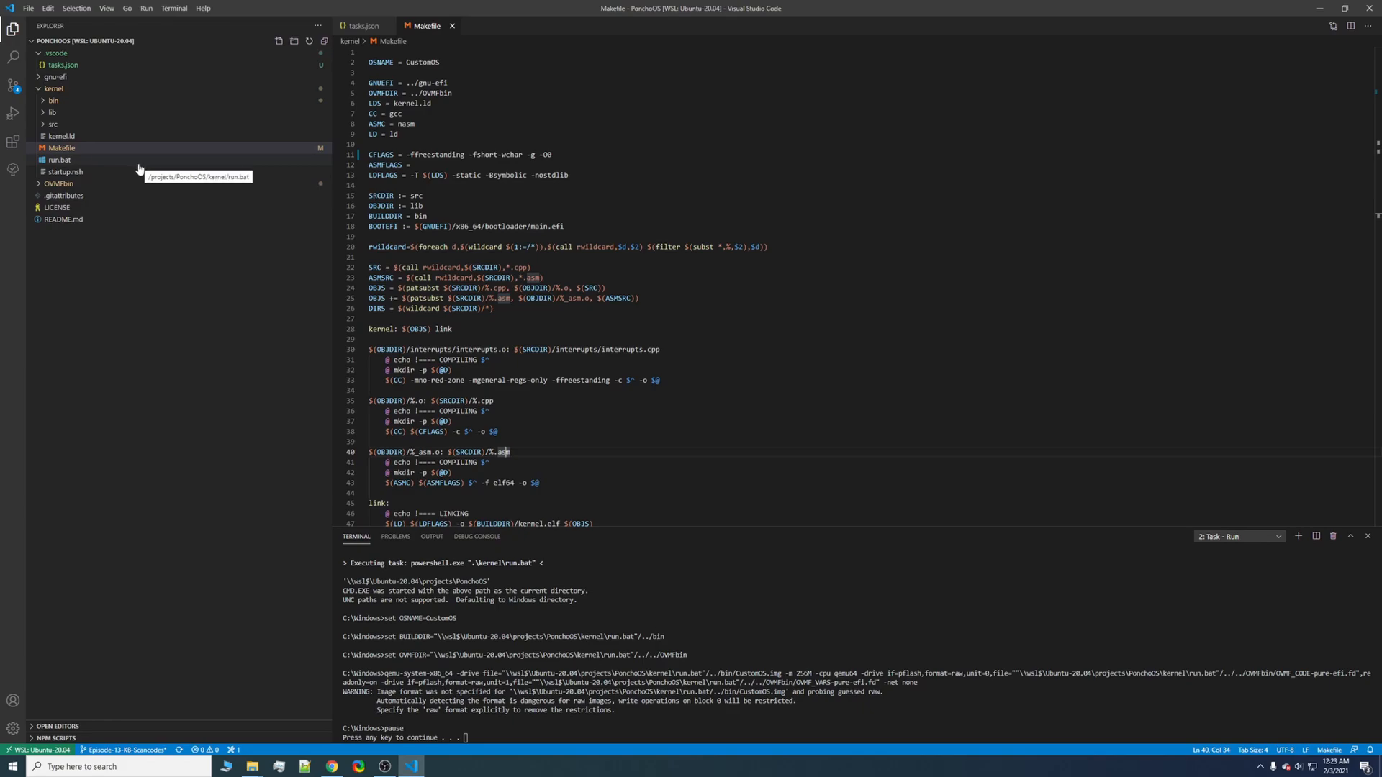
{"action": "mouse_move", "coordinate": [85, 171]}
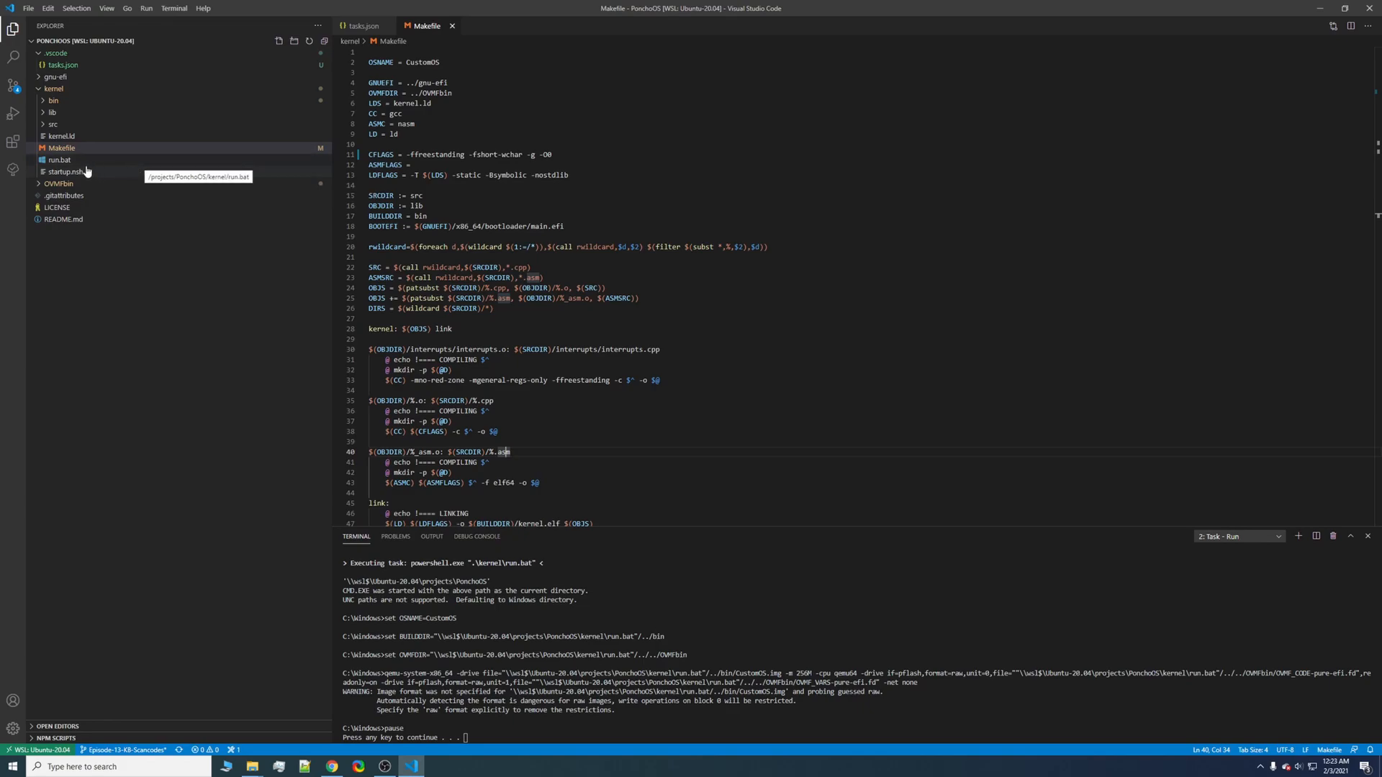
- Add the -s gdb-stub option to the QEMU command in run.bat and save
{"action": "left_click", "coordinate": [59, 160]}
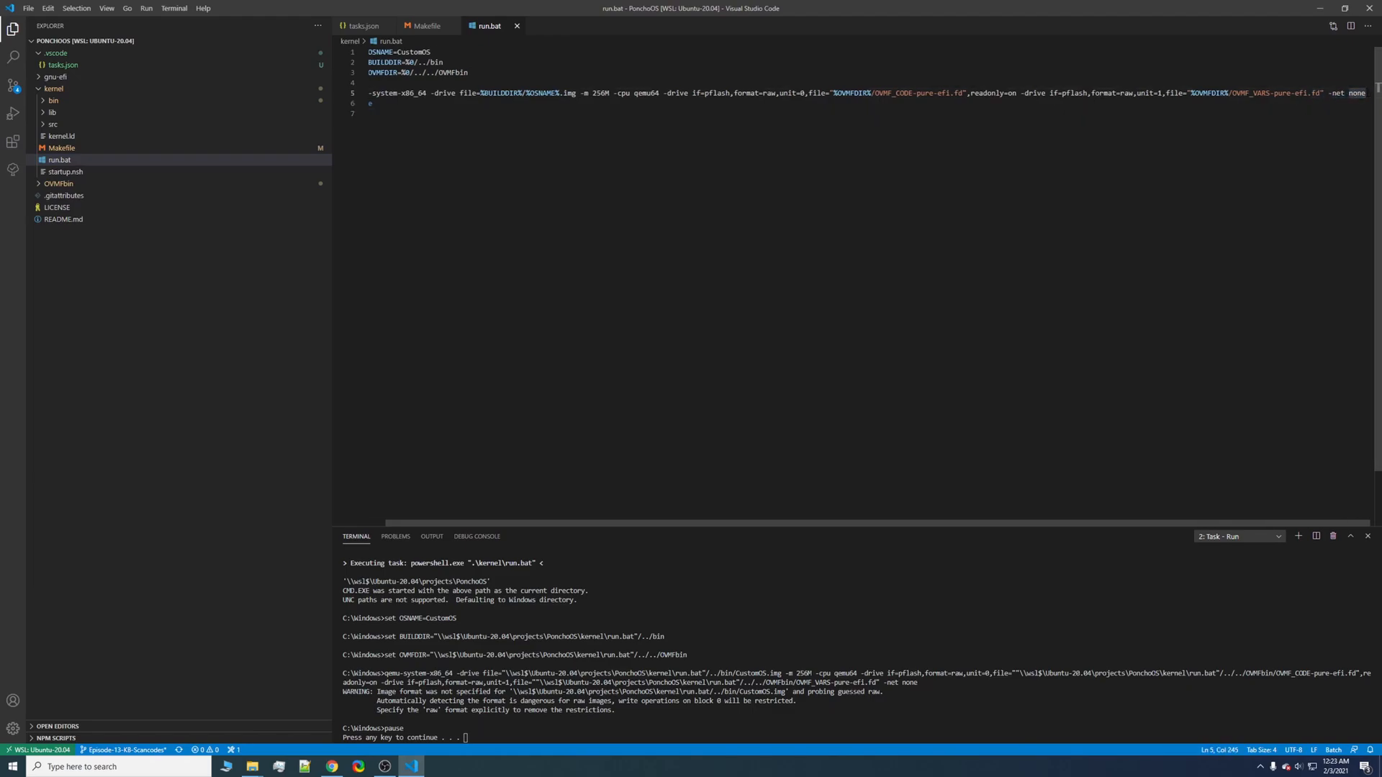
{"action": "type", "text": "-s"}
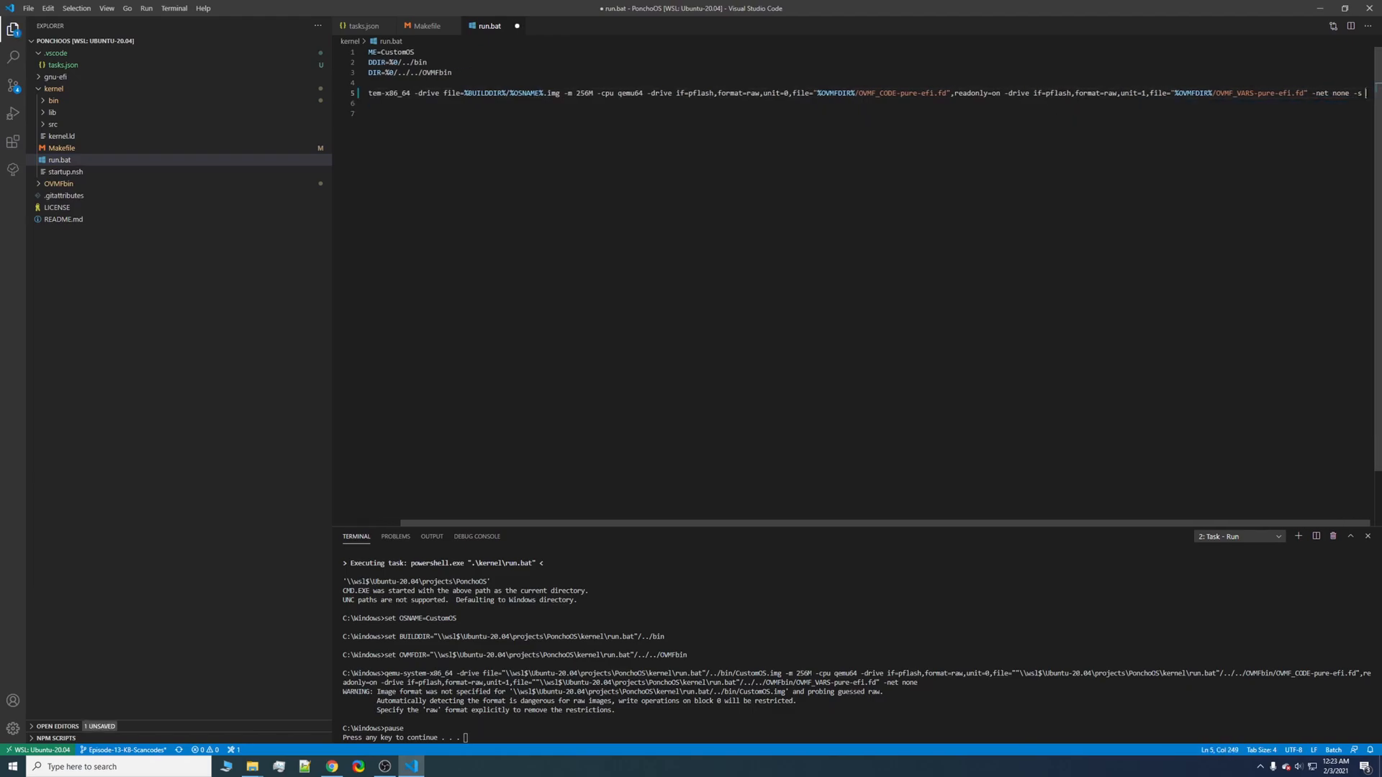
{"action": "type", "text": "s"}
{"action": "left_click", "coordinate": [869, 102]}
{"action": "type", "text": "pause"}
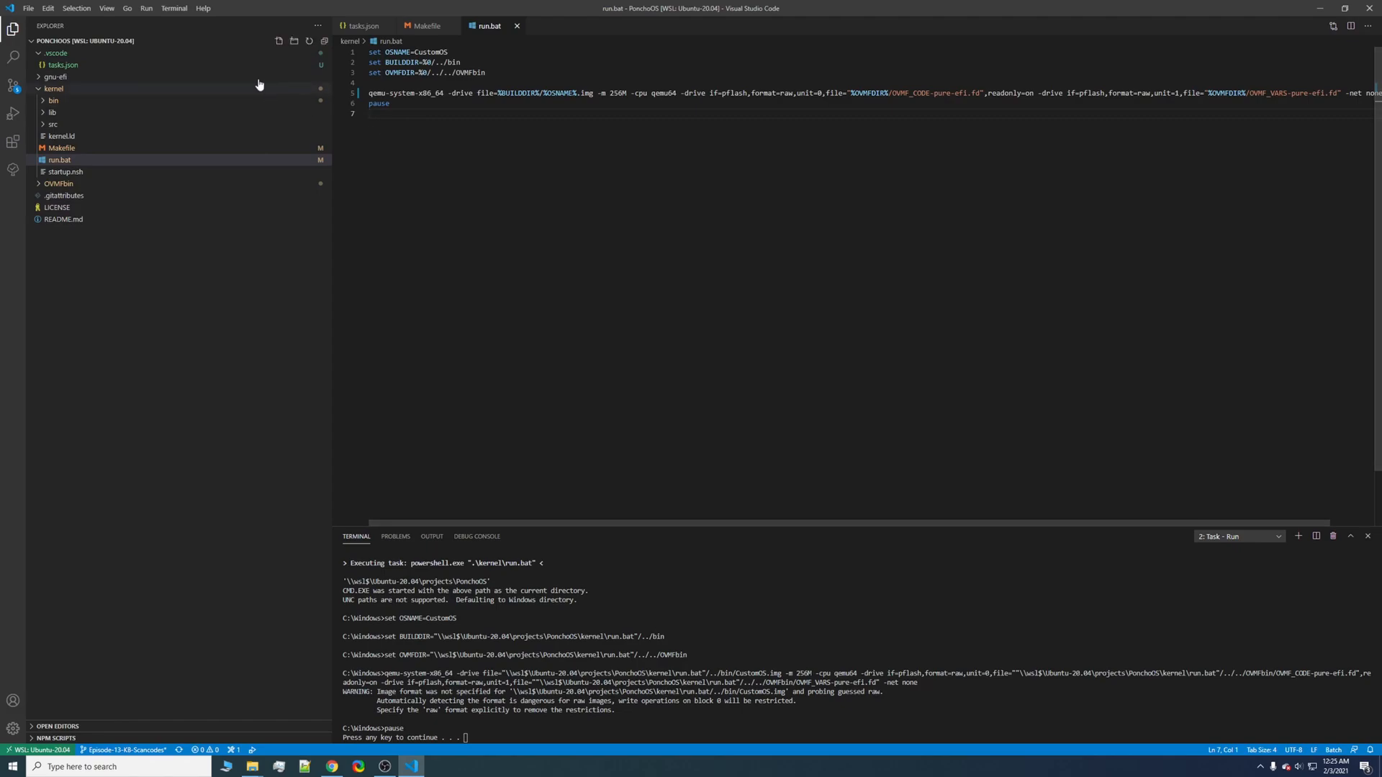
{"action": "mouse_move", "coordinate": [246, 75]}
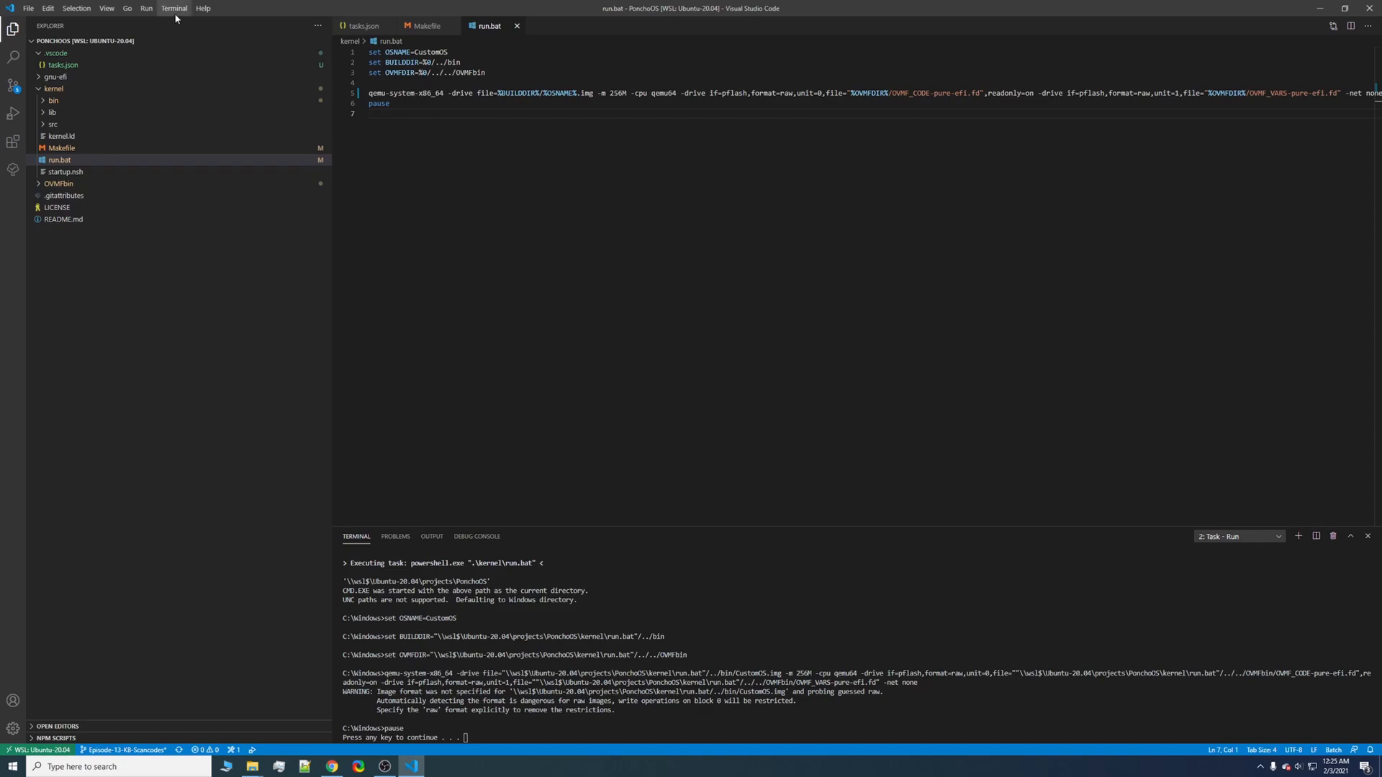
- Start debugging and choose C++ (GDB/LLDB) so VS Code creates a default launch.json
{"action": "left_click", "coordinate": [147, 9]}
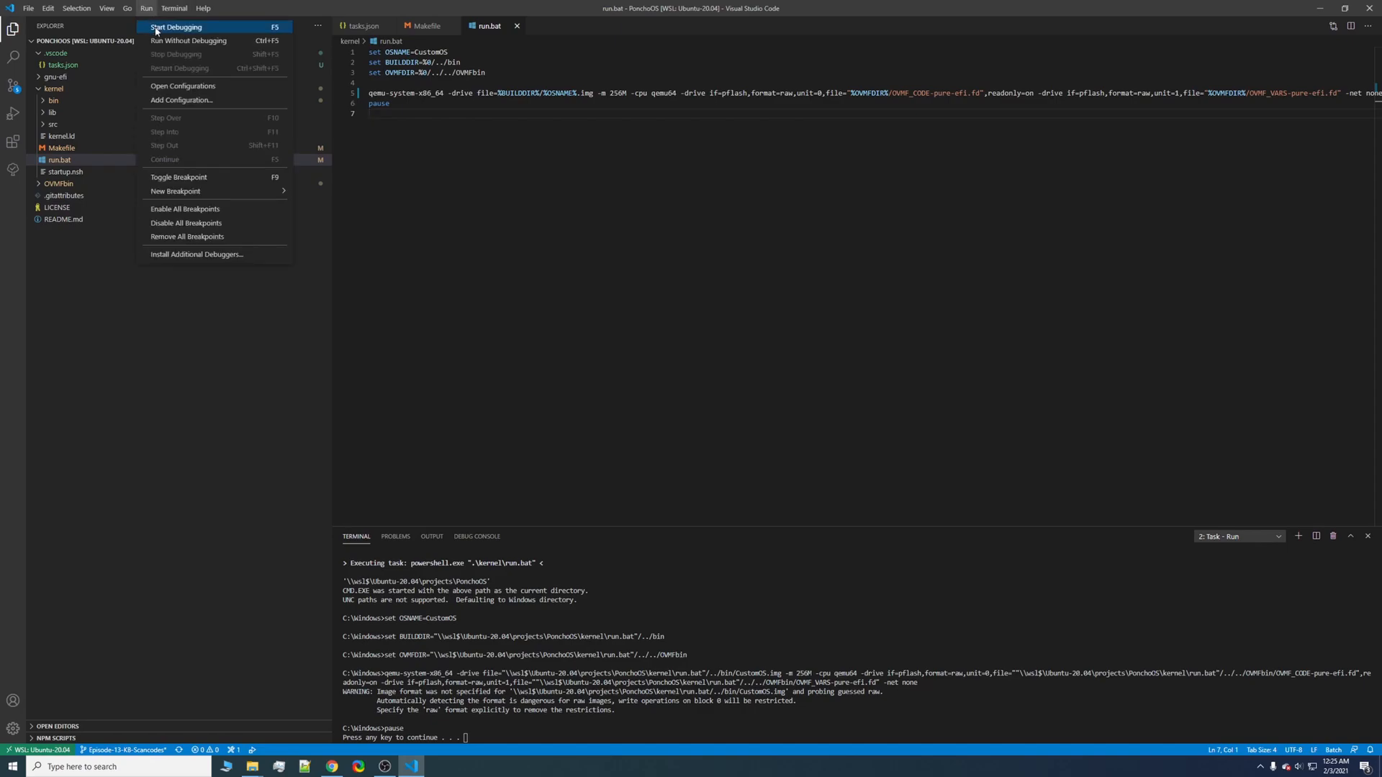
{"action": "left_click", "coordinate": [176, 25]}
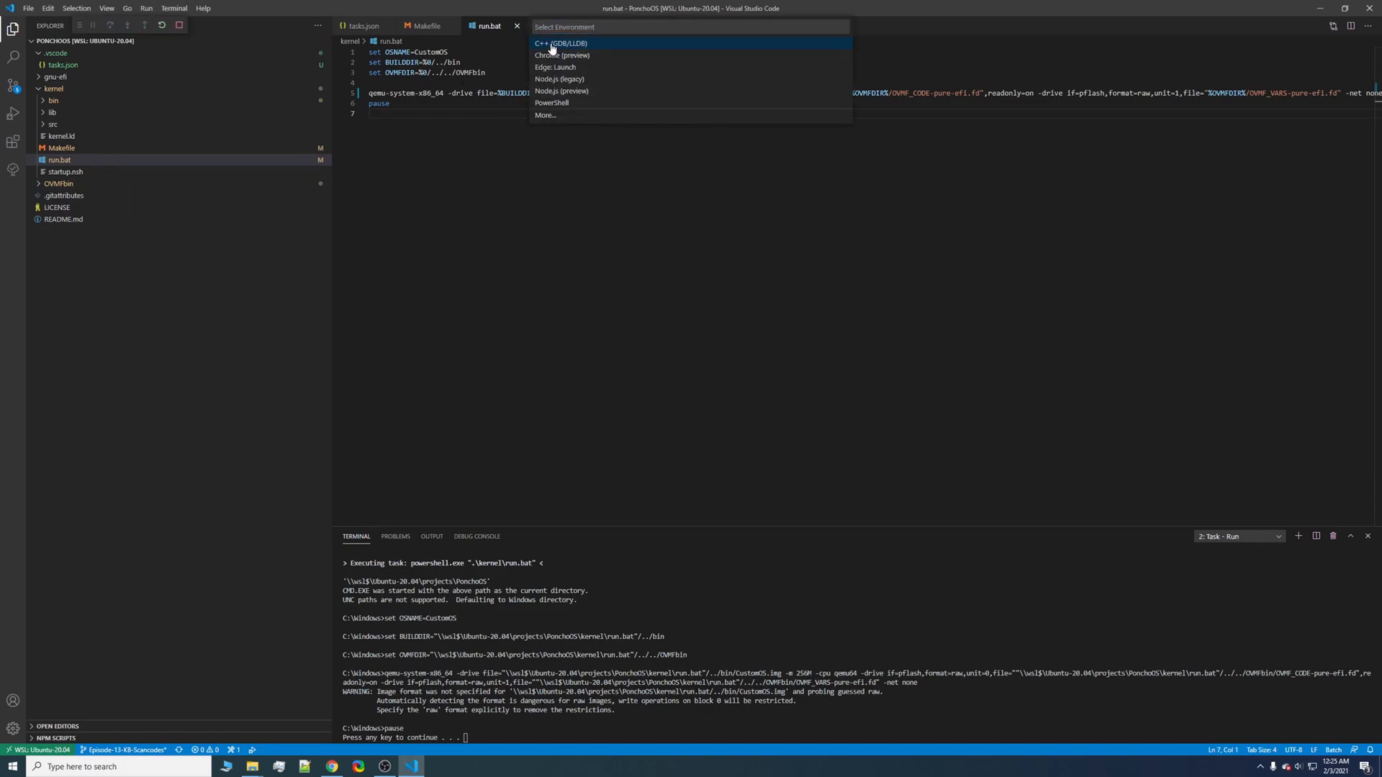
{"action": "left_click", "coordinate": [561, 43]}
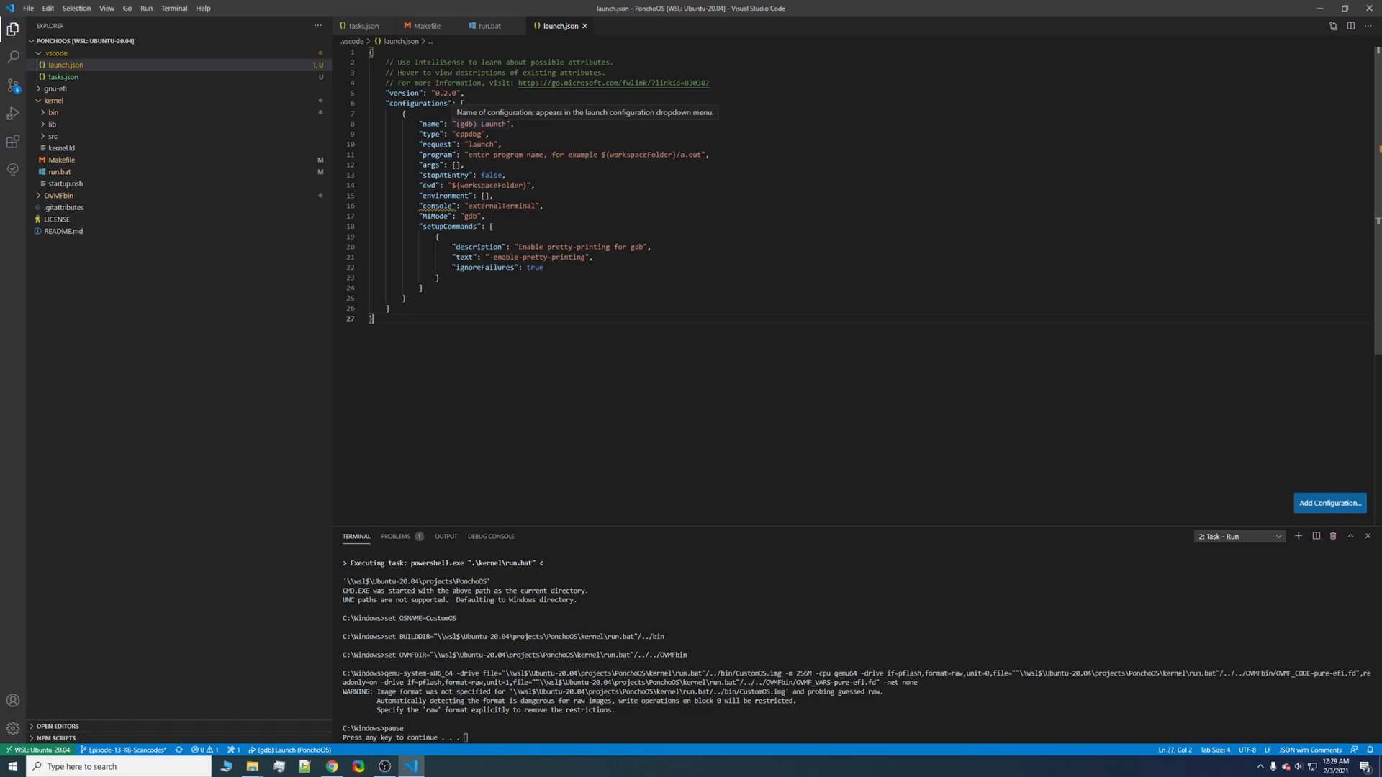
- Rename the configuration to Debug Kernel and point program at kernel/bin/kernel.elf
{"action": "double_click", "coordinate": [481, 124]}
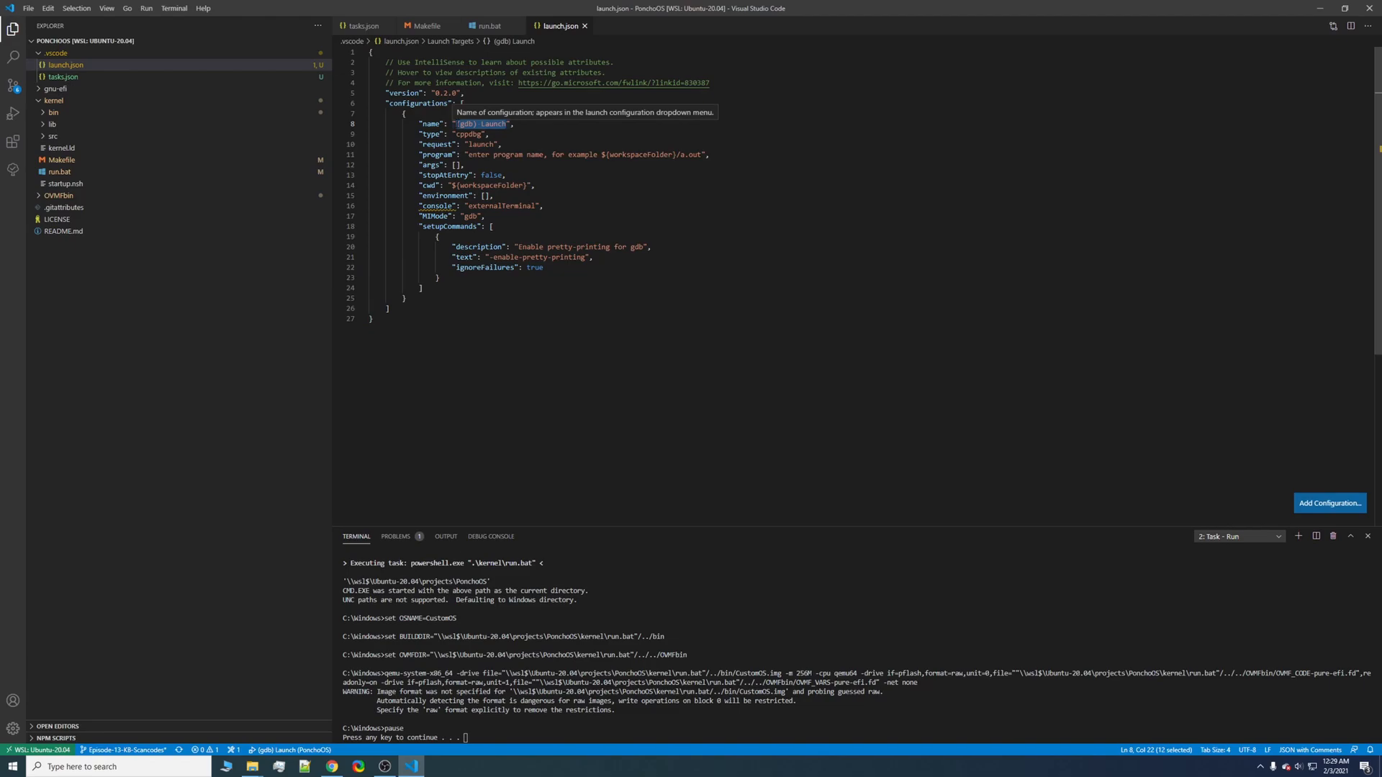
{"action": "type", "text": "Debug Kernel"}
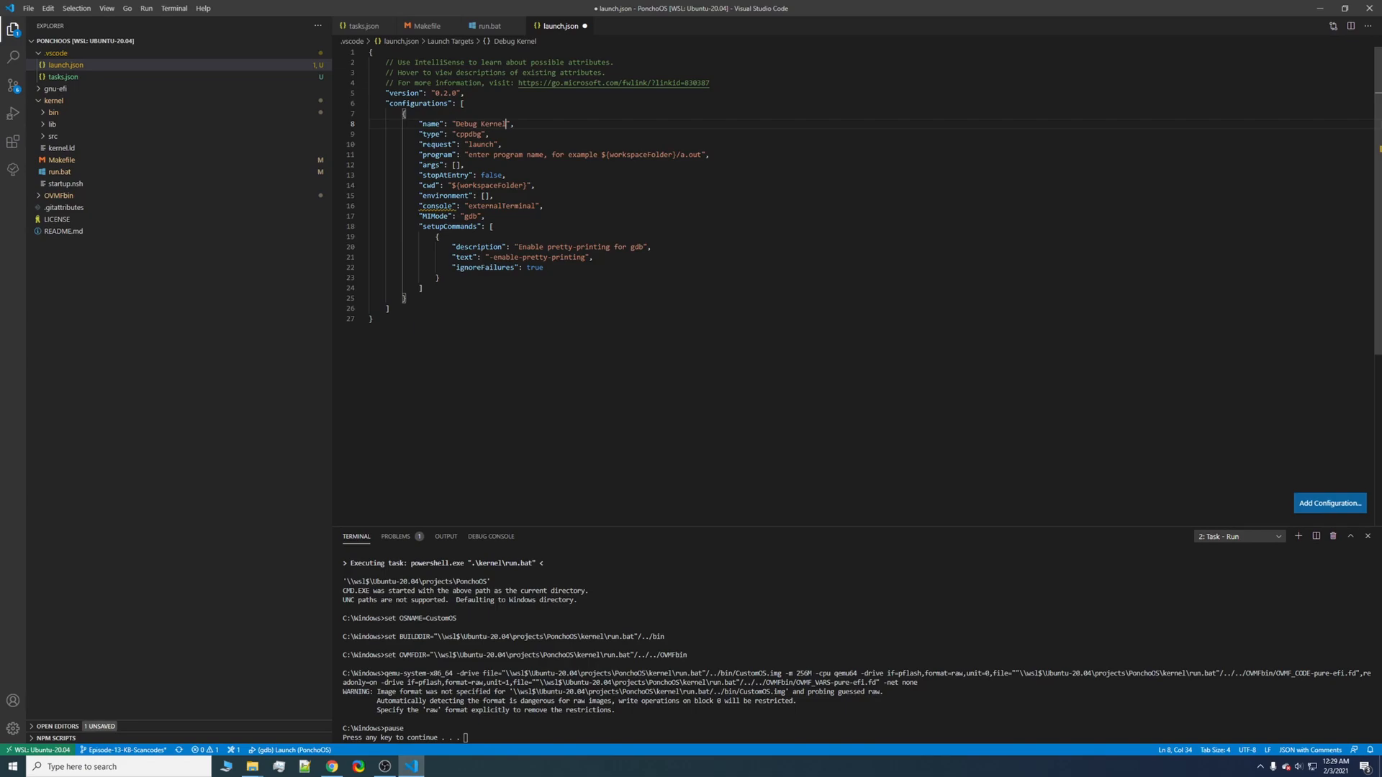
{"action": "left_click", "coordinate": [602, 154]}
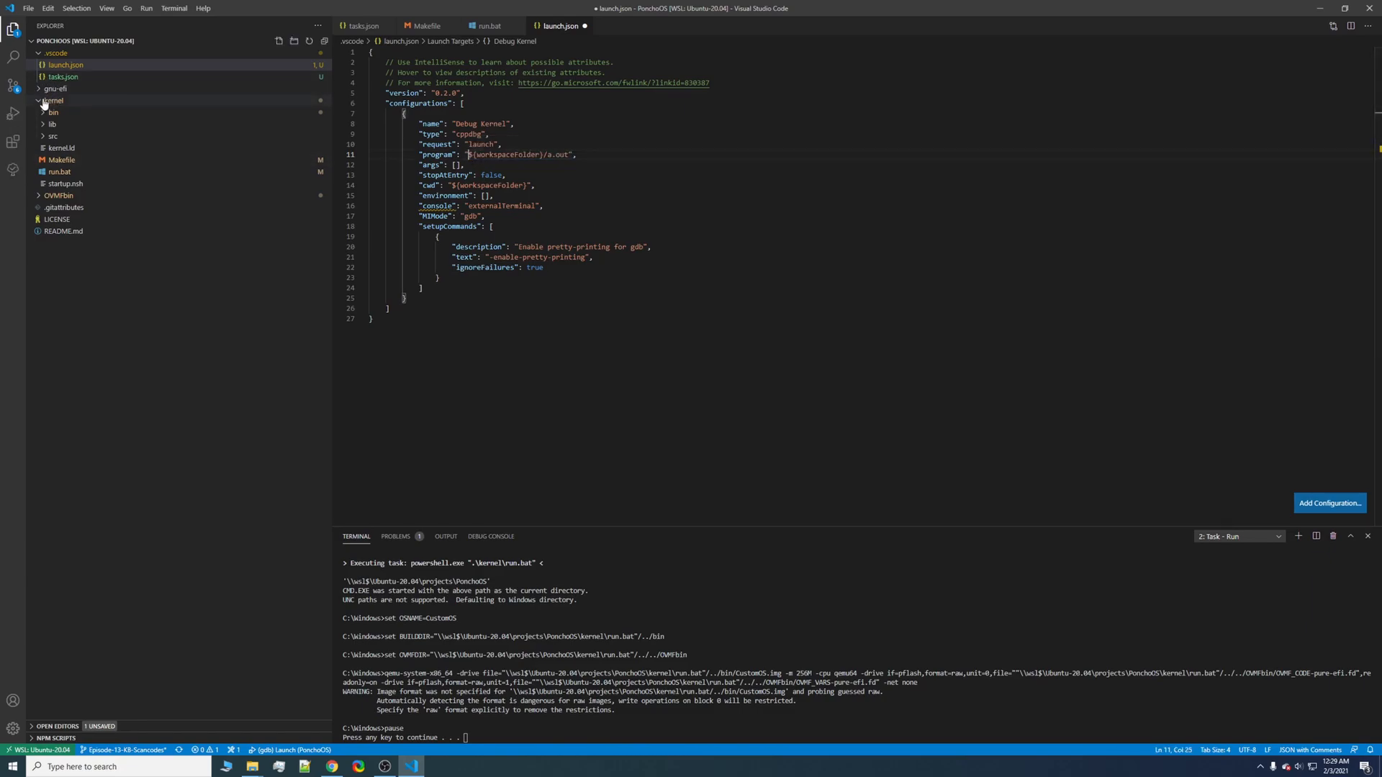
{"action": "left_click", "coordinate": [53, 113]}
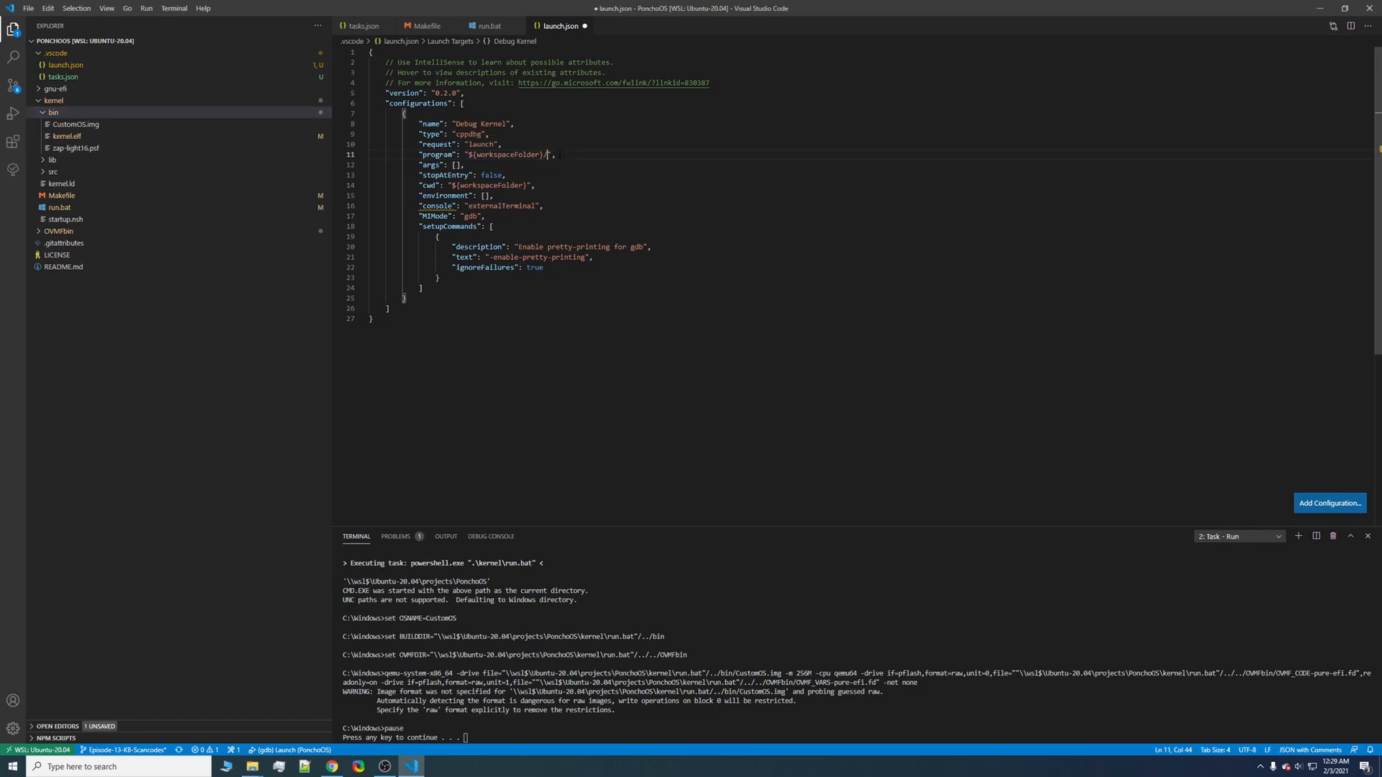
{"action": "type", "text": "kernel/bin/"}
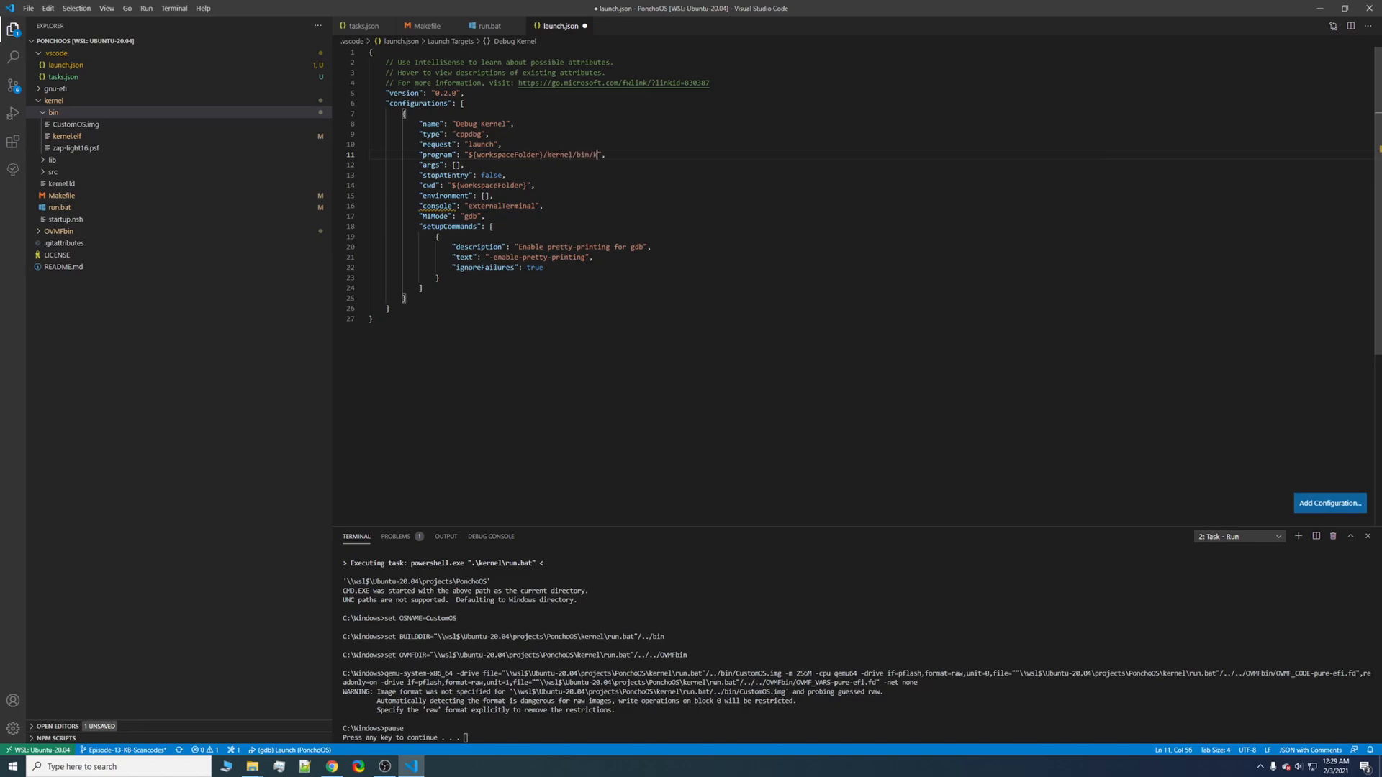
{"action": "type", "text": "kernel.elf"}
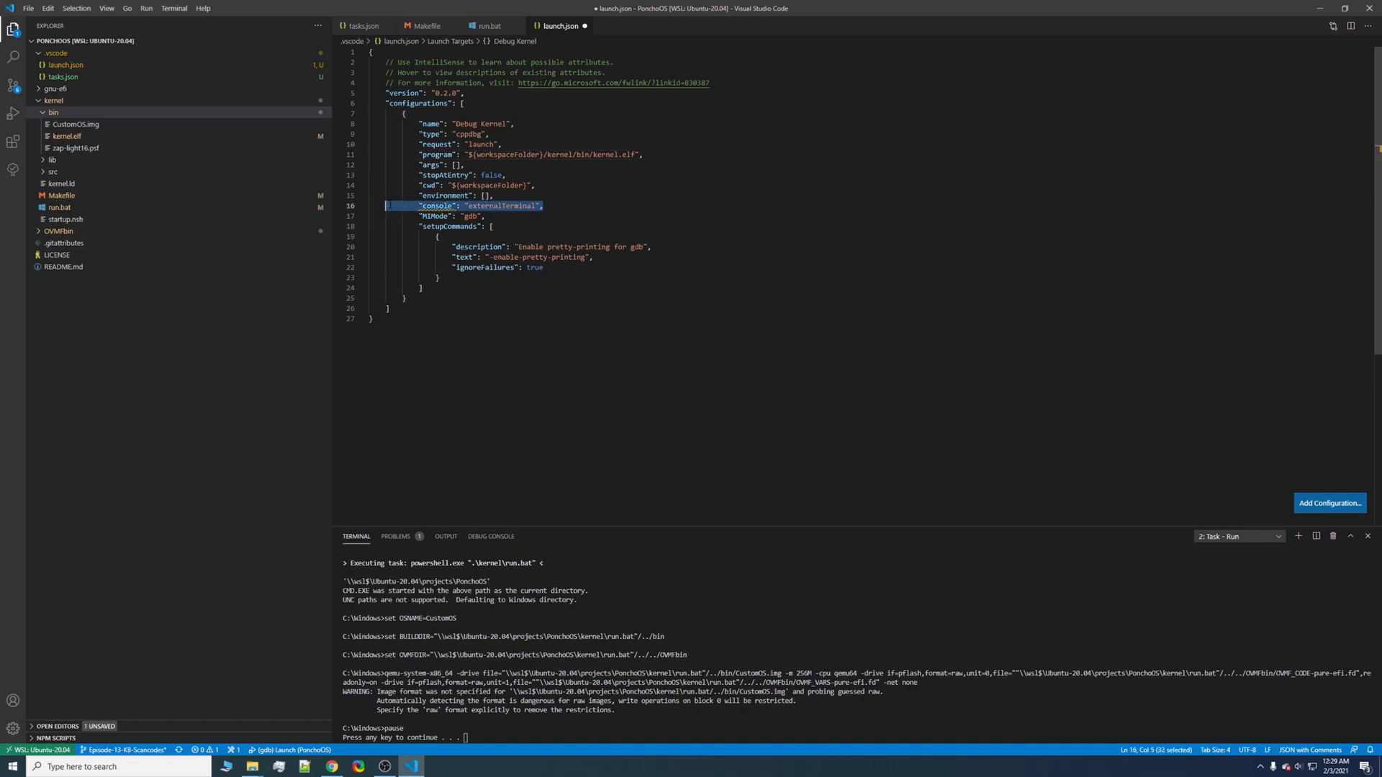
- Remove the external console line, set miDebuggerPath /usr/bin/gdb, targetArchitecture x64, and begin customLaunchSetupCommands
{"action": "key", "text": "Delete"}
{"action": "type", "text": "\"MIDe"}
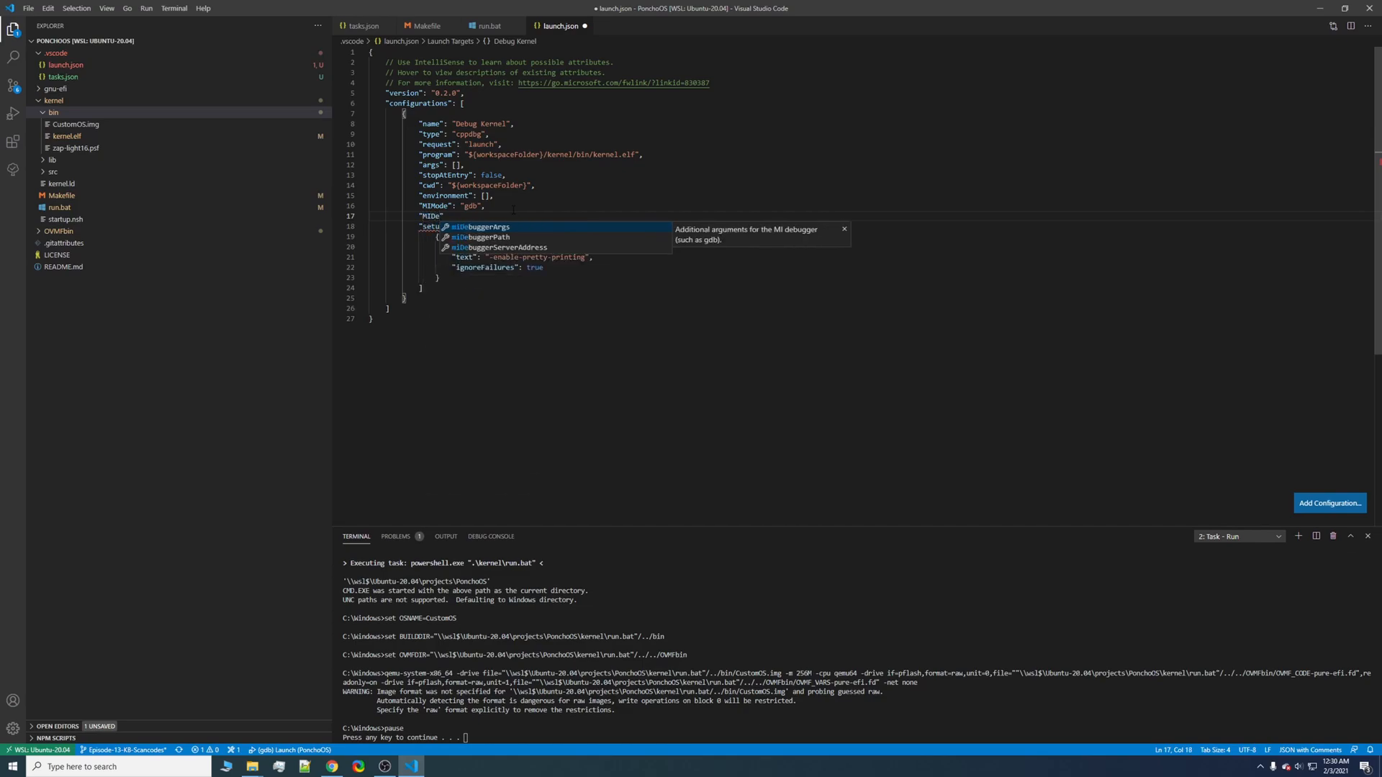
{"action": "type", "text": "\\"}
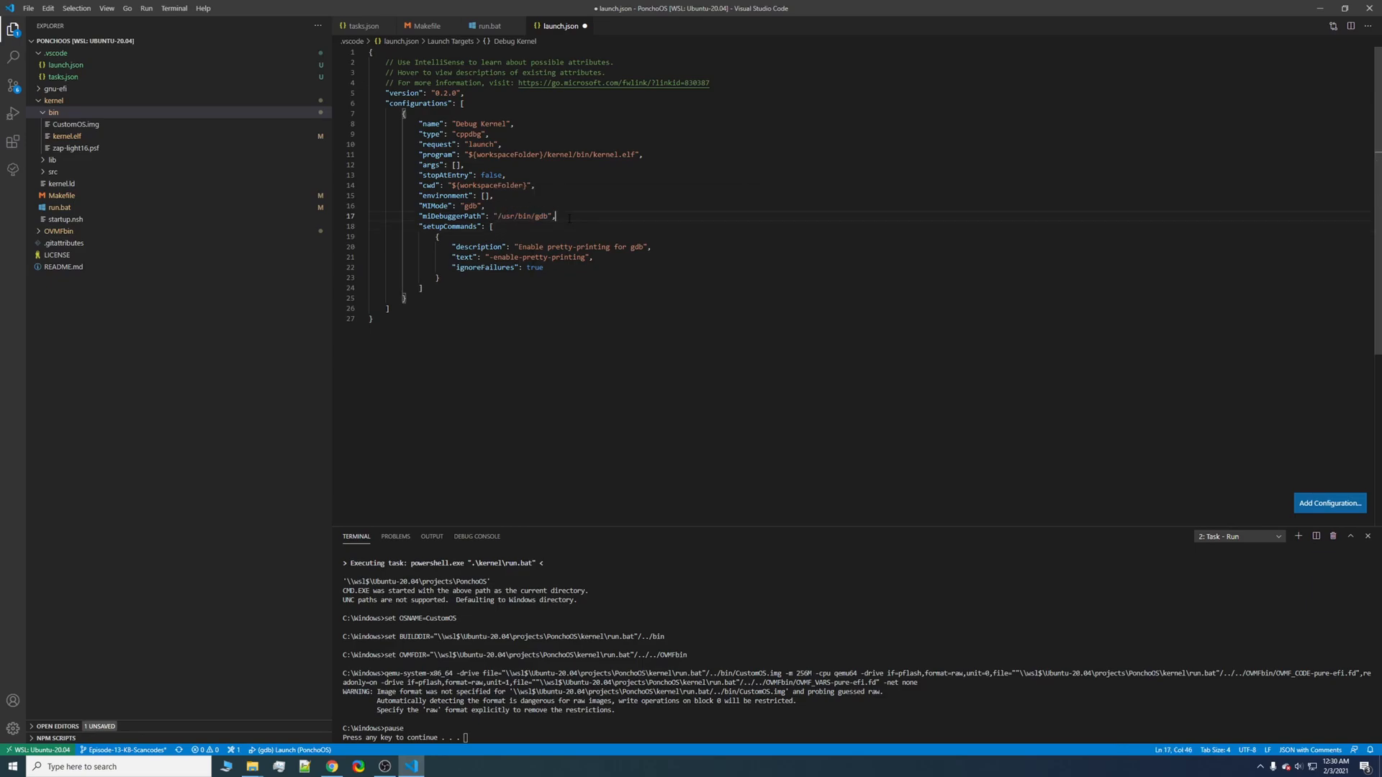
{"action": "type", "text": "target"}
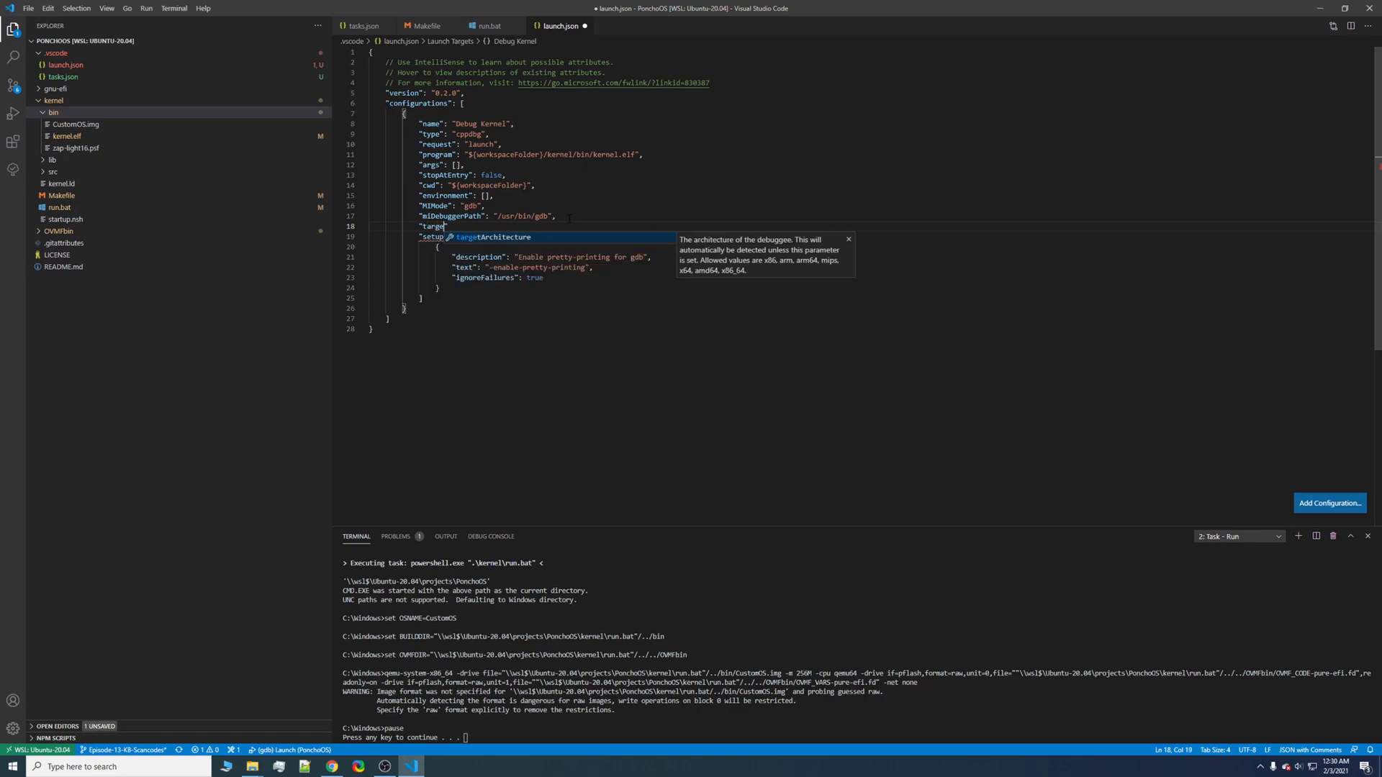
{"action": "key", "text": "Tab"}
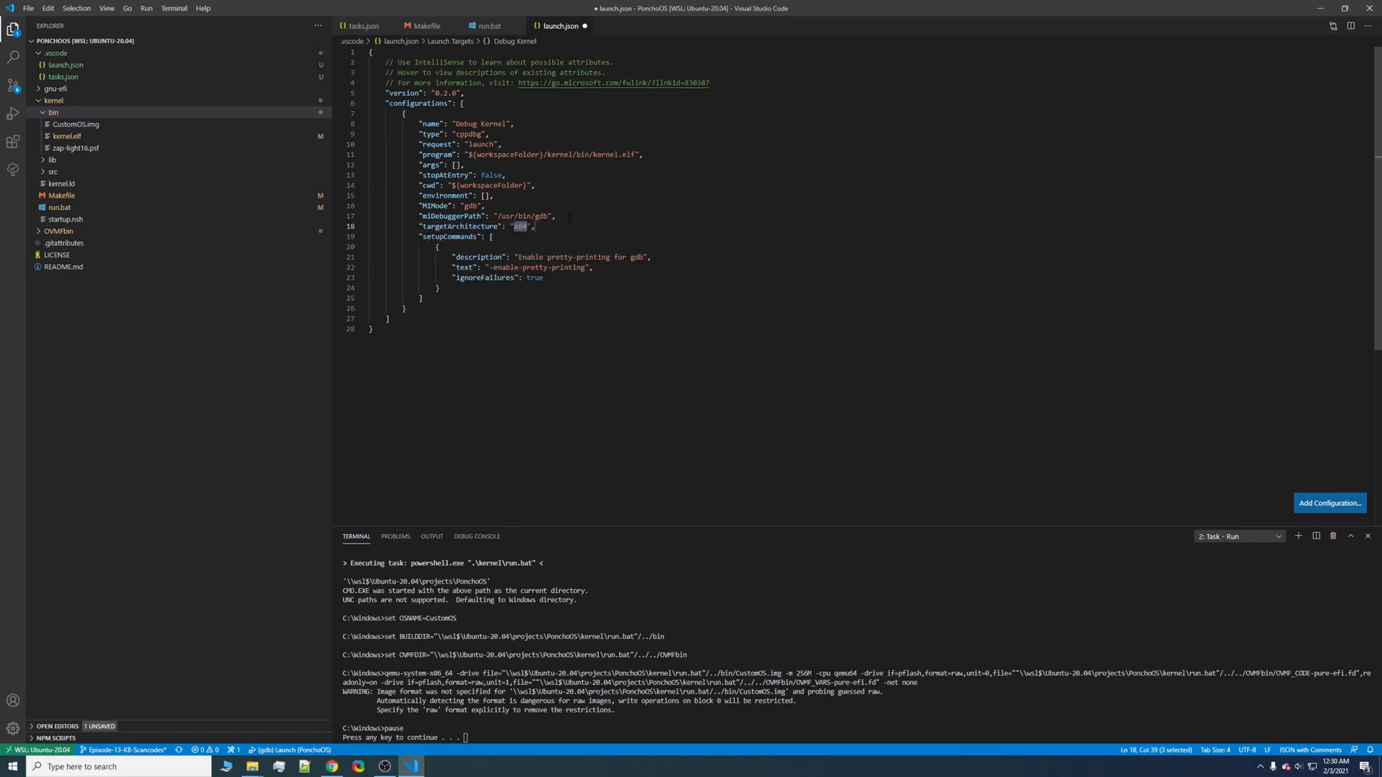
{"action": "left_click", "coordinate": [543, 278]}
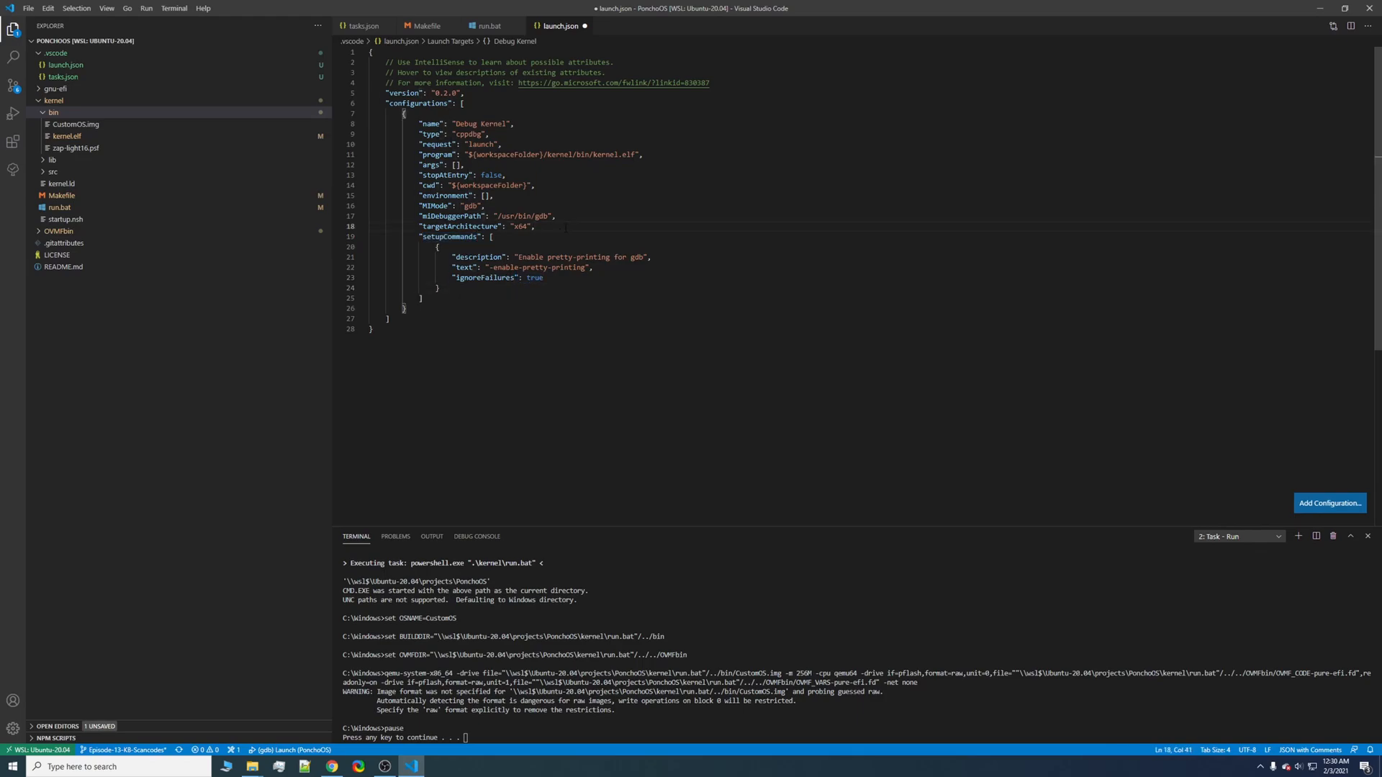
{"action": "type", "text": "\"customLaunchSetupCommands\": ["}
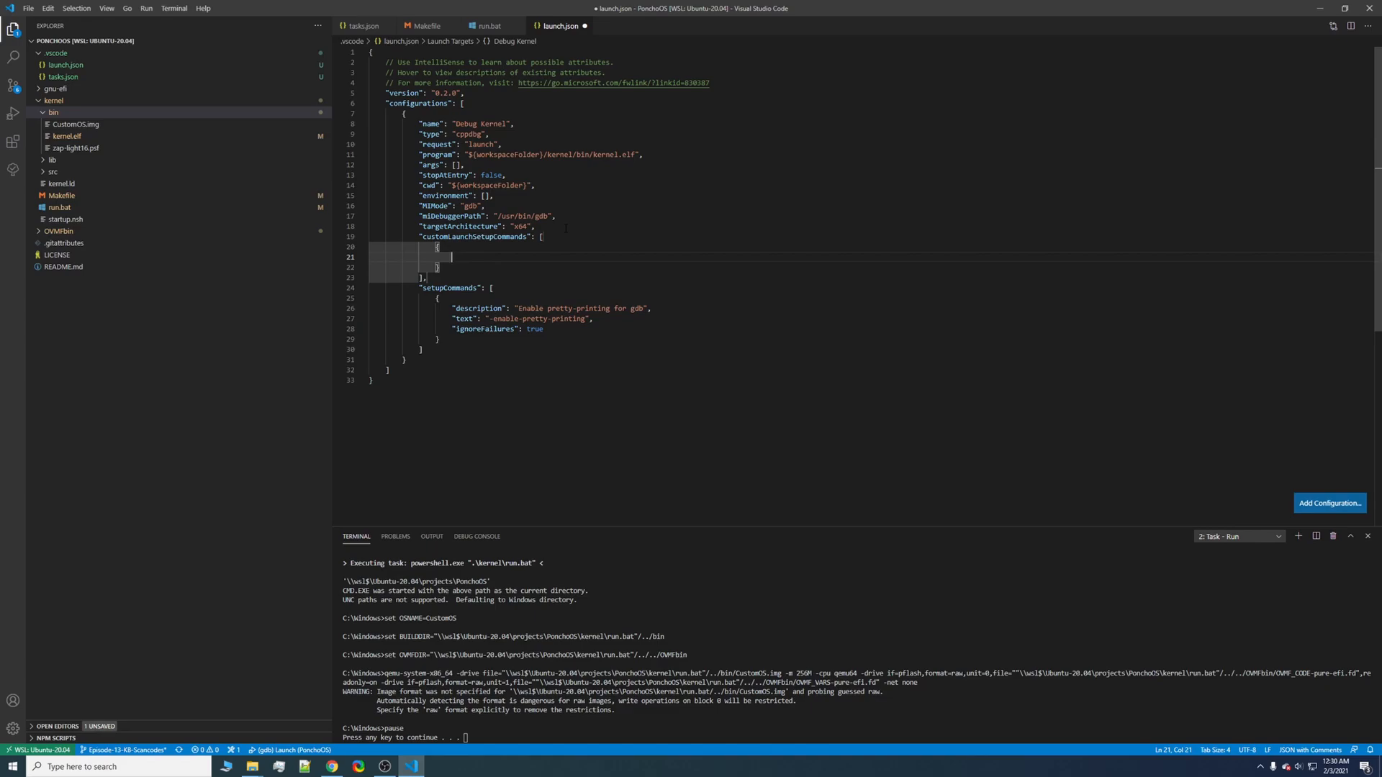
- Add a setup command "target remote localhost:1234" described as connecting to QEMU
{"action": "type", "text": "\"text\""}
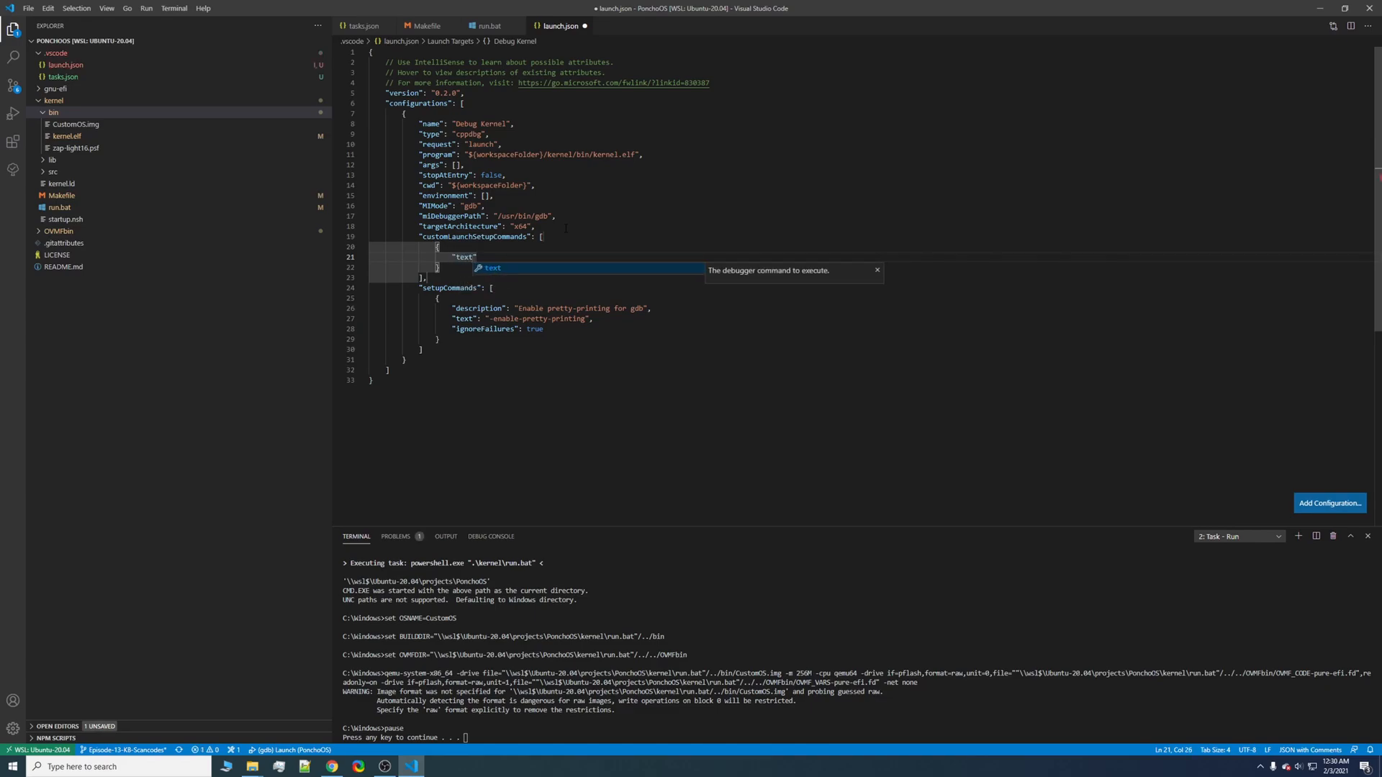
{"action": "type", "text": ":"}
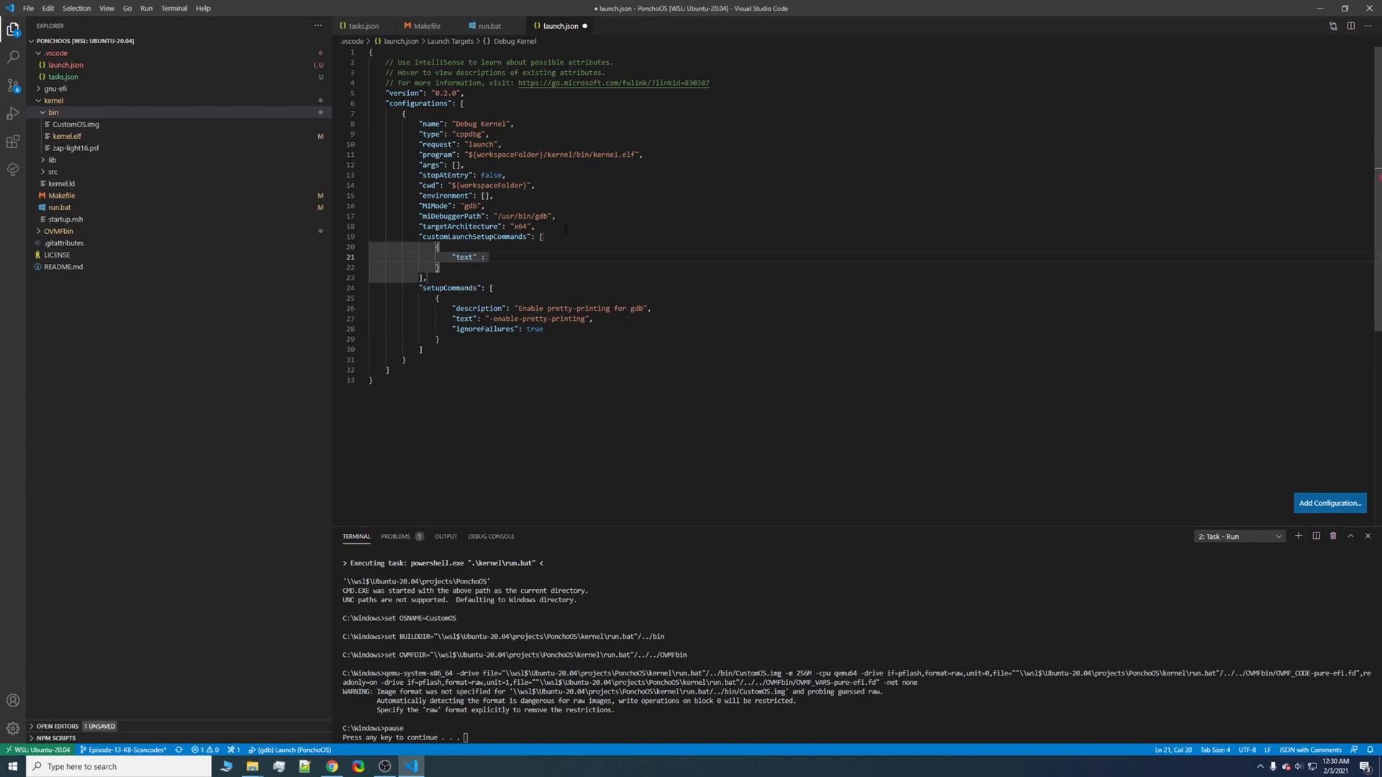
{"action": "type", "text": "\"t"}
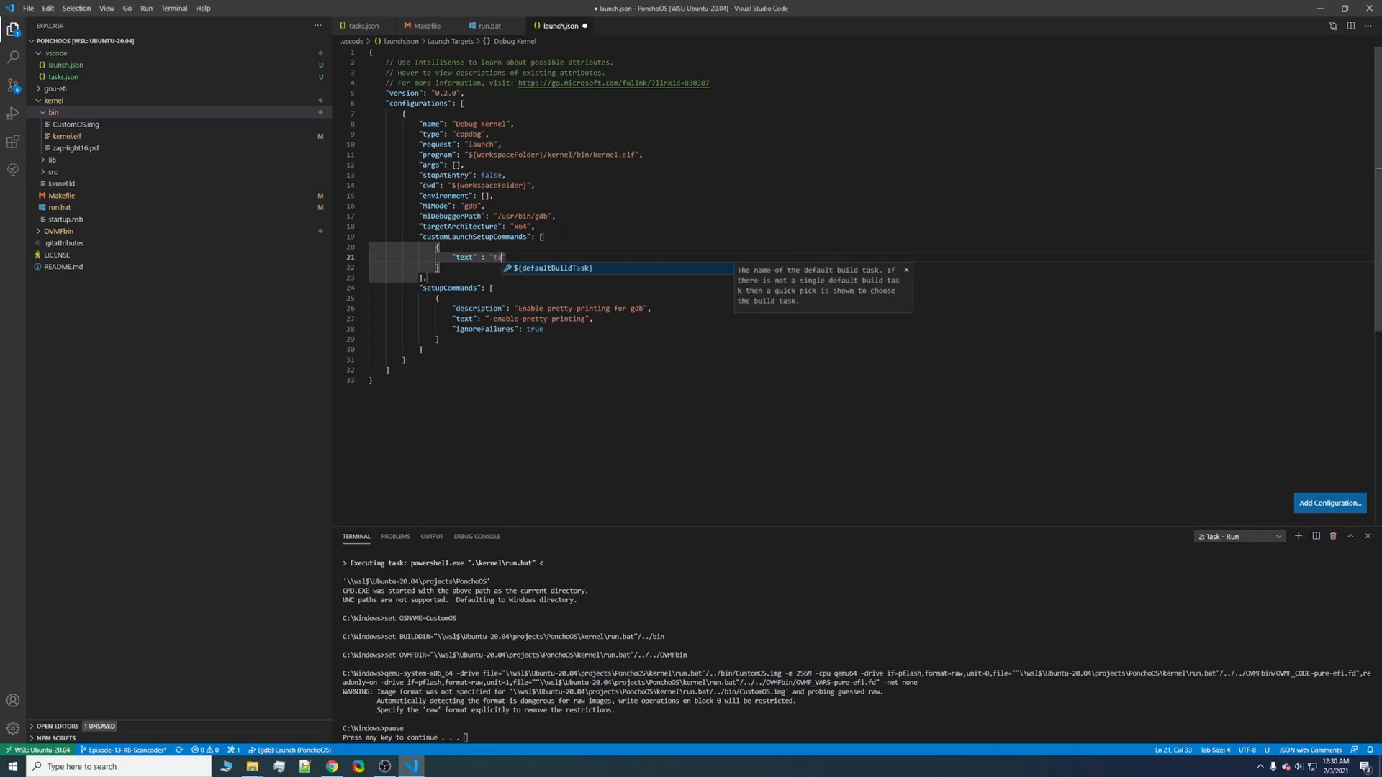
{"action": "type", "text": "arget"}
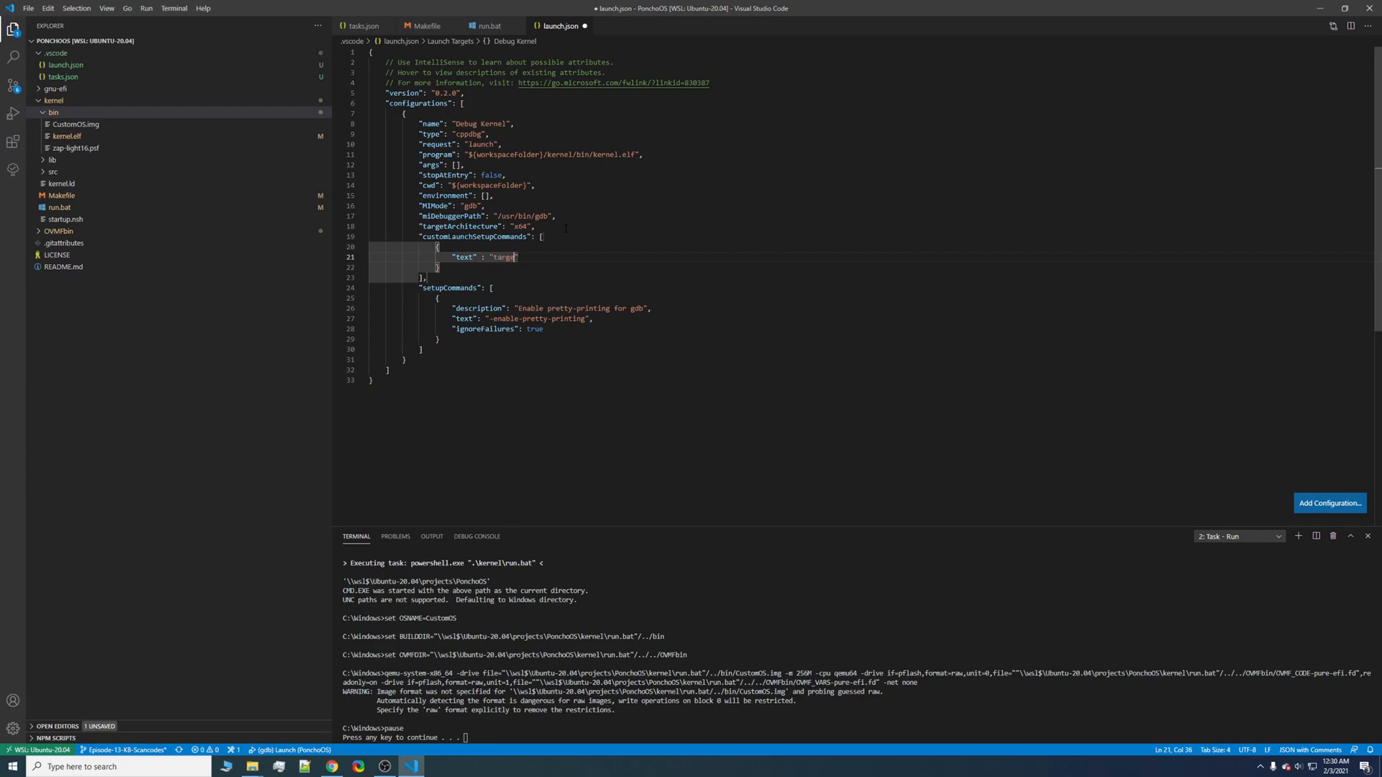
{"action": "type", "text": "remote localhost:1234"}
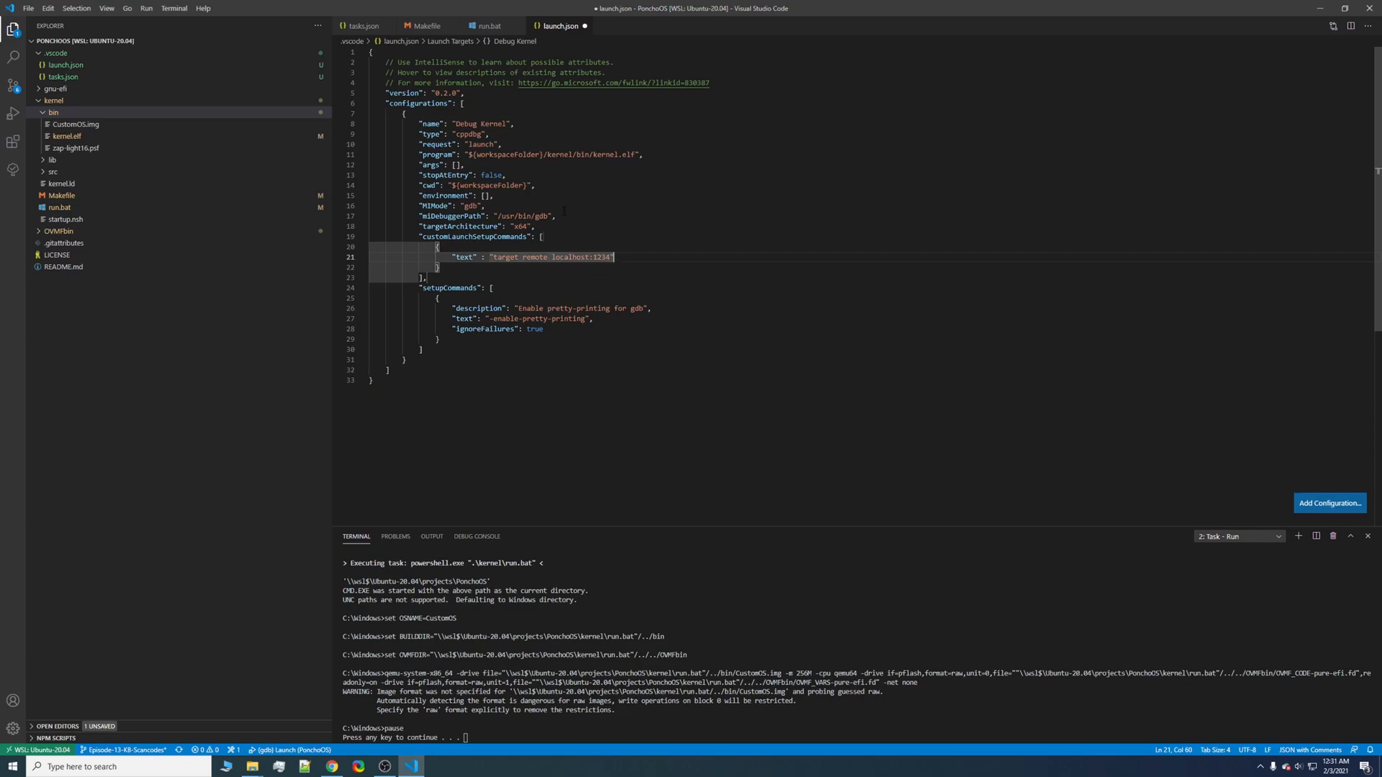
{"action": "type", "text": ","}
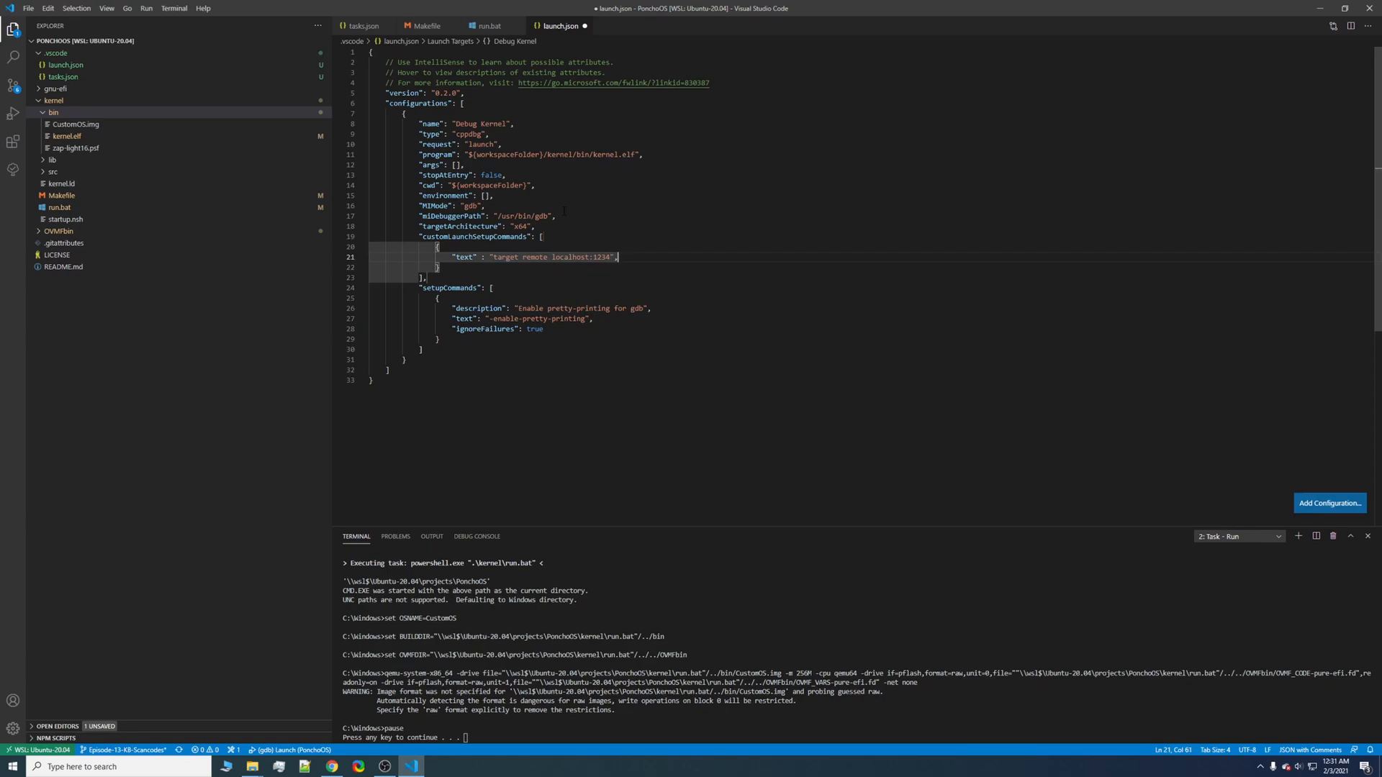
{"action": "type", "text": "\"description\": \""}
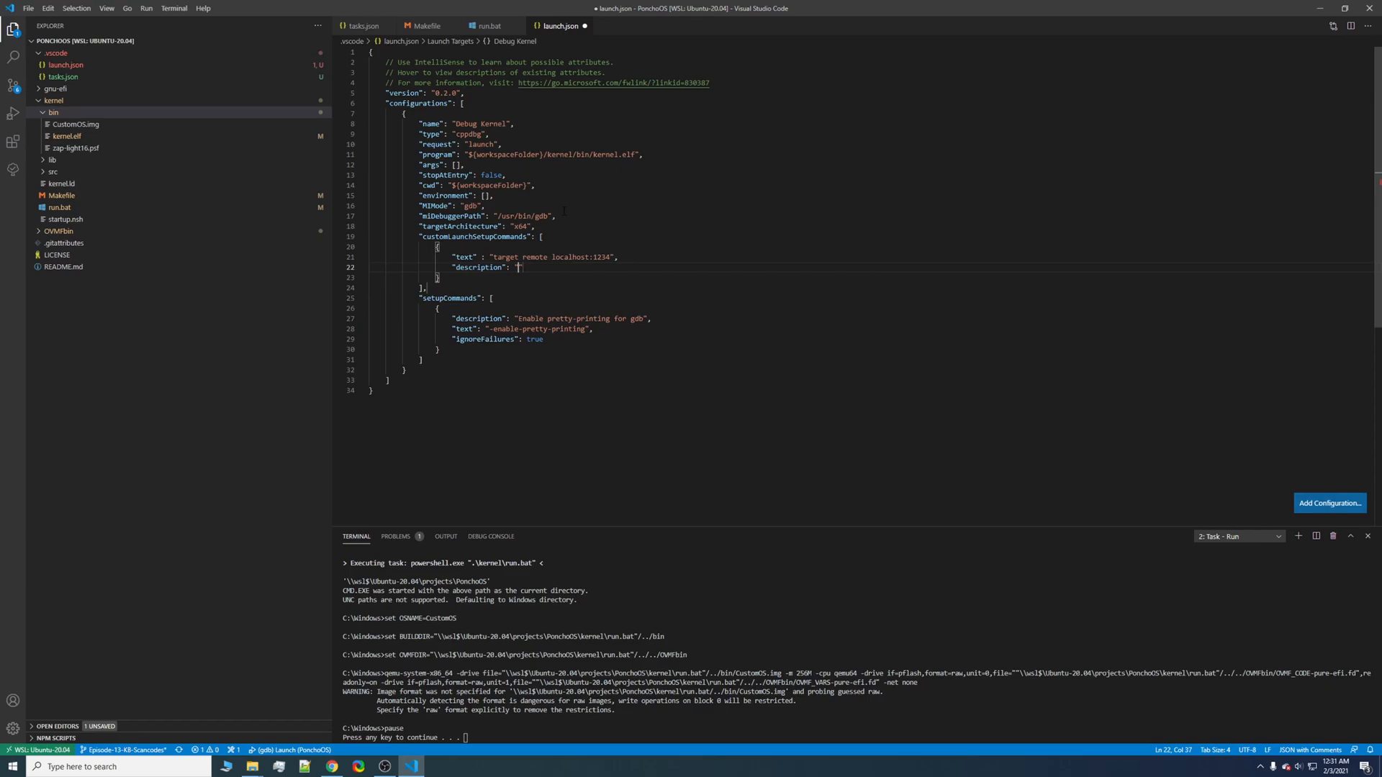
{"action": "type", "text": "Connect to QEMU"}
{"action": "left_click", "coordinate": [903, 276]}
{"action": "type", "text": ","}
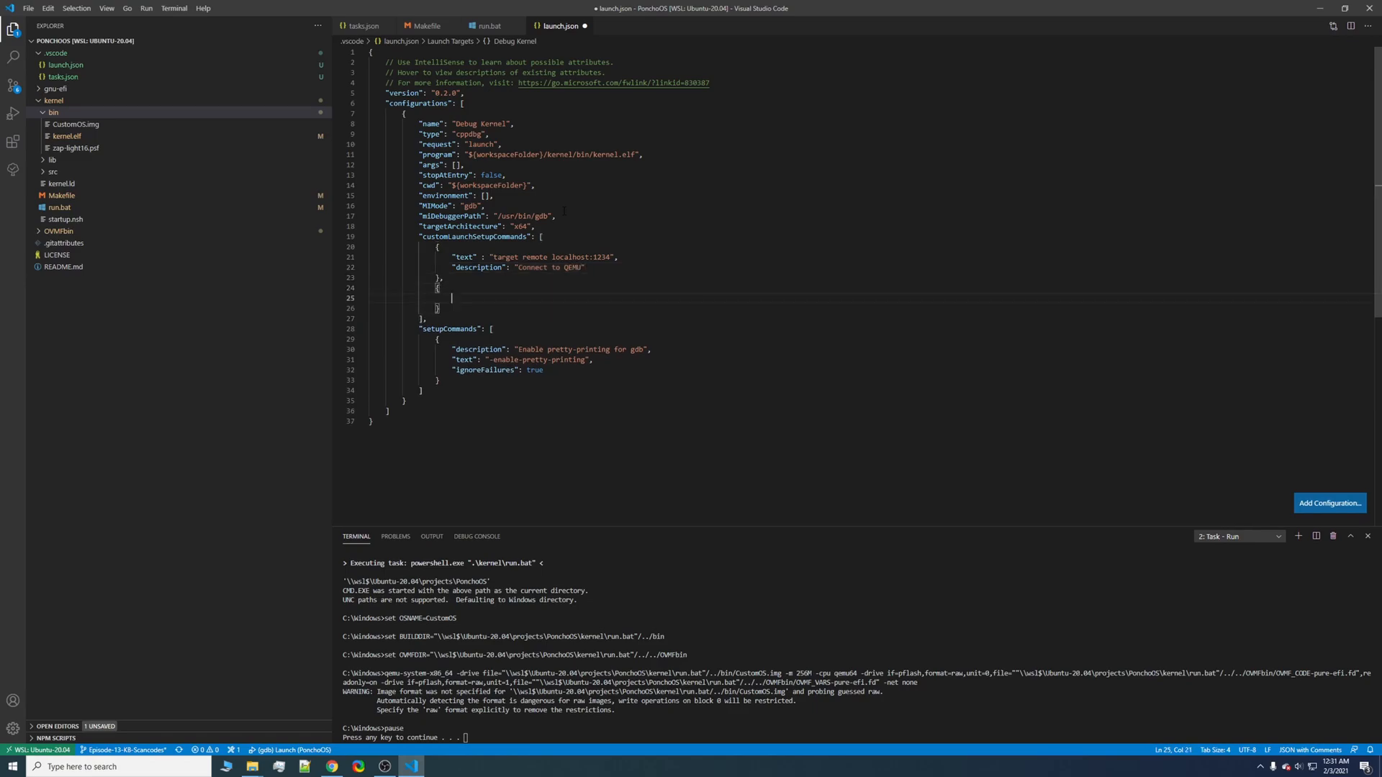
{"action": "type", "text": "\"text\": \"\""}
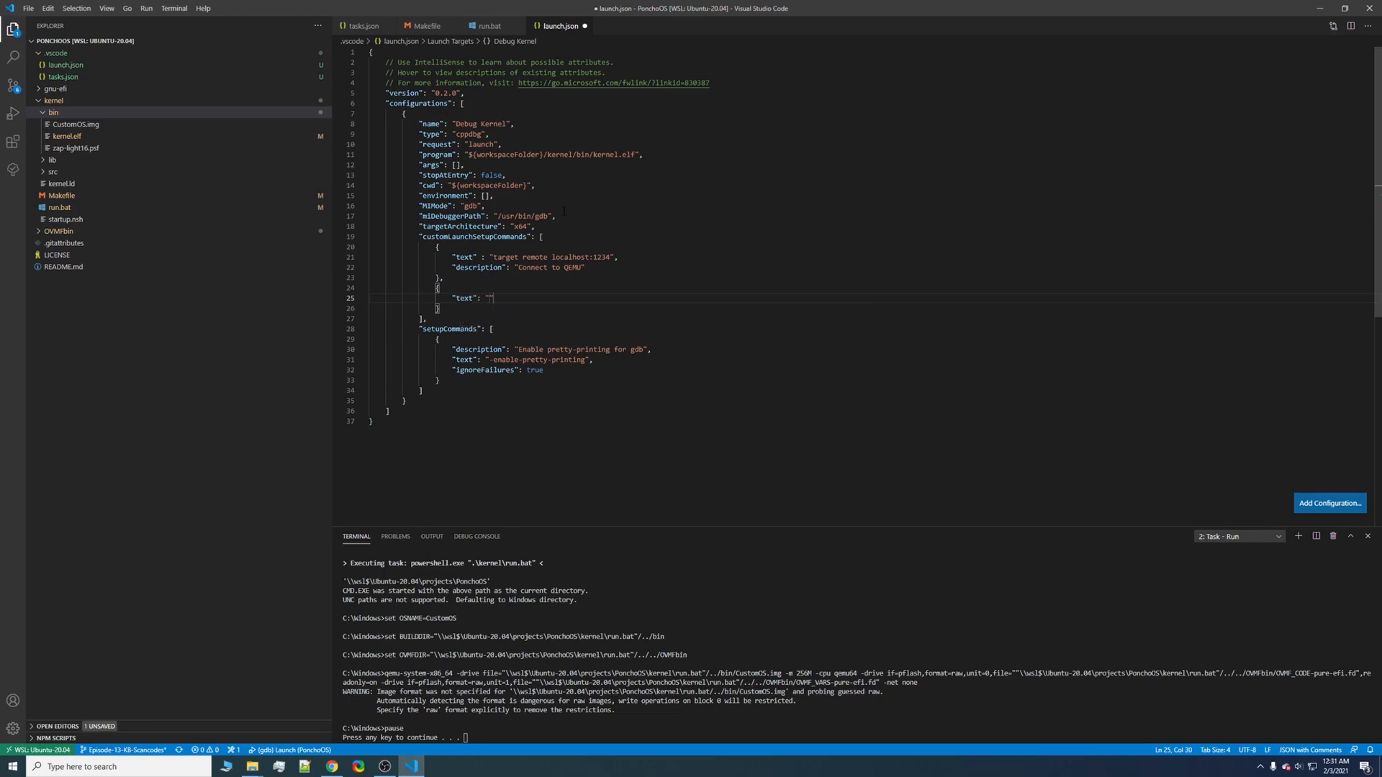
- Add a setup command "symbol-file kernel.elf" with description "Get symbols" and save
{"action": "type", "text": "symbol"}
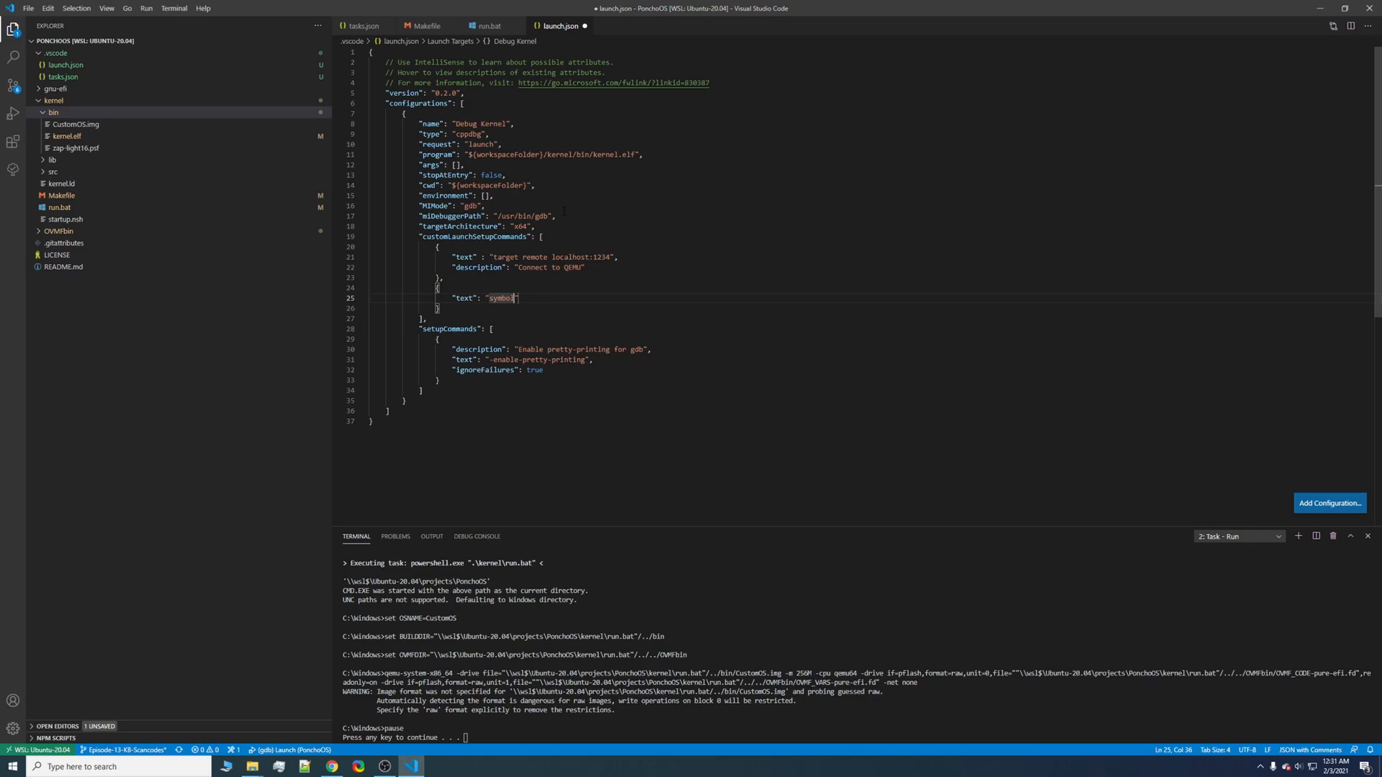
{"action": "type", "text": "-file"}
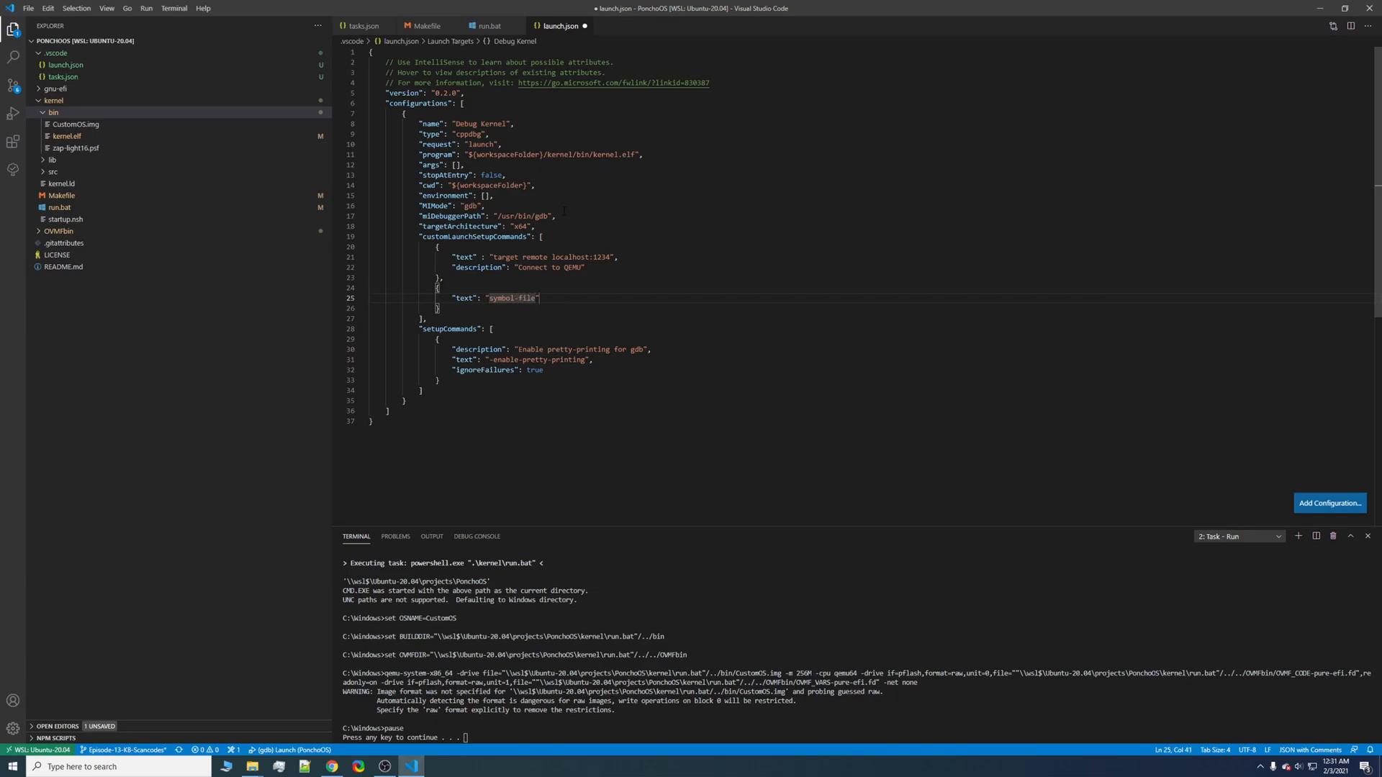
{"action": "type", "text": "kernel."}
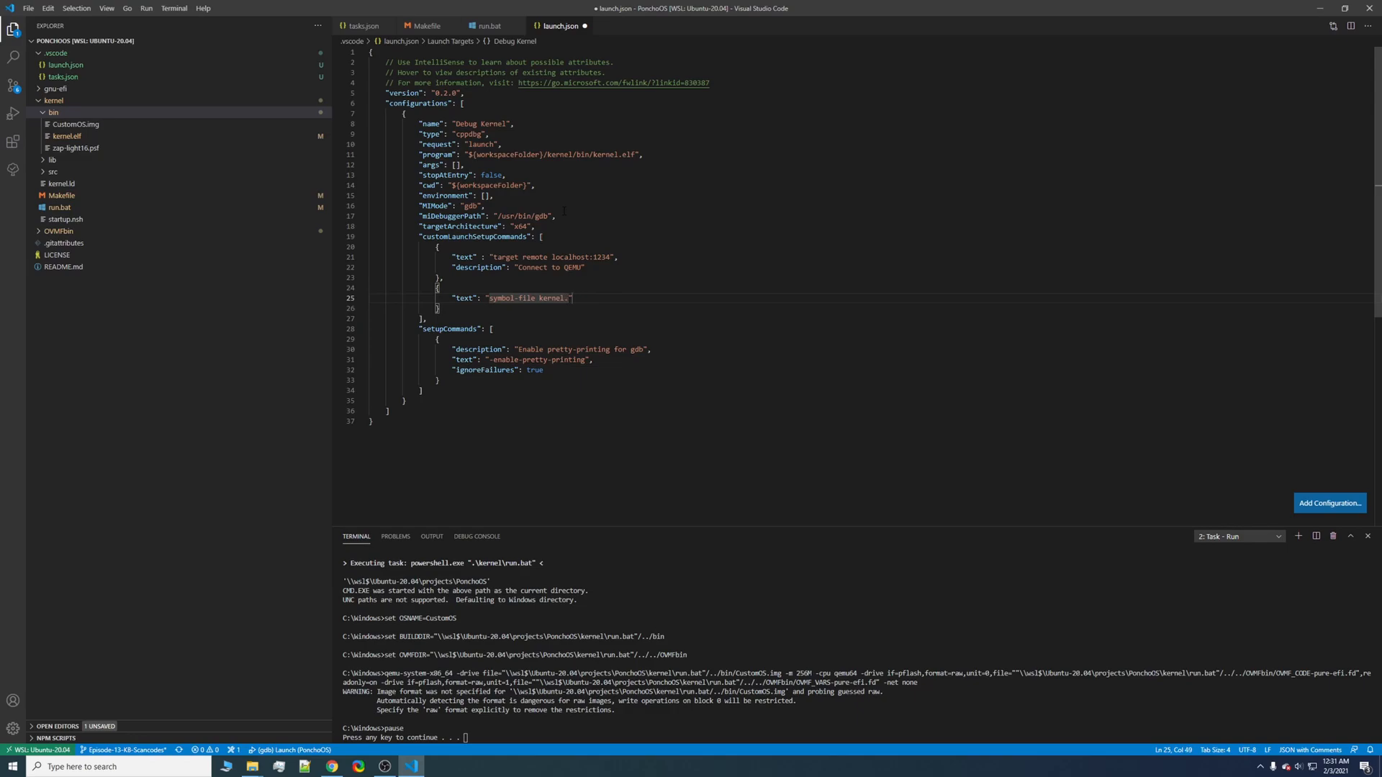
{"action": "type", "text": "elf"}
{"action": "type", "text": "\"description\": \""}
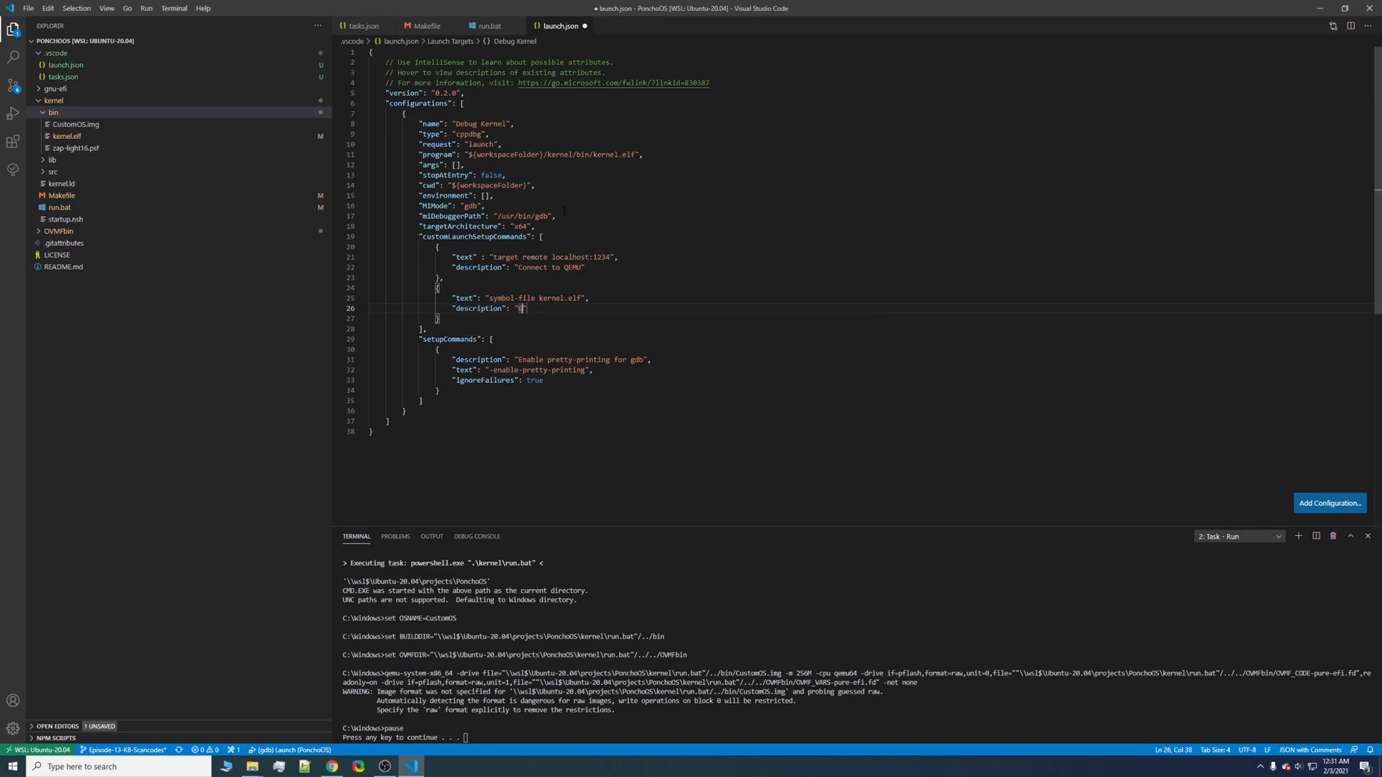
{"action": "type", "text": "Get symbols"}
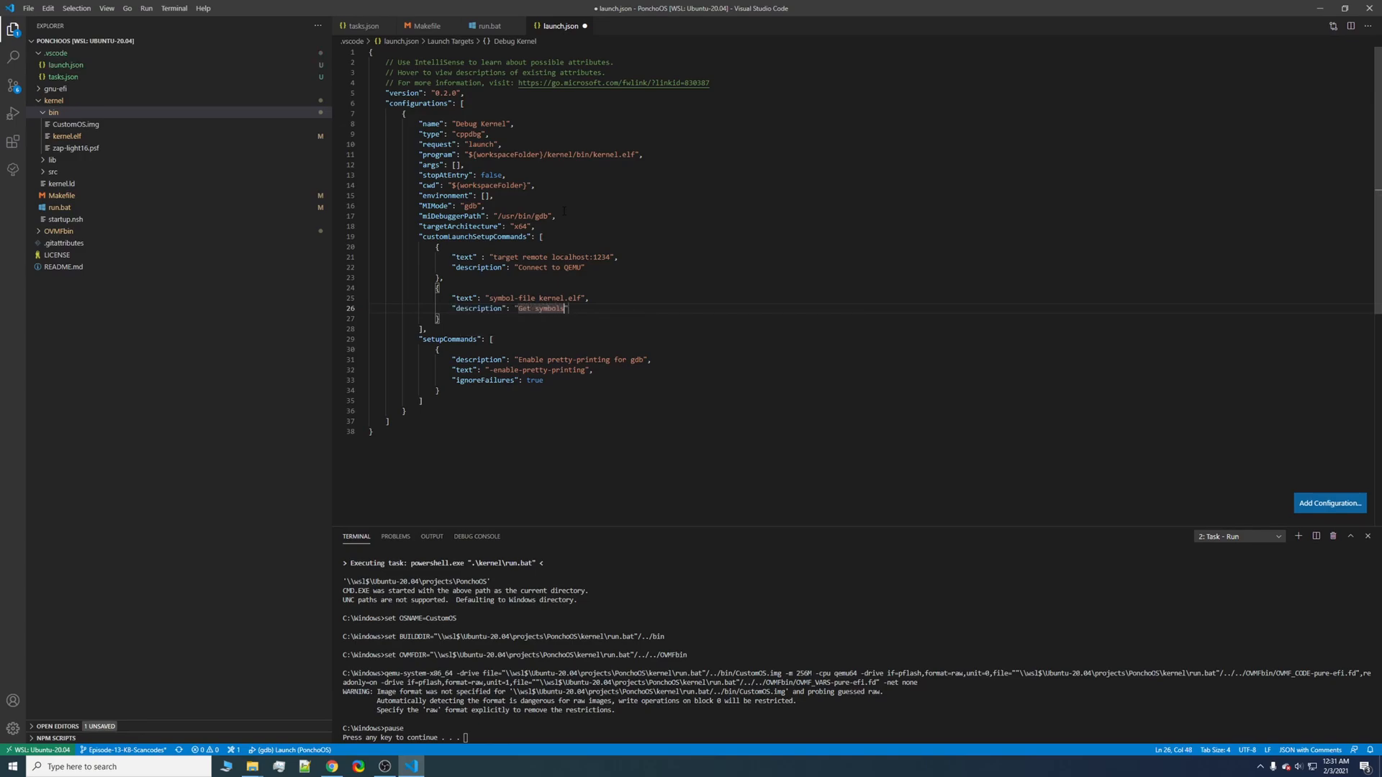
{"action": "key", "text": "ctrl+s"}
{"action": "type", "text": "\"preLaunchTask\": \"\""}
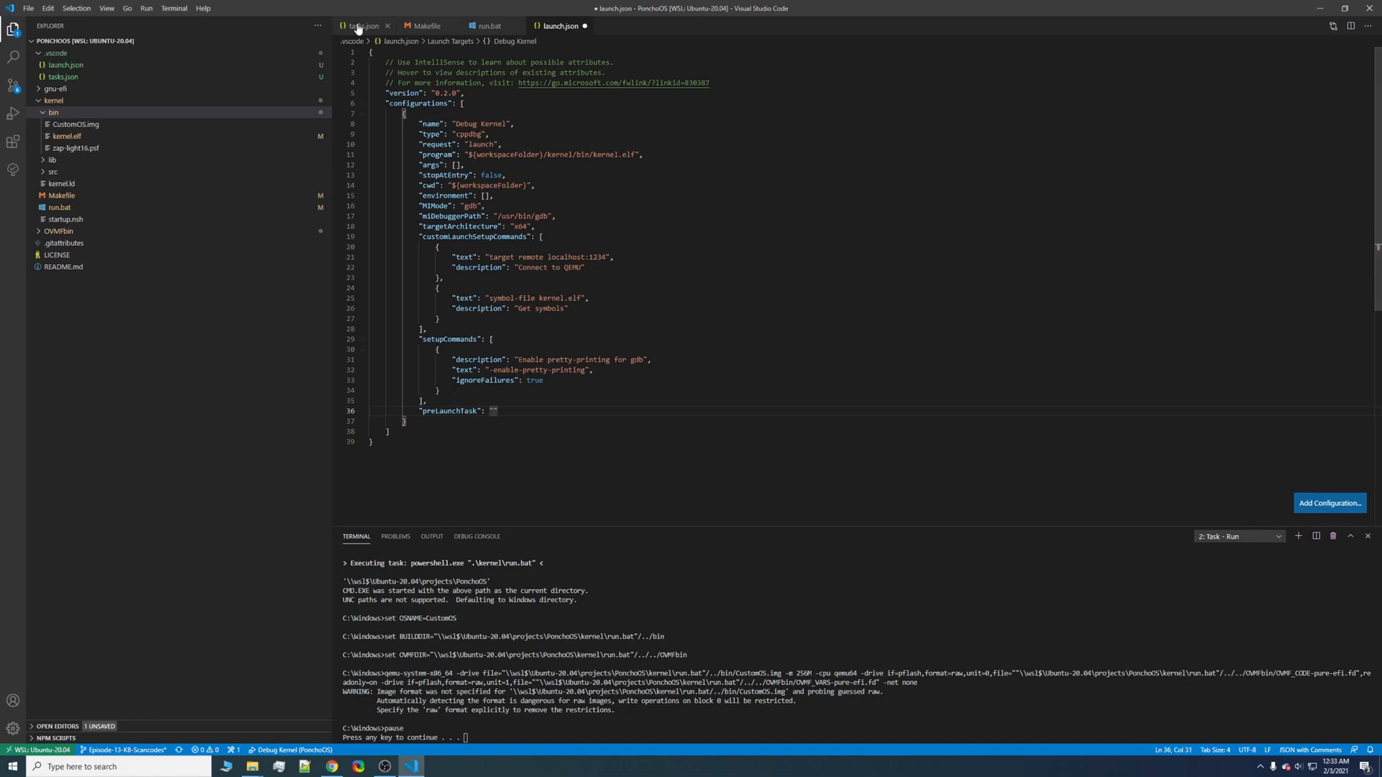
- Switch to tasks.json to review the Run task after adding preLaunchTask
{"action": "left_click", "coordinate": [363, 25]}
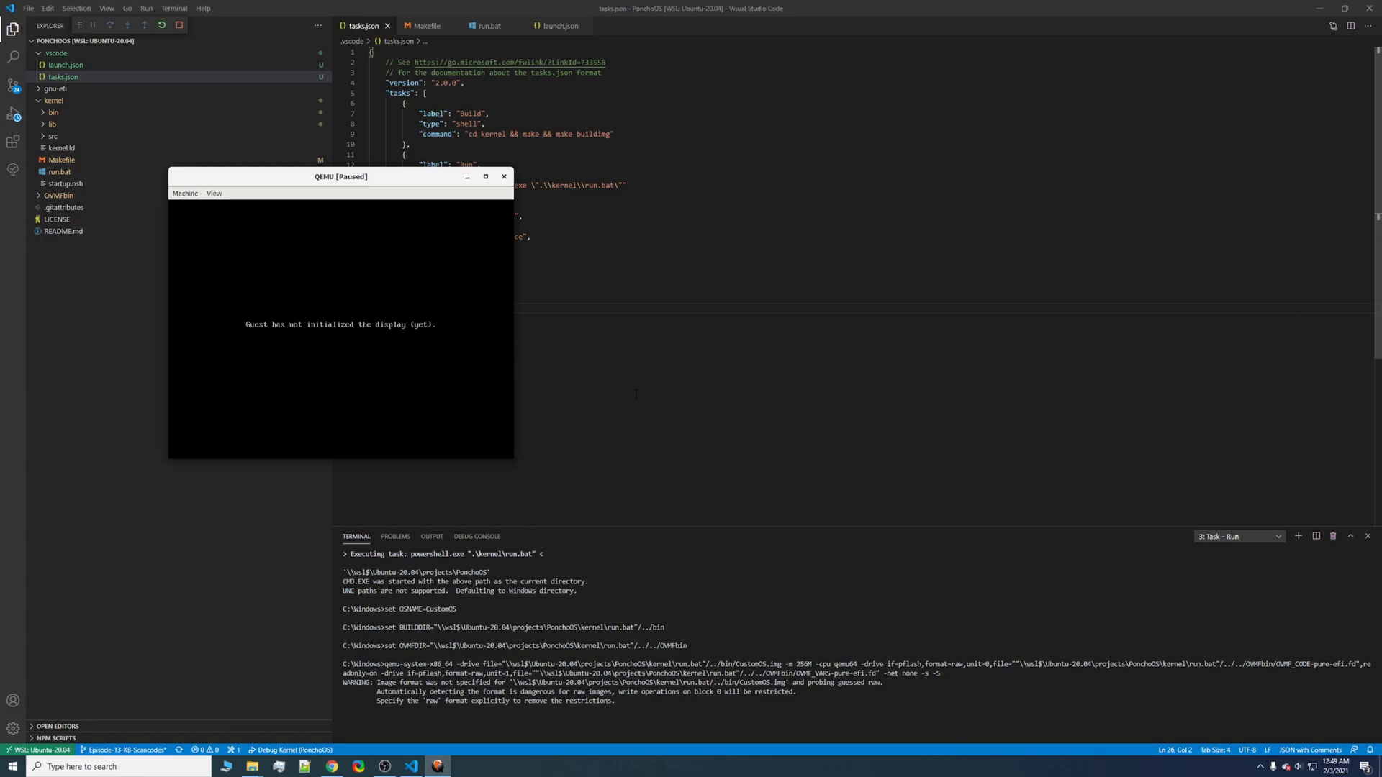
{"action": "mouse_move", "coordinate": [514, 415]}
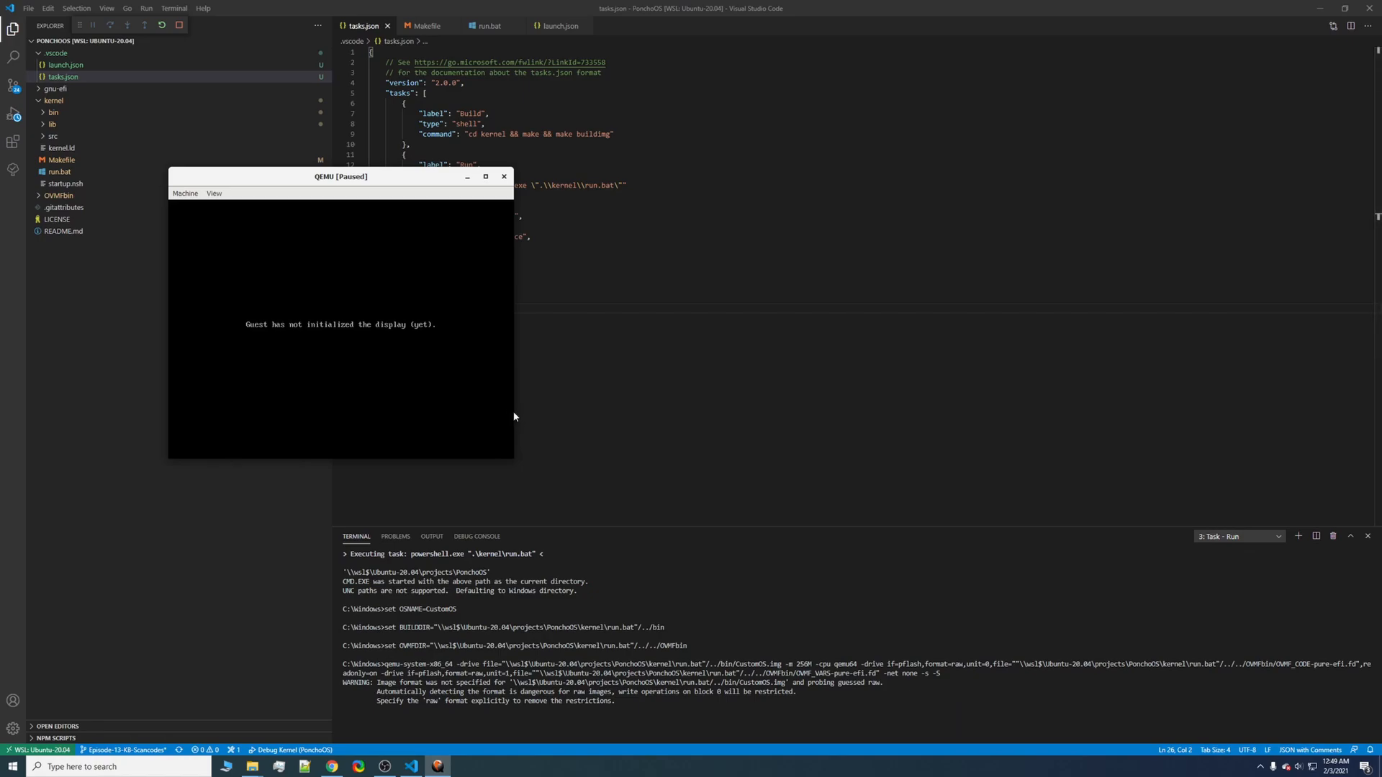
{"action": "mouse_move", "coordinate": [505, 418]}
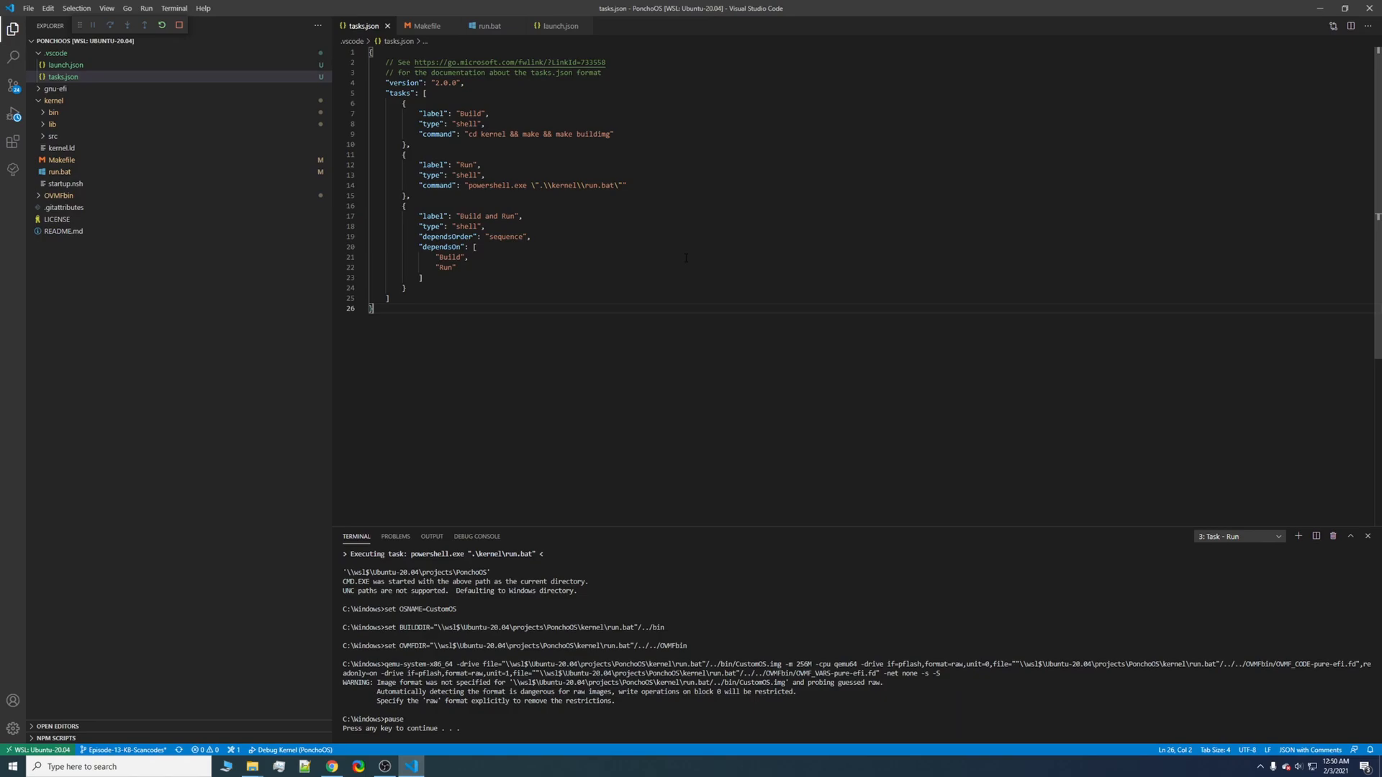
- Change the Run task command to powershell Start-Process .\kernel\run.bat and kill the old task terminal
{"action": "double_click", "coordinate": [497, 185]}
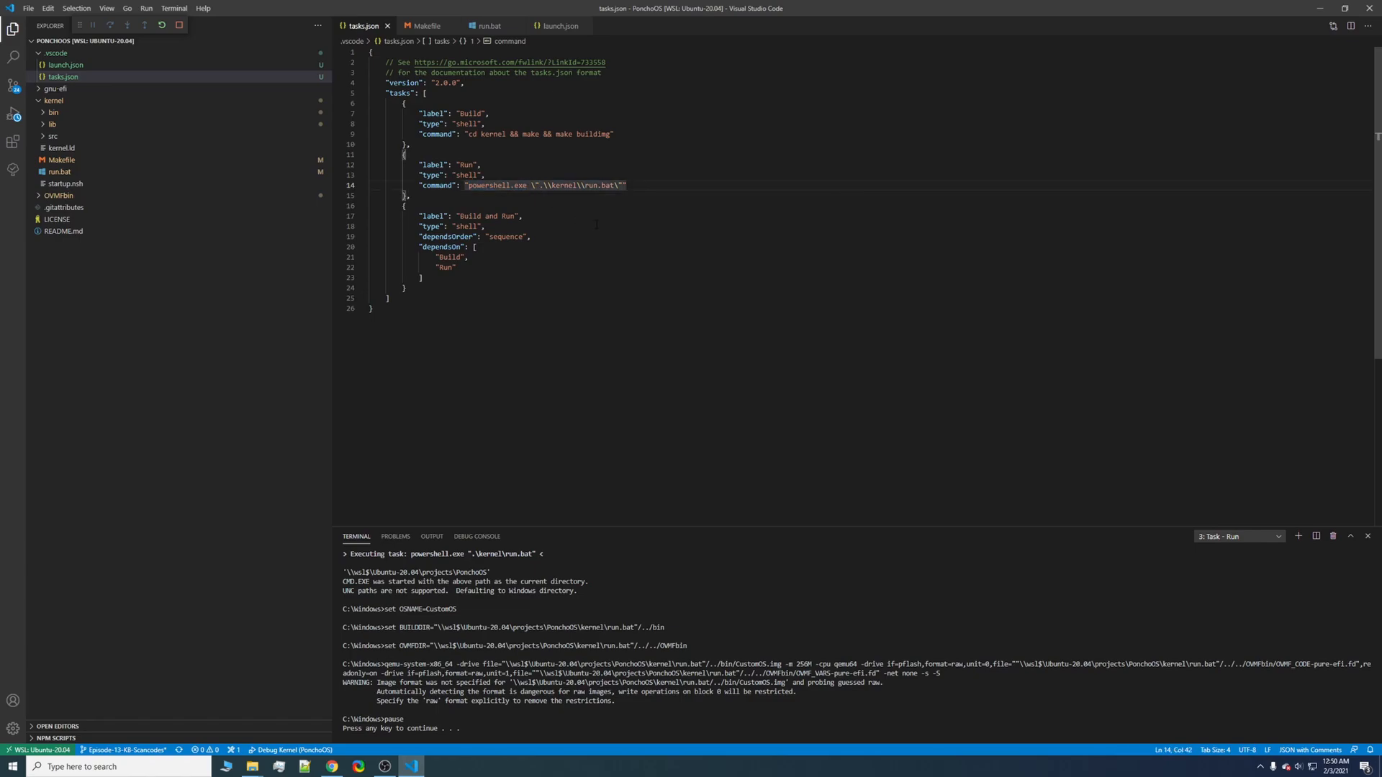
{"action": "type", "text": "Start-Process"}
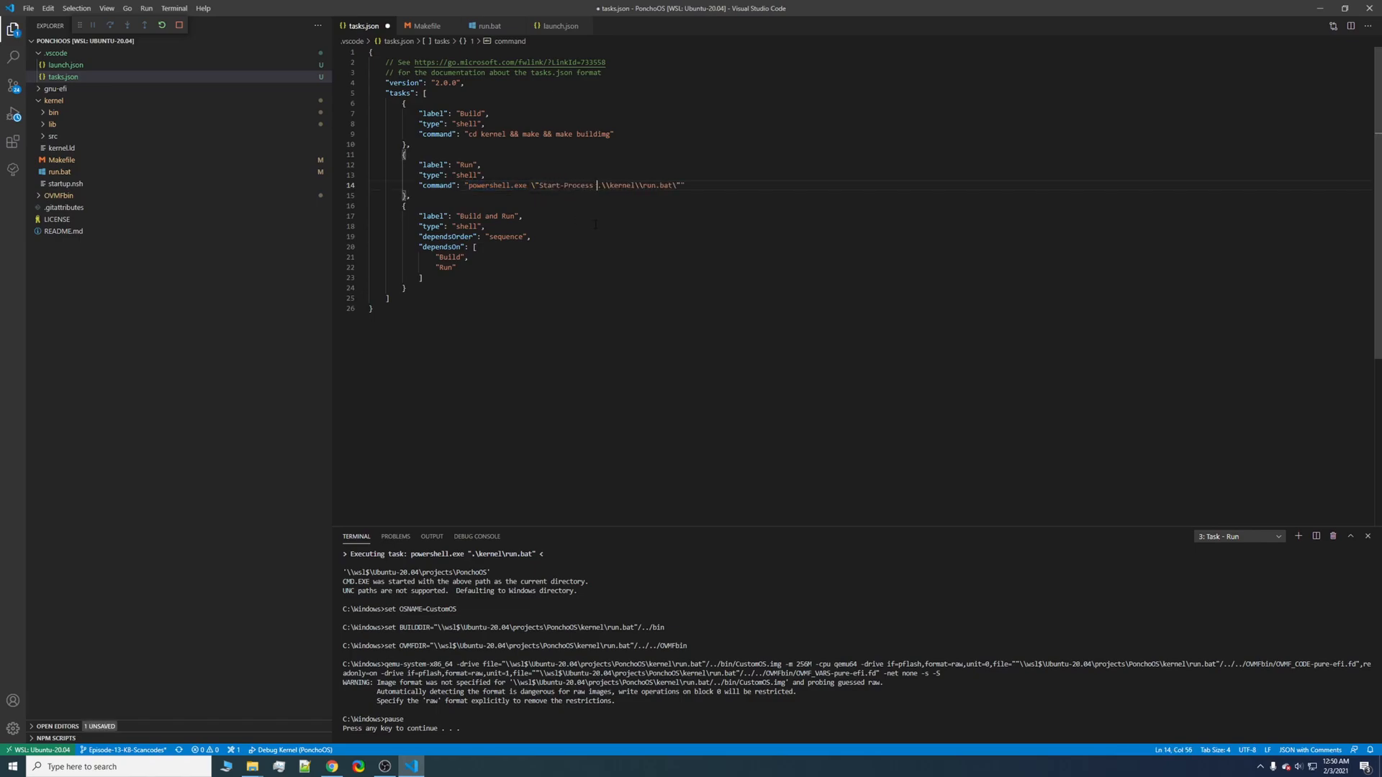
{"action": "left_click_drag", "start_coordinate": [540, 186], "coordinate": [669, 186]}
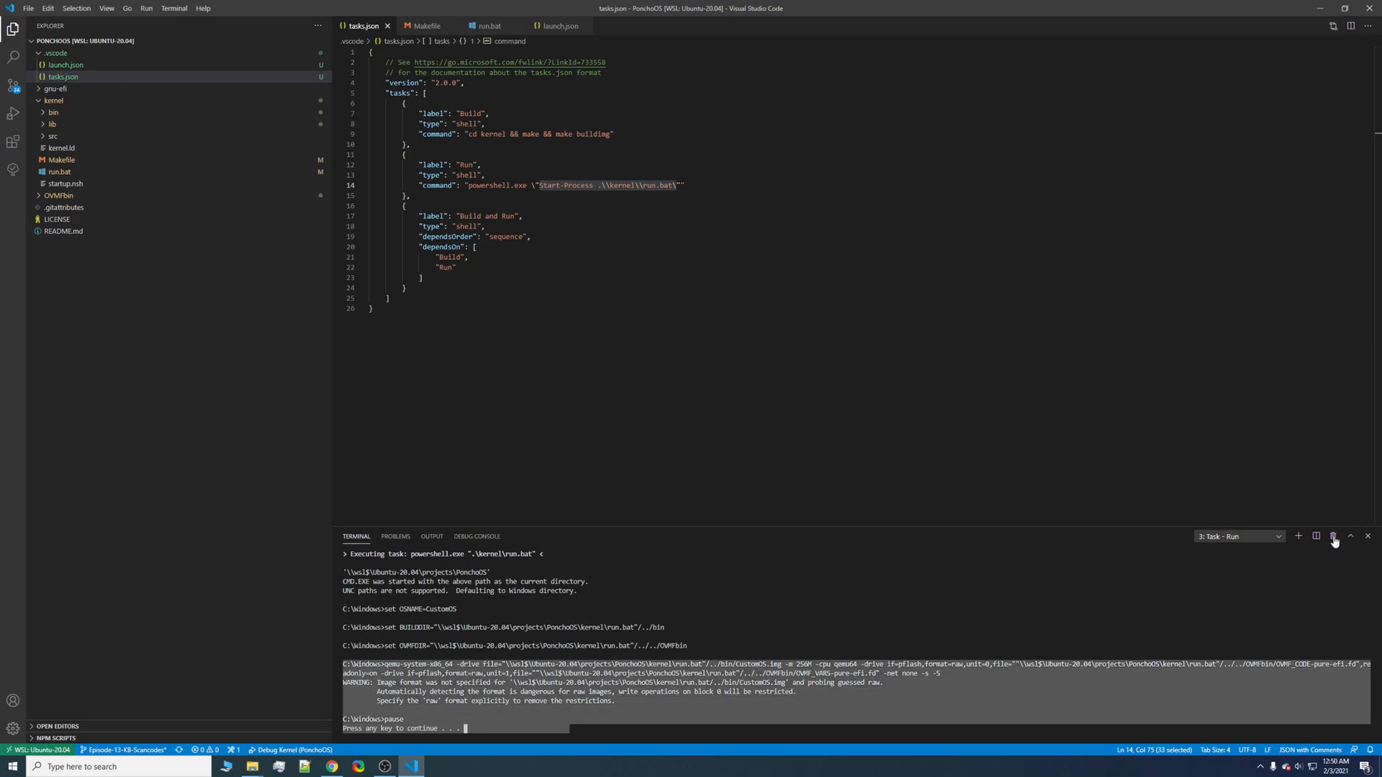
{"action": "left_click", "coordinate": [1333, 536]}
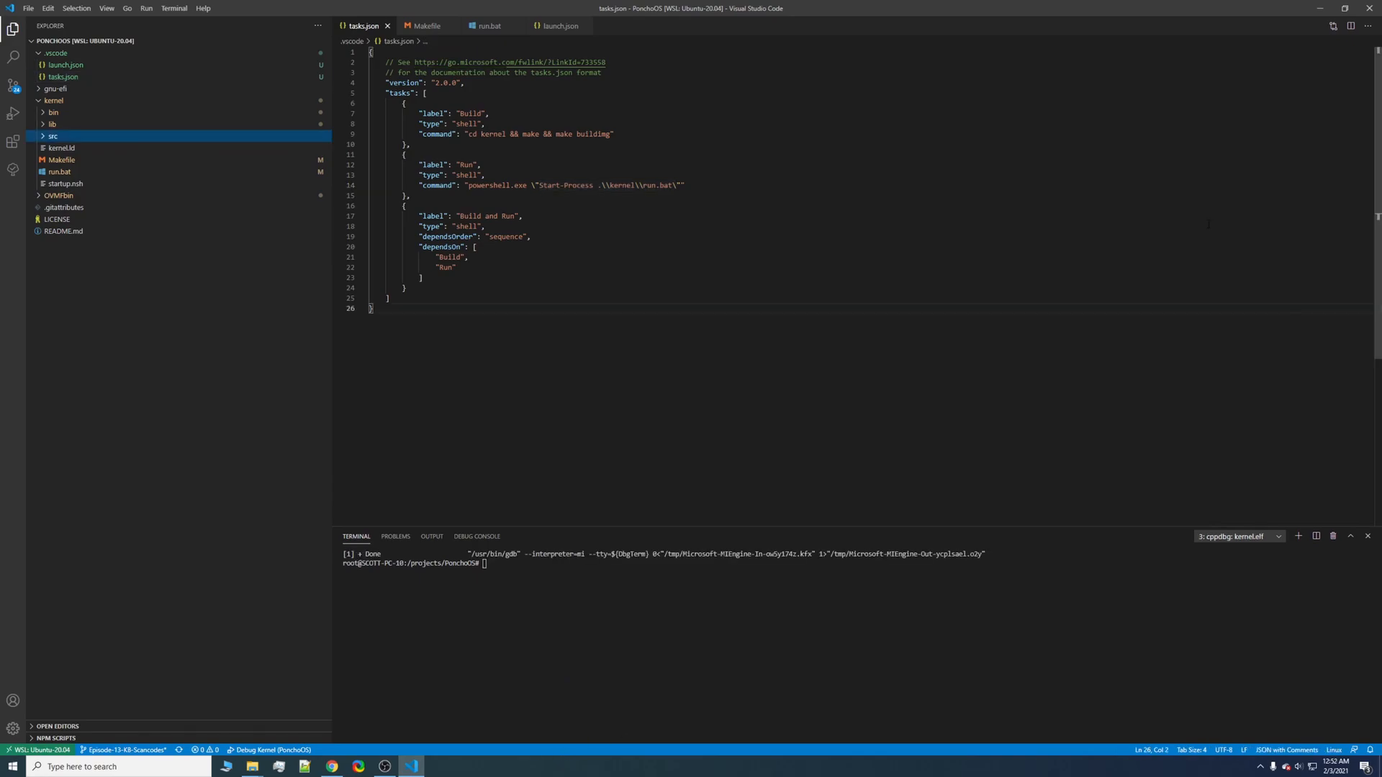
- Set a breakpoint on _start in kernel/src/kernel.cpp and start the Debug Kernel session
{"action": "left_click", "coordinate": [51, 135]}
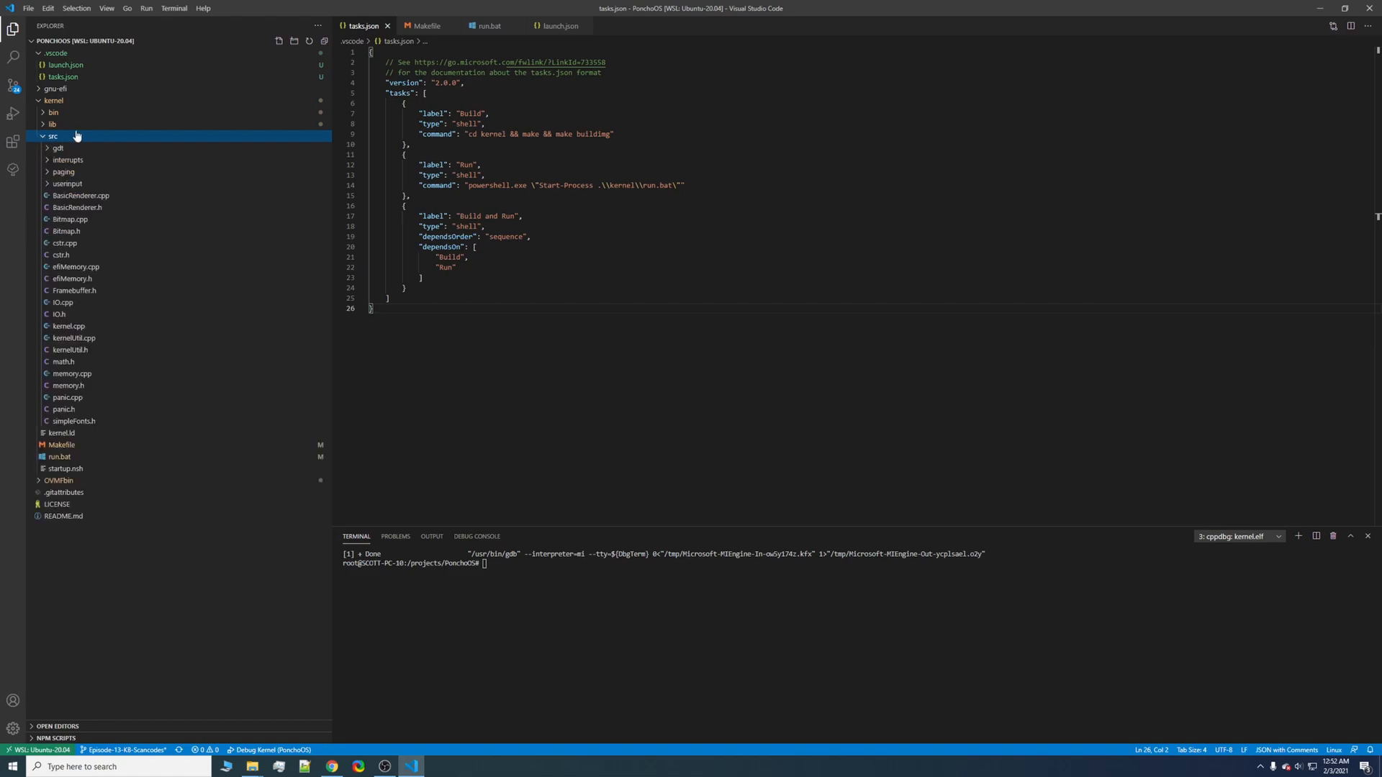
{"action": "double_click", "coordinate": [69, 327]}
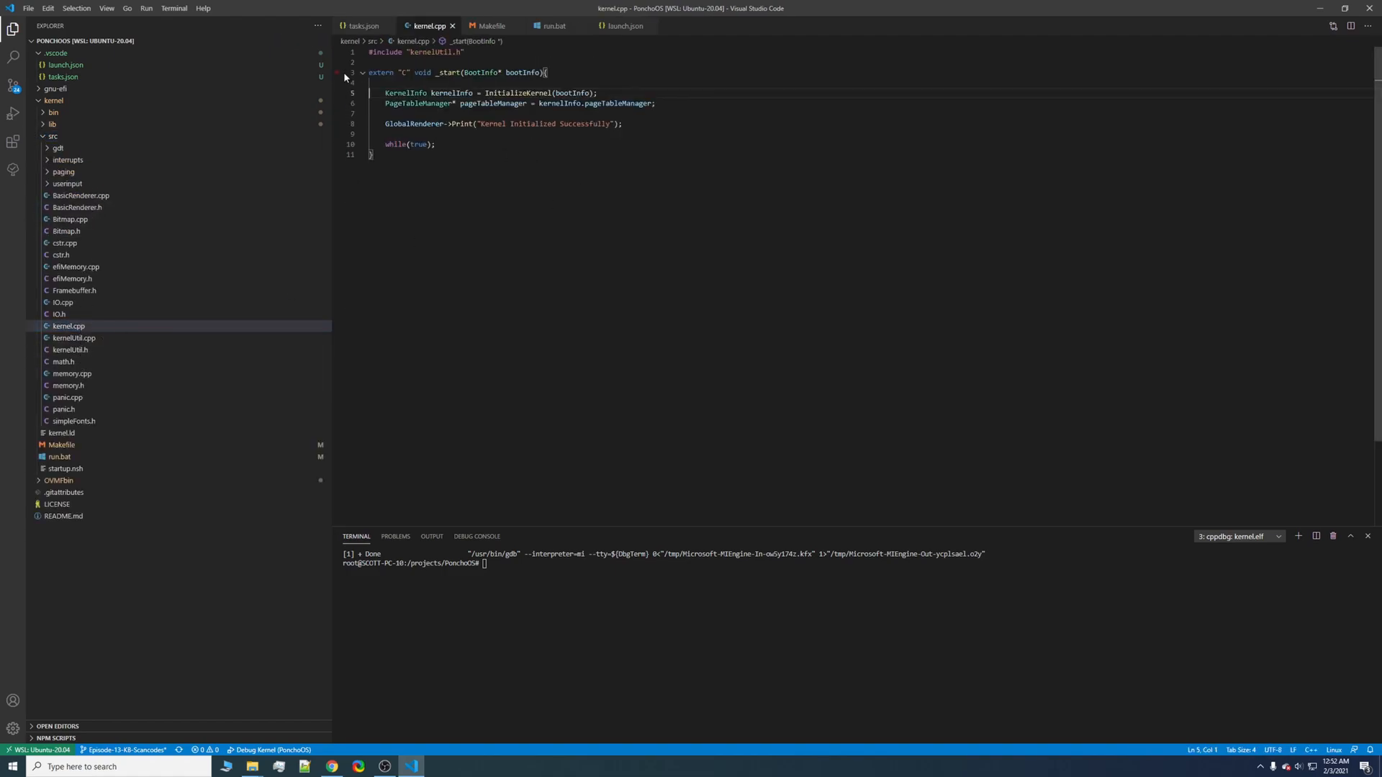
{"action": "left_click", "coordinate": [336, 84]}
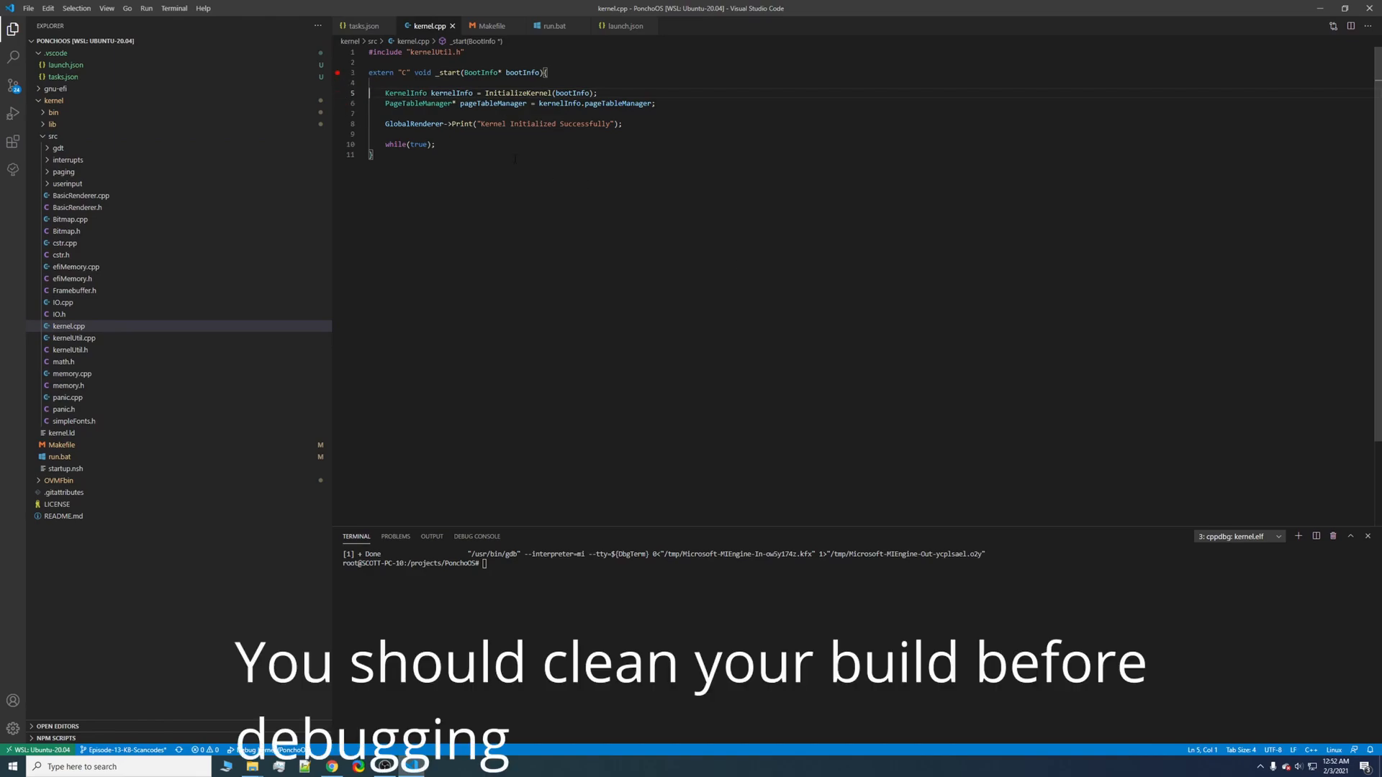
{"action": "left_click", "coordinate": [146, 8]}
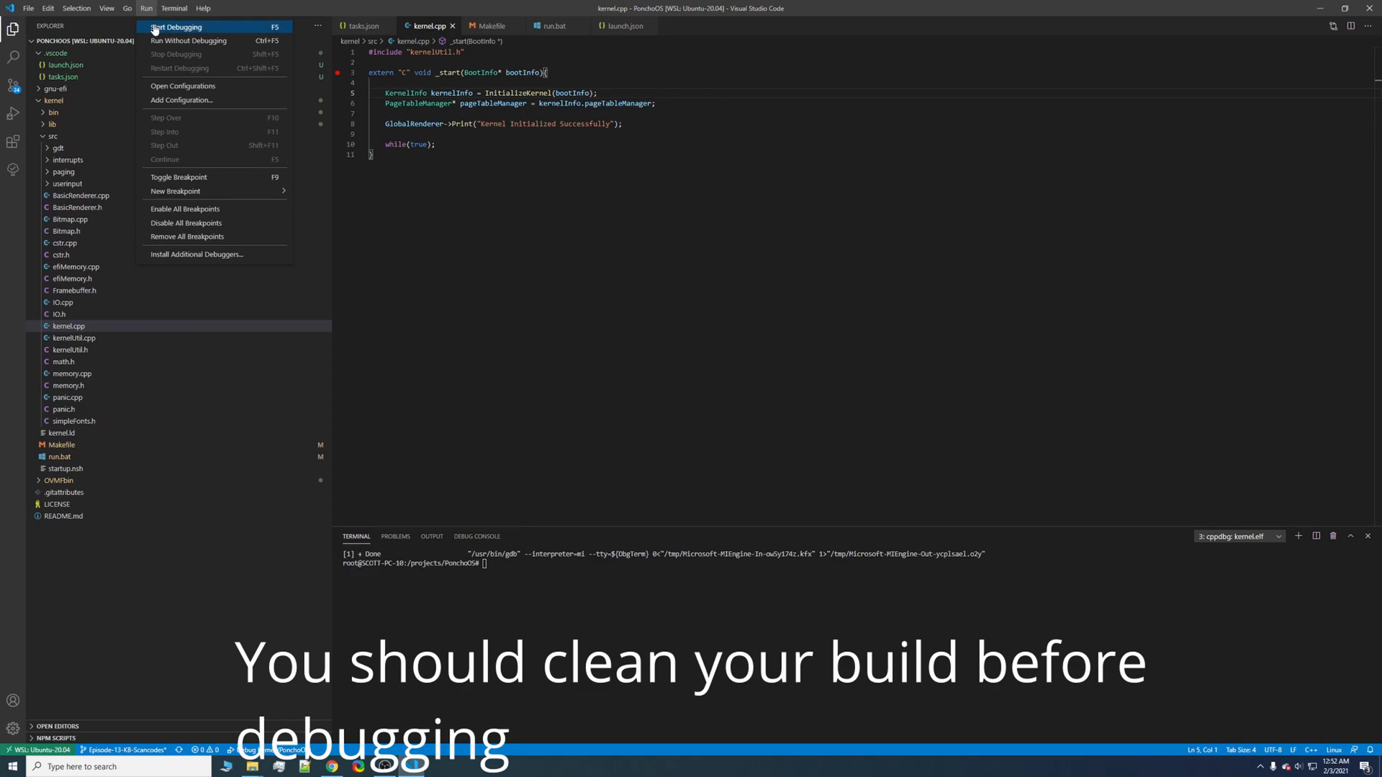
{"action": "left_click", "coordinate": [175, 26]}
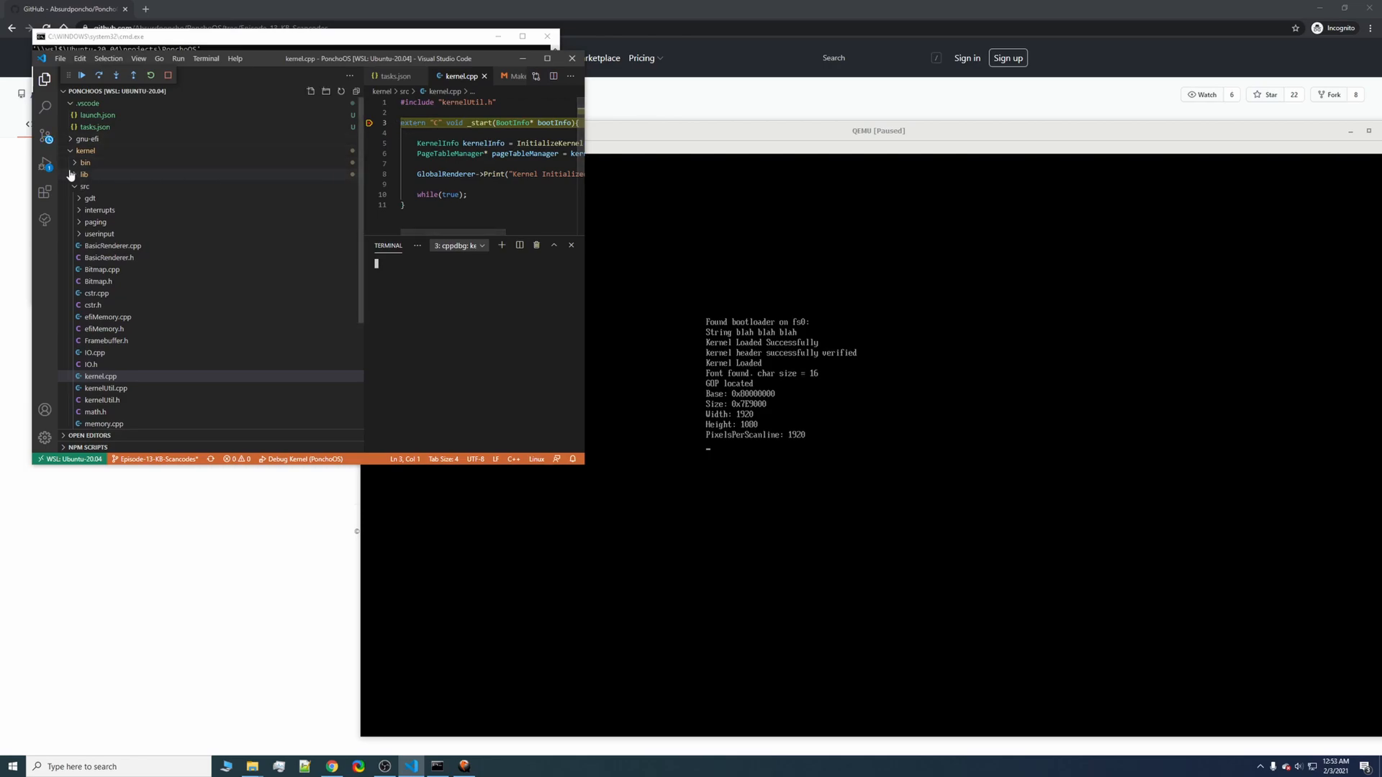
- Inspect bootInfo's fields in the Run view, then step into InitializeKernel and over its first lines
{"action": "left_click", "coordinate": [44, 164]}
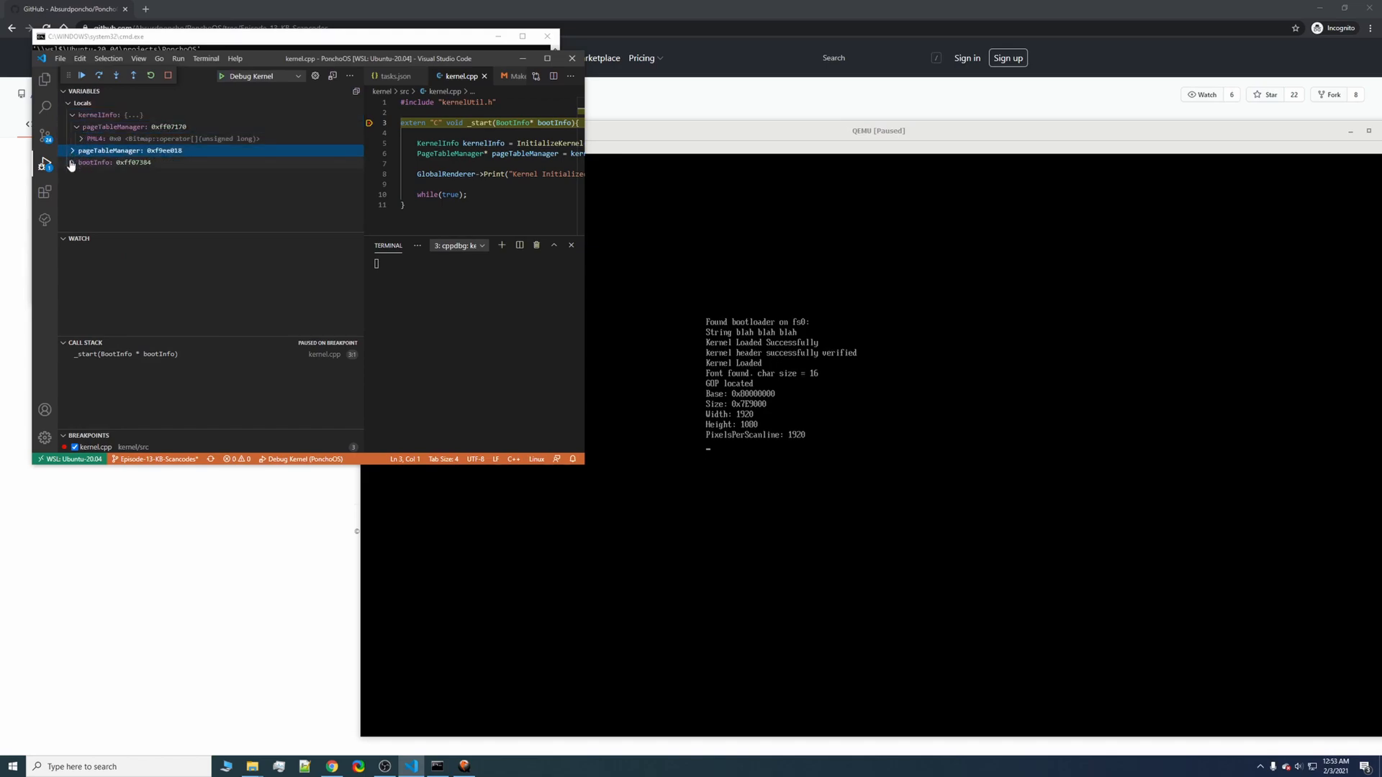
{"action": "left_click", "coordinate": [72, 162]}
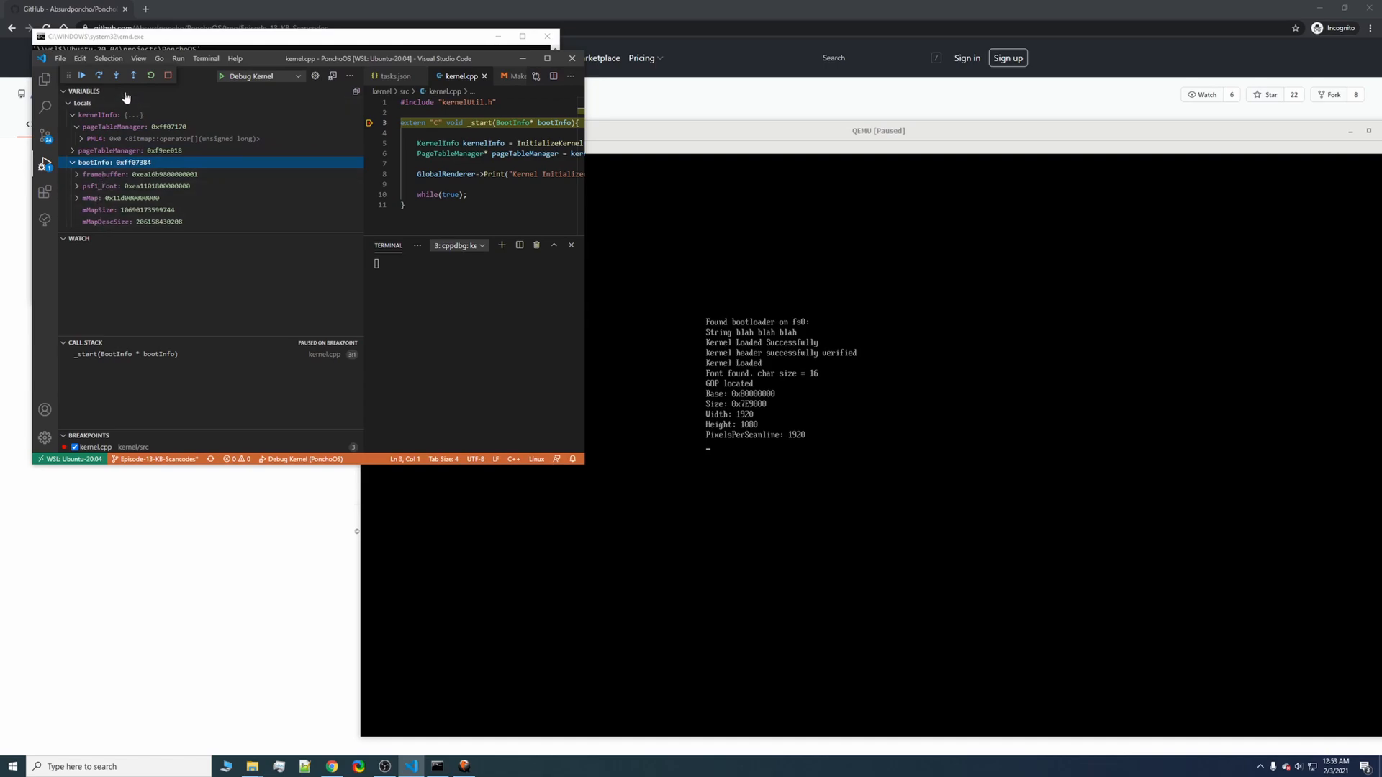
{"action": "mouse_move", "coordinate": [116, 75]}
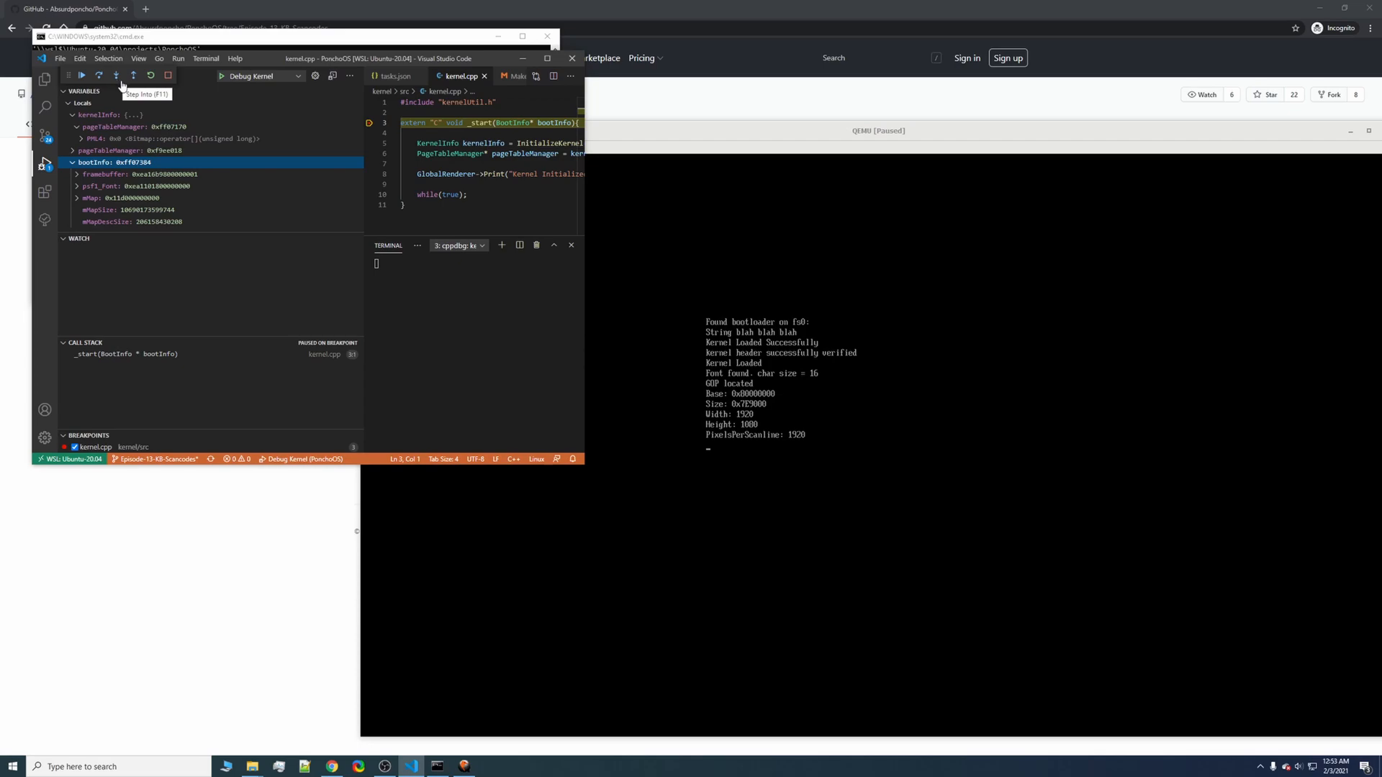
{"action": "left_click", "coordinate": [99, 75]}
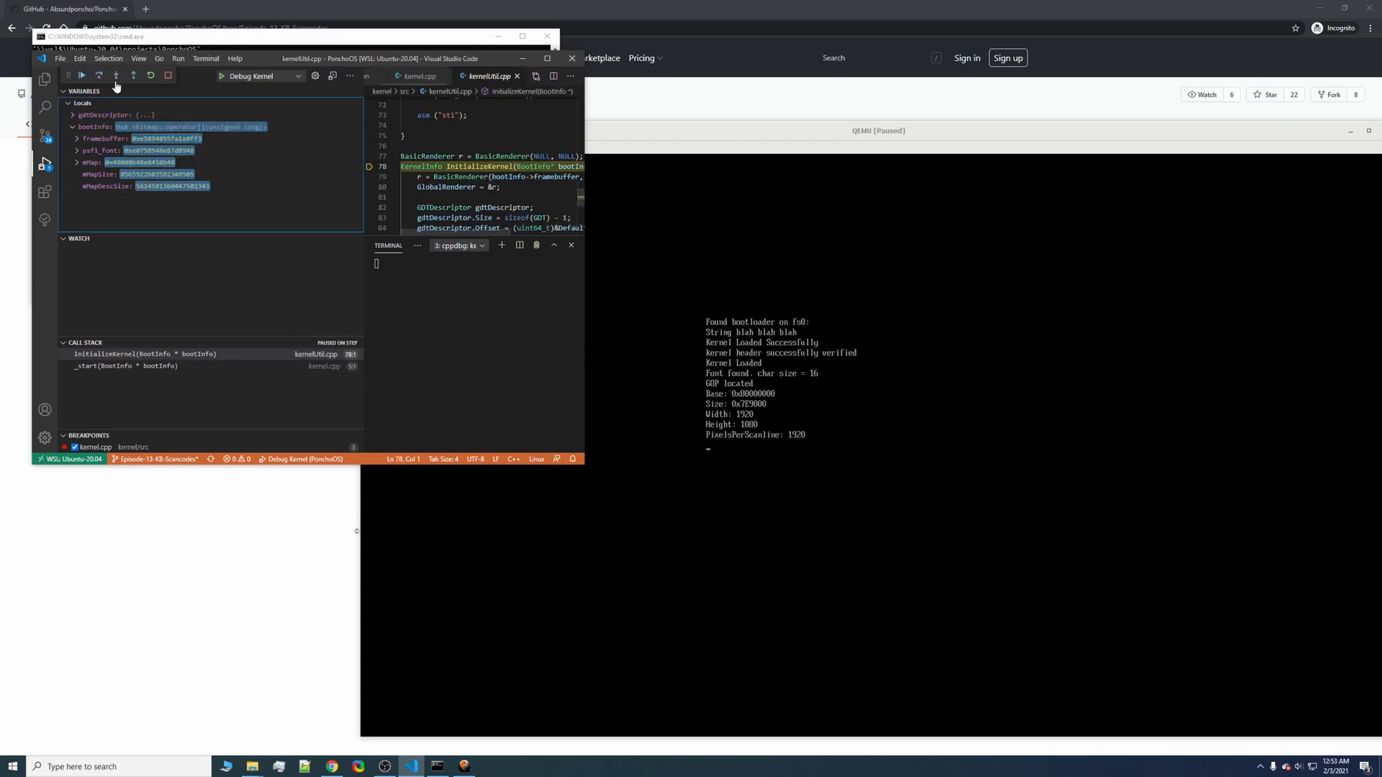
{"action": "left_click", "coordinate": [99, 76]}
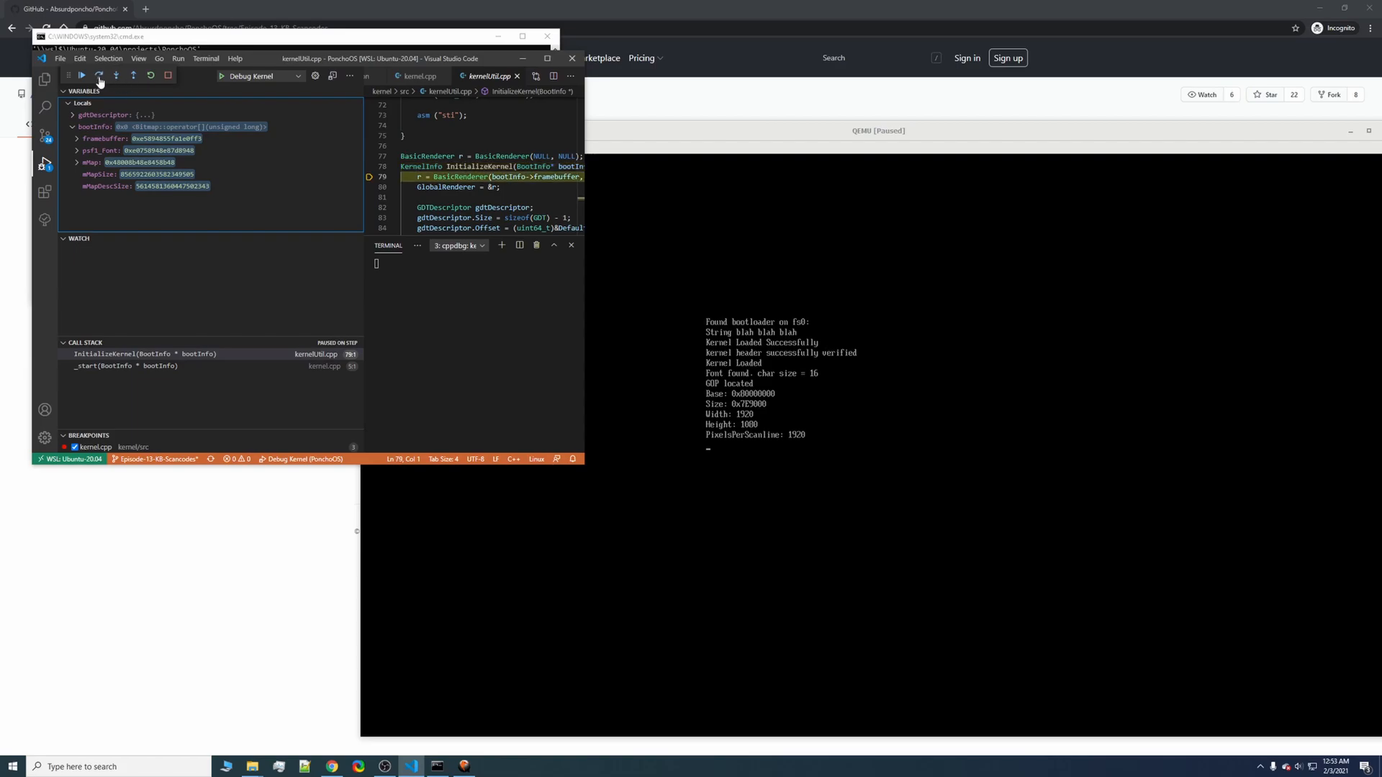
{"action": "left_click", "coordinate": [98, 75]}
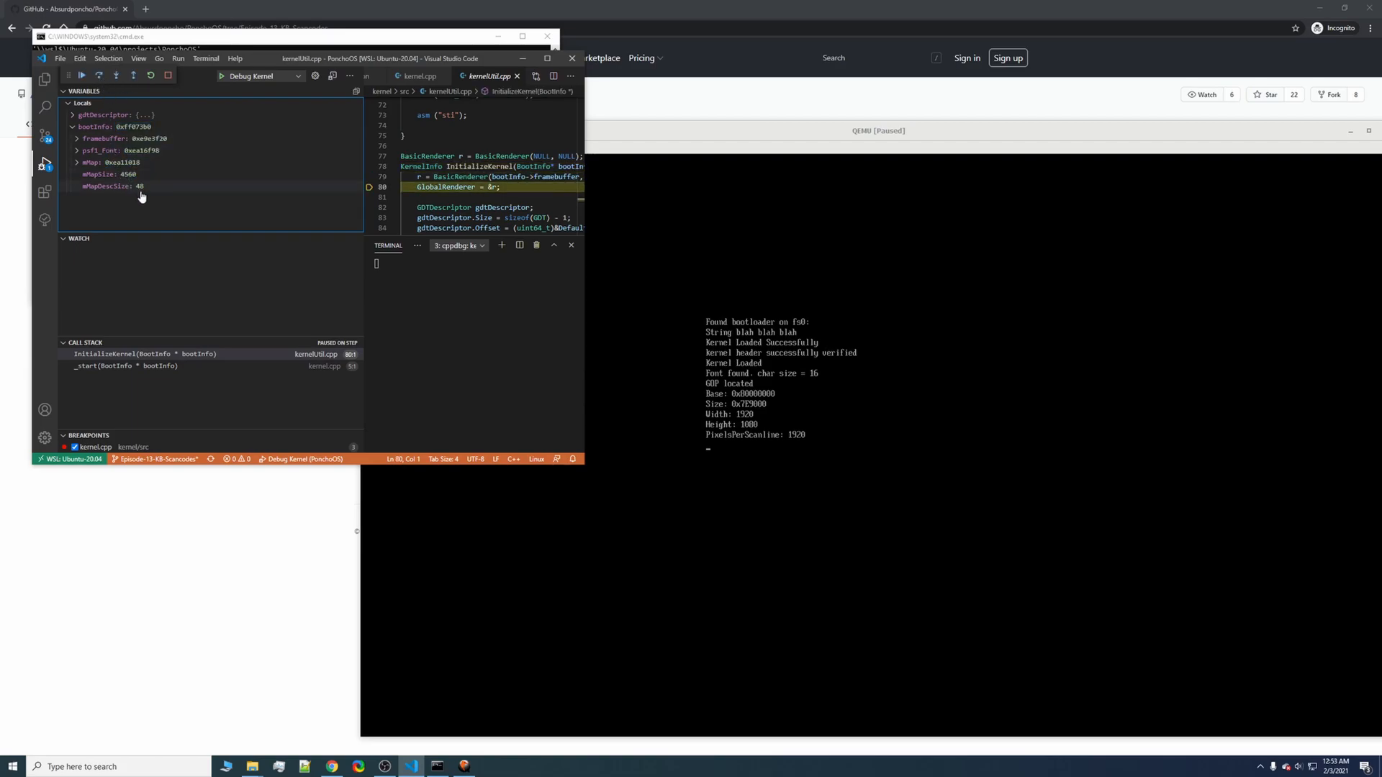
- Check mMapDescSize (keeping 48) and step over to the LoadGDT call
{"action": "double_click", "coordinate": [115, 186]}
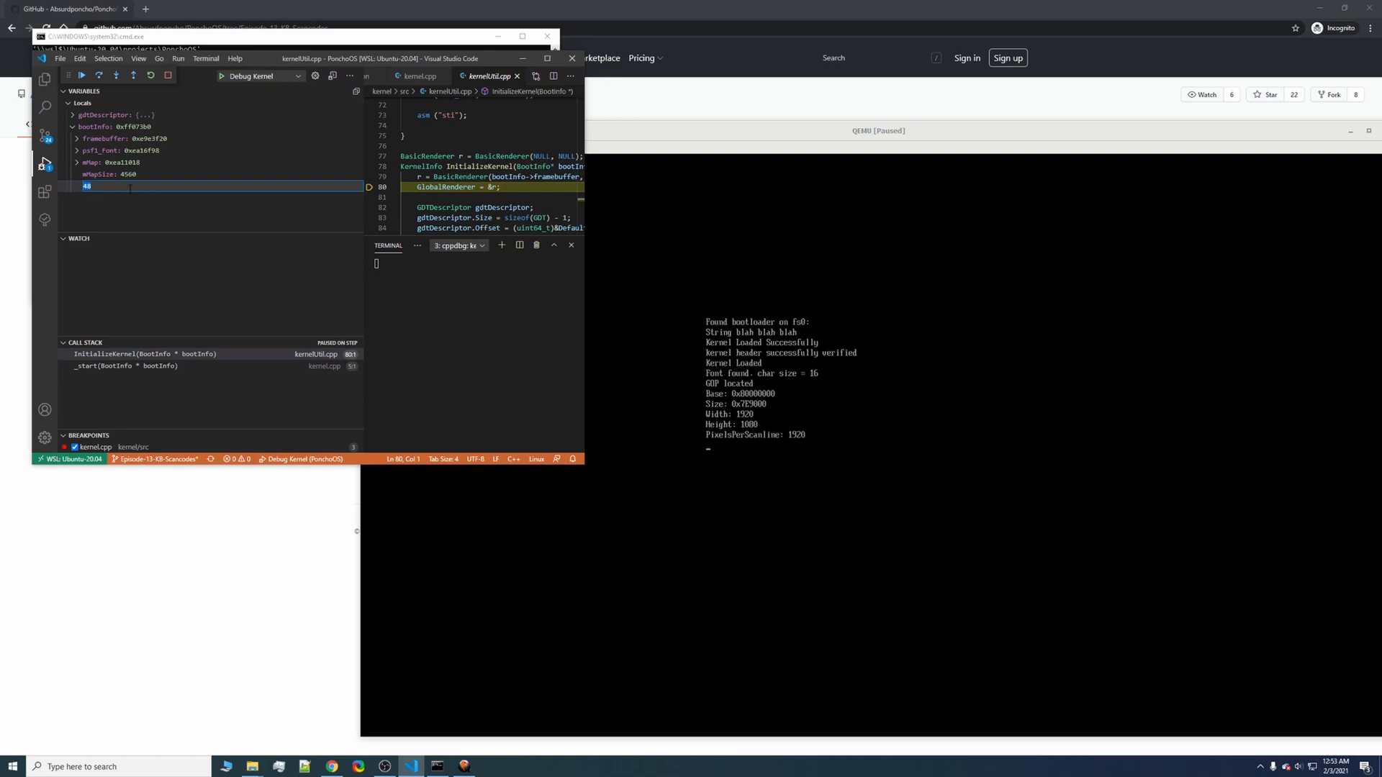
{"action": "left_click", "coordinate": [116, 75]}
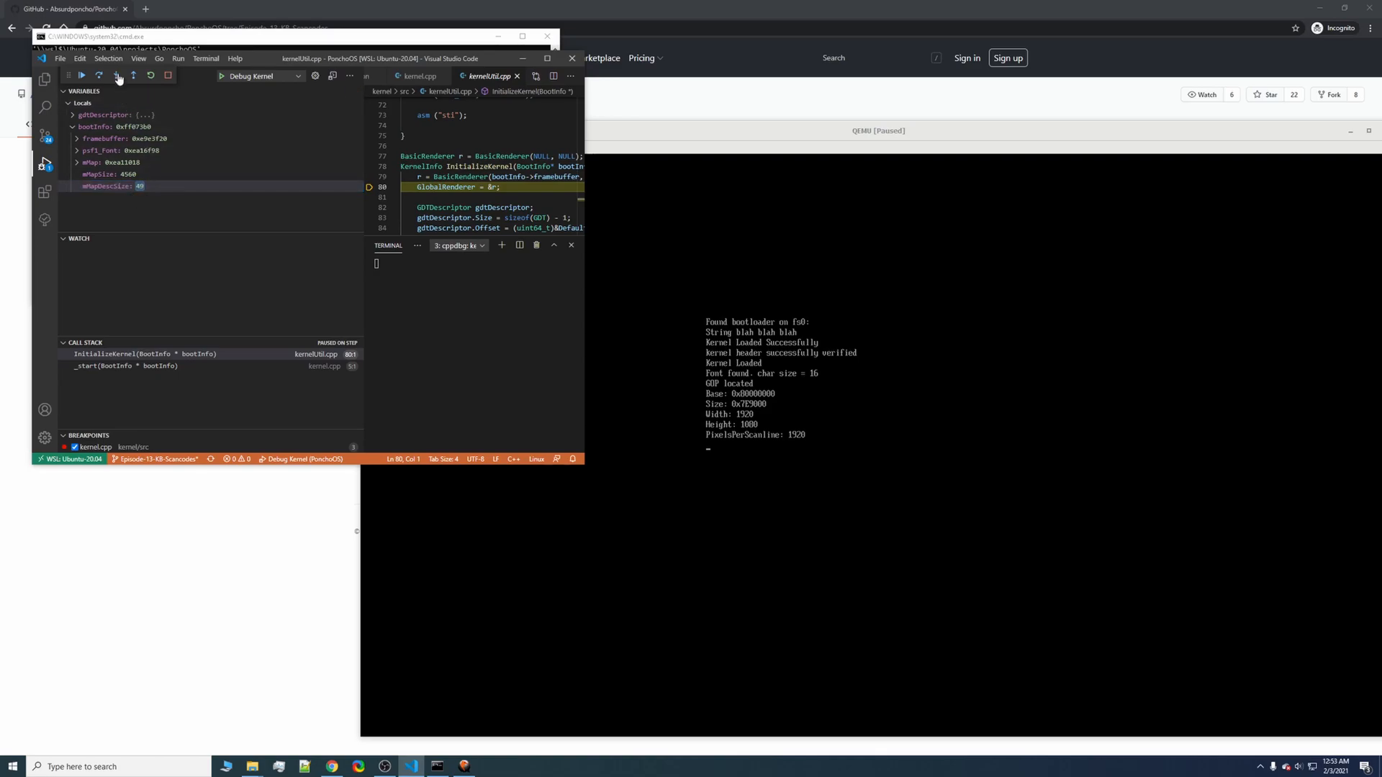
{"action": "left_click", "coordinate": [99, 75]}
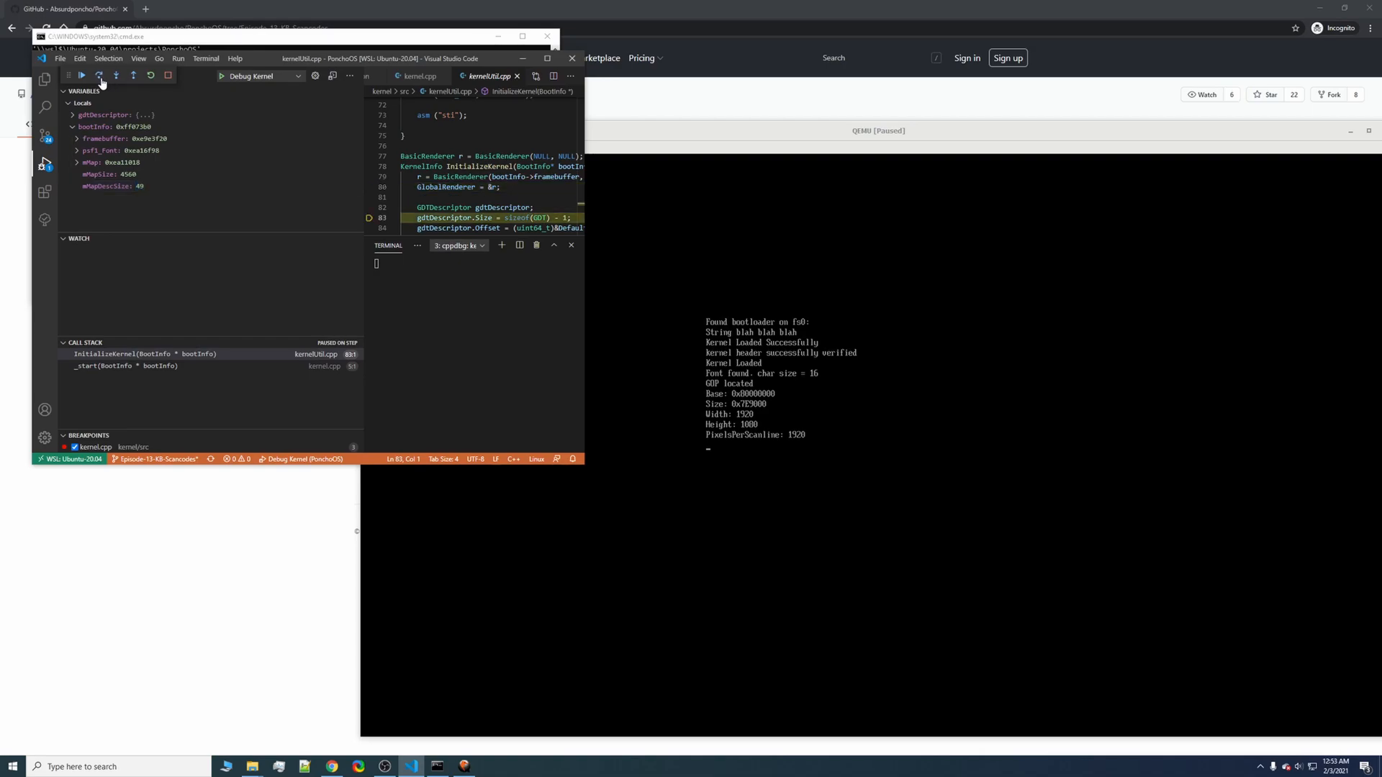
{"action": "left_click", "coordinate": [99, 75]}
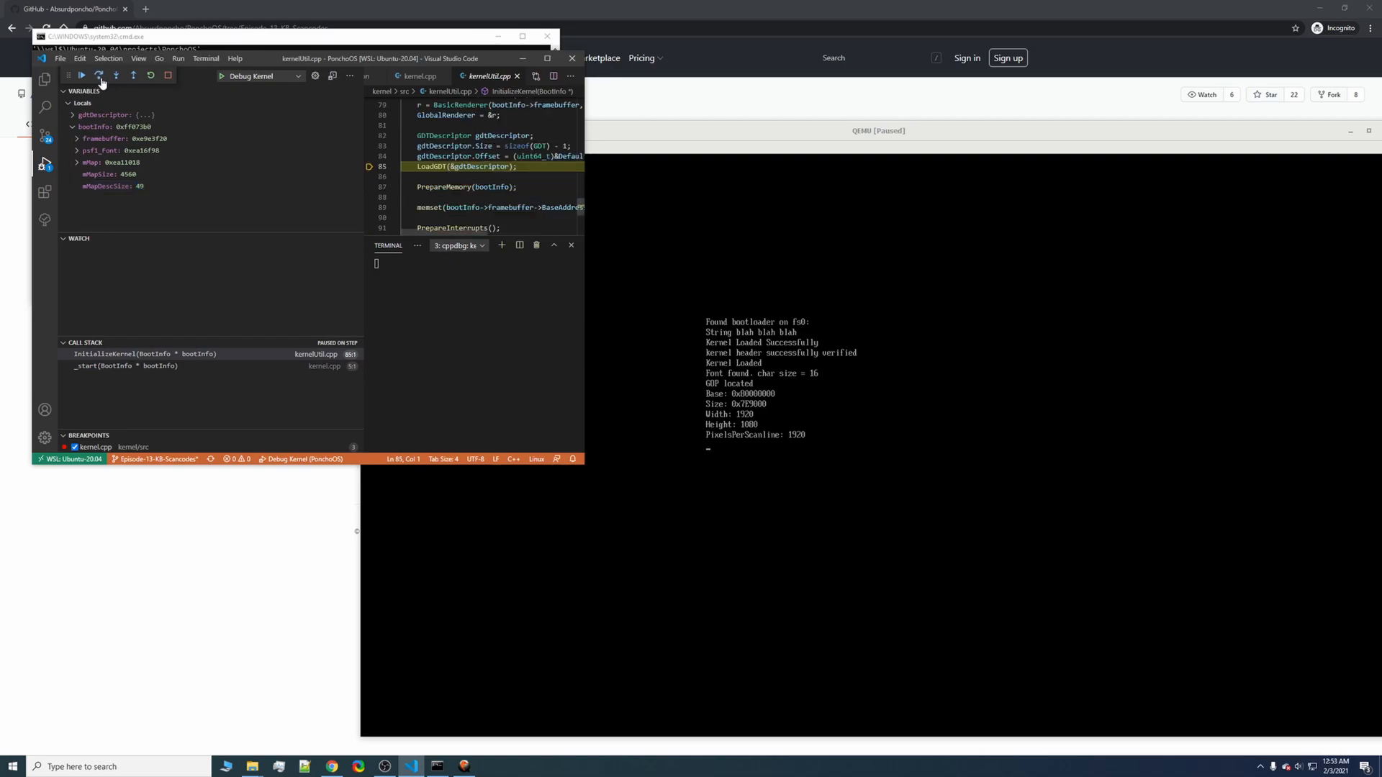
{"action": "left_click", "coordinate": [99, 74]}
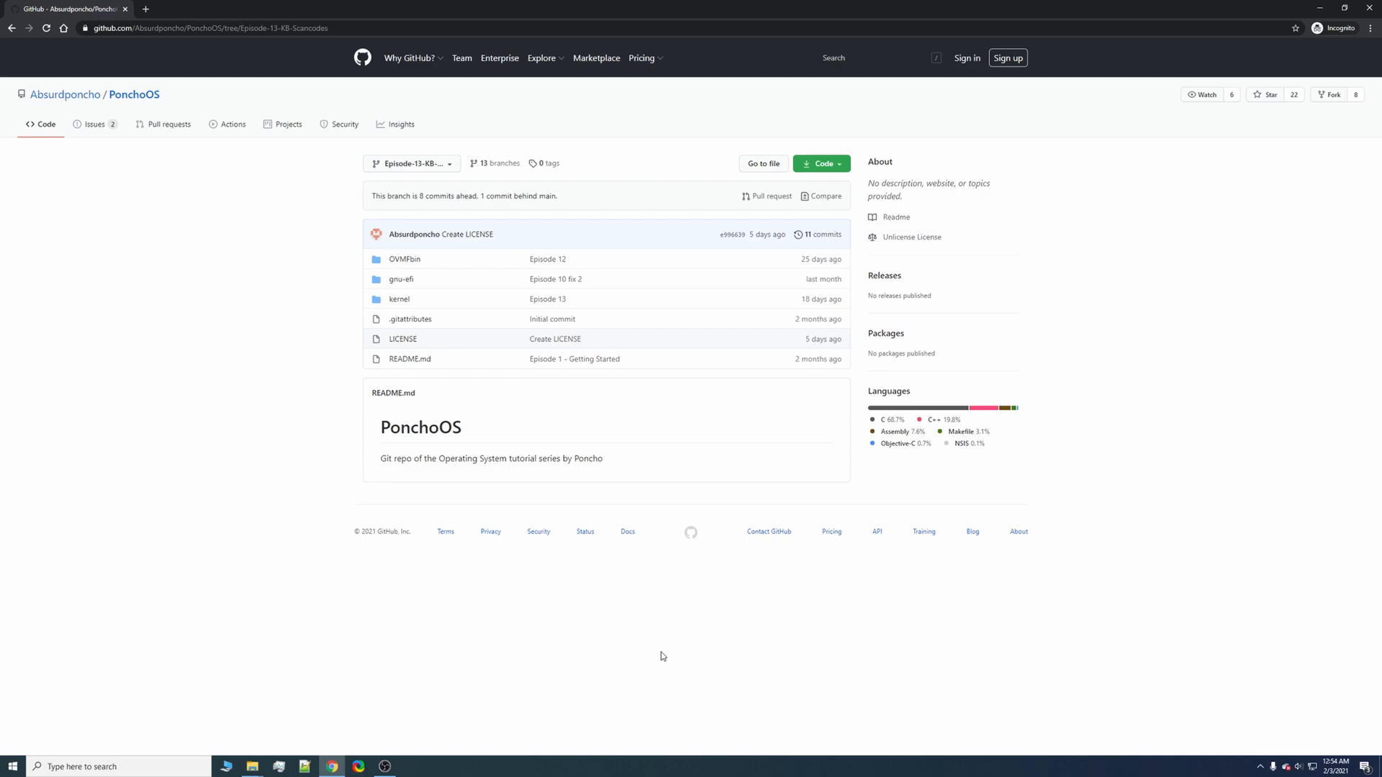
{"action": "mouse_move", "coordinate": [658, 658]}
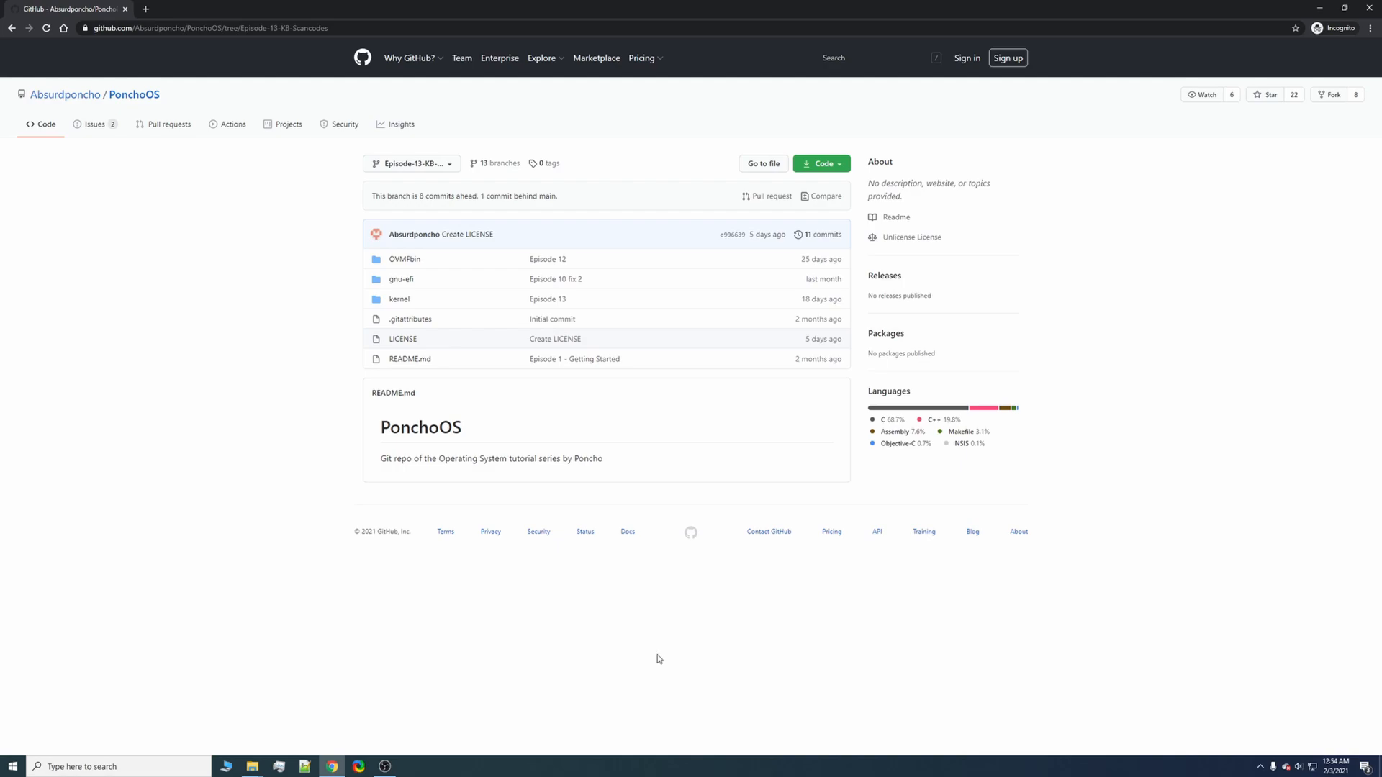
{"action": "mouse_move", "coordinate": [657, 665]}
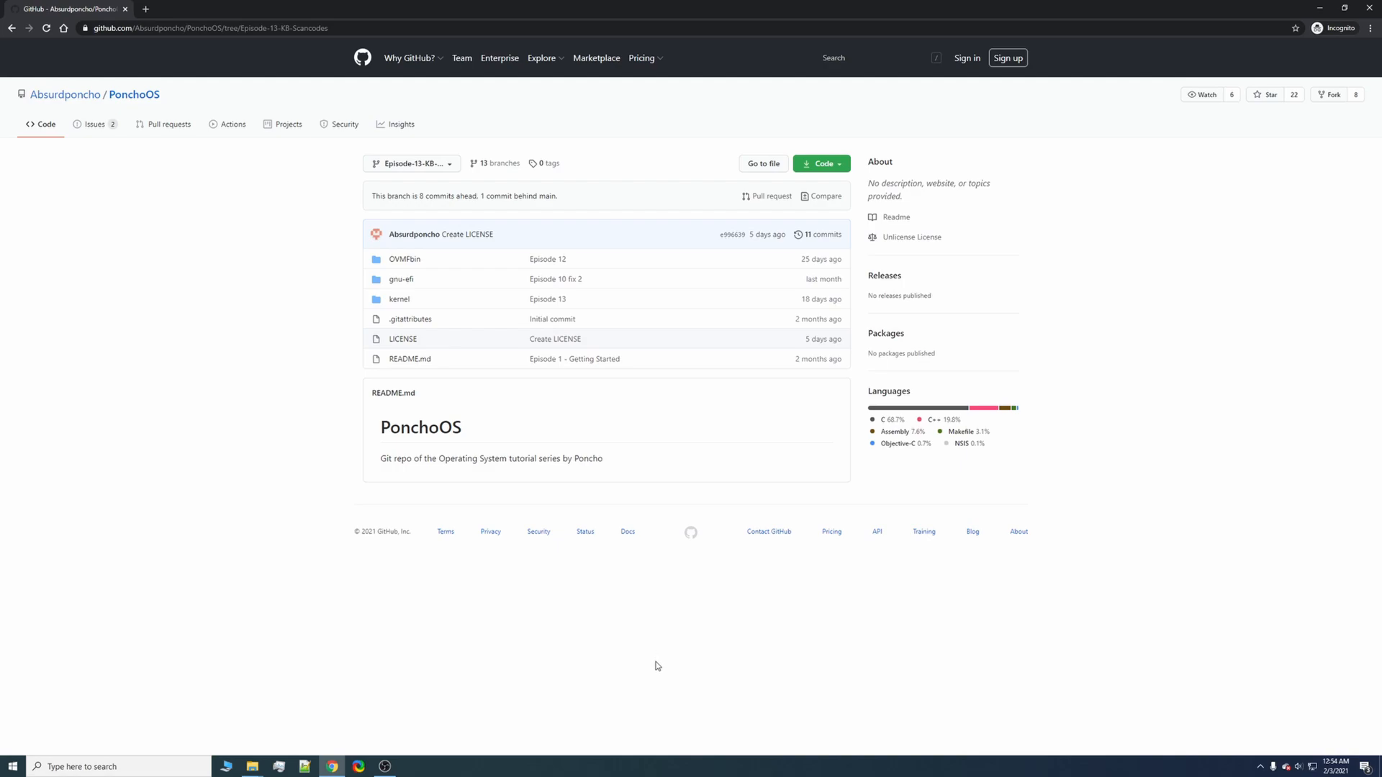